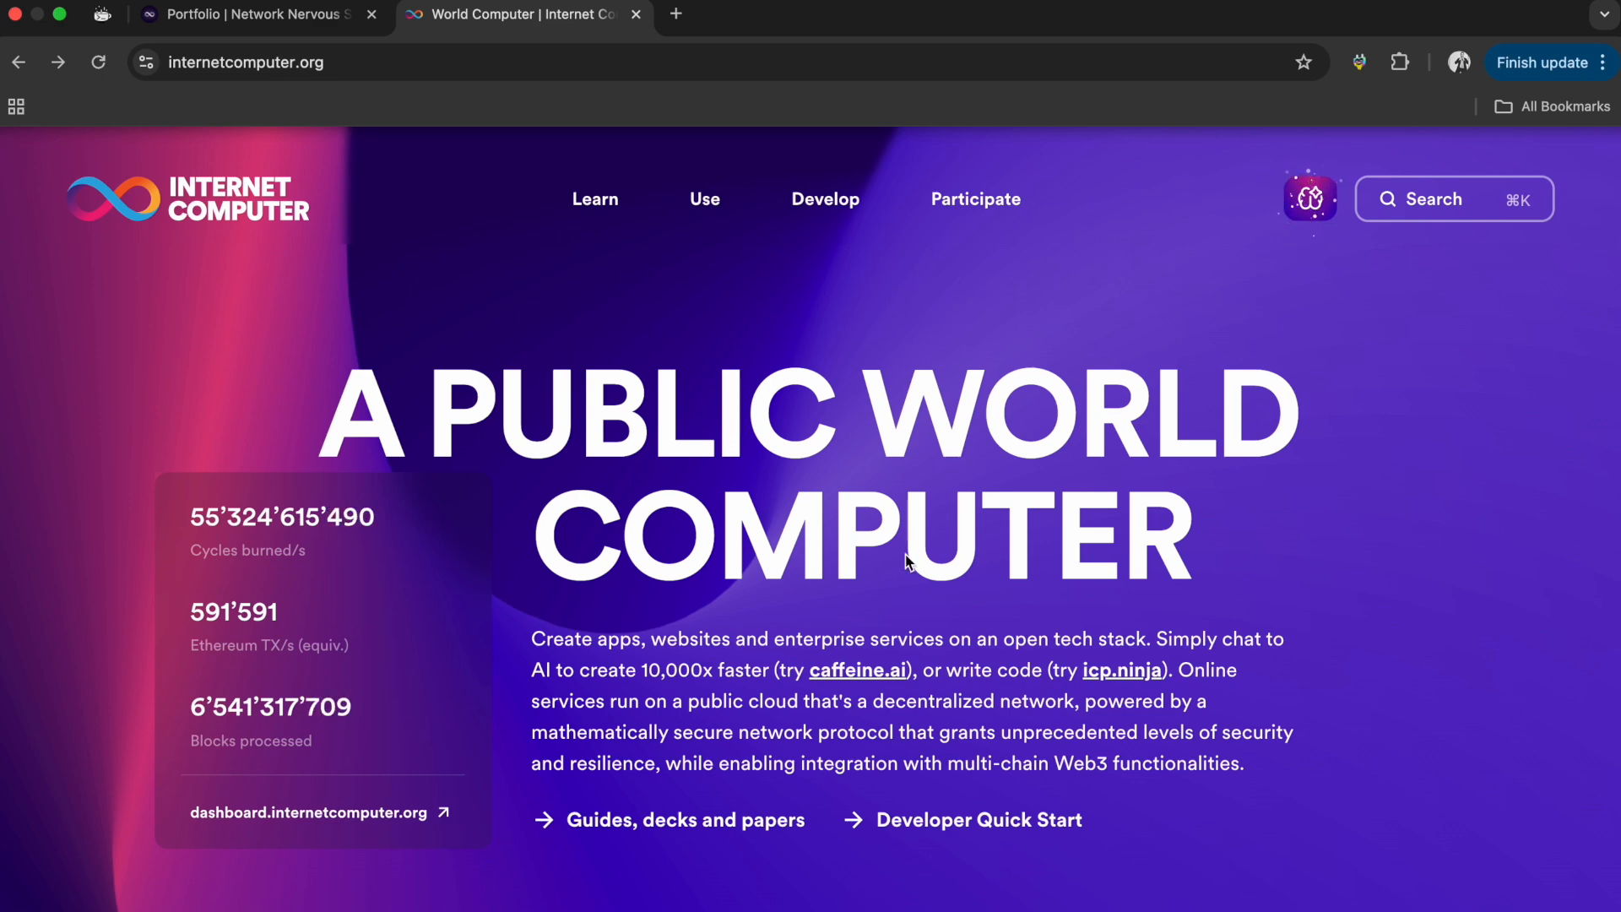
pyautogui.moveTo(667, 374)
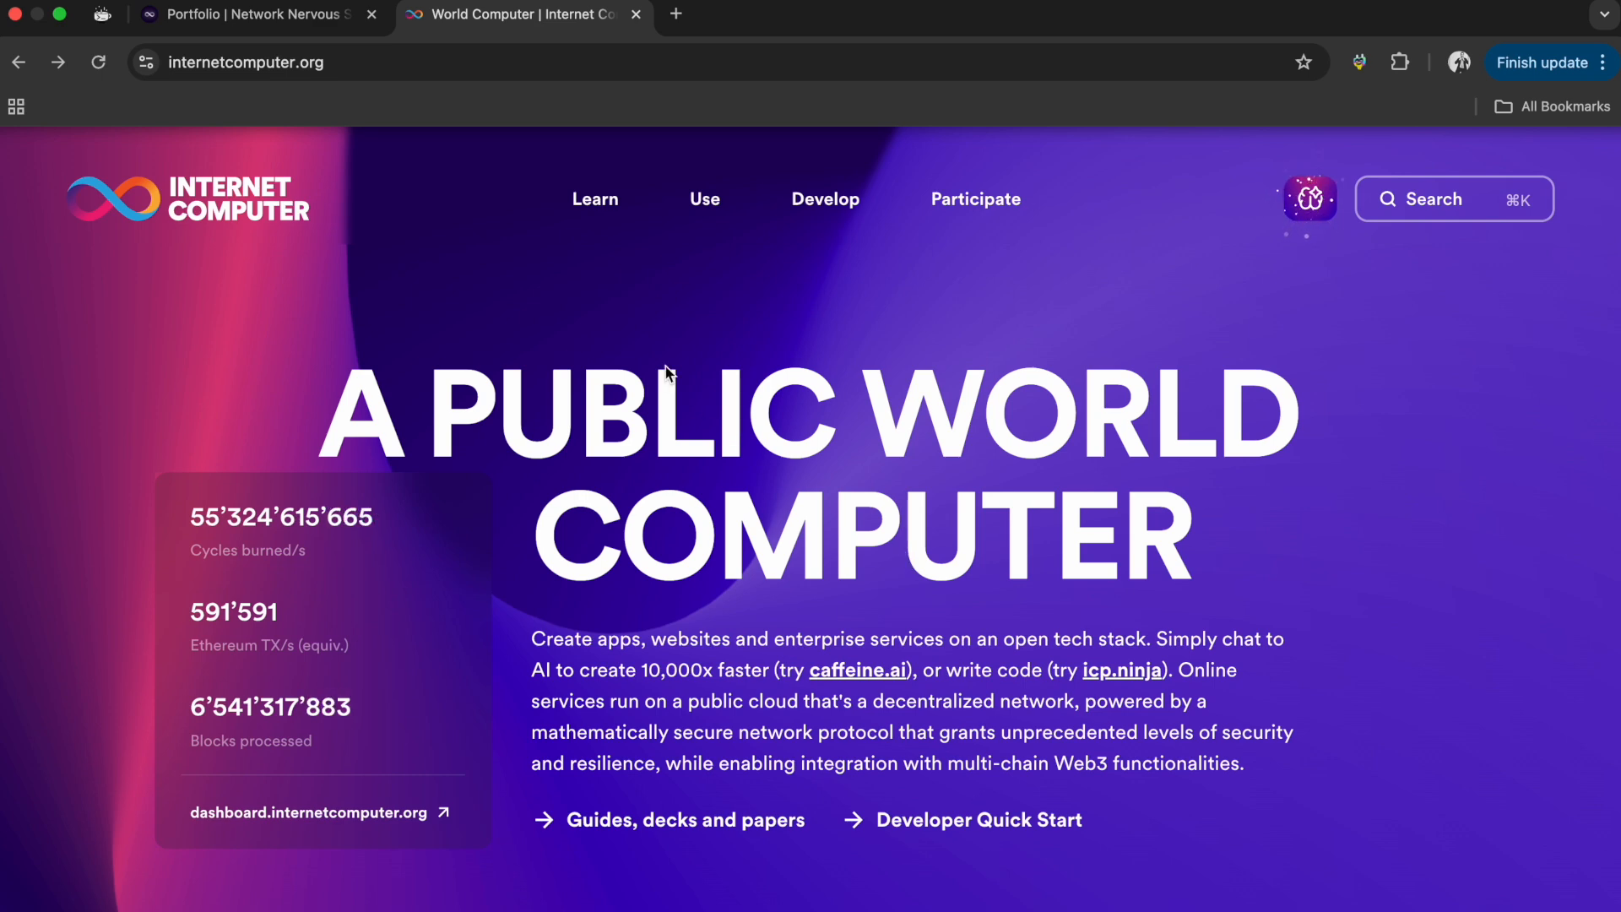
pyautogui.moveTo(1173, 352)
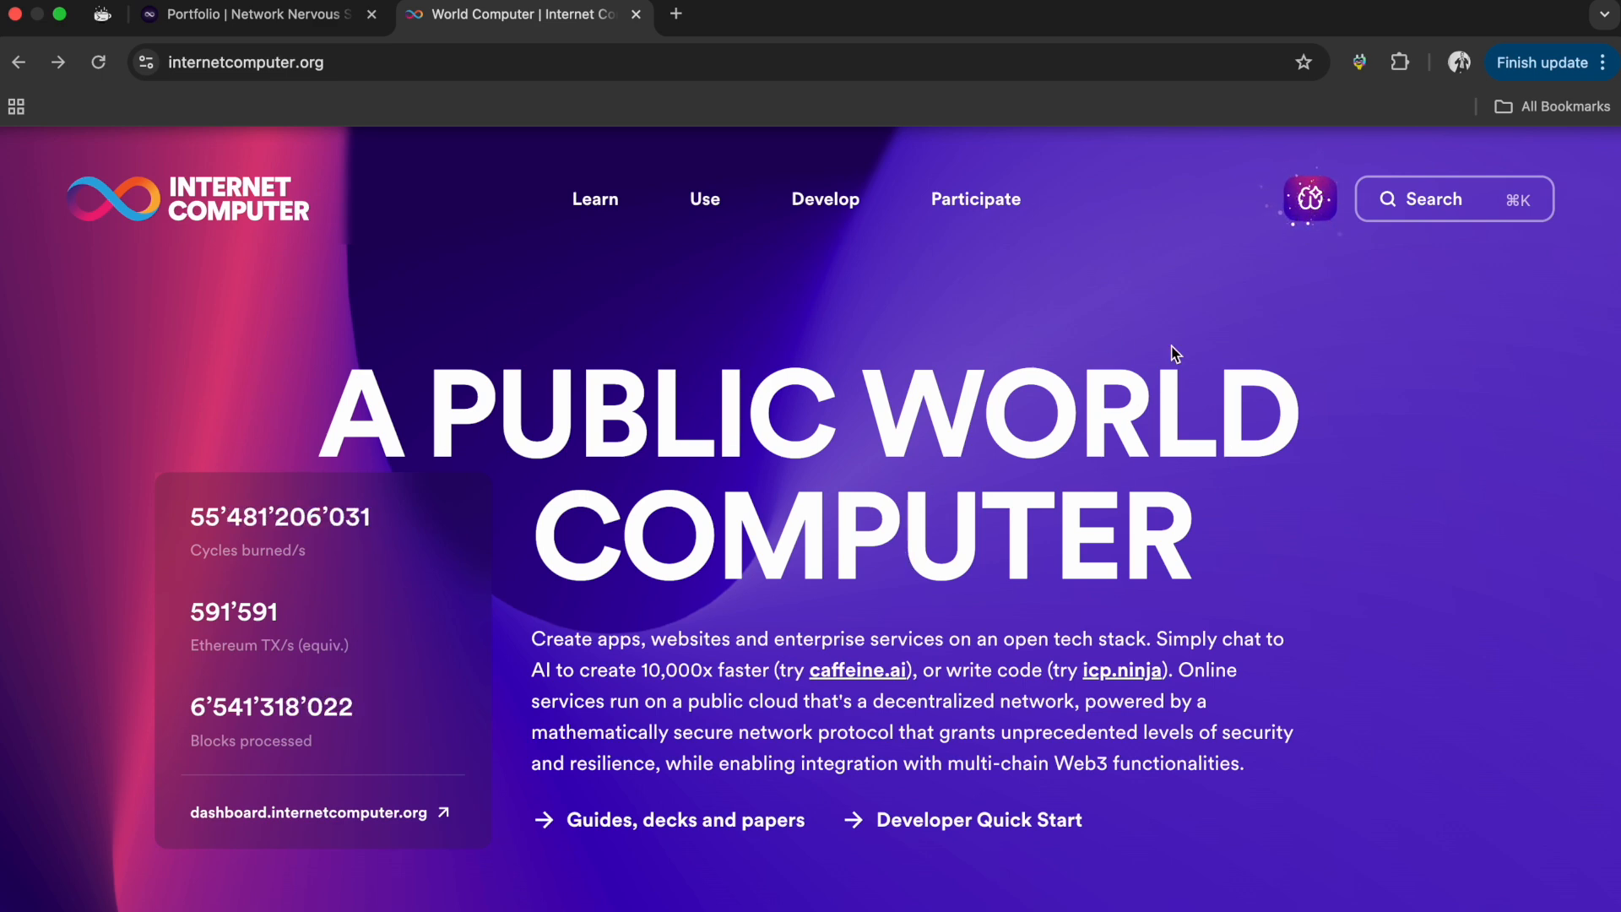
pyautogui.moveTo(924, 536)
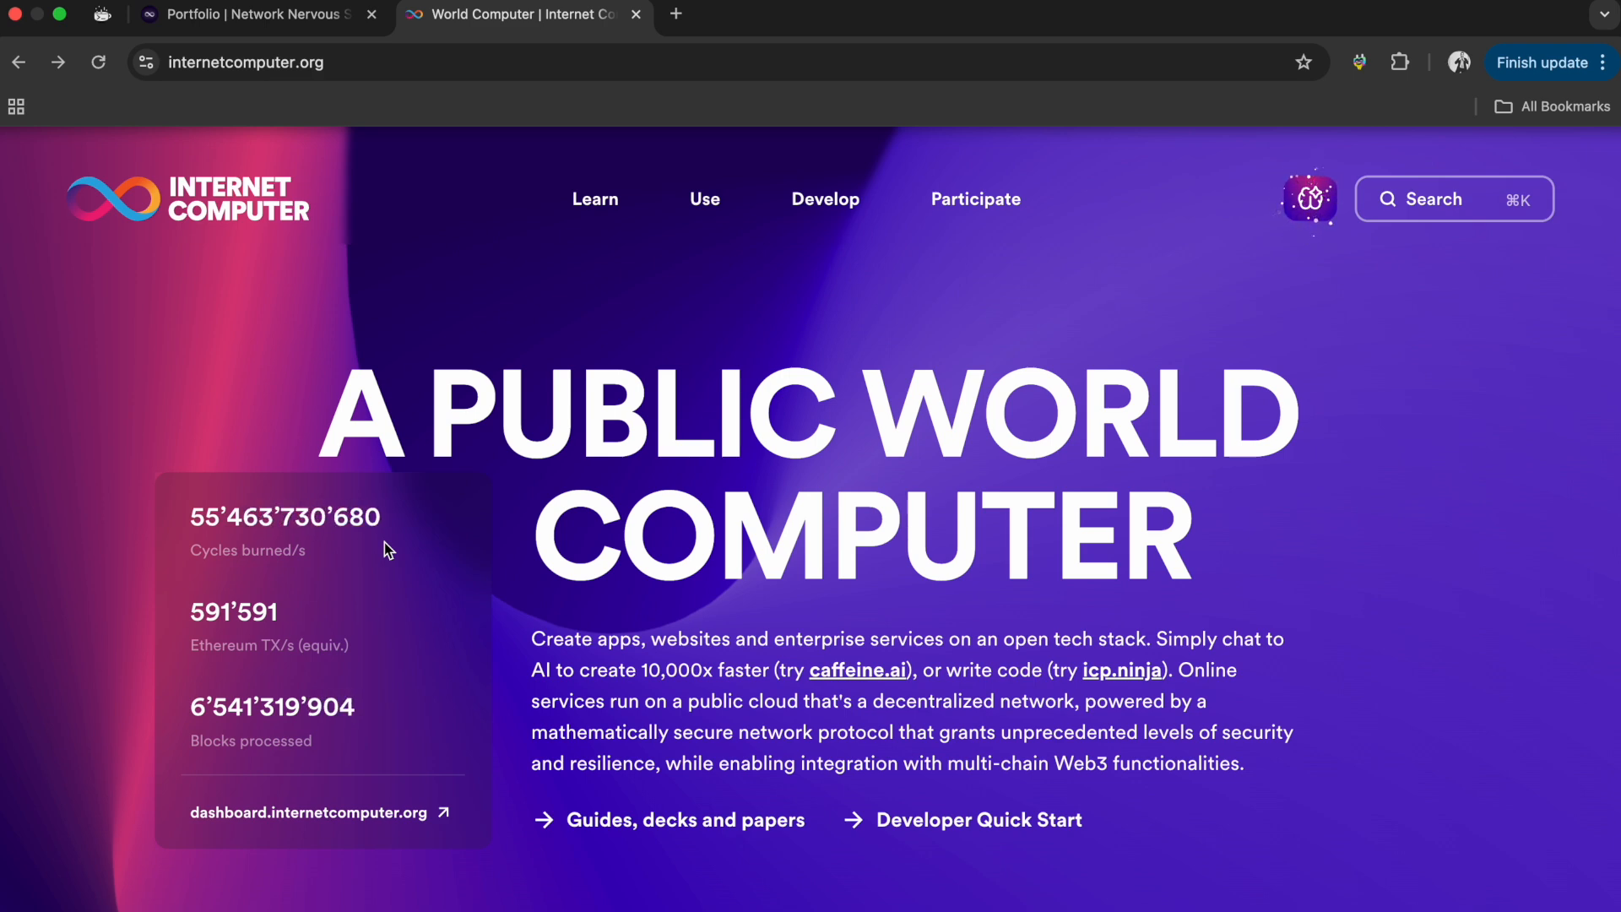
pyautogui.moveTo(340, 556)
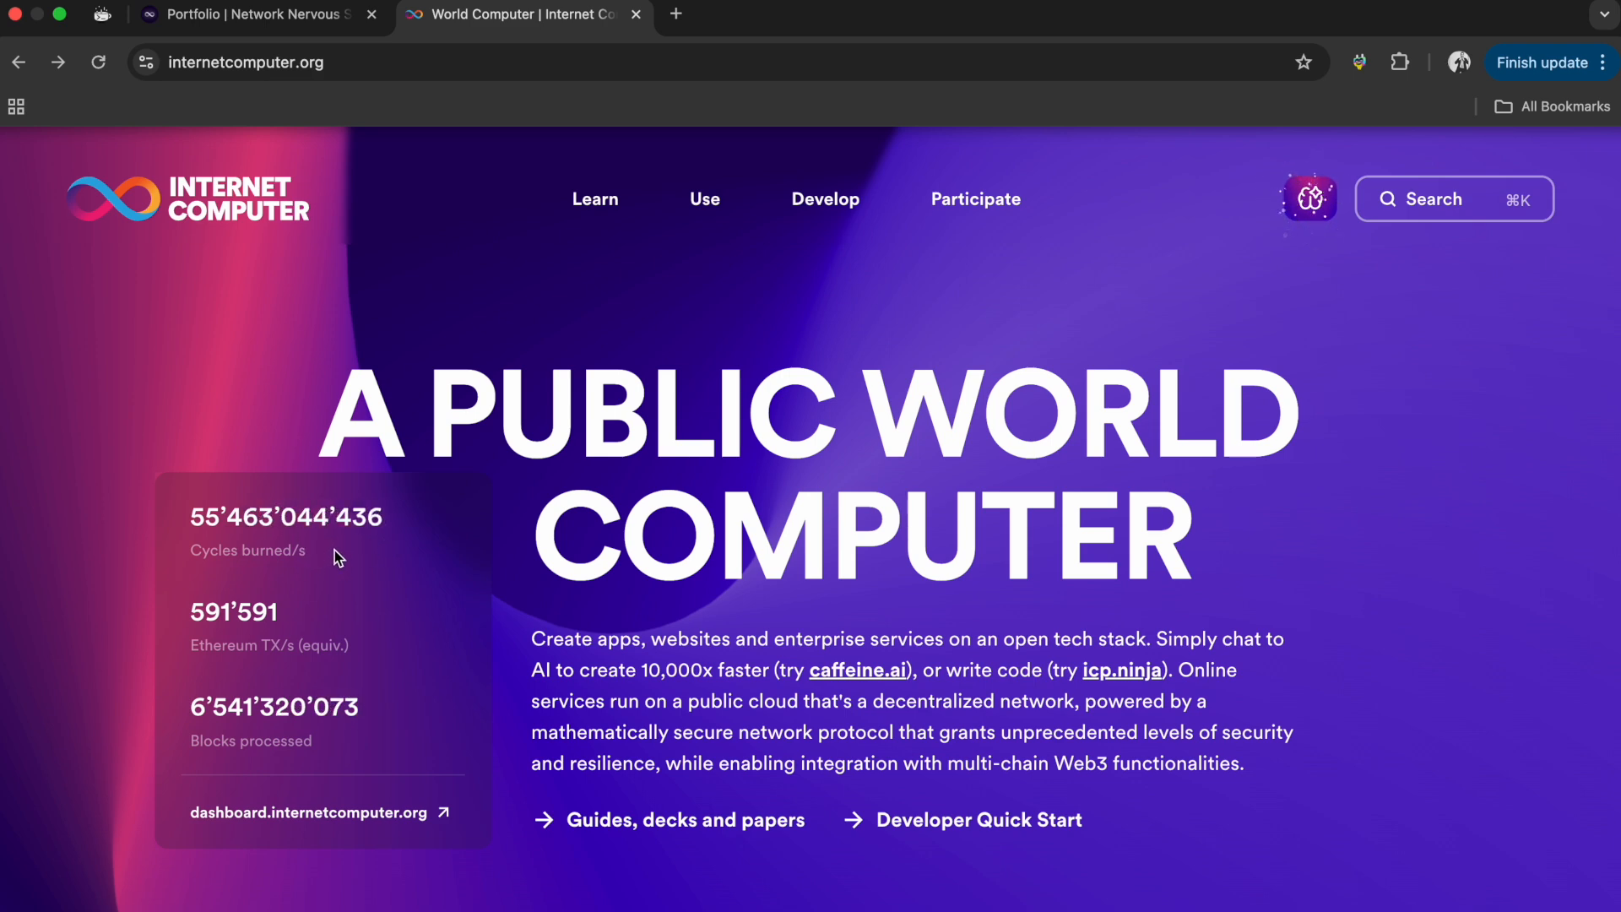
pyautogui.moveTo(319, 647)
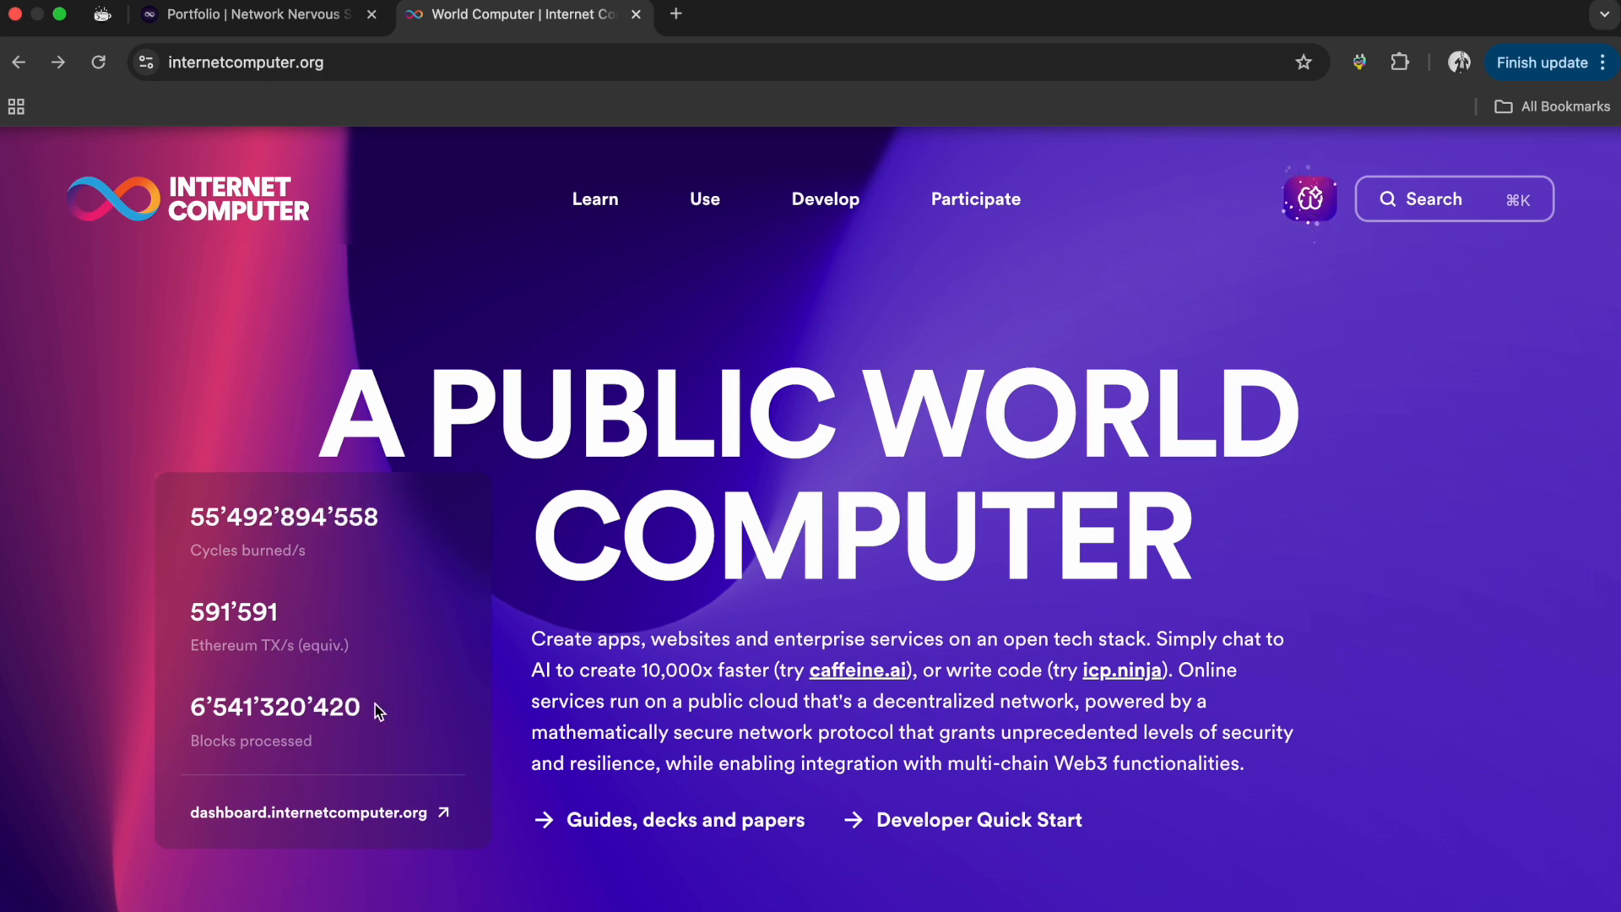
pyautogui.moveTo(351, 740)
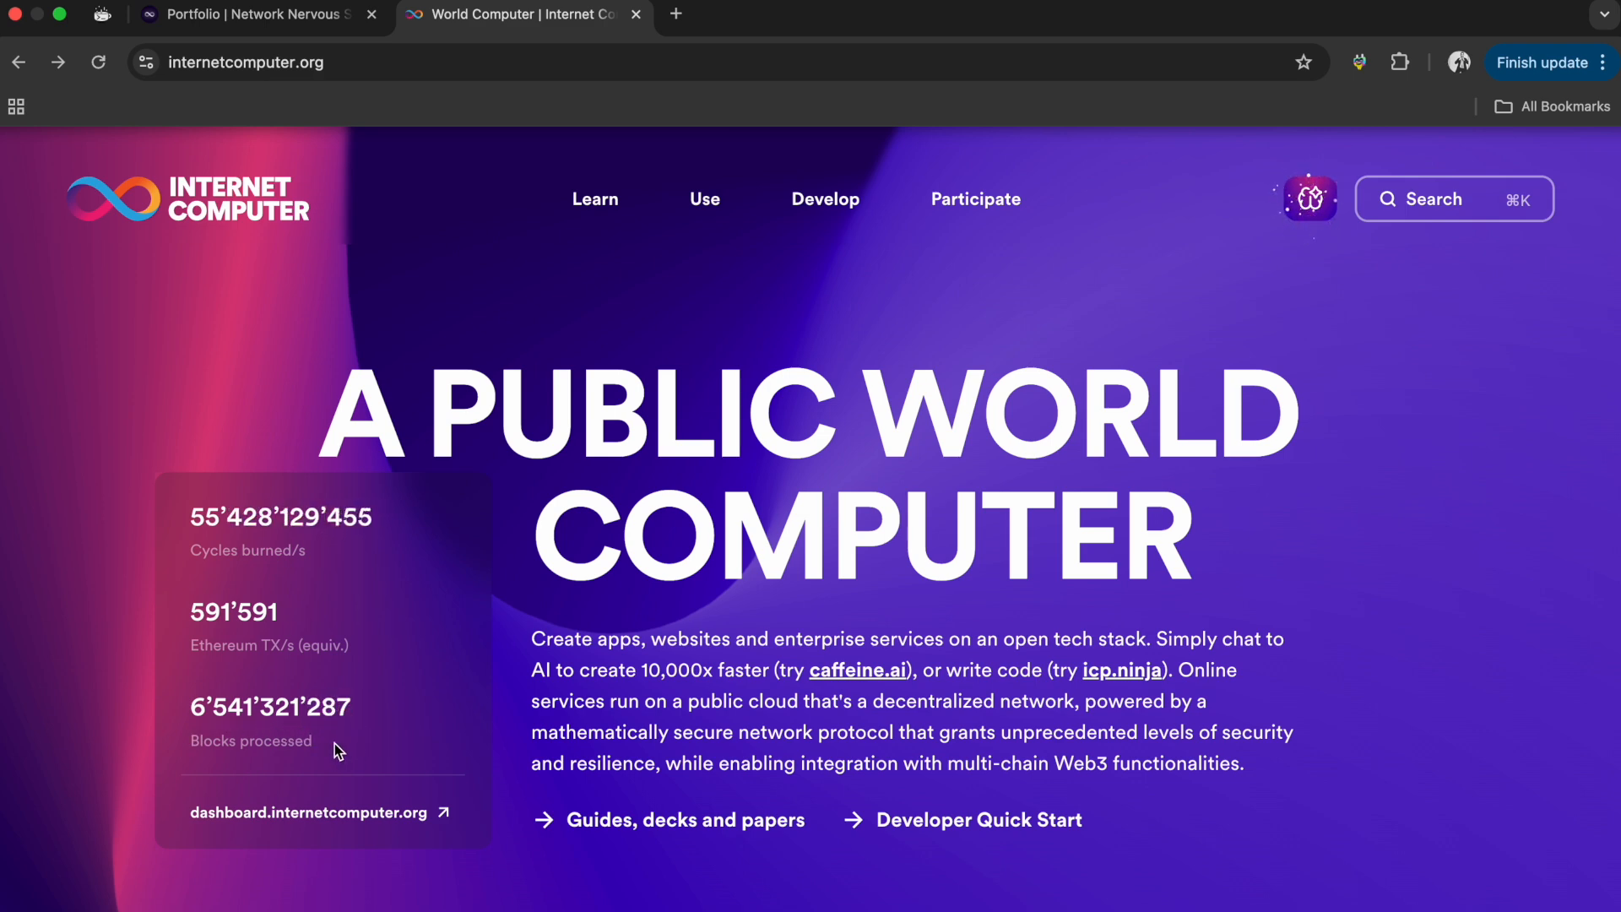
pyautogui.moveTo(321, 812)
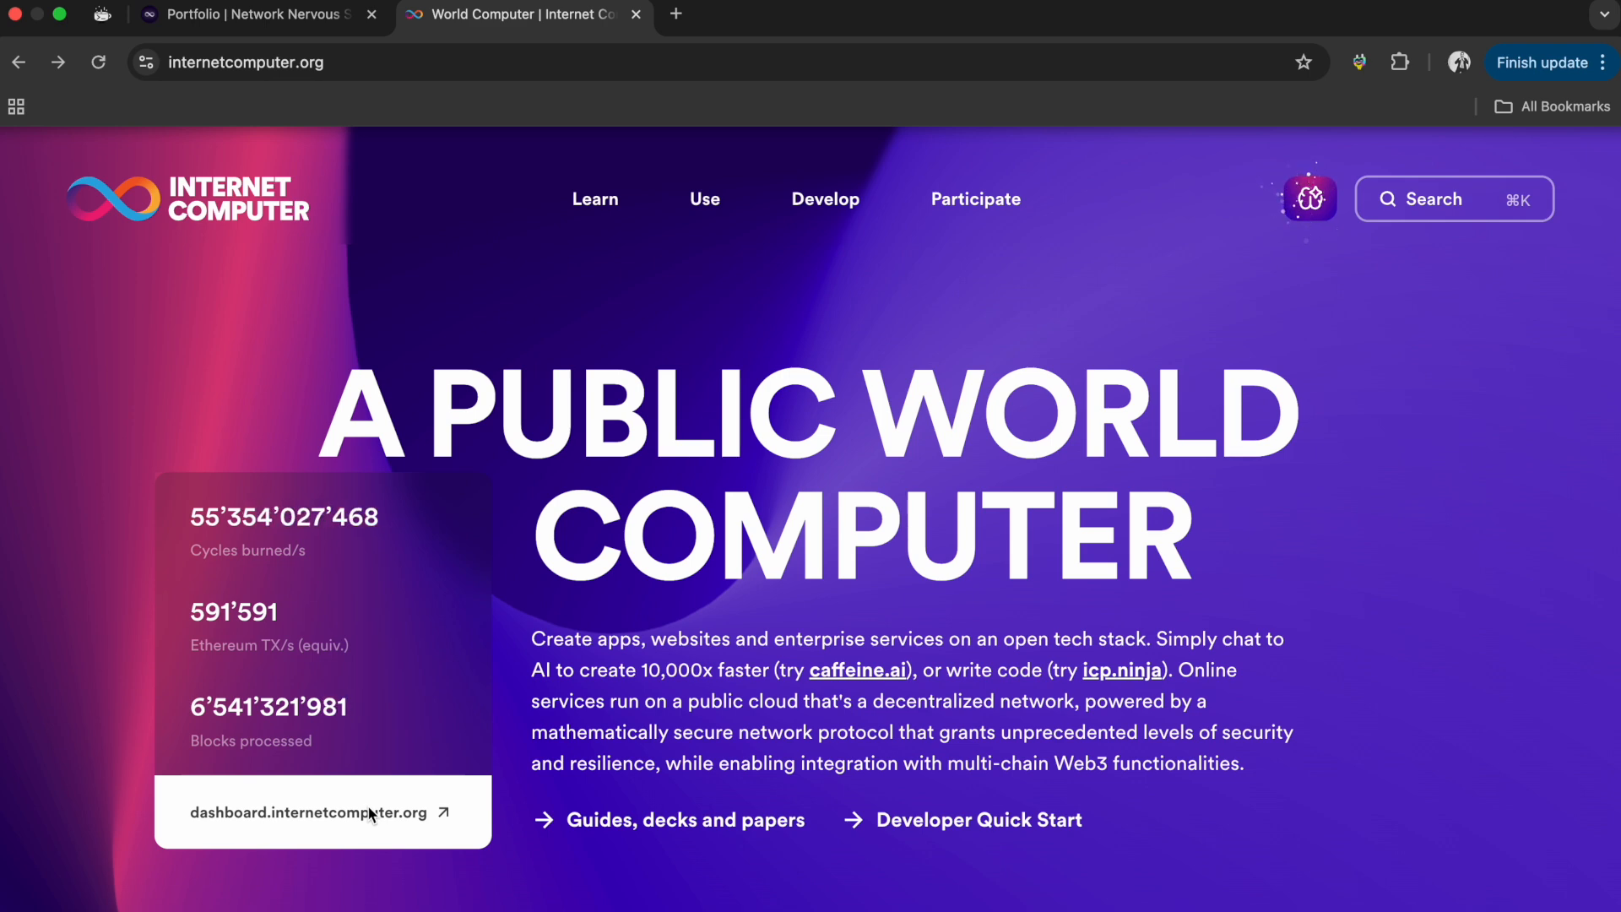
pyautogui.moveTo(615, 241)
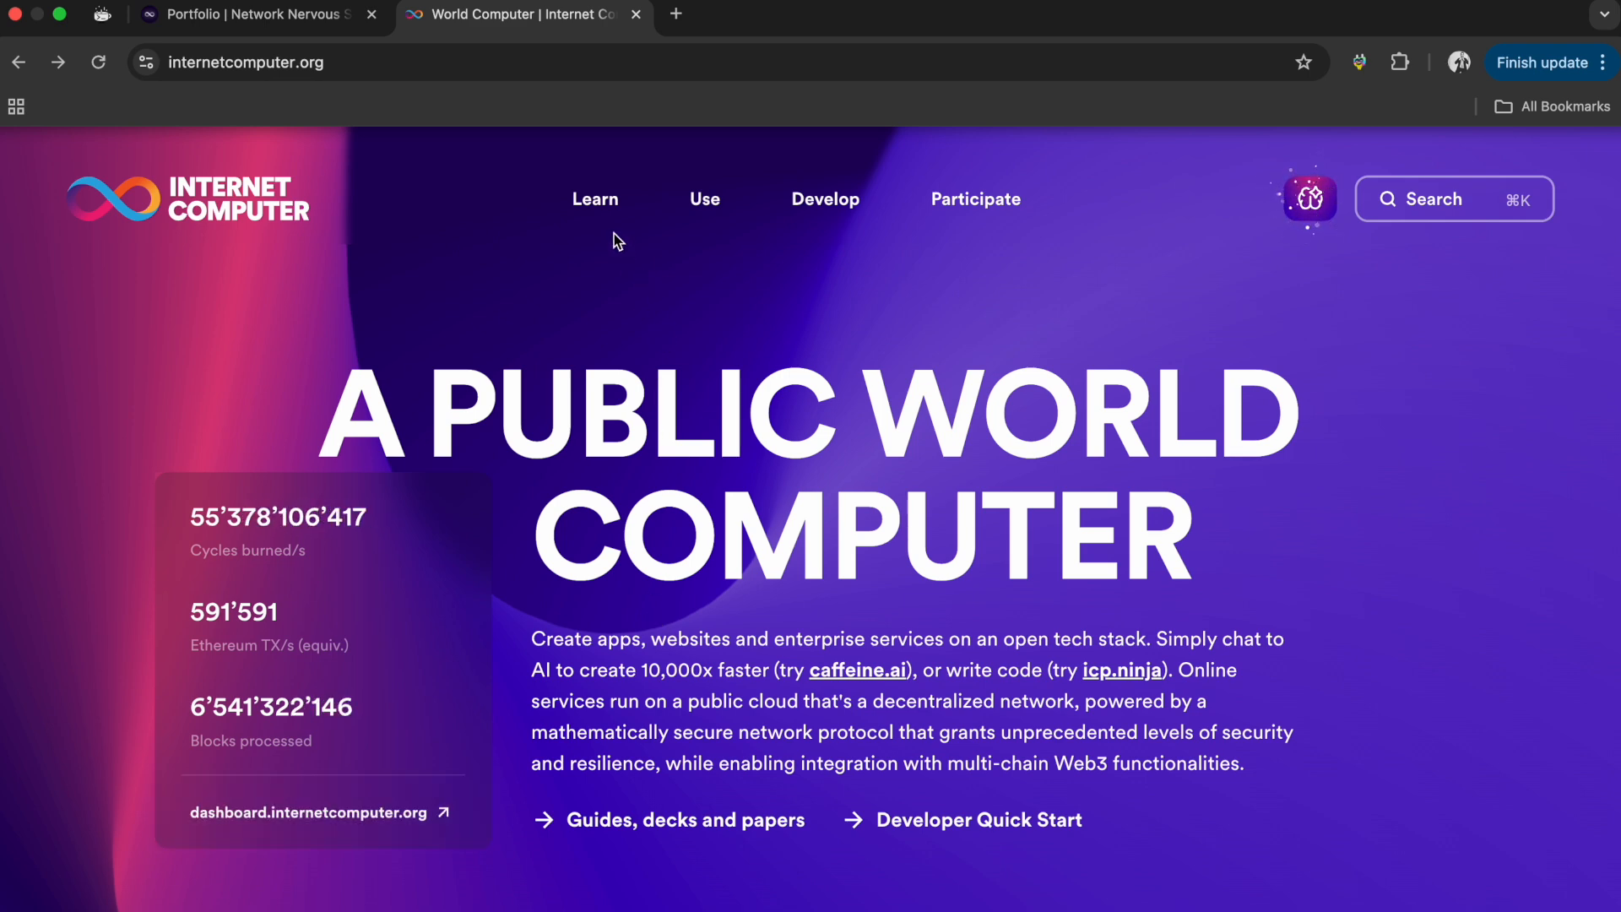
# - Glance at the Learn resources overview and scroll through the internetcomputer.org page
pyautogui.click(594, 200)
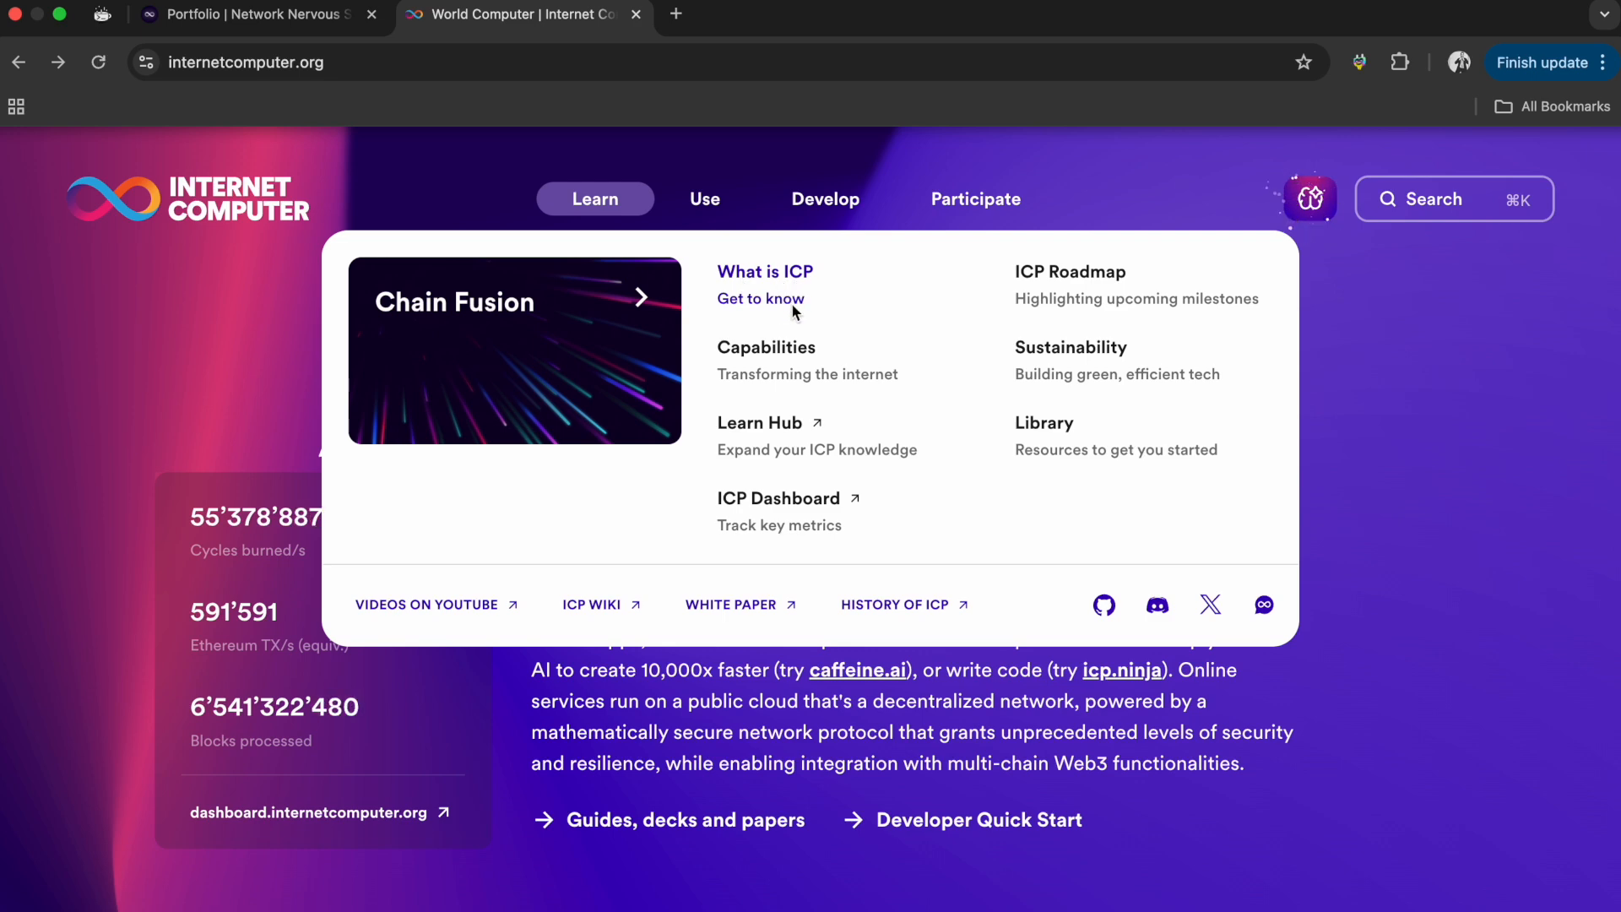
pyautogui.moveTo(781, 499)
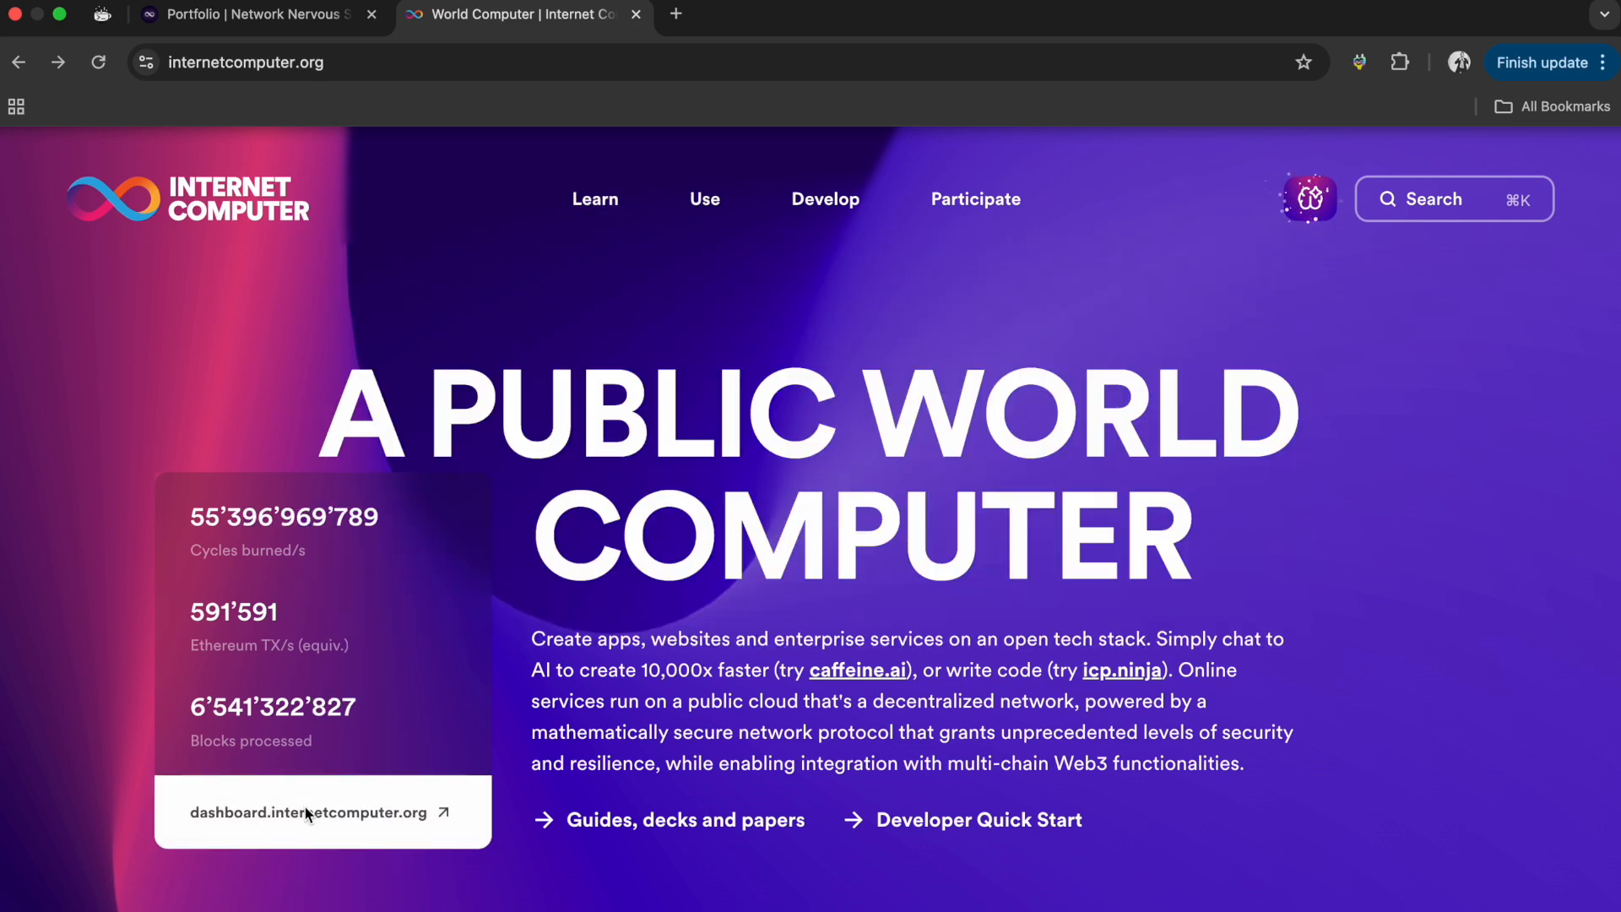
pyautogui.click(594, 199)
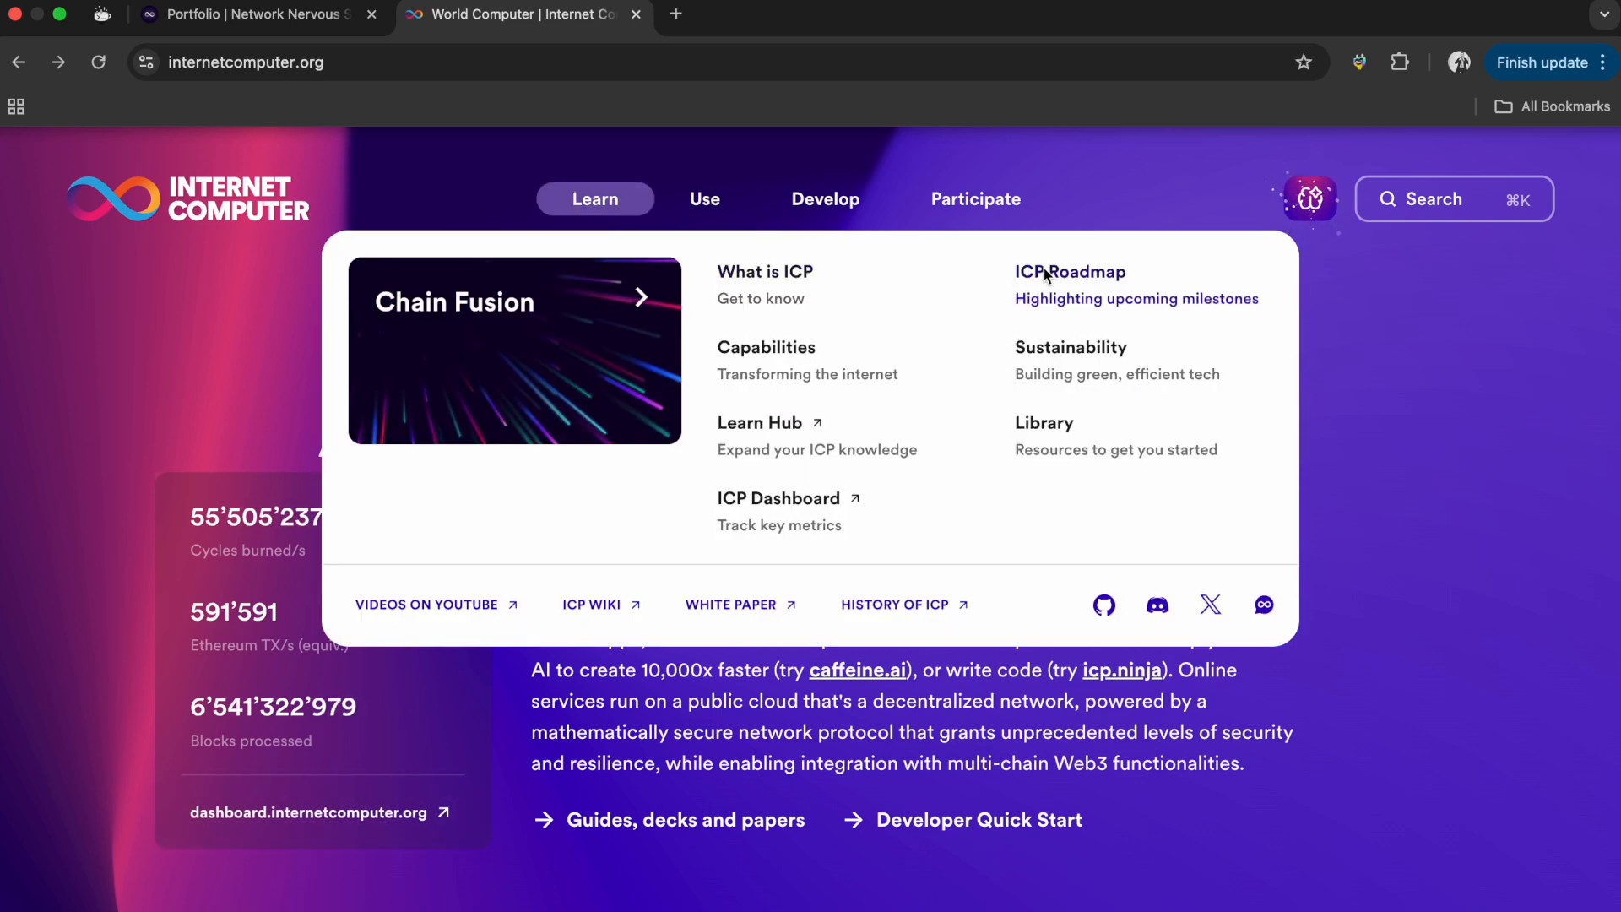
pyautogui.moveTo(1070, 367)
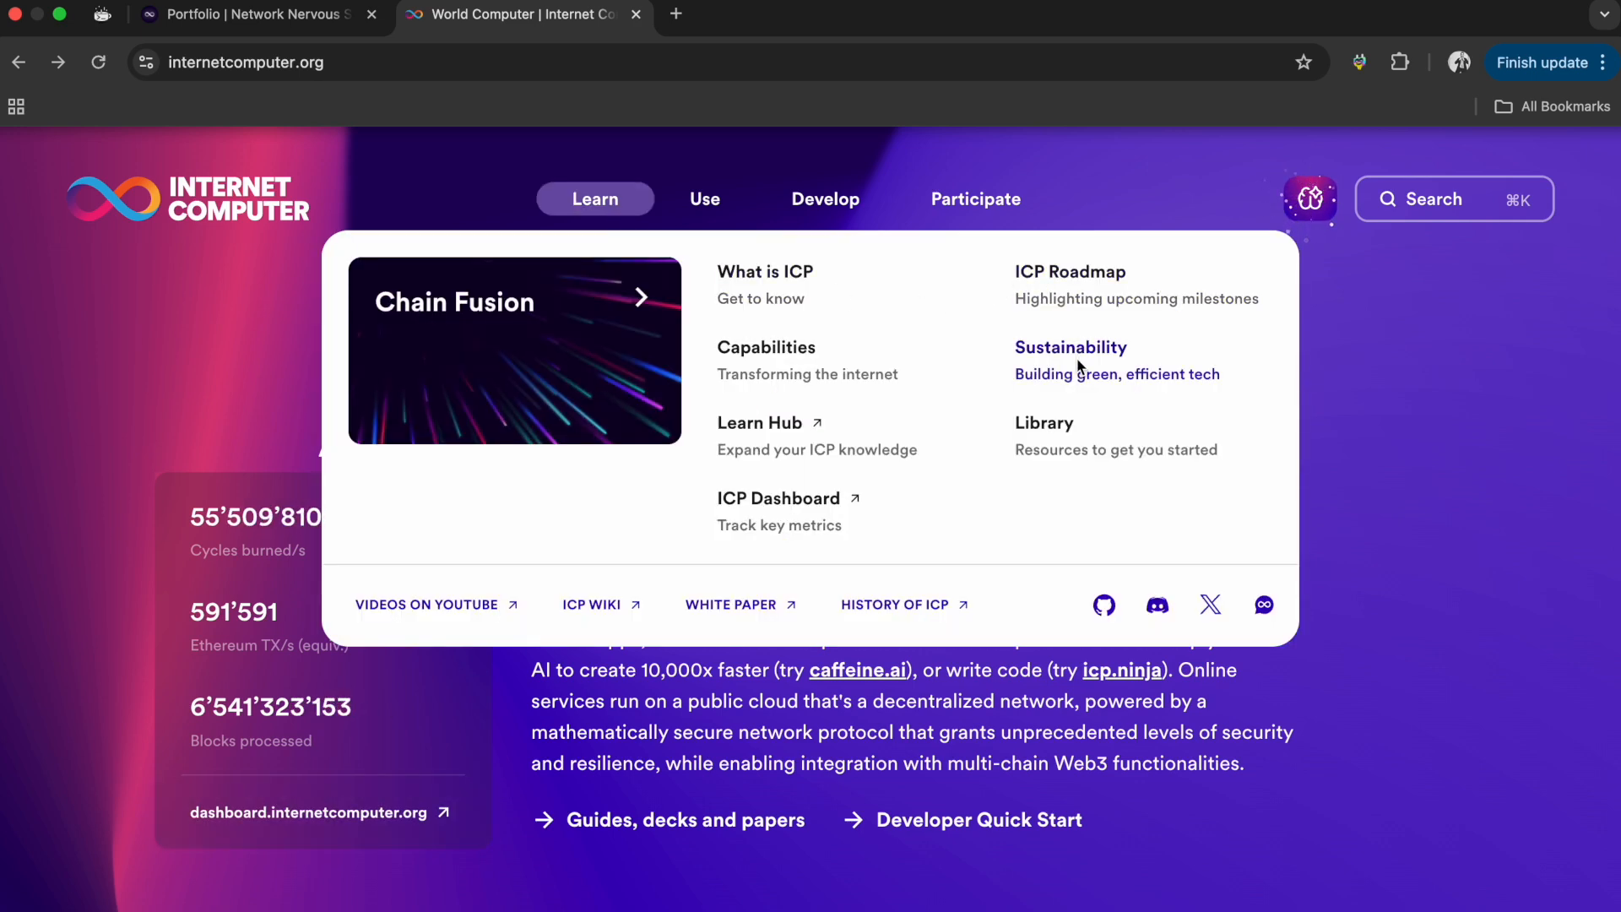
pyautogui.moveTo(497, 618)
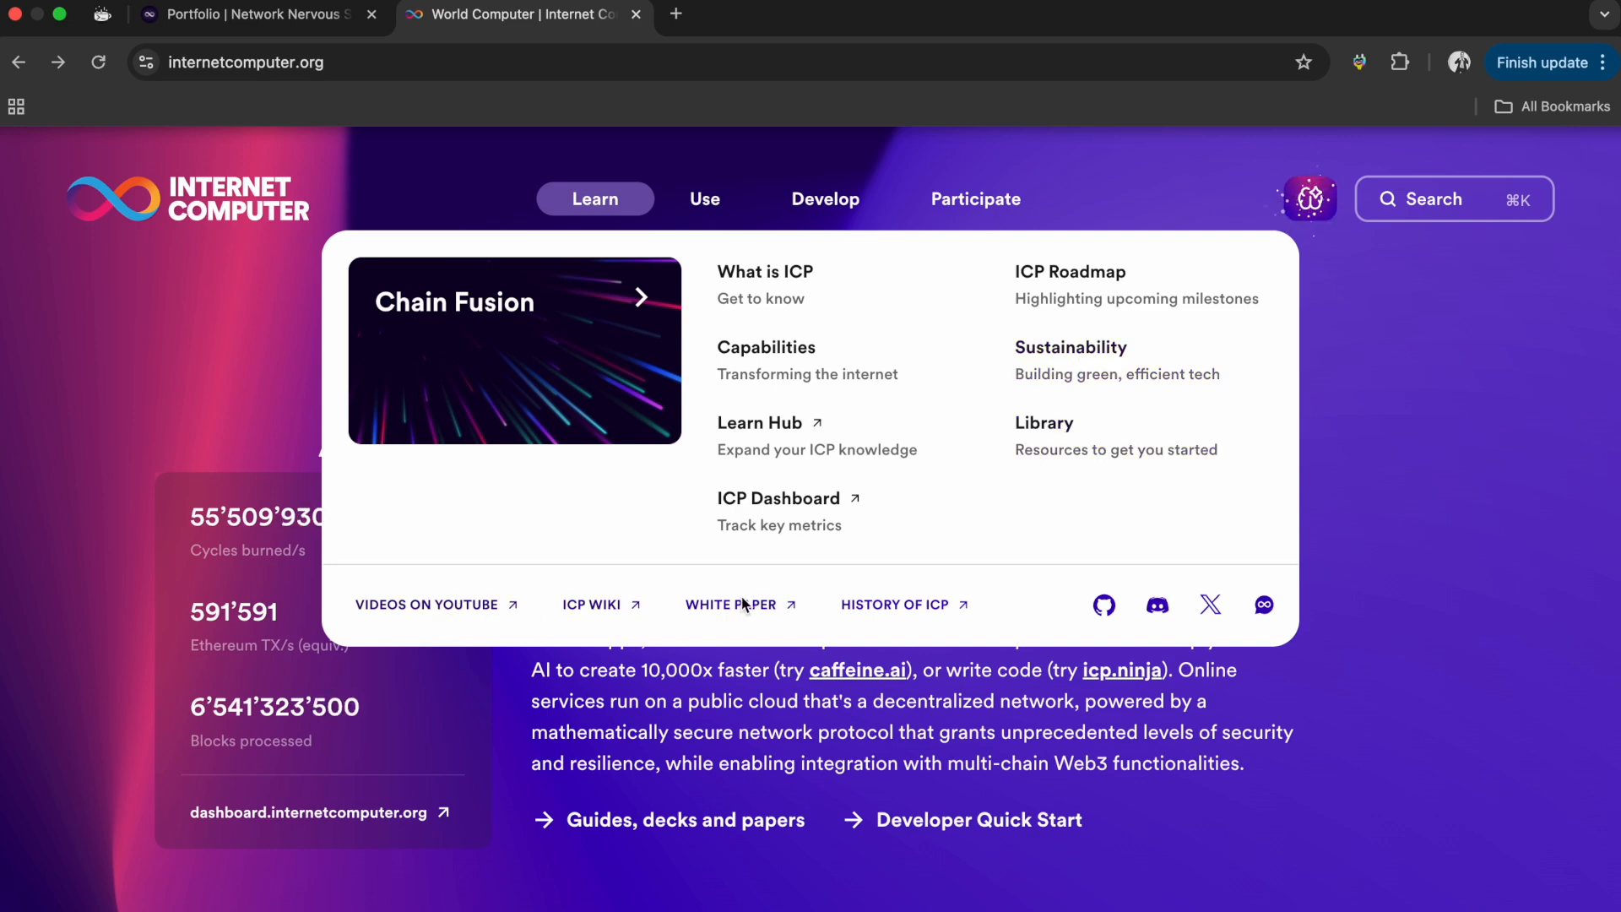
pyautogui.moveTo(1186, 608)
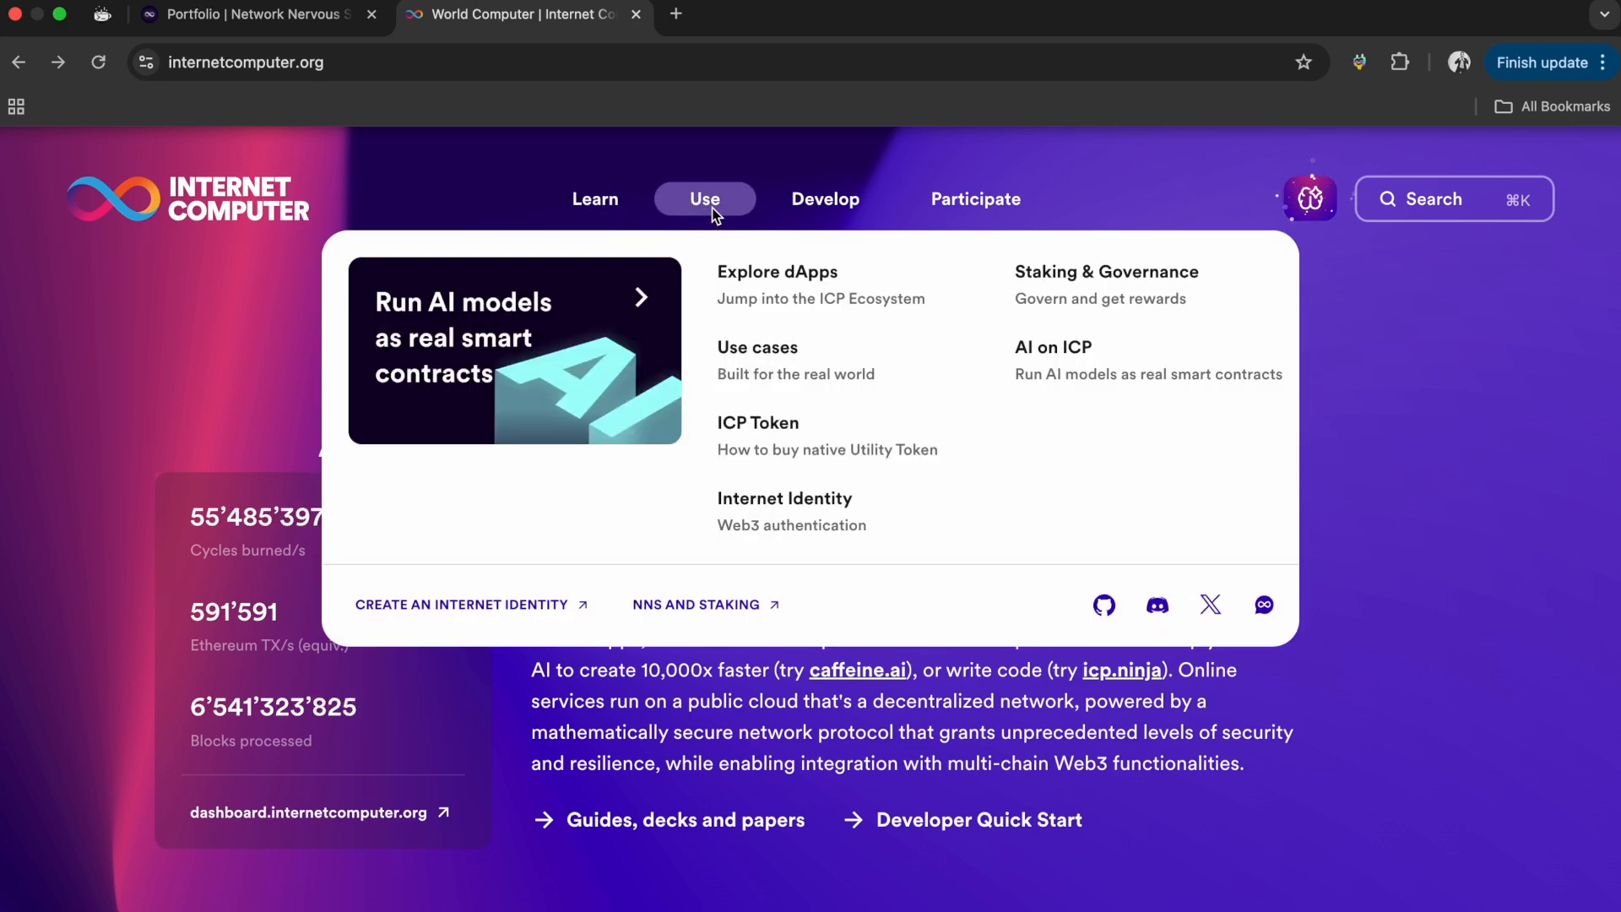
pyautogui.moveTo(776, 348)
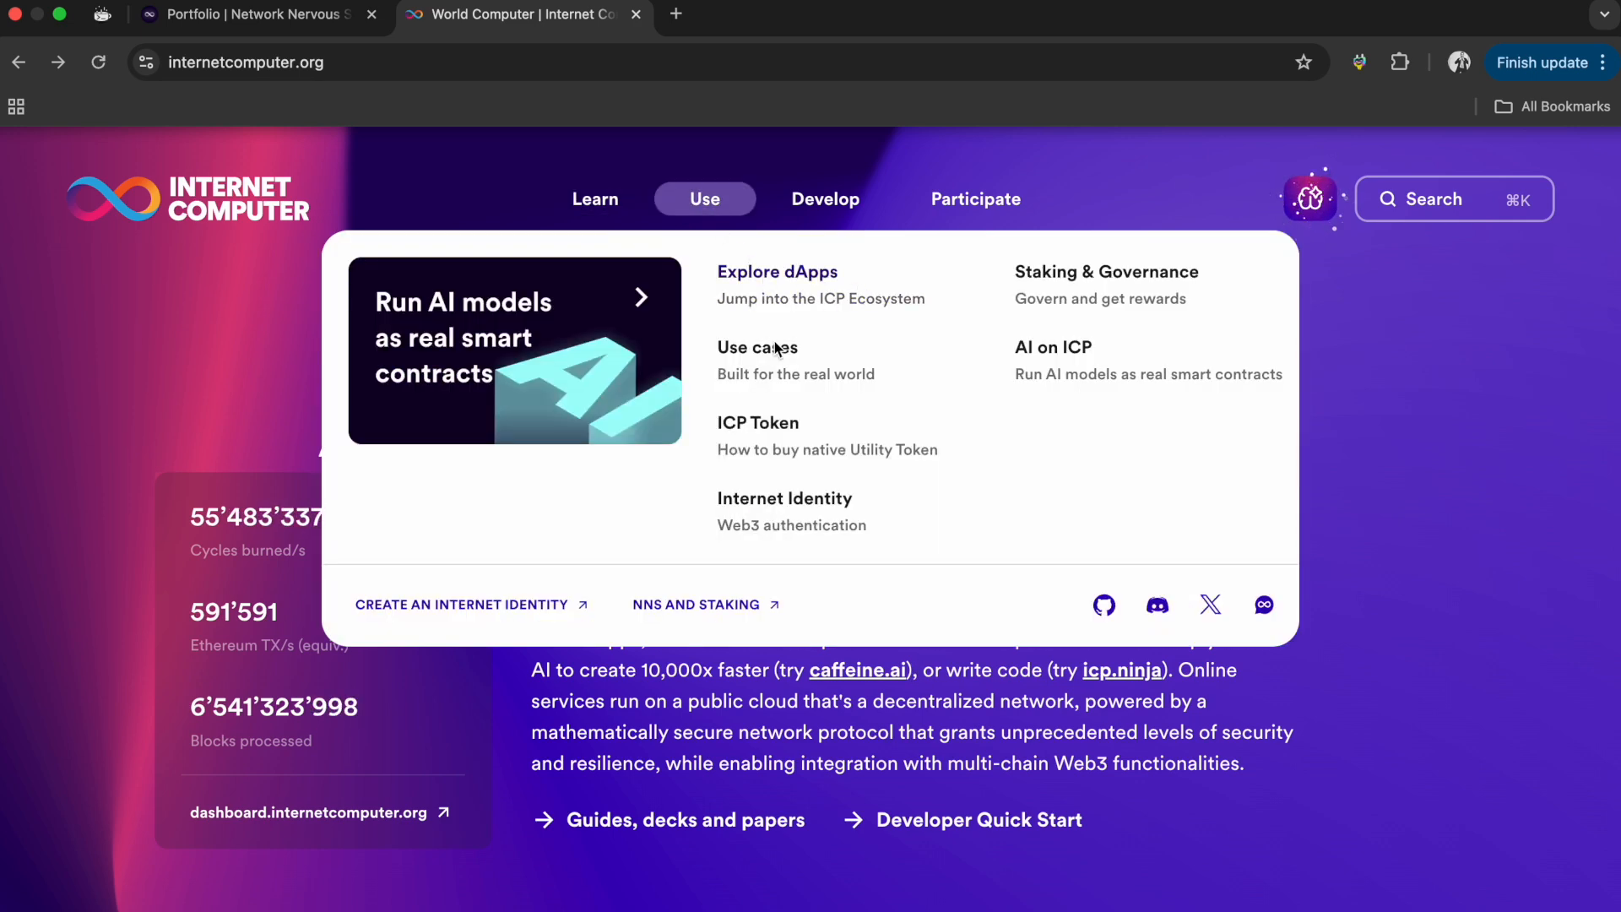
pyautogui.moveTo(1052, 348)
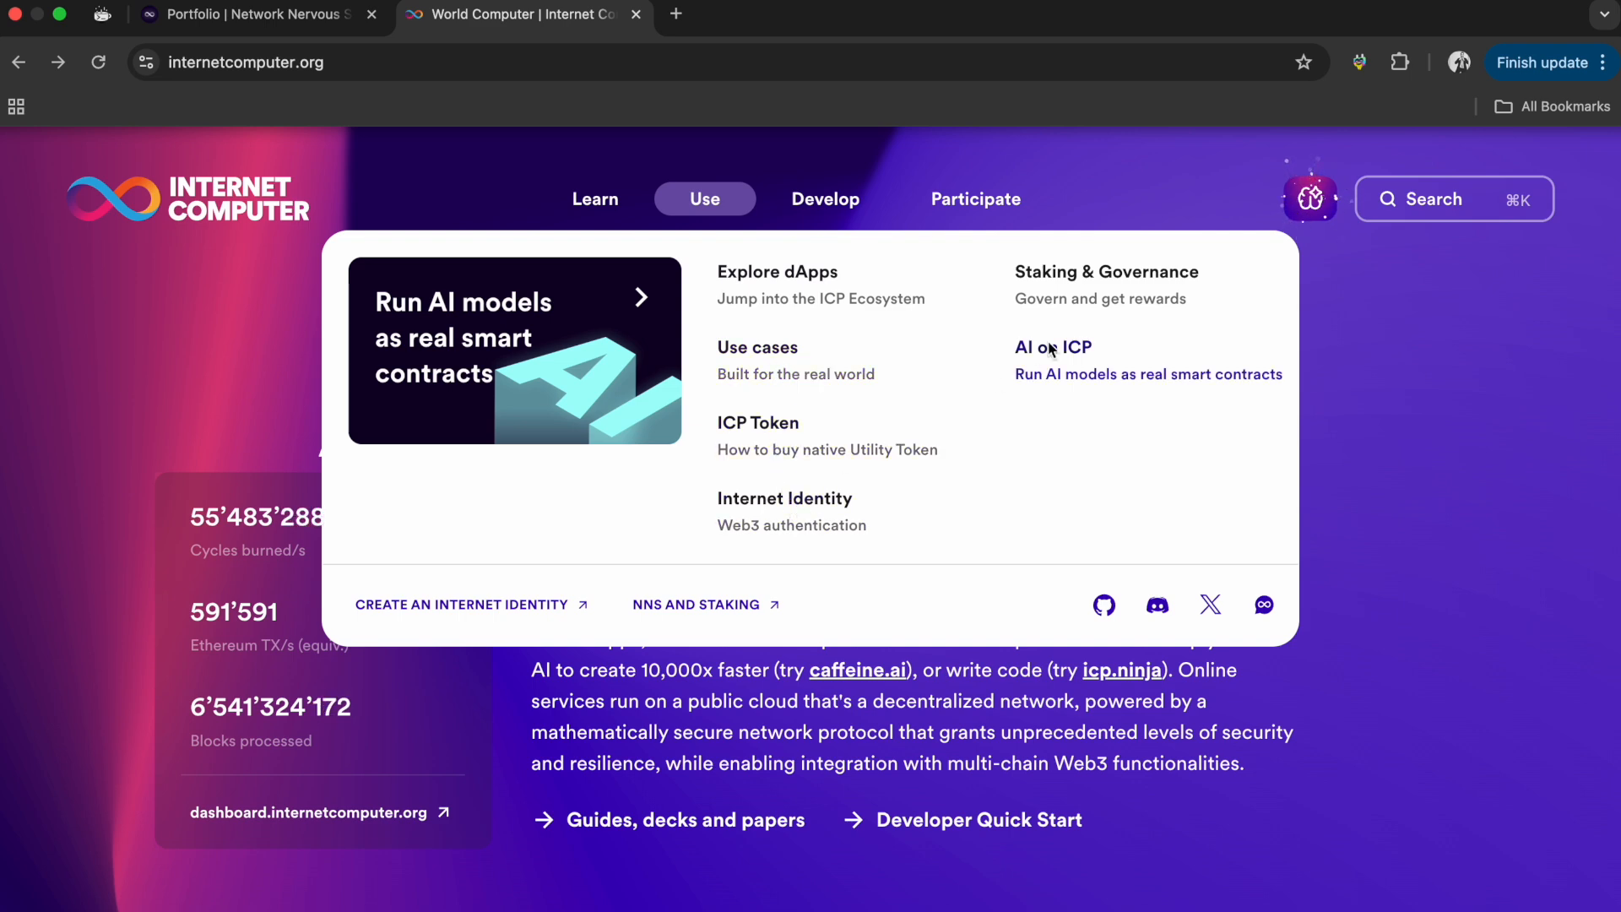
pyautogui.moveTo(1027, 387)
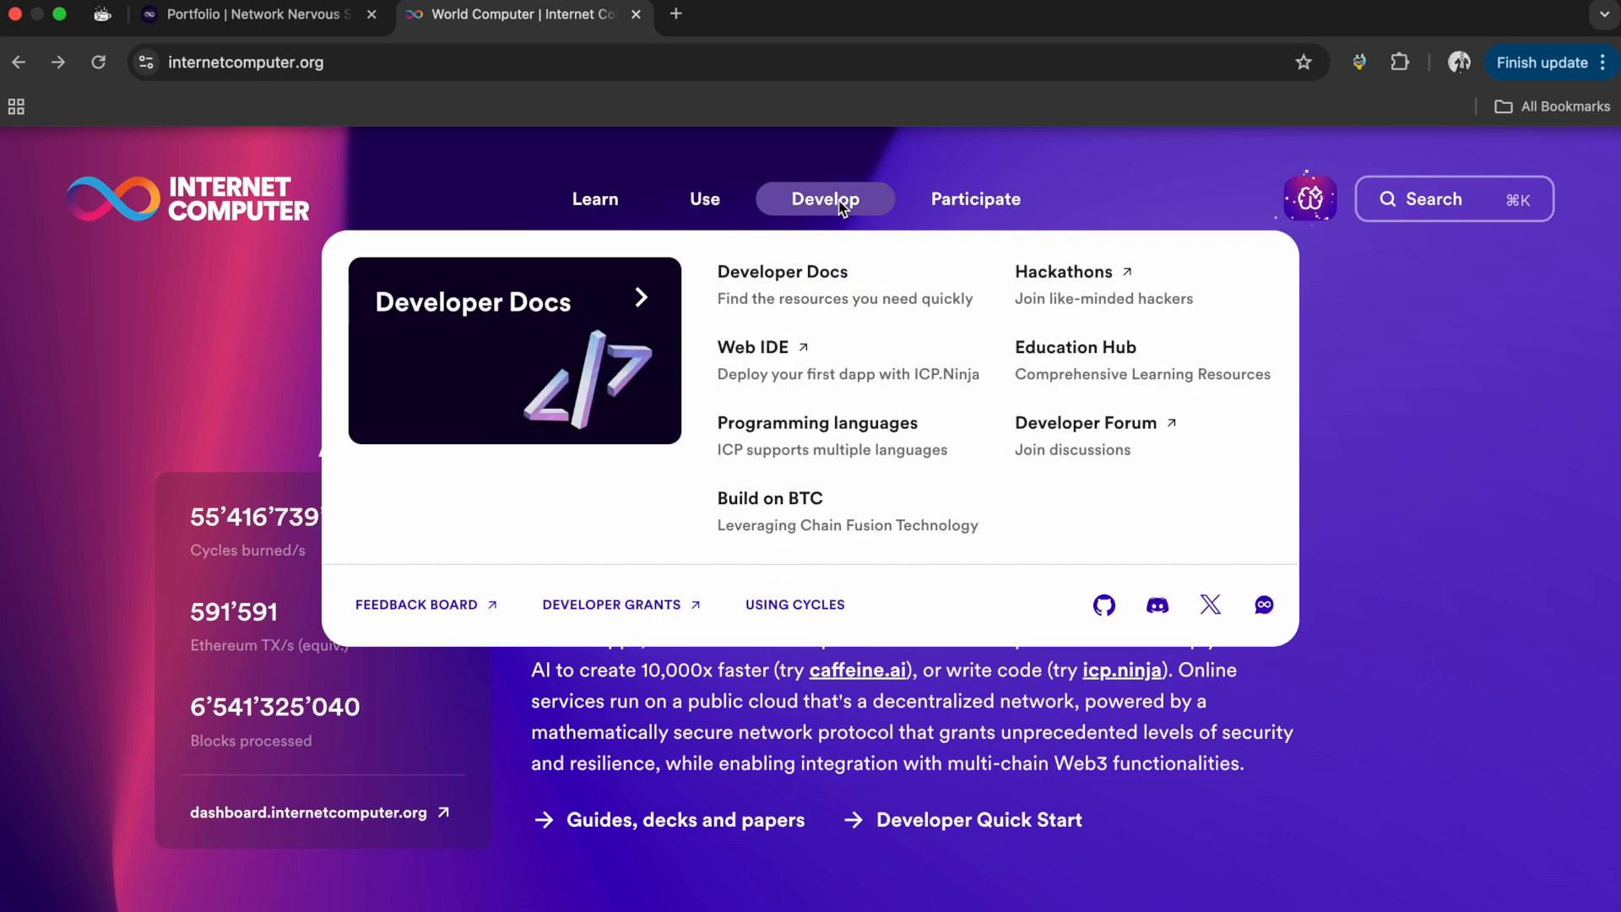
pyautogui.moveTo(775, 370)
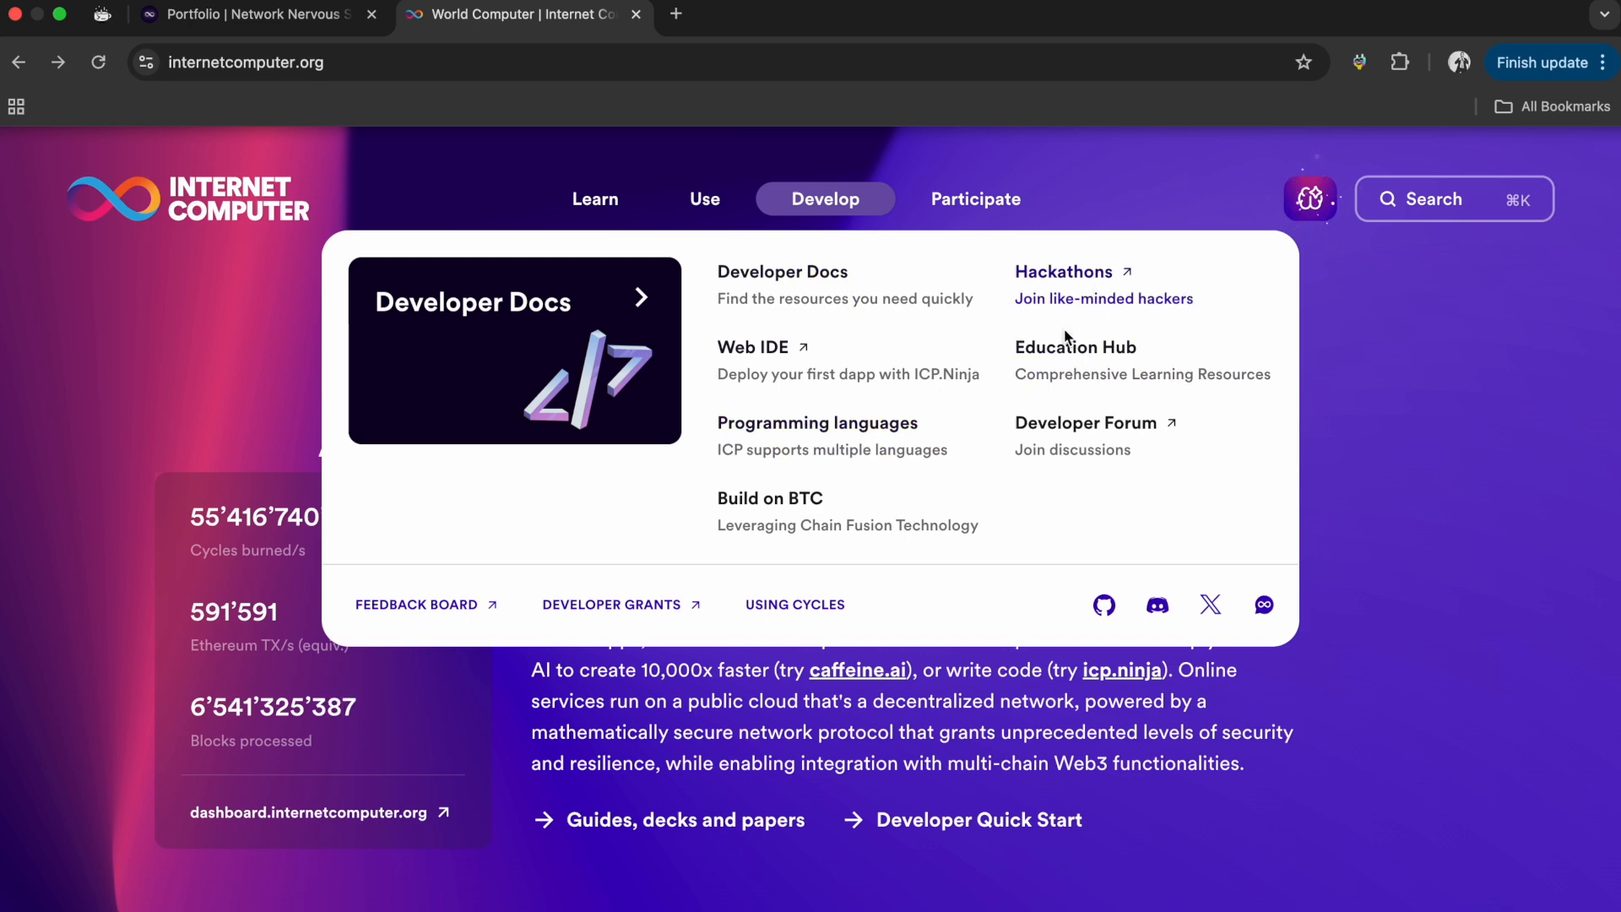
pyautogui.moveTo(868, 374)
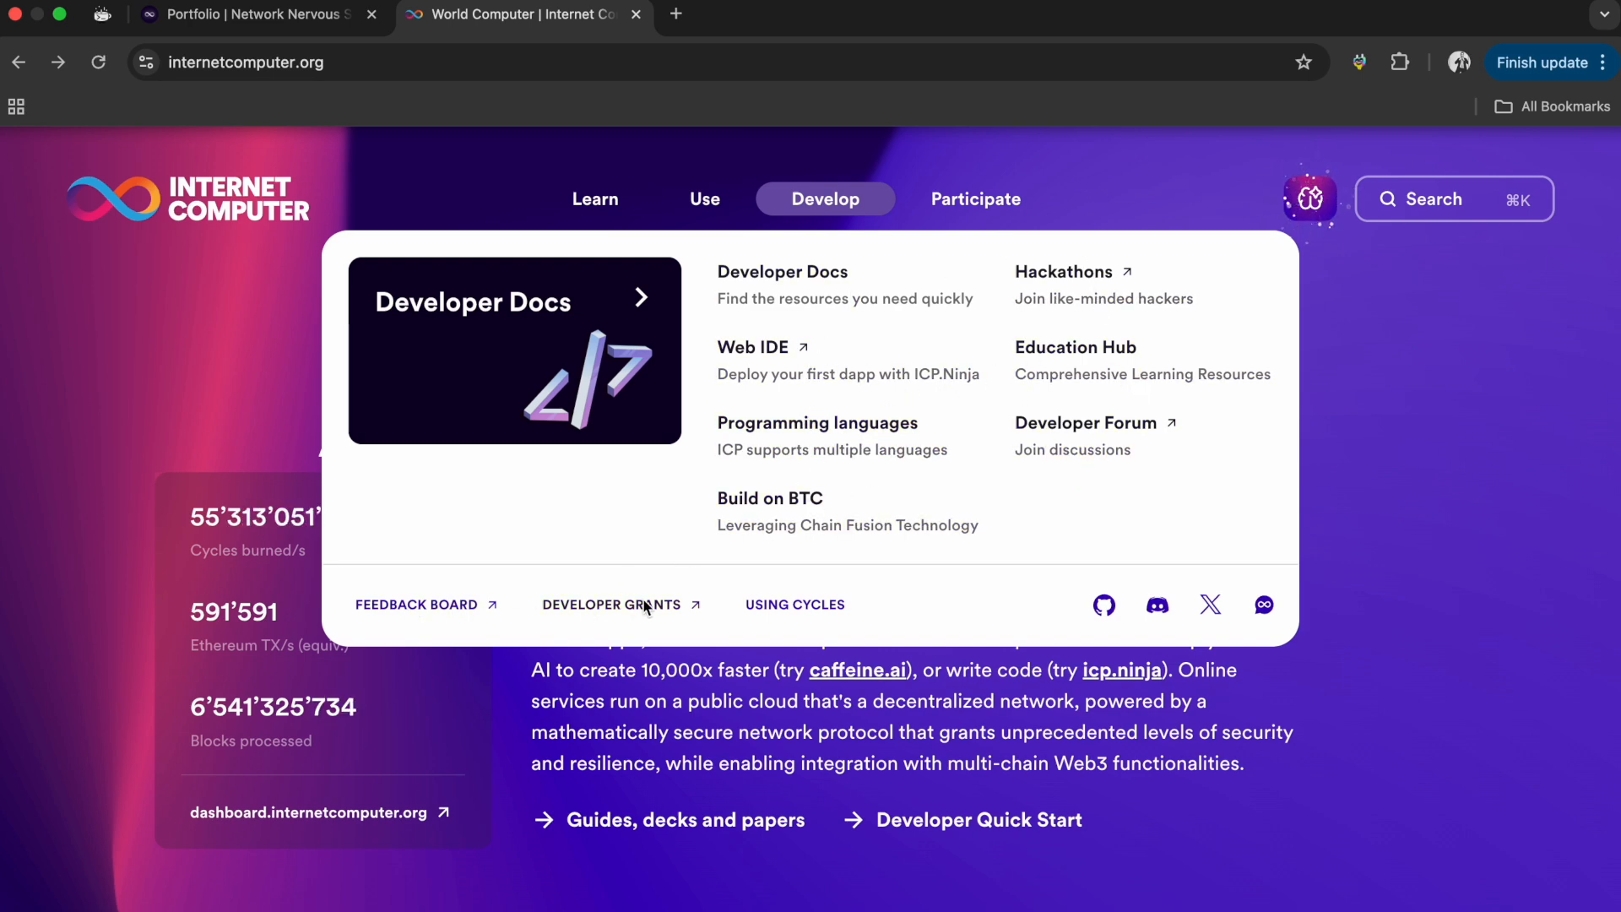
pyautogui.moveTo(1042, 427)
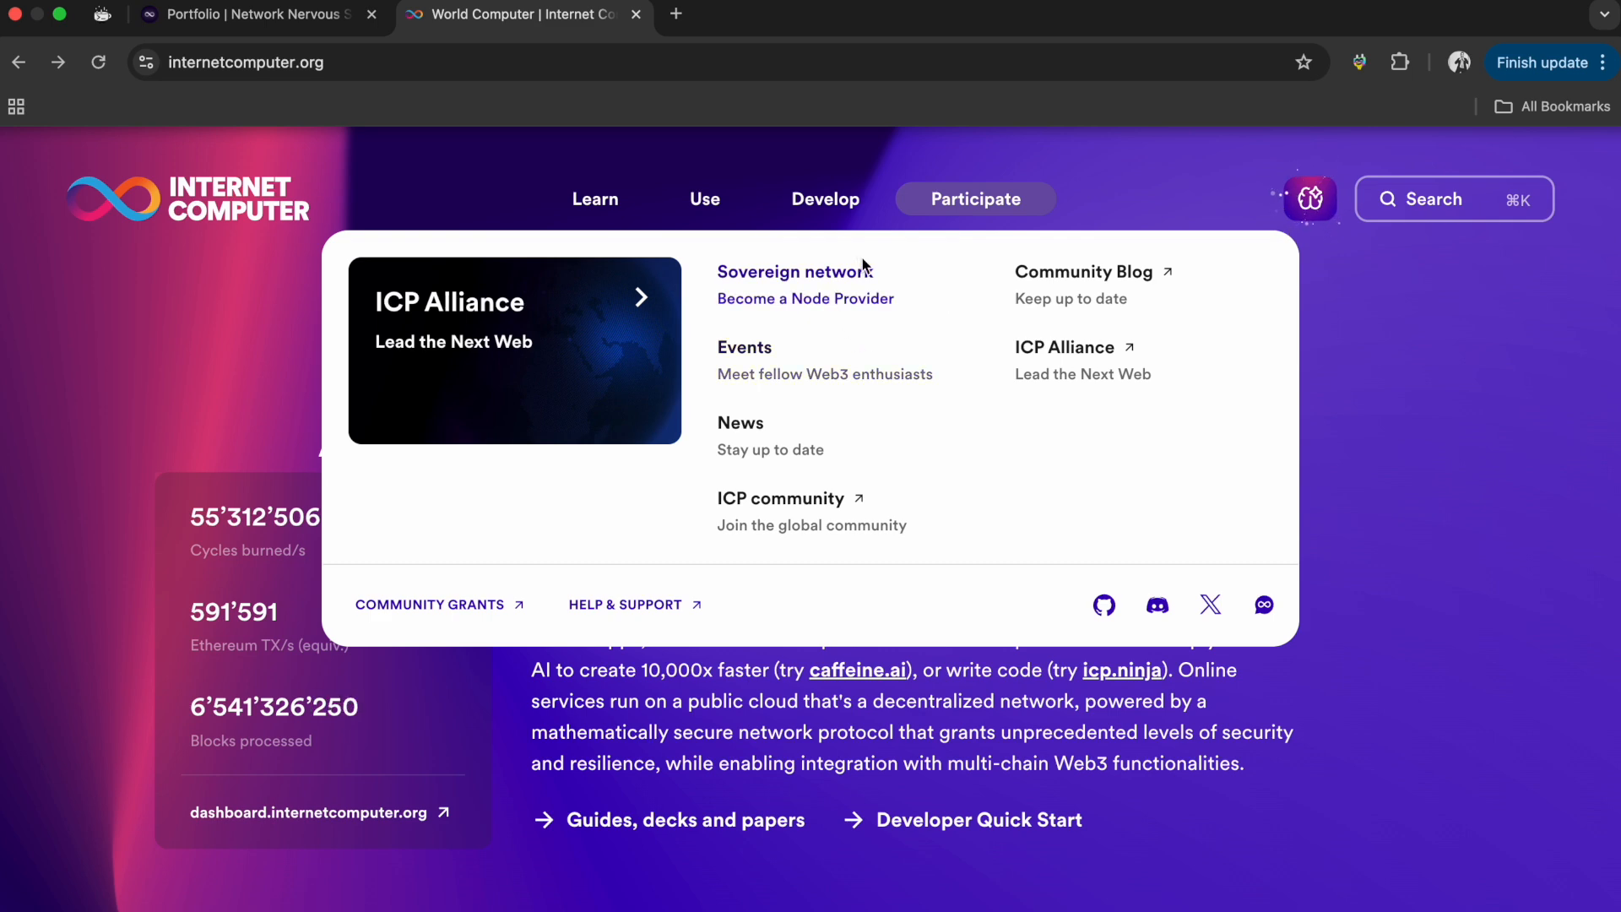
pyautogui.moveTo(1057, 326)
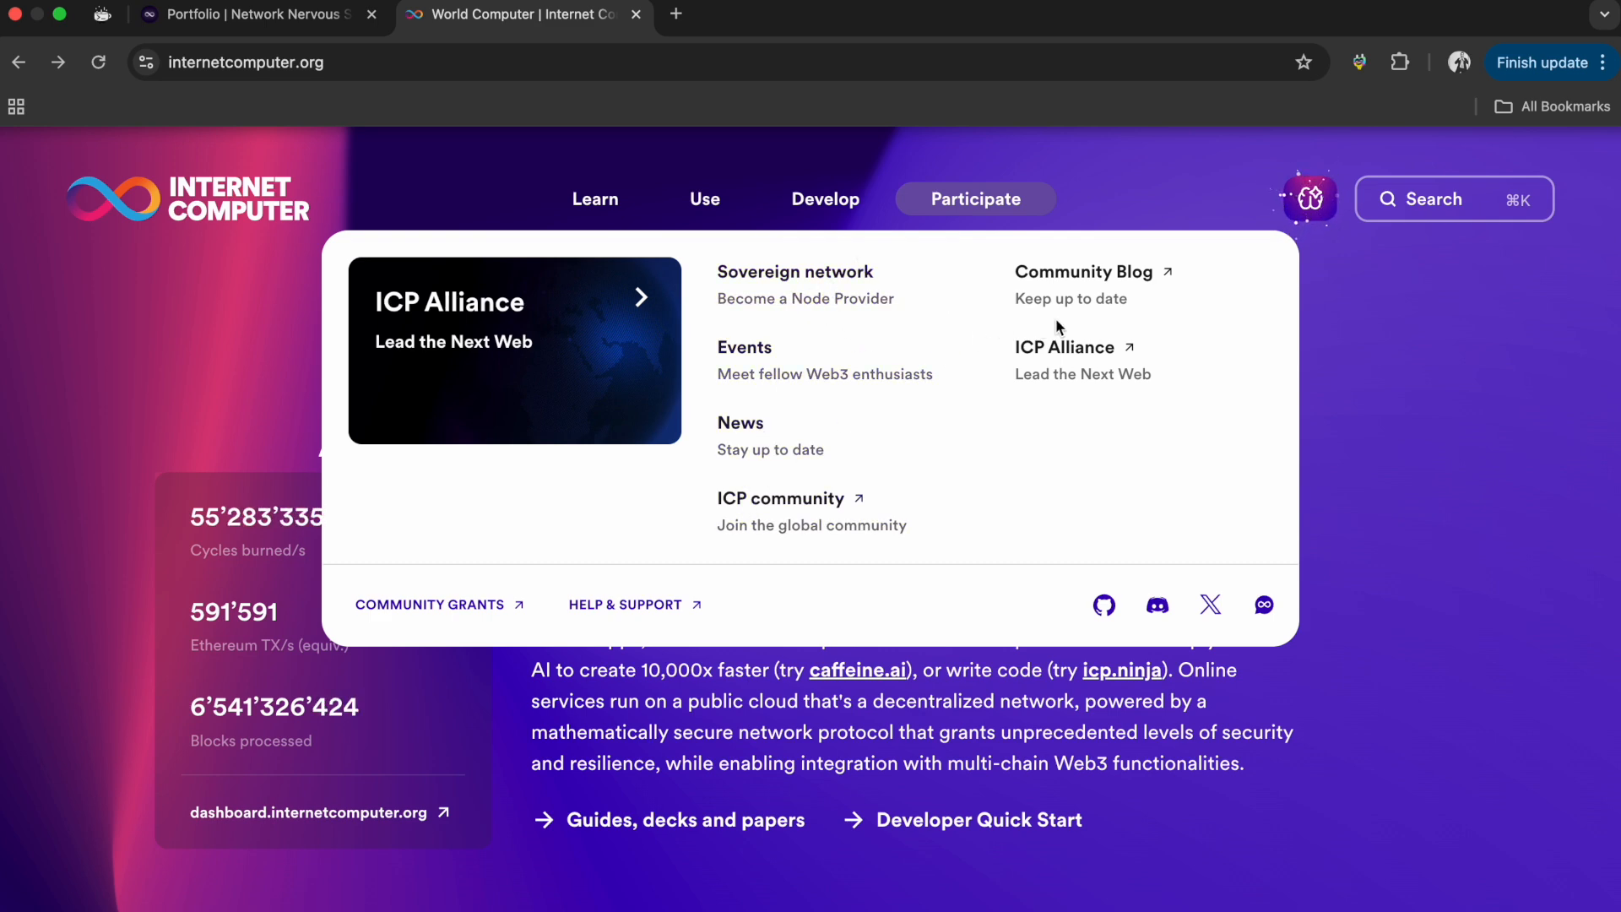
pyautogui.moveTo(690, 577)
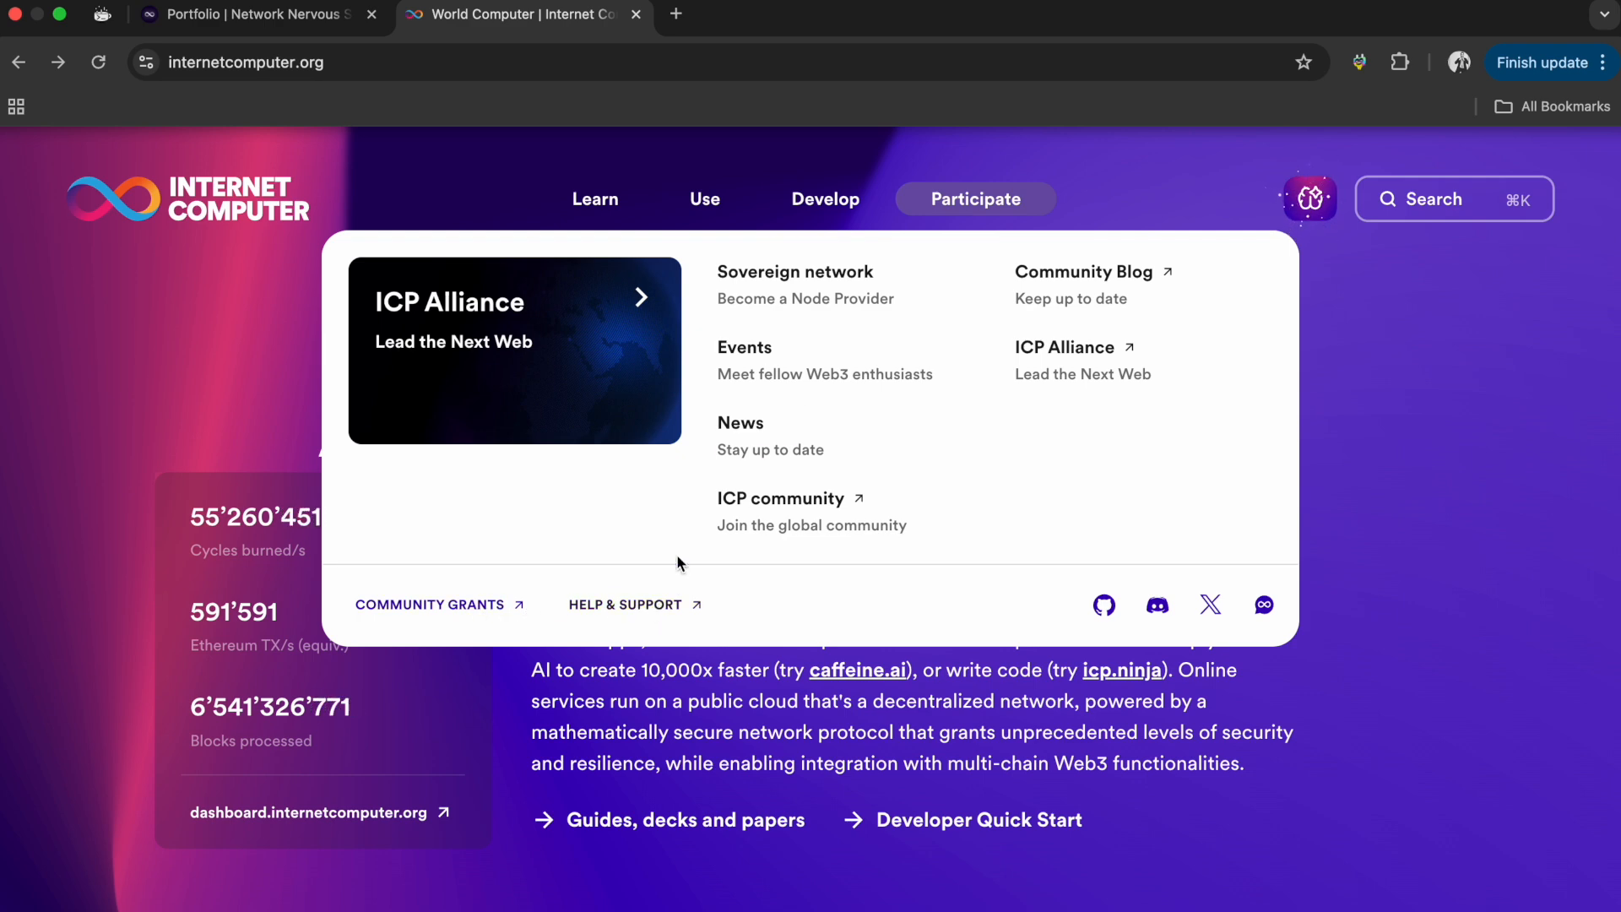
pyautogui.moveTo(993, 368)
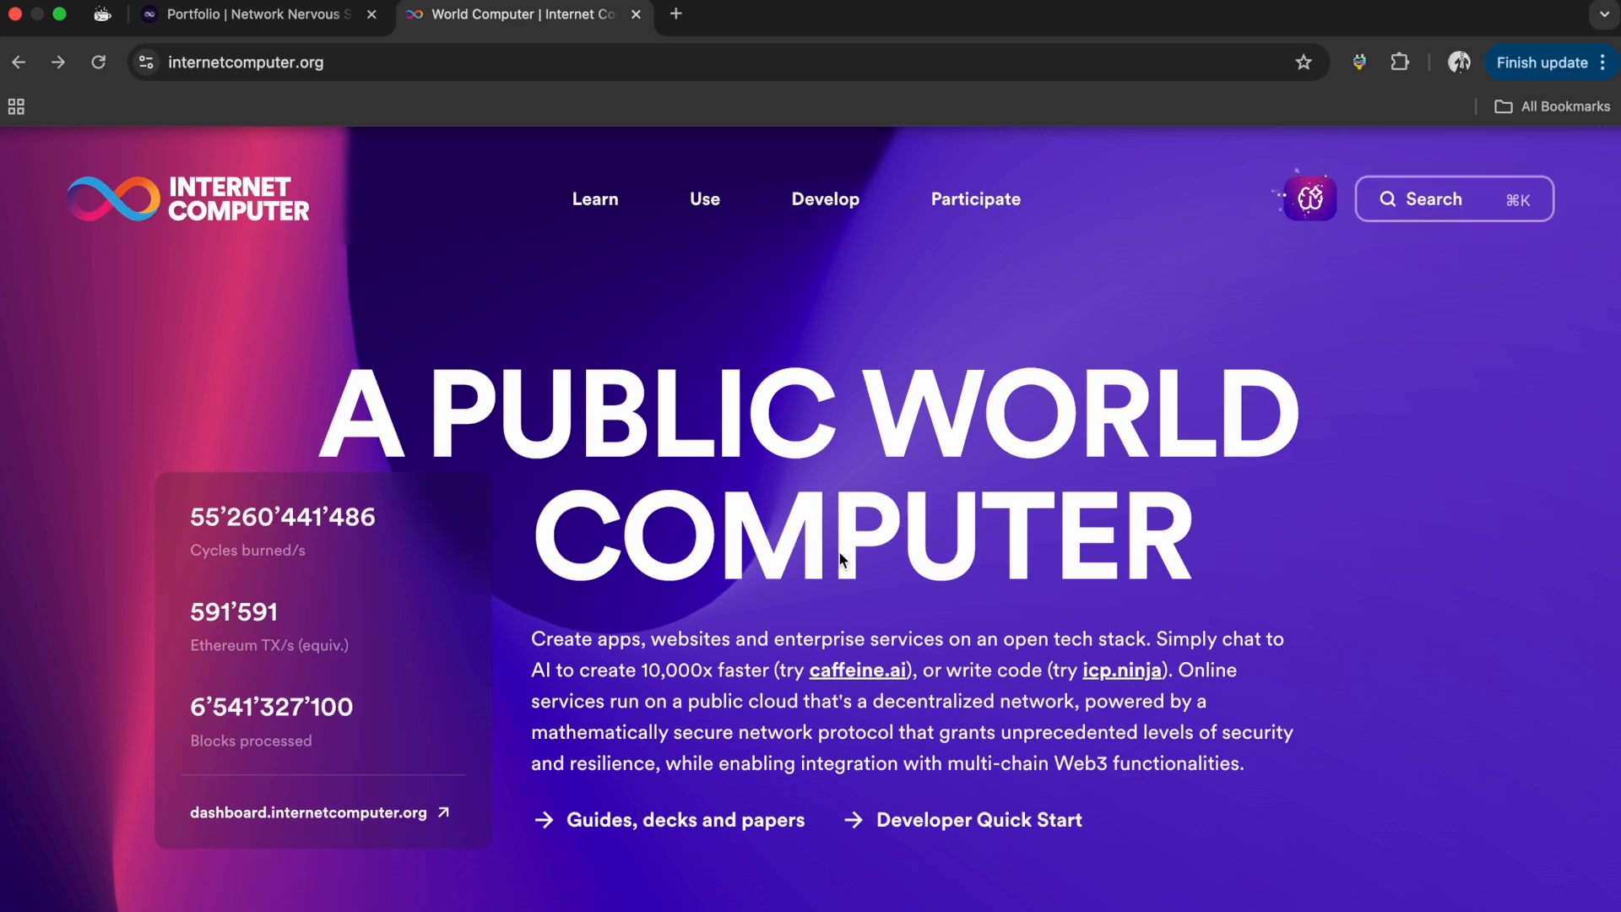
pyautogui.scroll(-3)
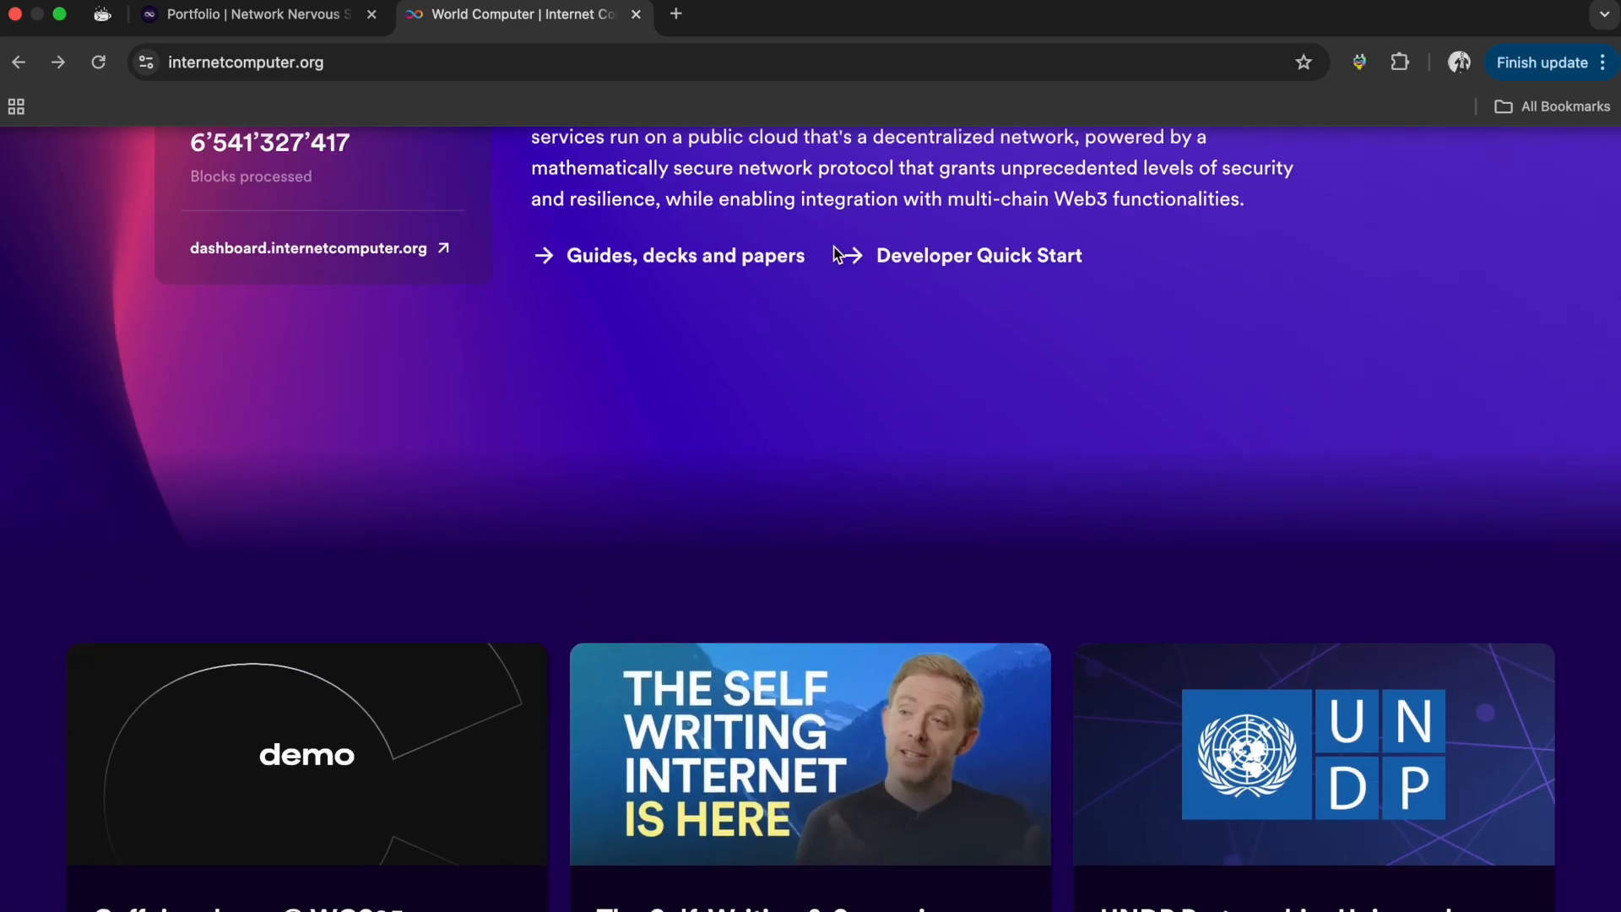
pyautogui.scroll(-3)
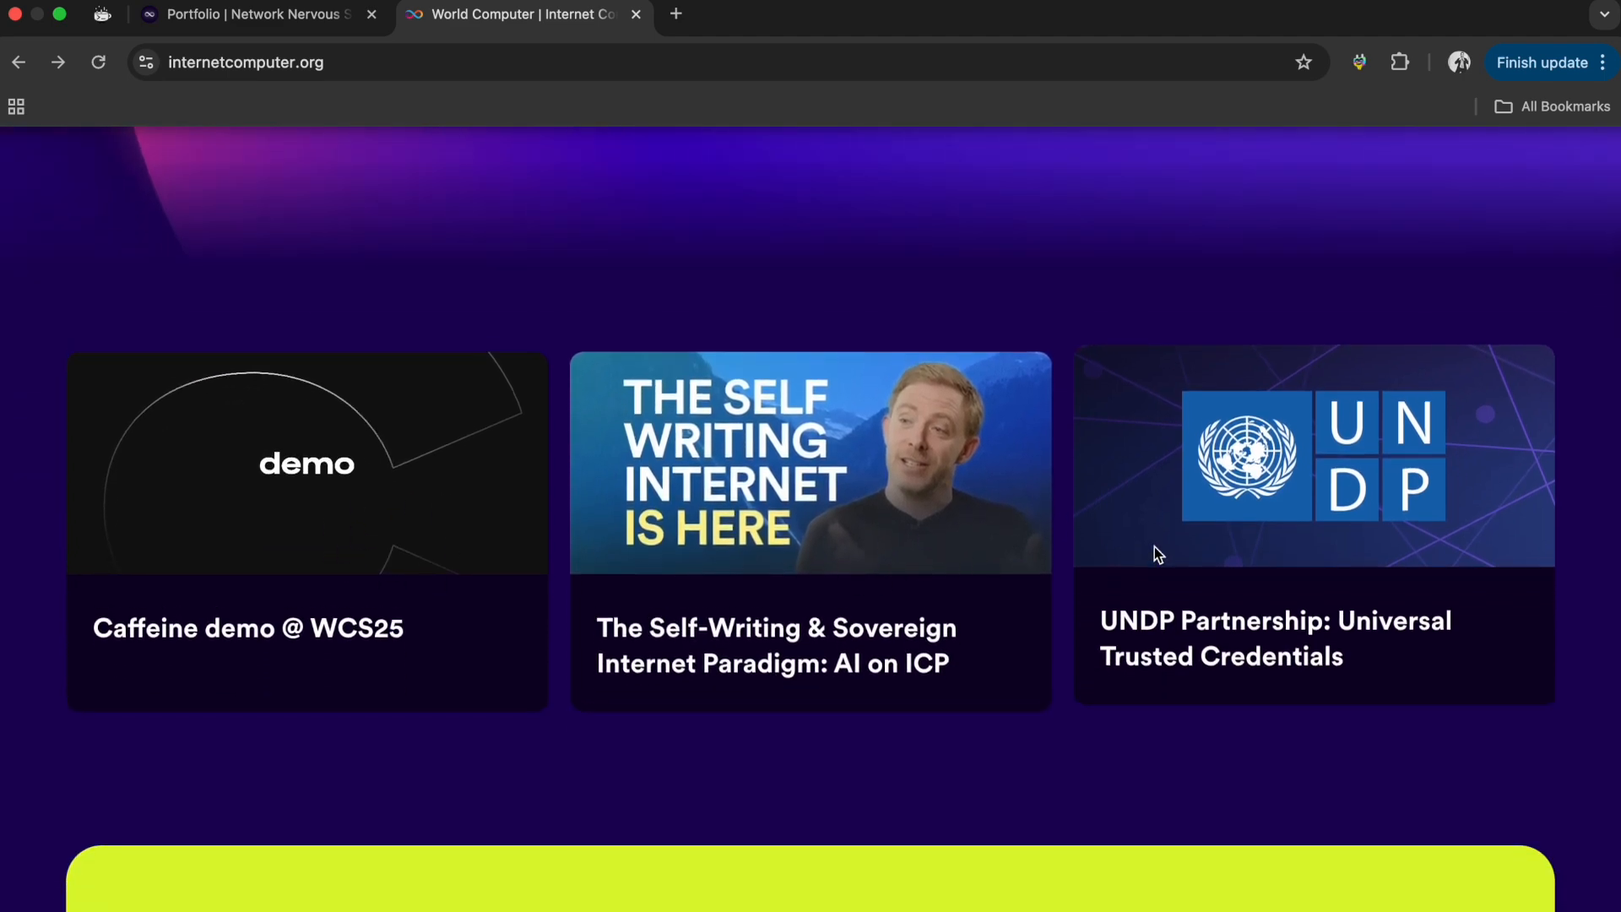
pyautogui.moveTo(1204, 449)
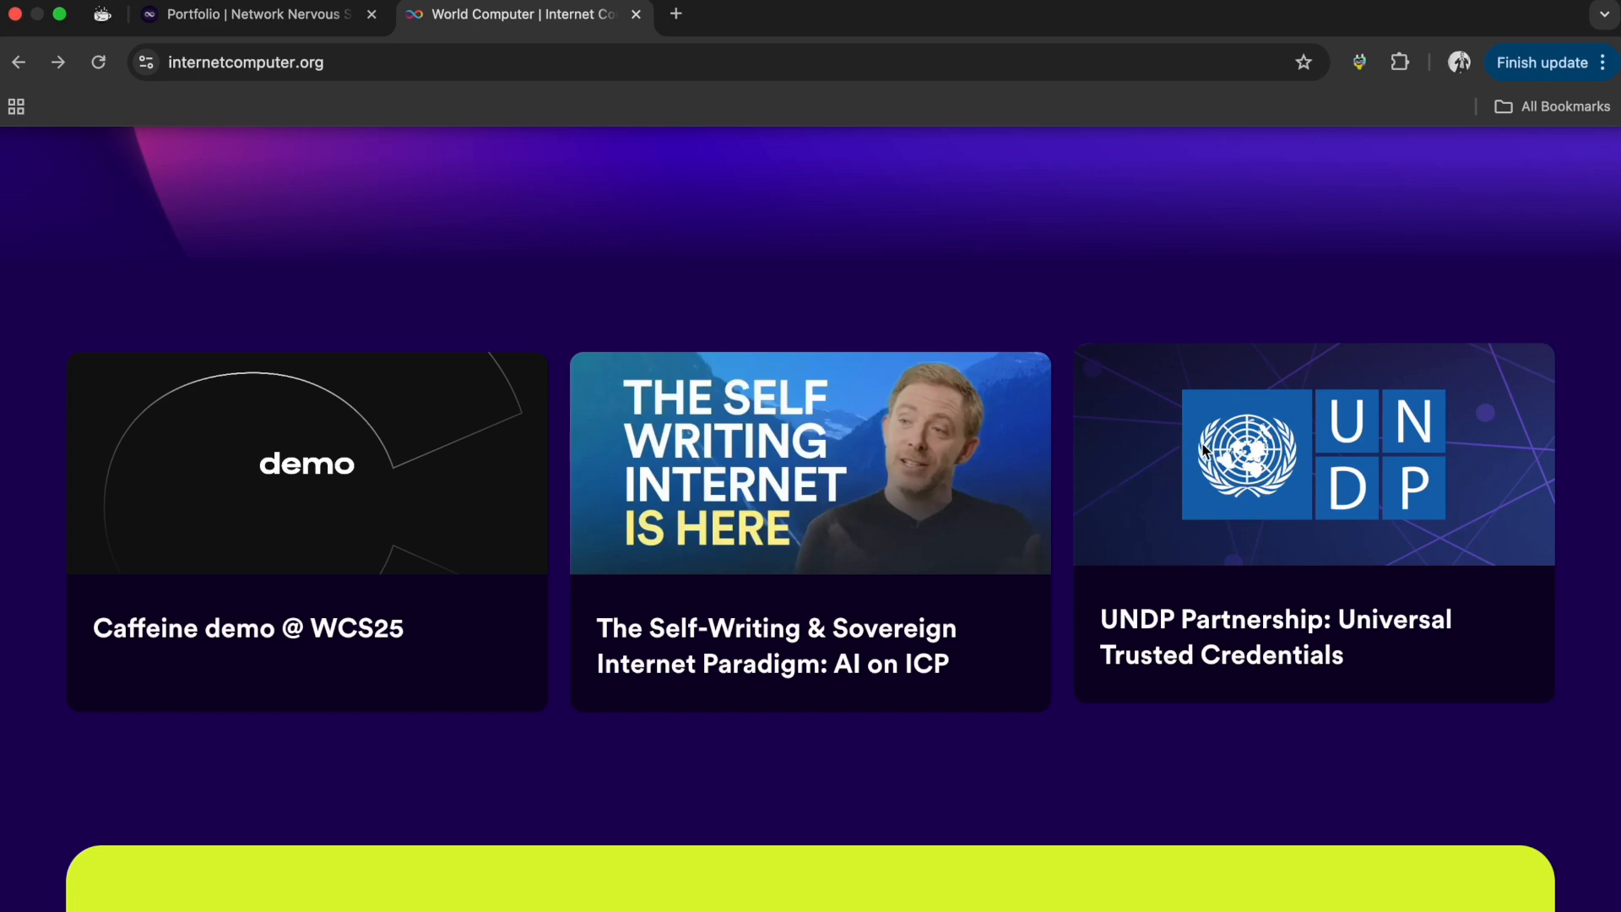
pyautogui.scroll(-3)
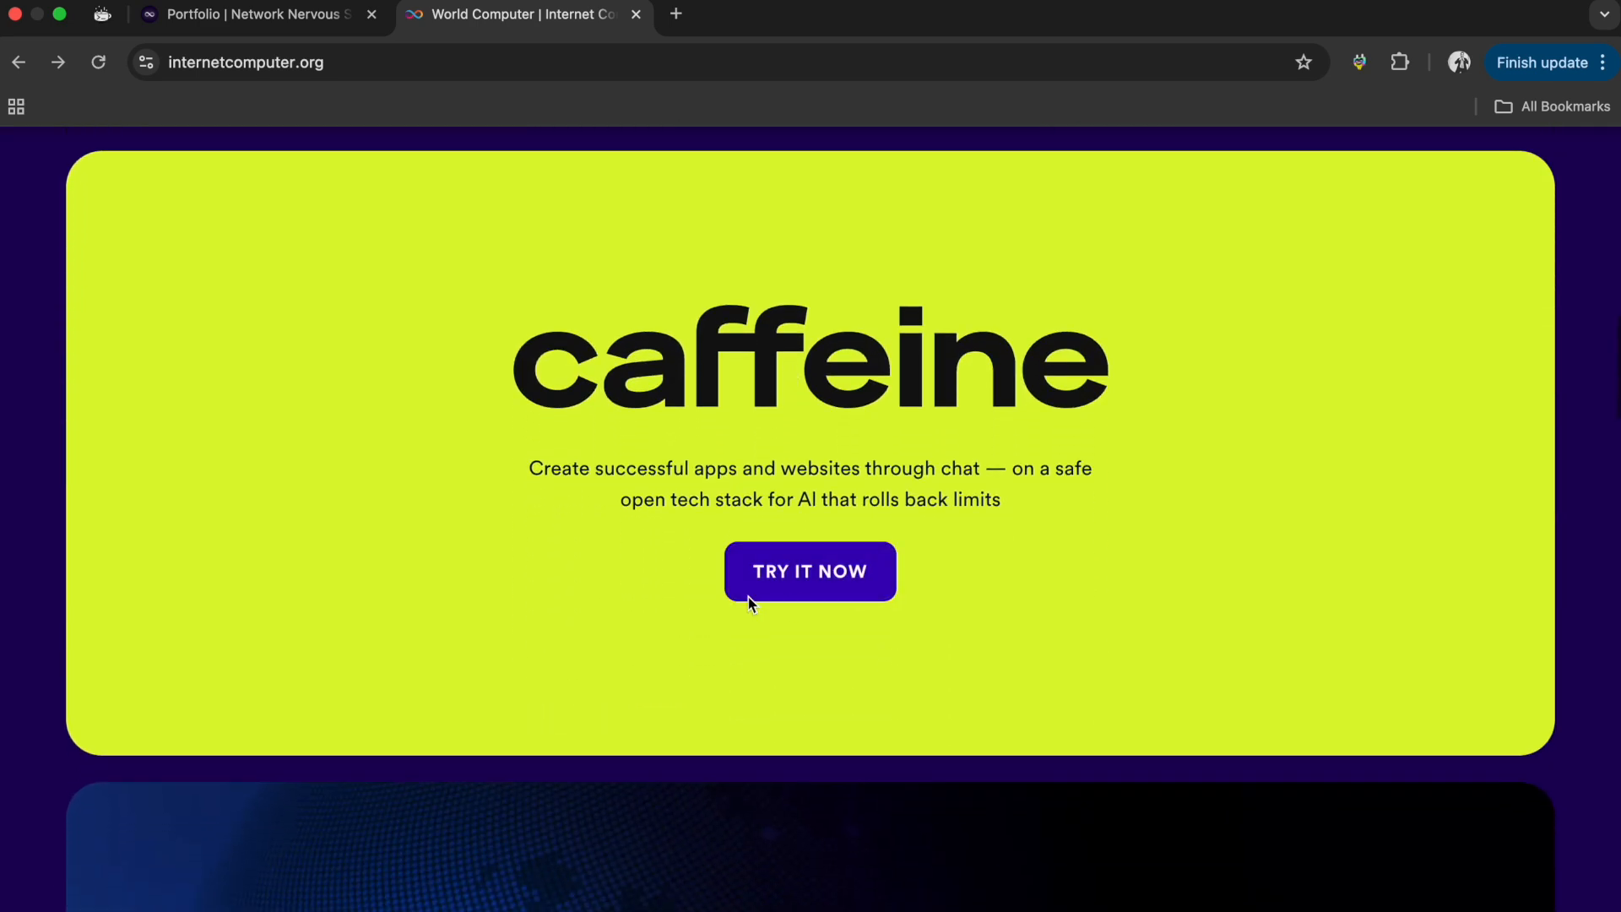
pyautogui.moveTo(662, 620)
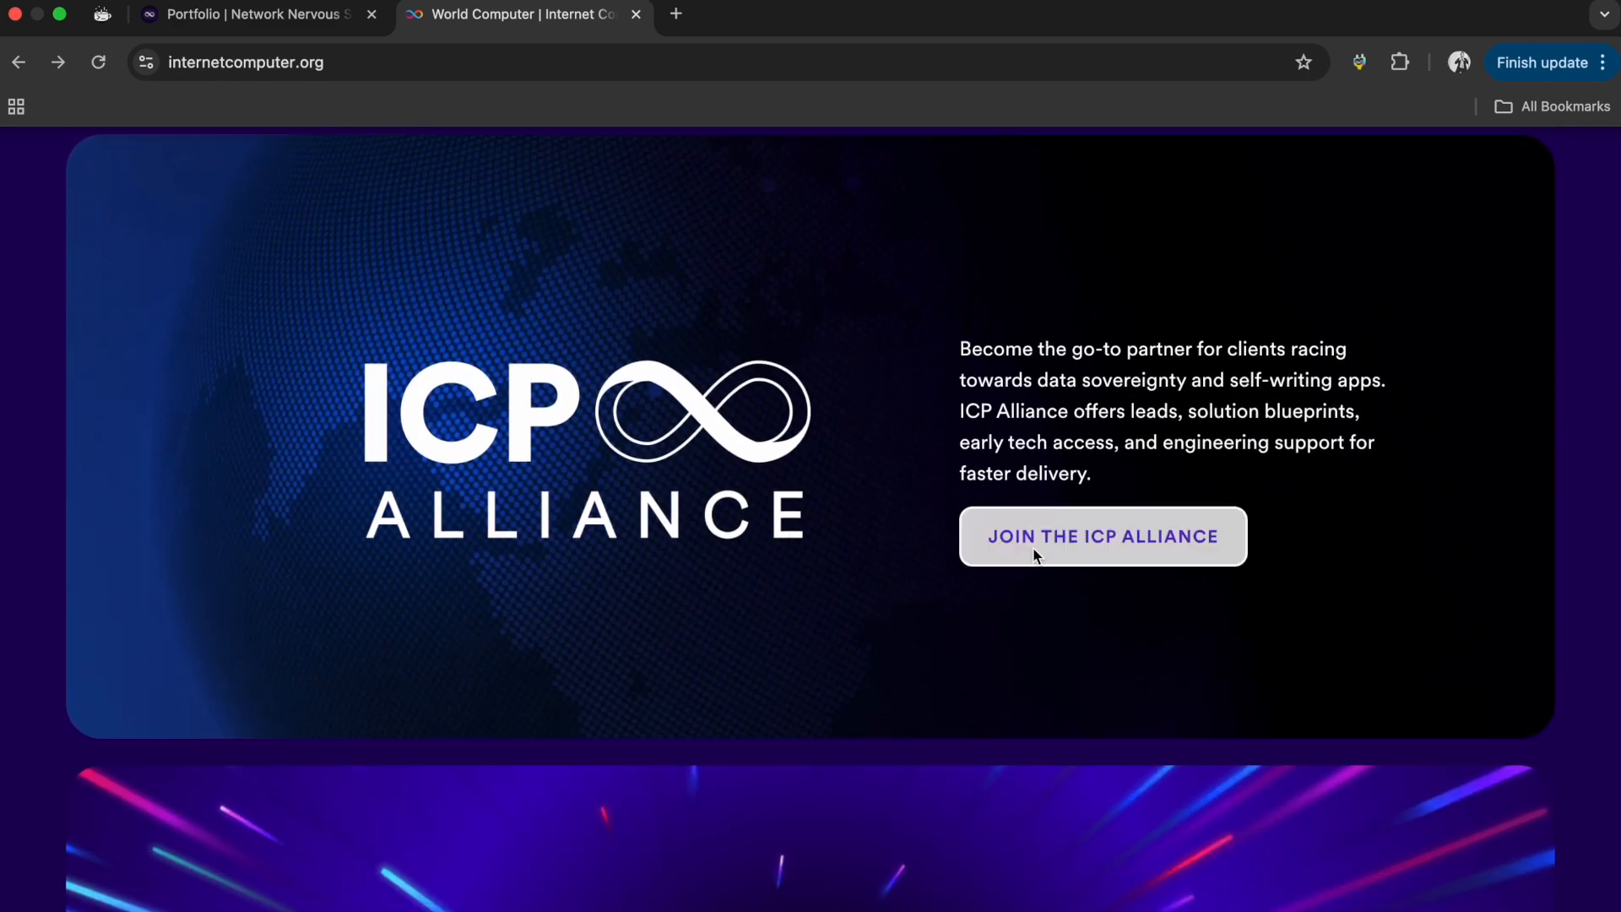
pyautogui.moveTo(1185, 406)
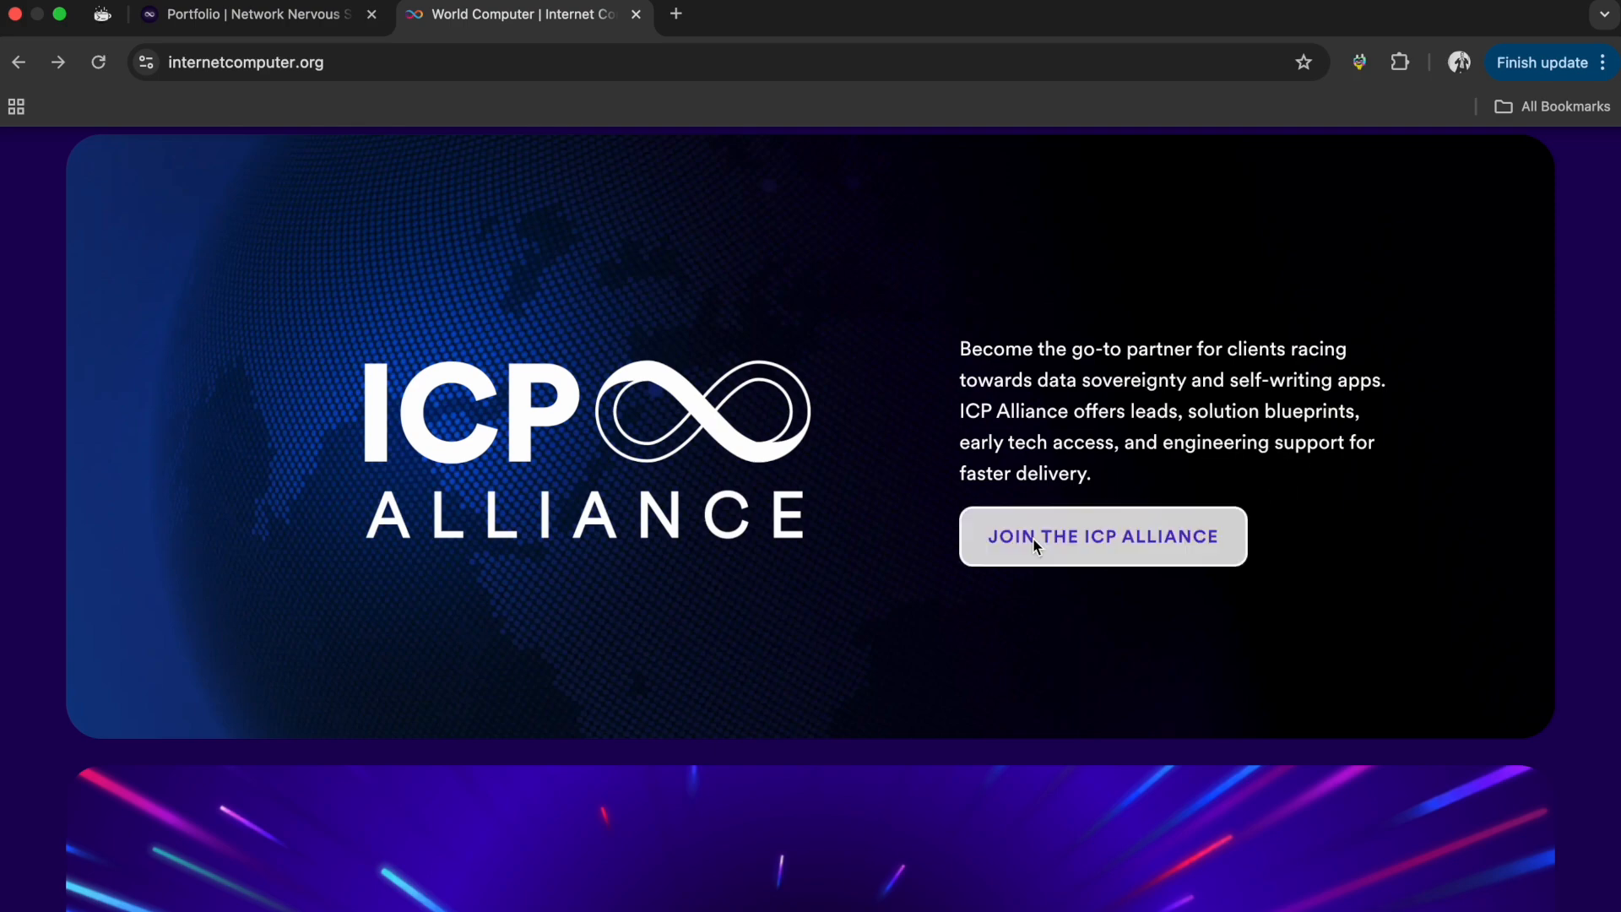
pyautogui.moveTo(735, 567)
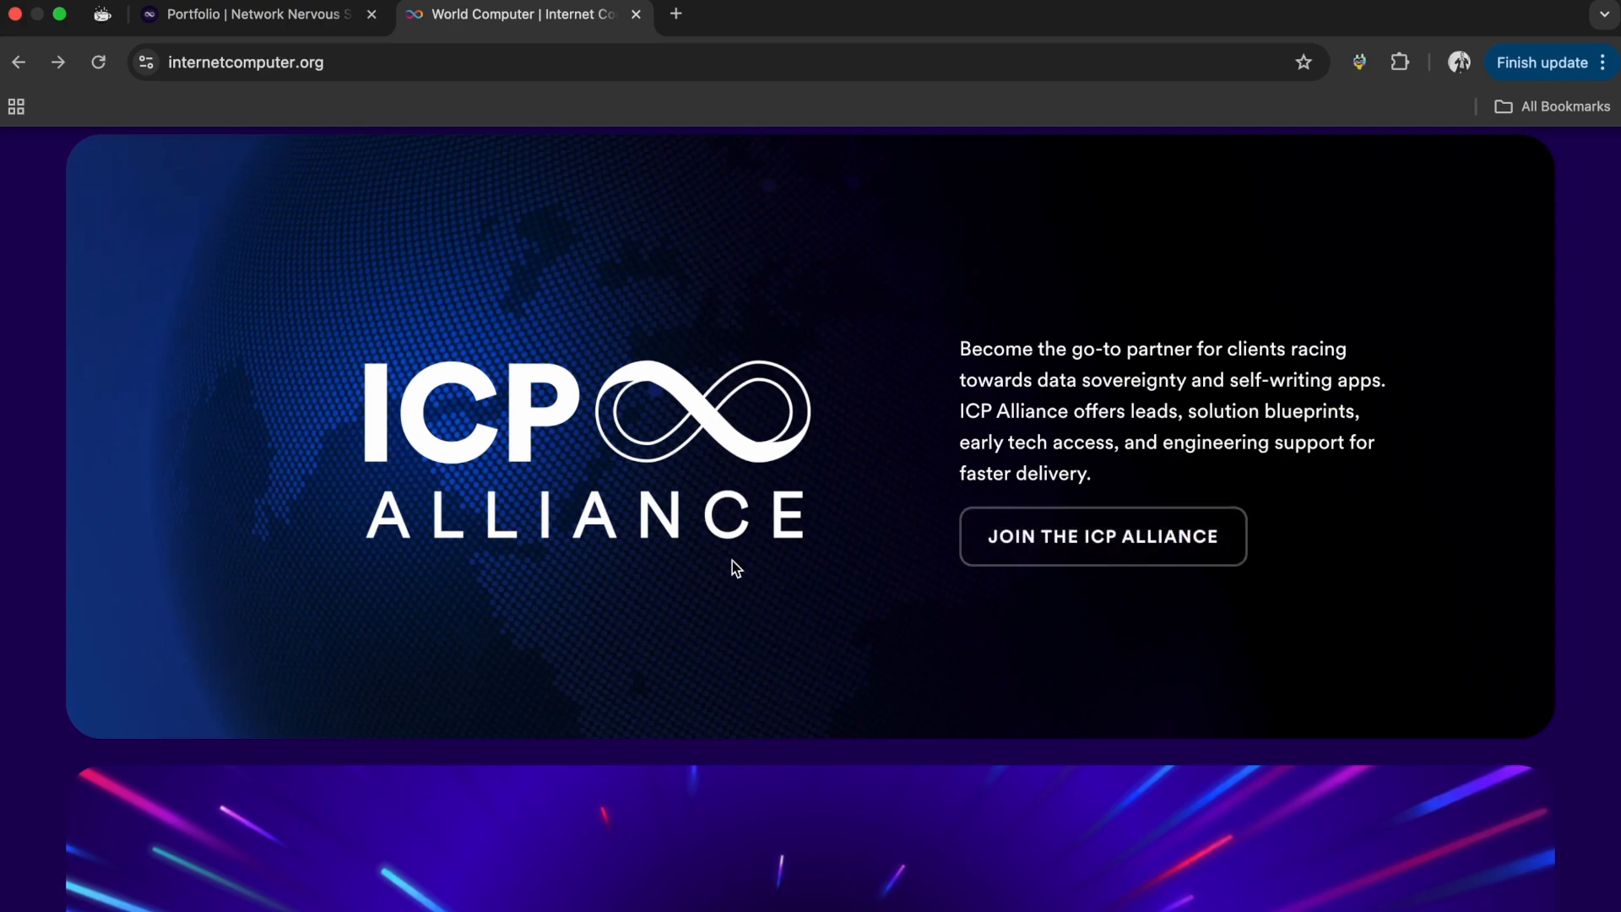
pyautogui.scroll(-3)
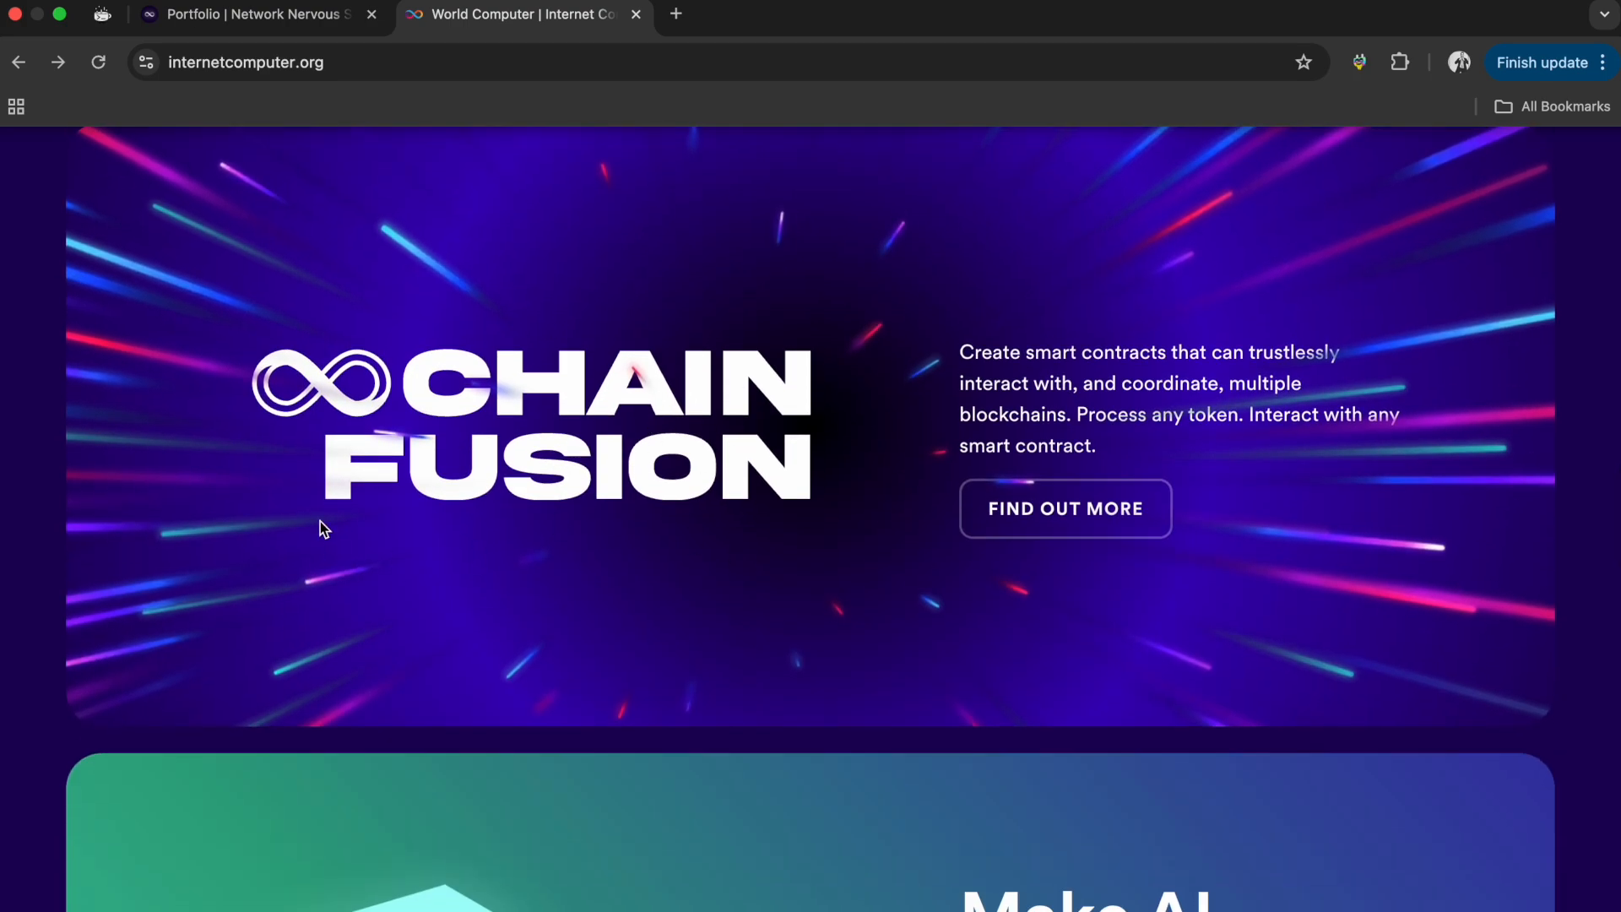
pyautogui.moveTo(1136, 459)
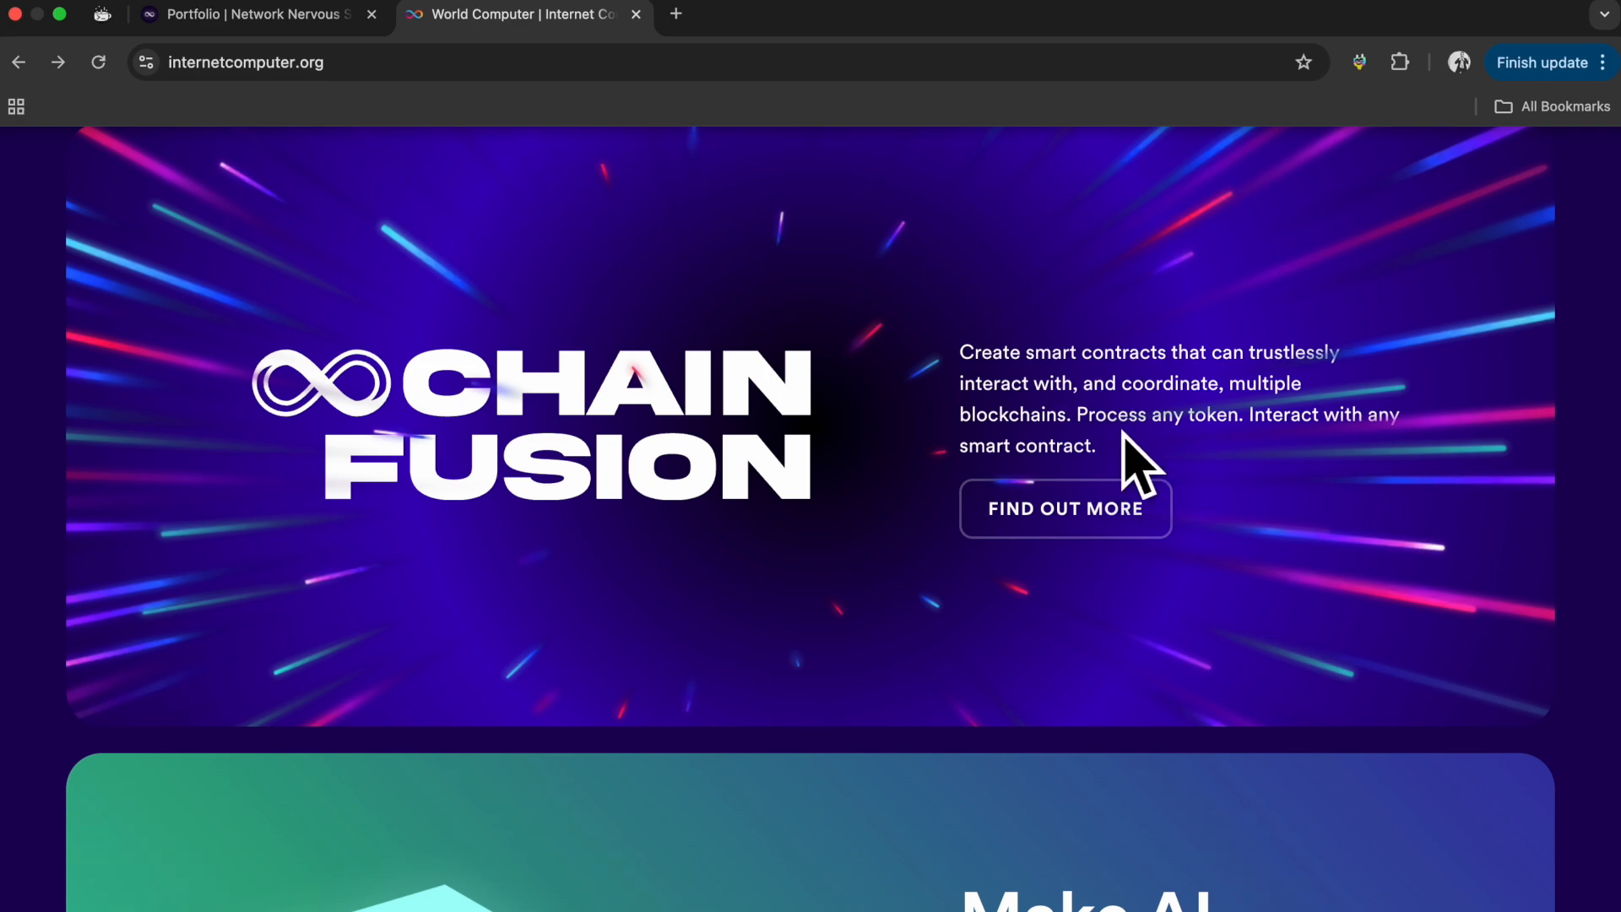
pyautogui.moveTo(647, 473)
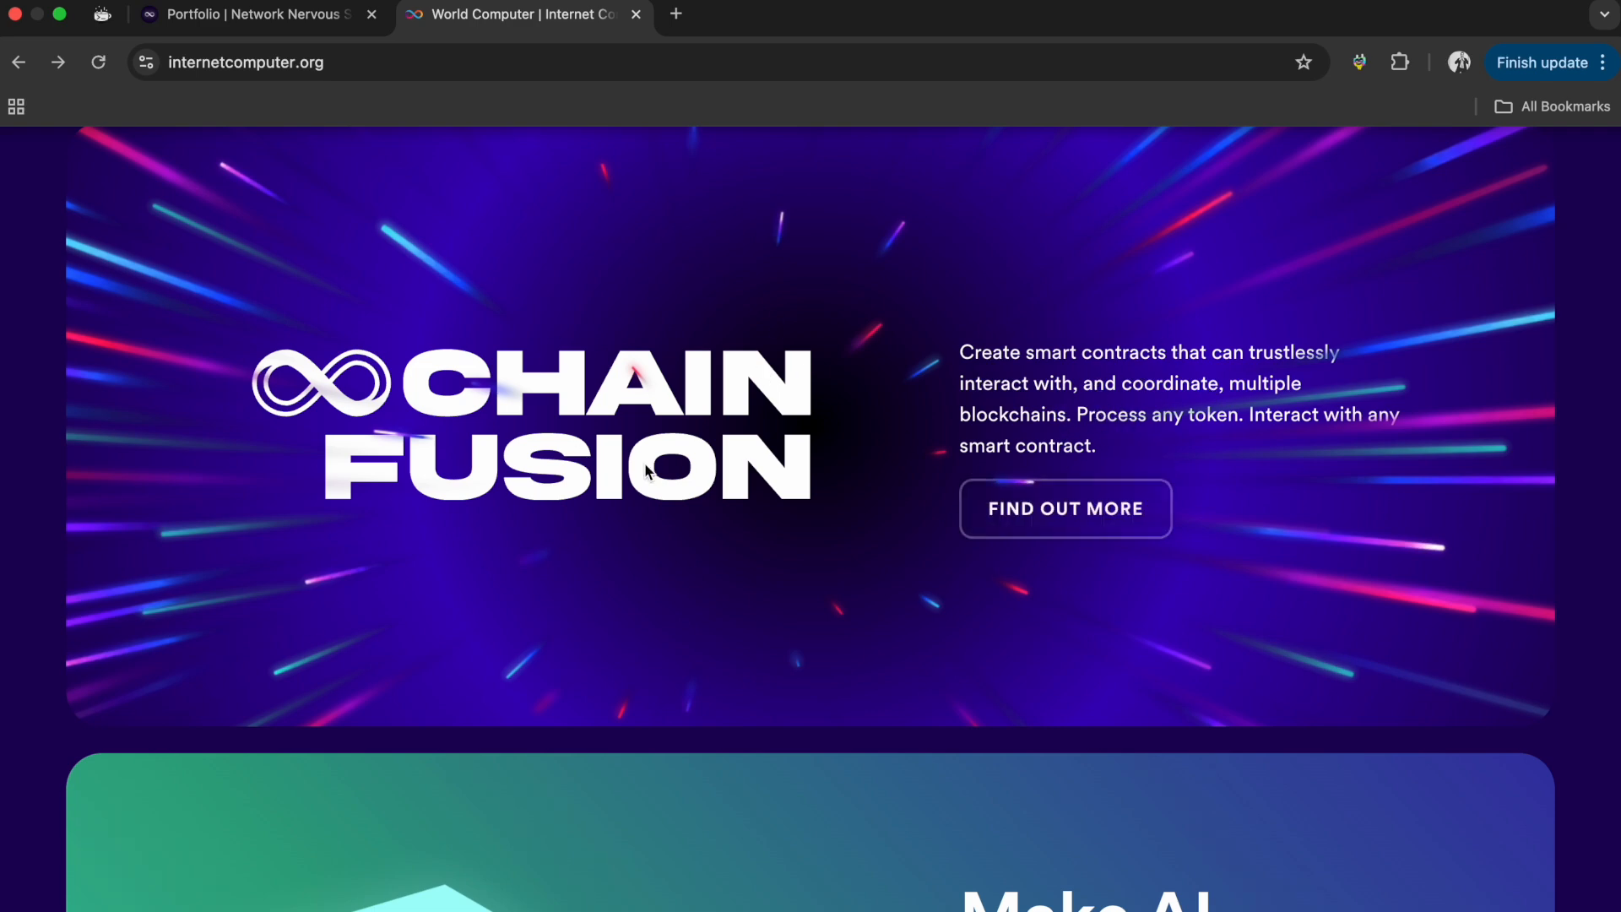
pyautogui.scroll(-3)
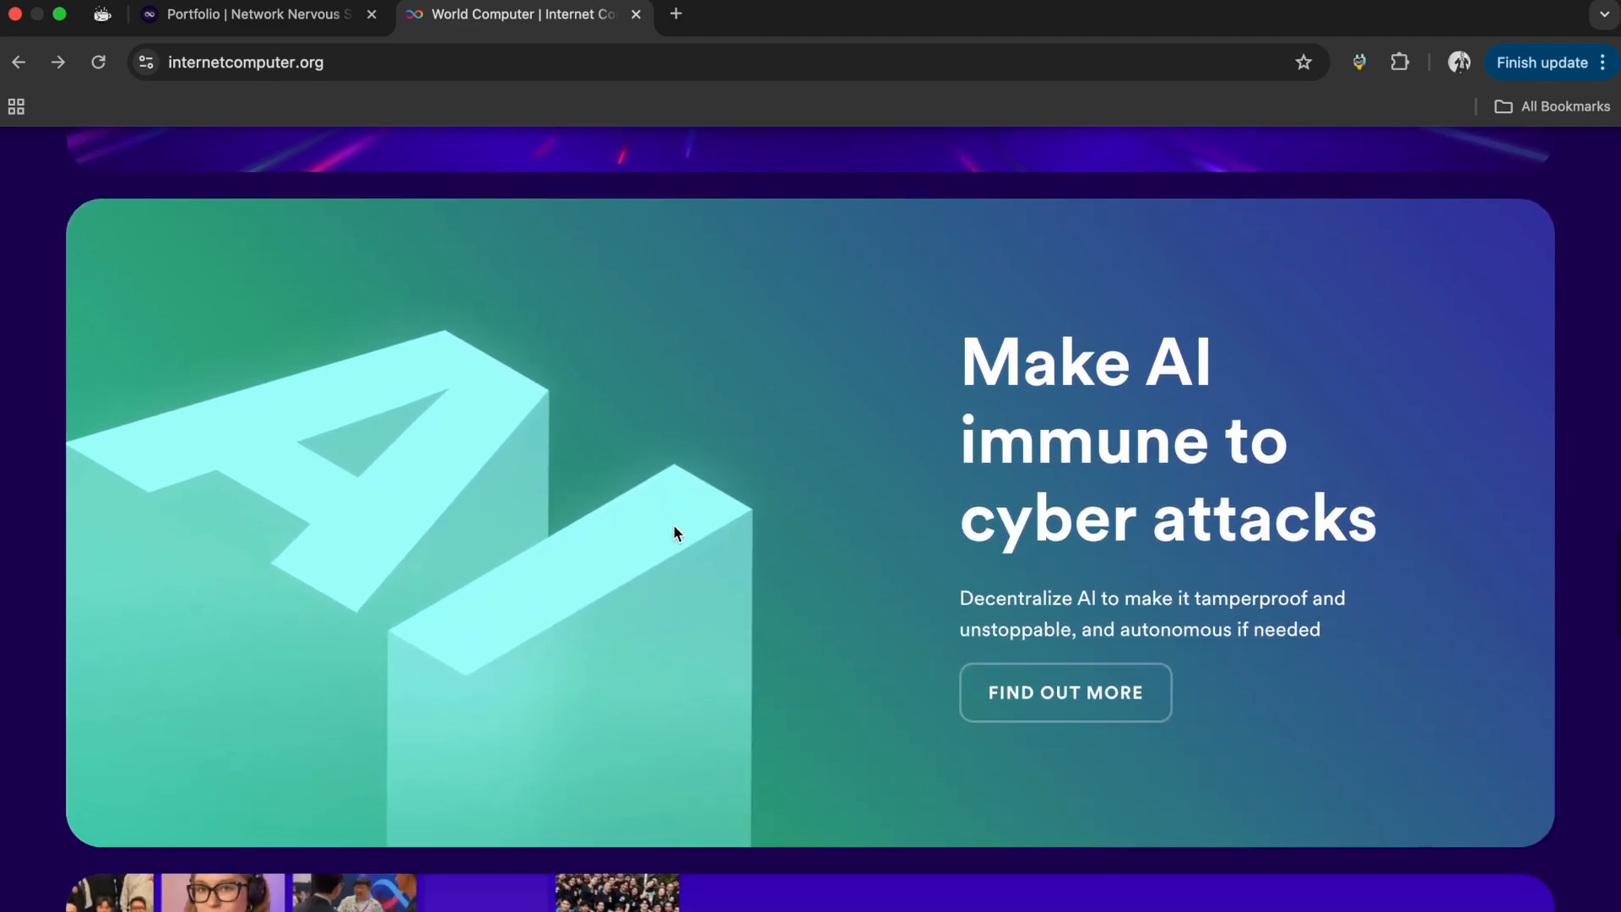
pyautogui.moveTo(1066, 692)
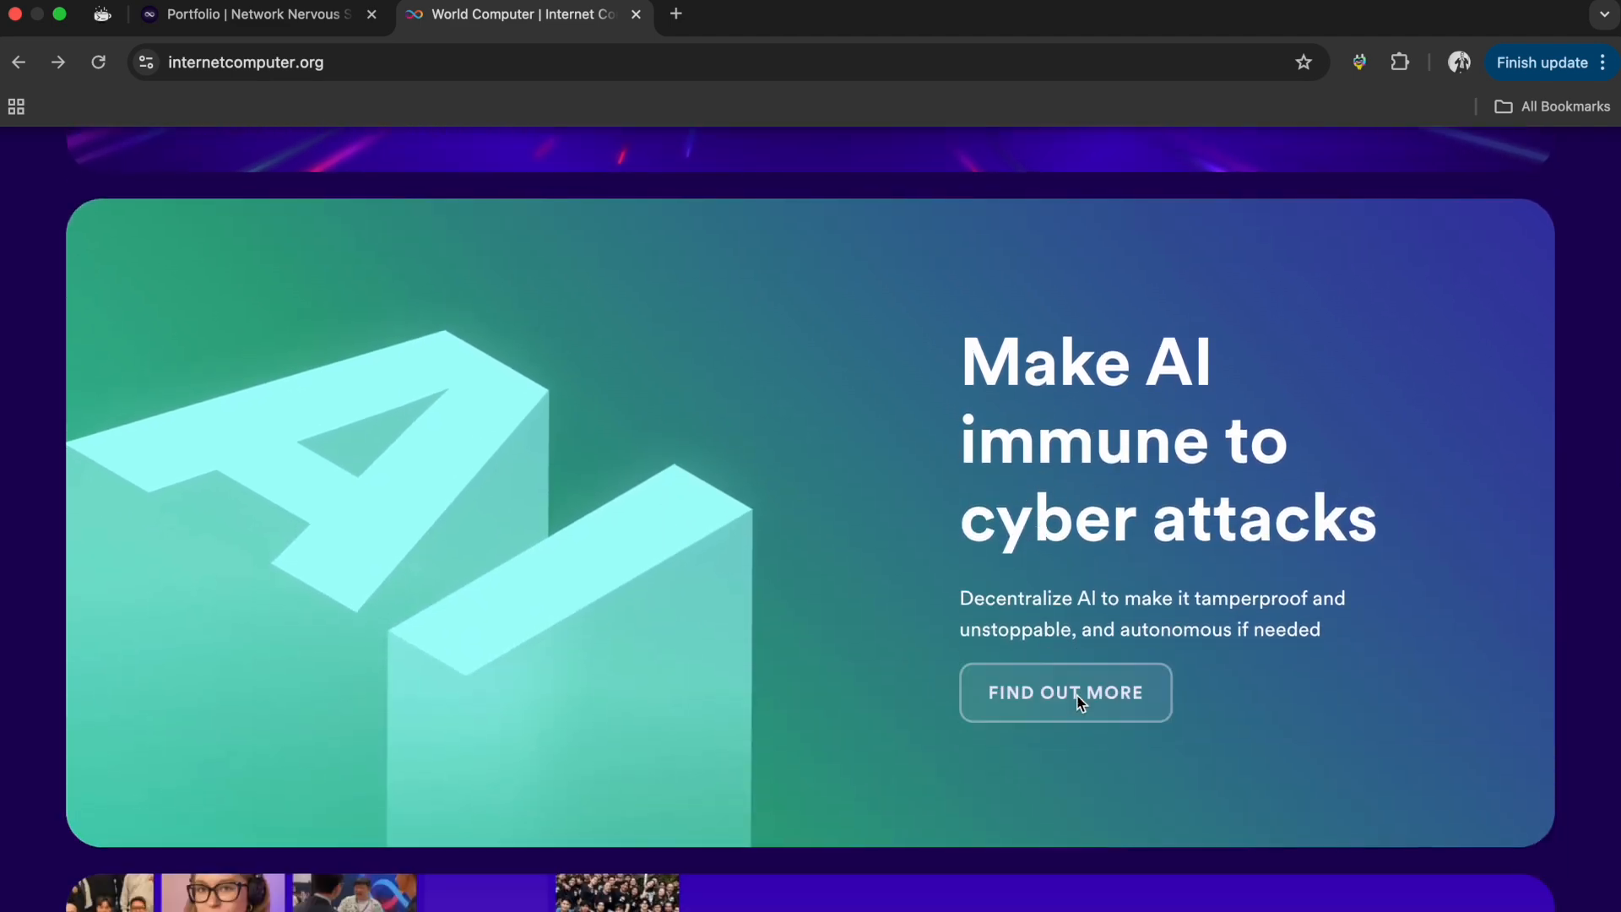
pyautogui.moveTo(966, 503)
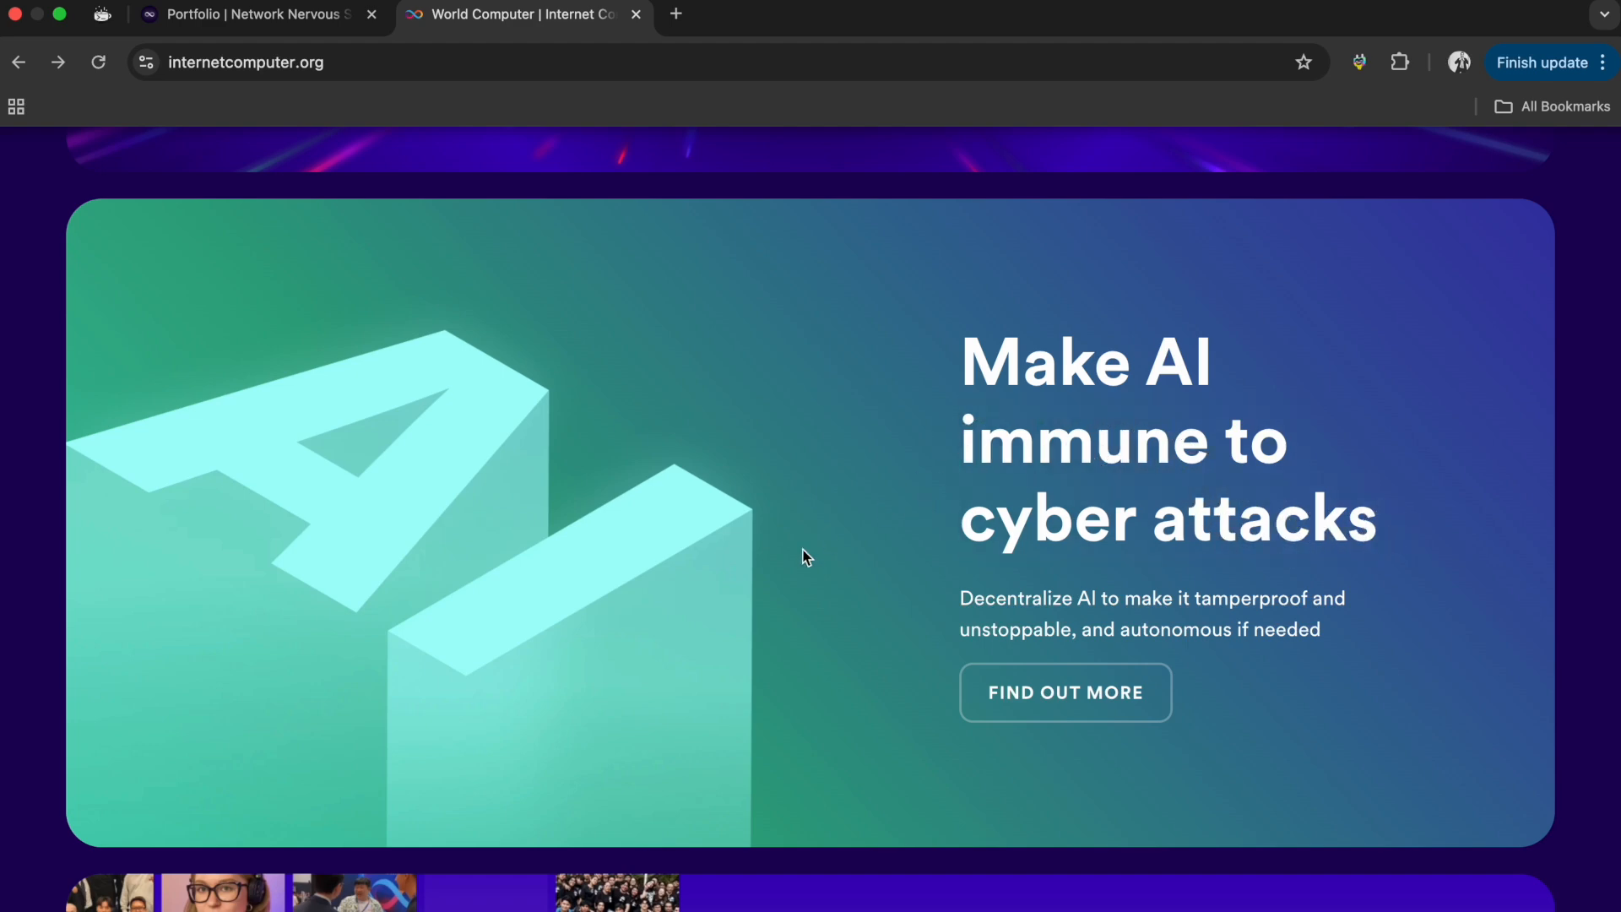
pyautogui.scroll(-3)
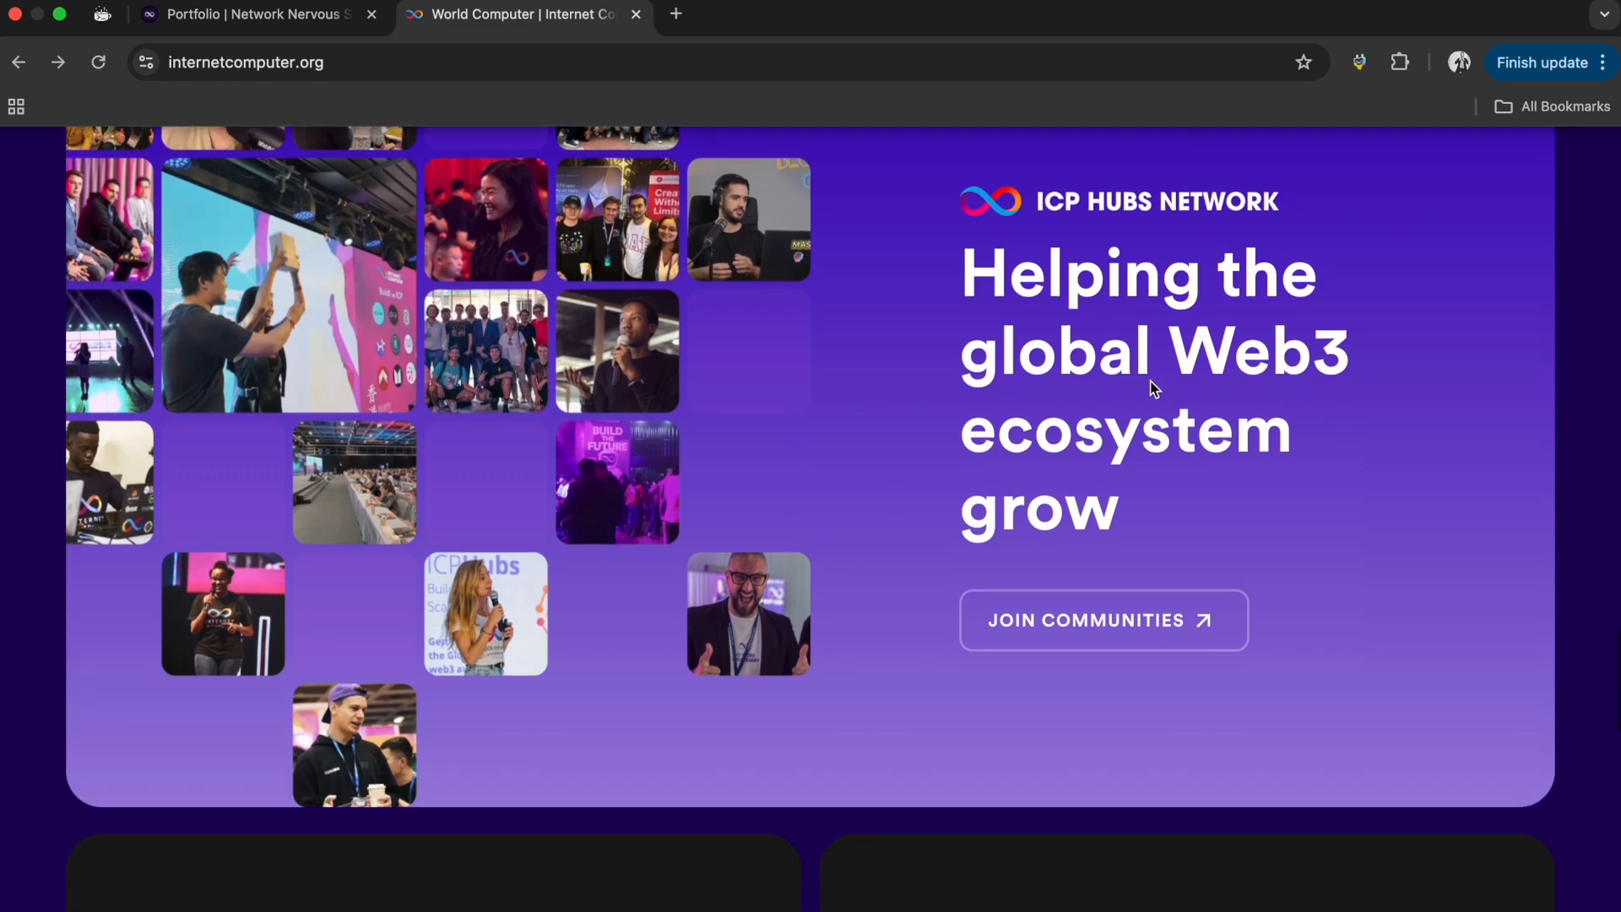
pyautogui.scroll(3)
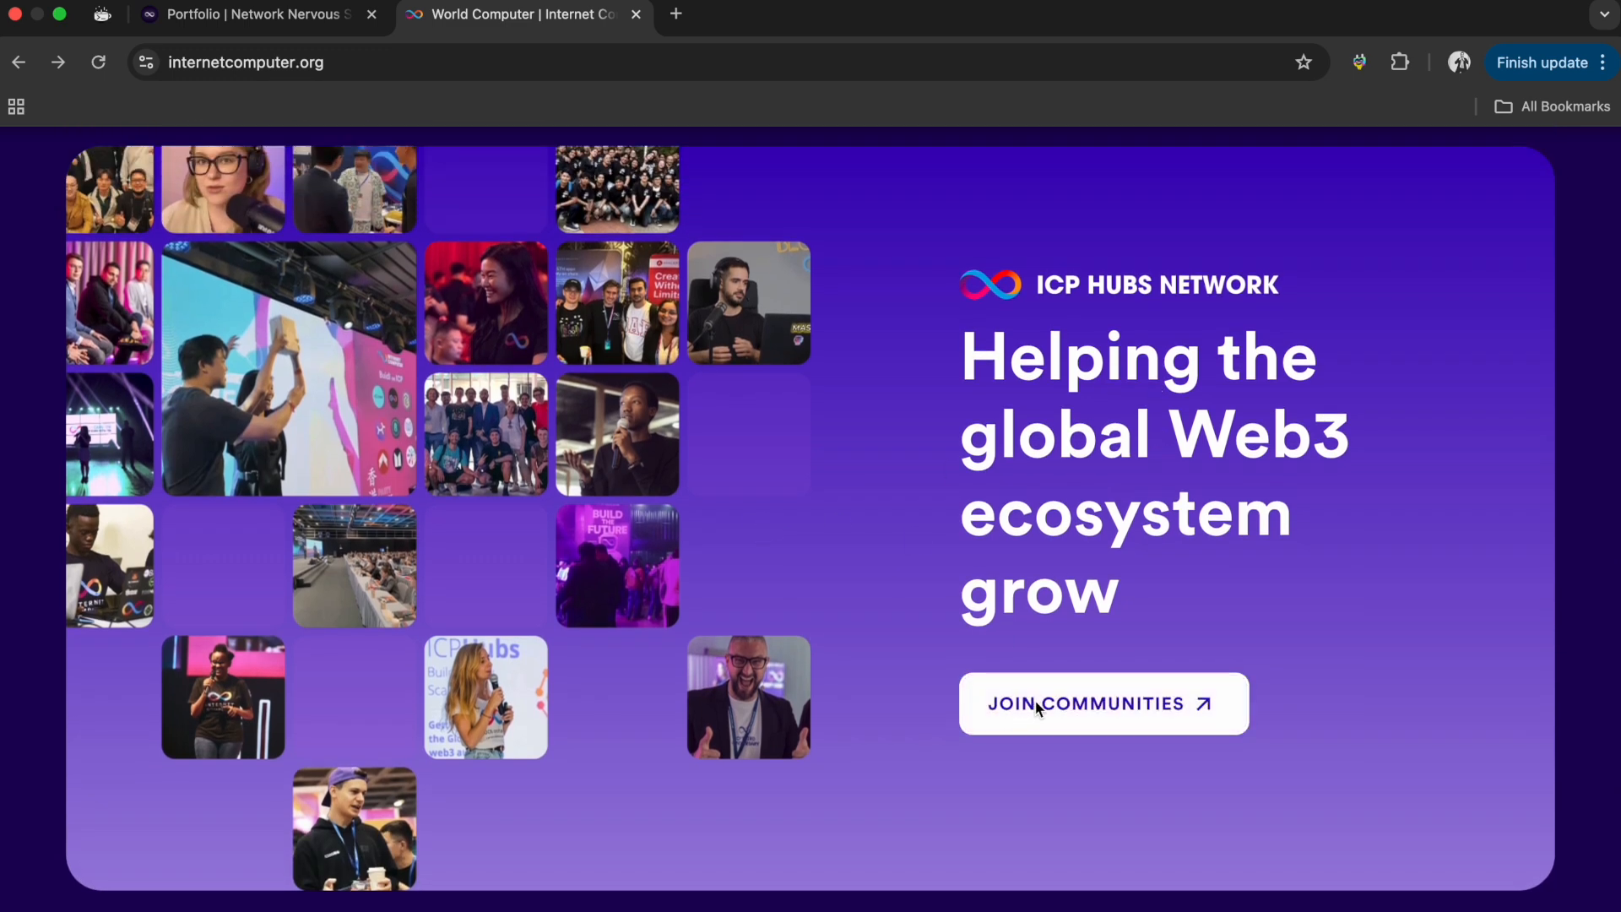
pyautogui.scroll(-3)
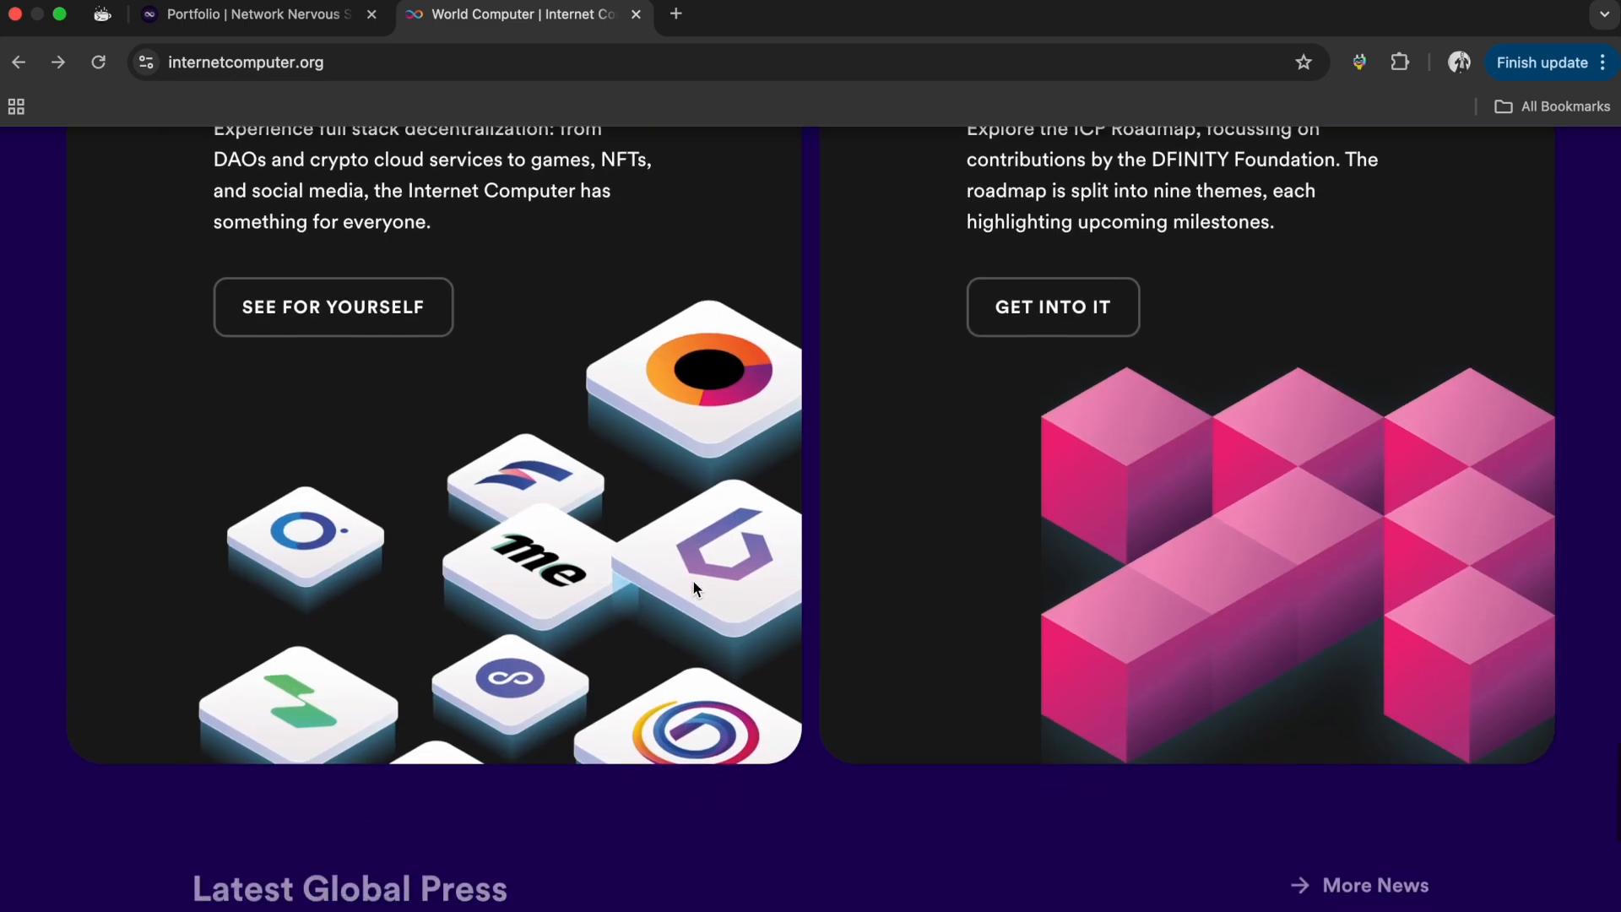
pyautogui.scroll(3)
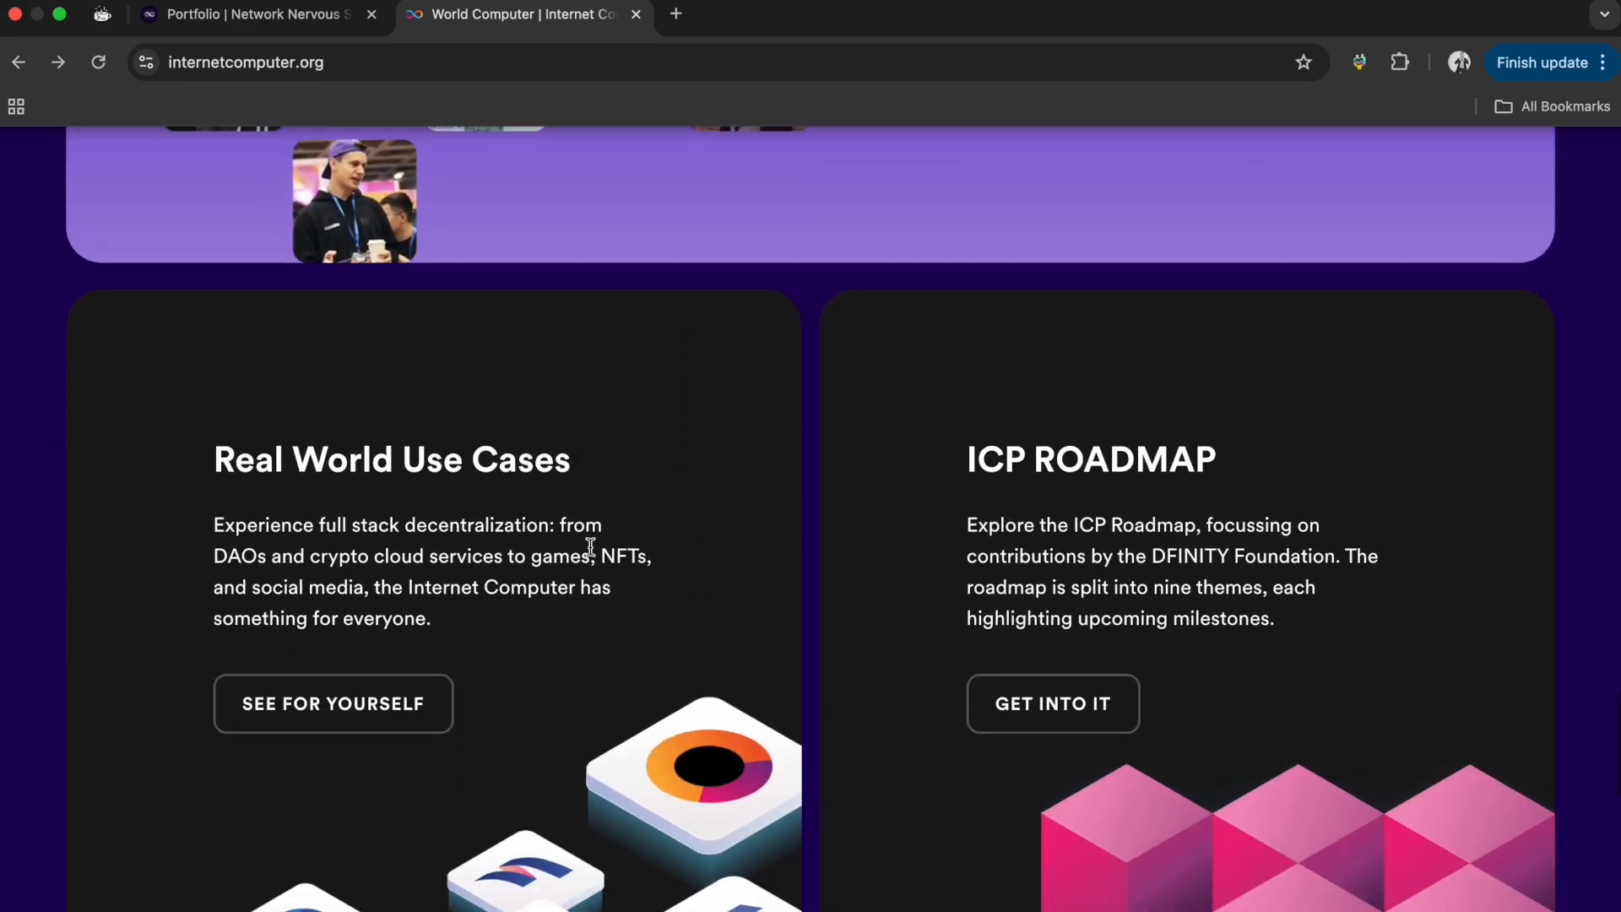
pyautogui.scroll(-3)
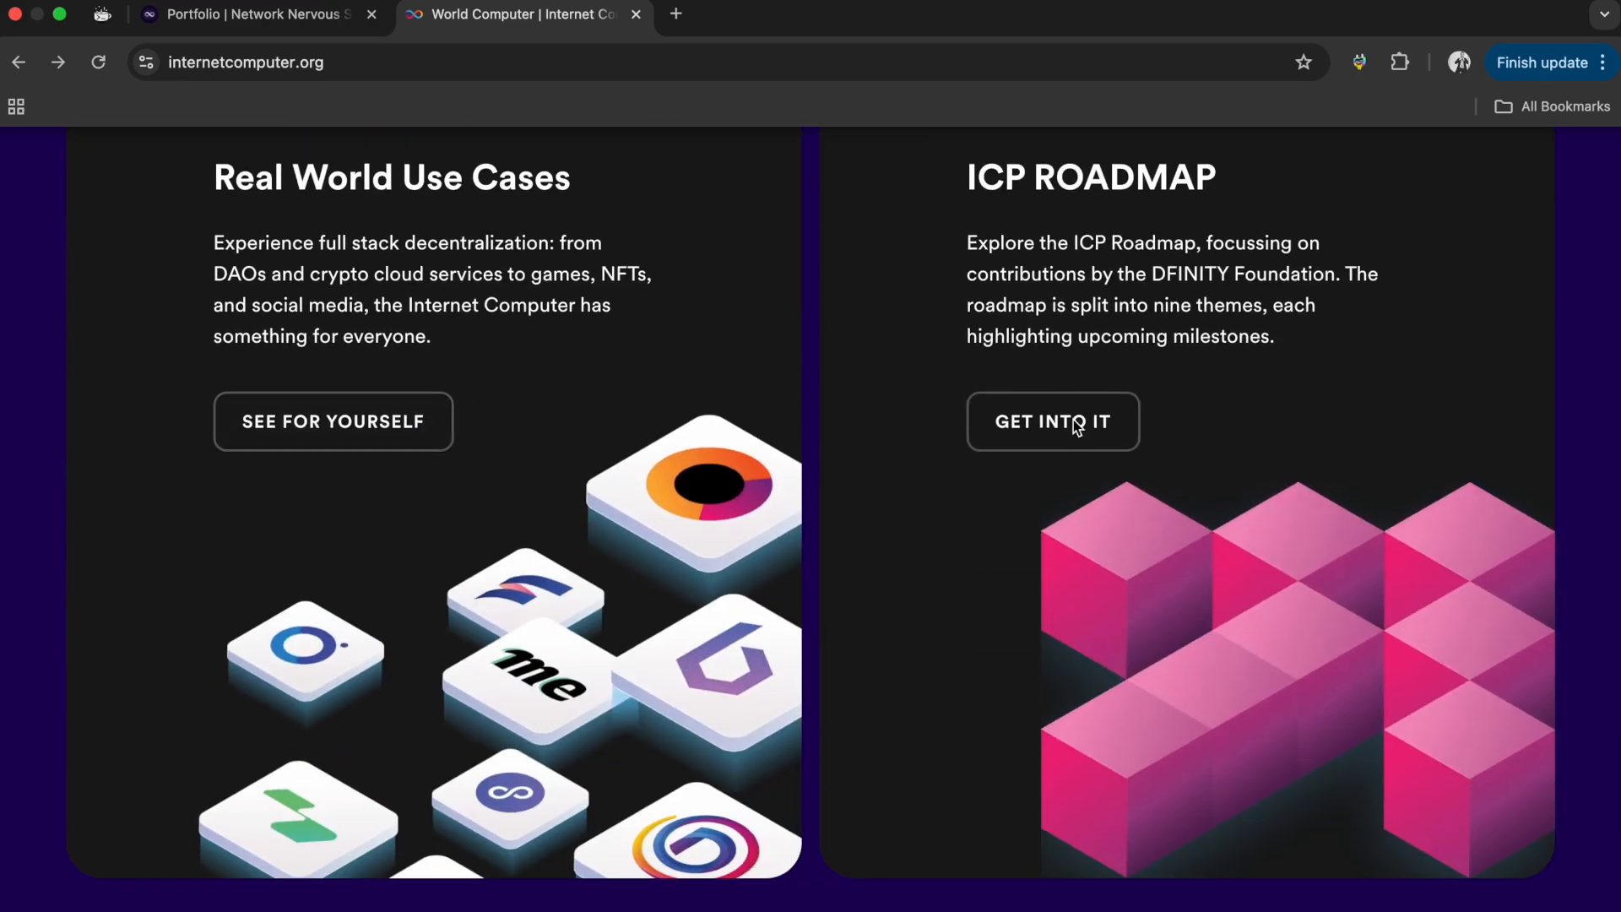
pyautogui.scroll(-3)
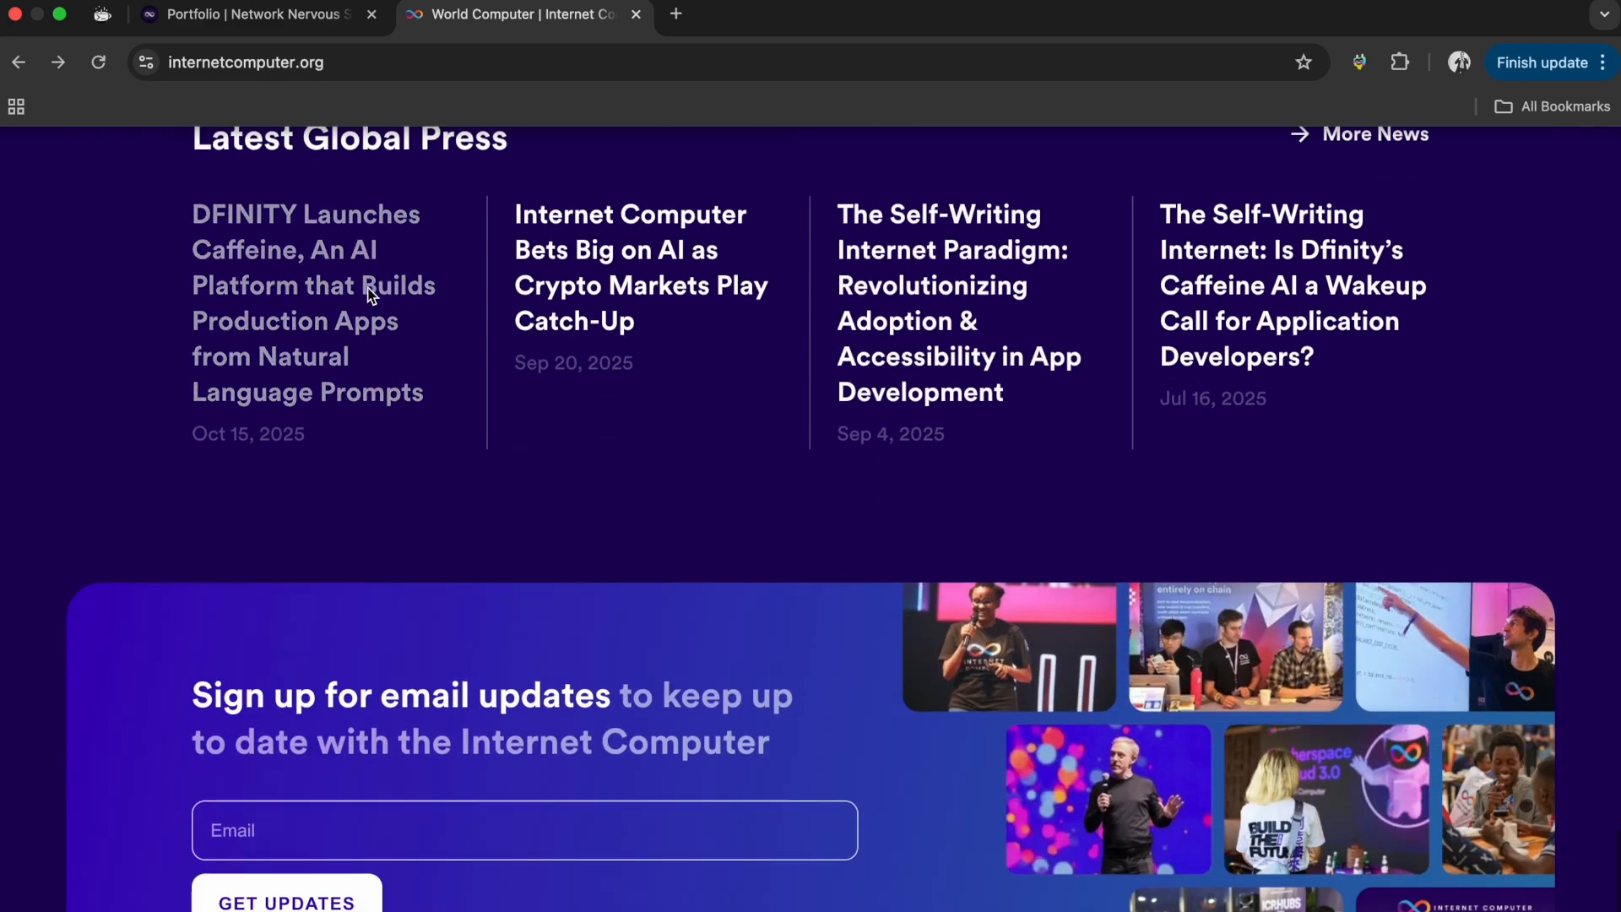
pyautogui.scroll(3)
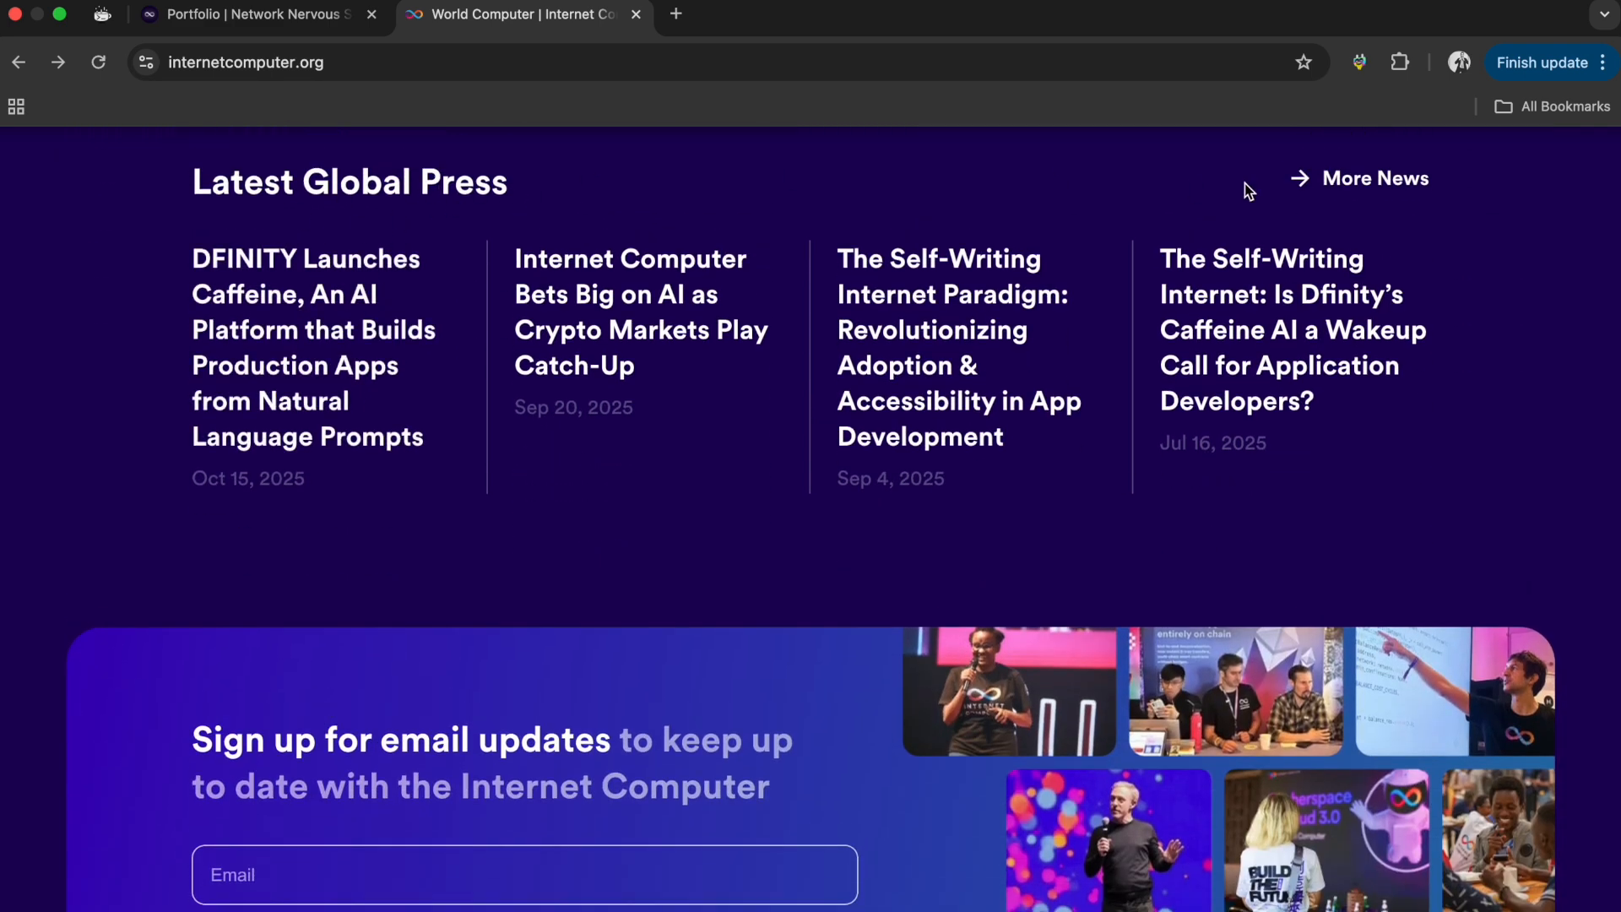
pyautogui.moveTo(493, 494)
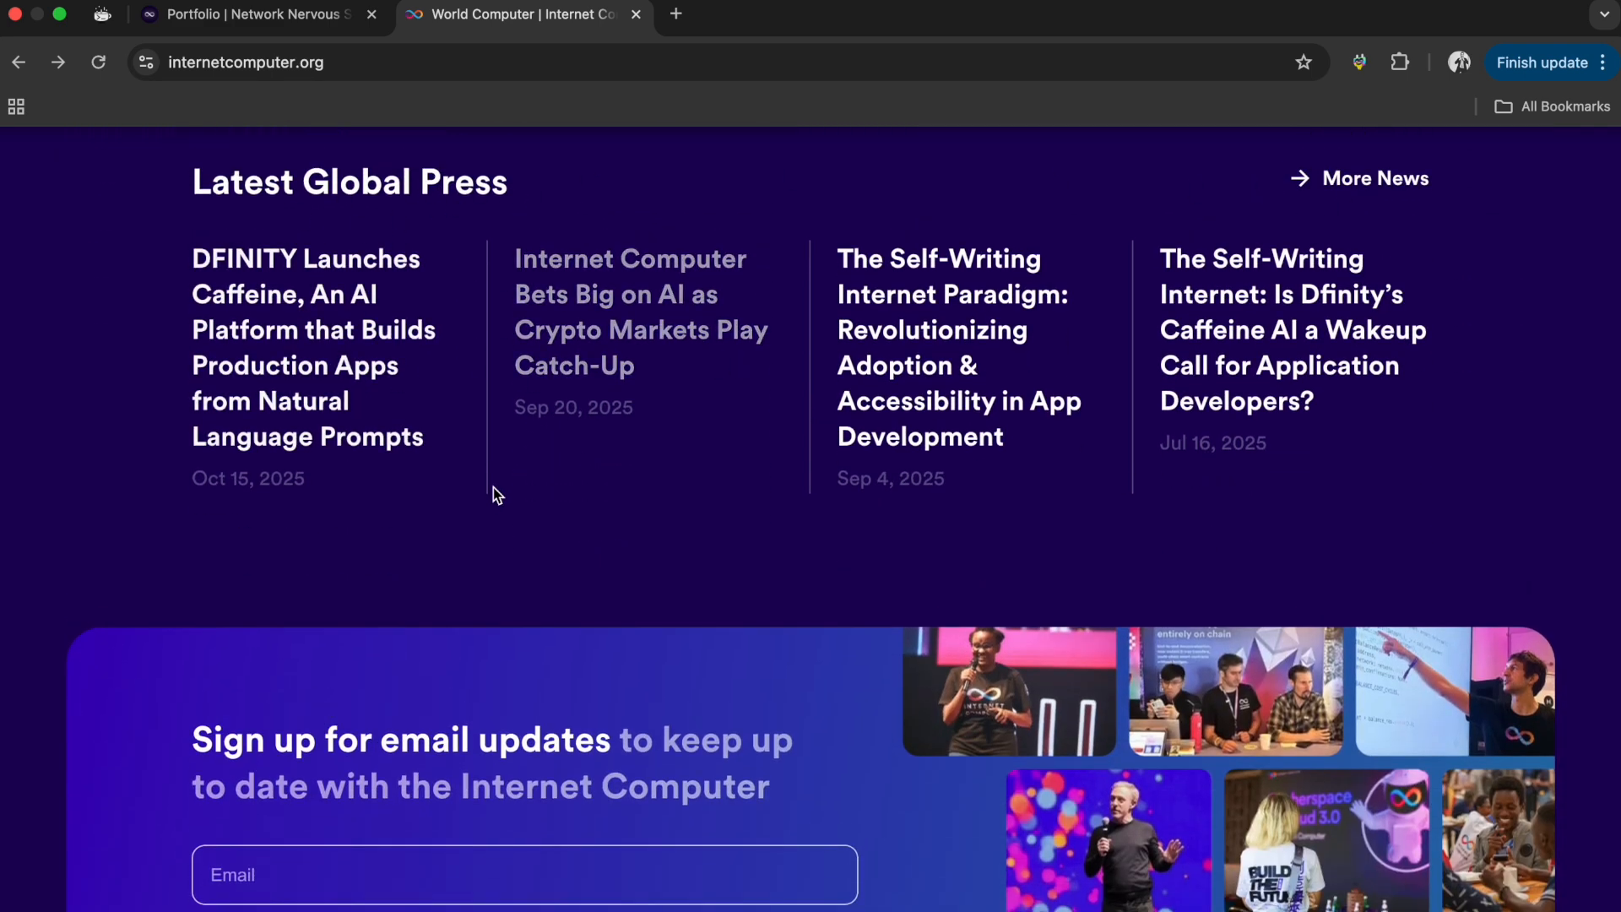
pyautogui.scroll(-3)
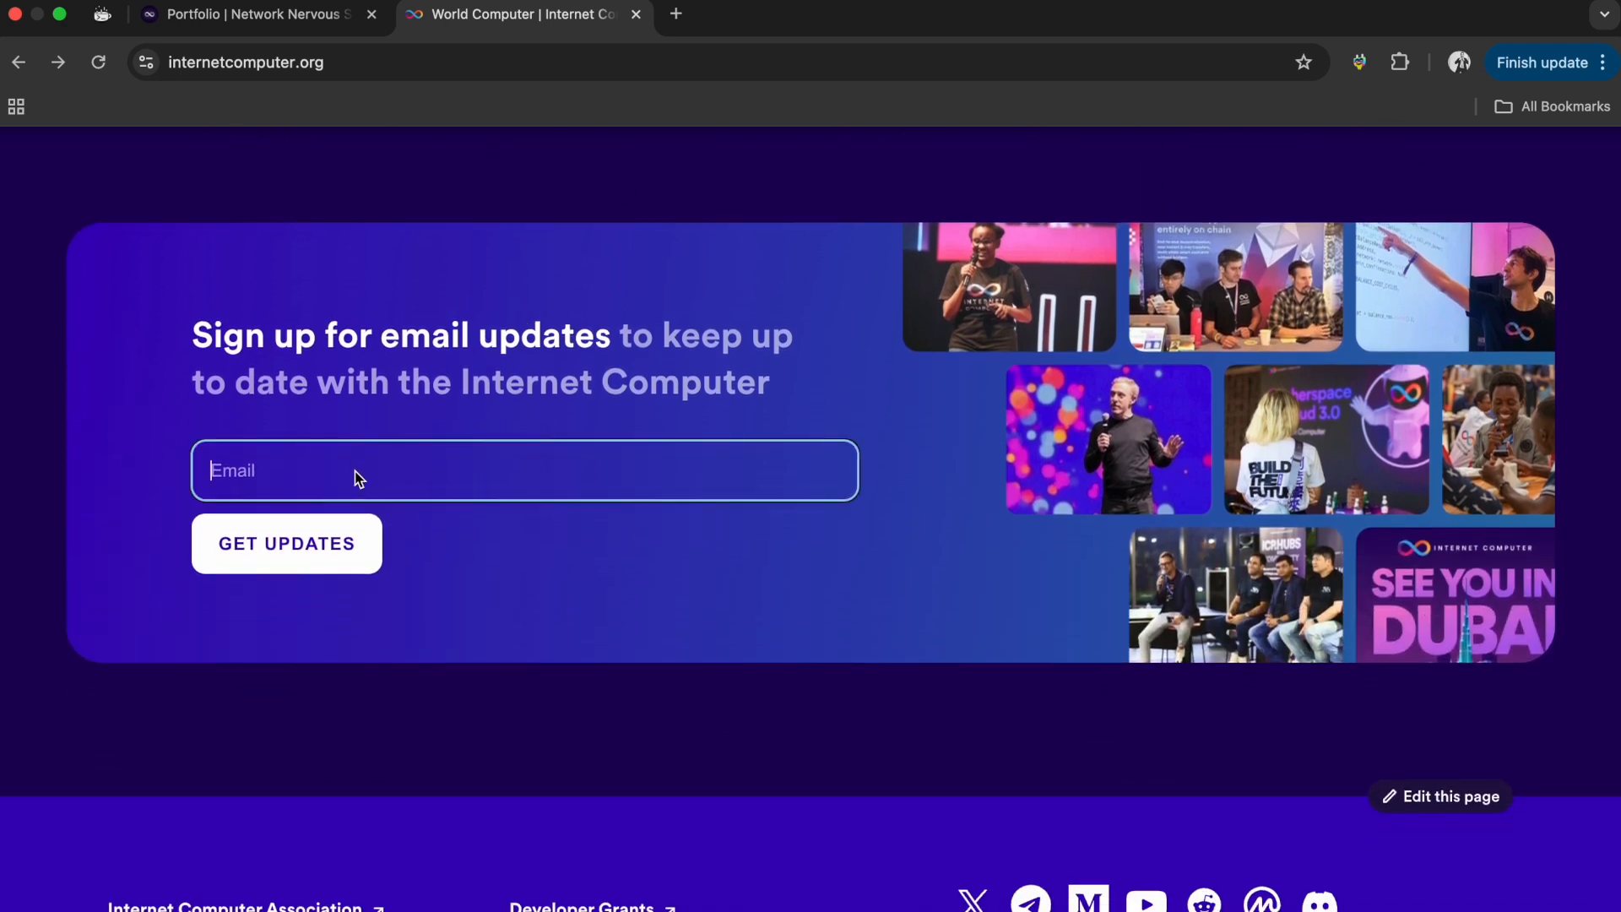
pyautogui.scroll(-3)
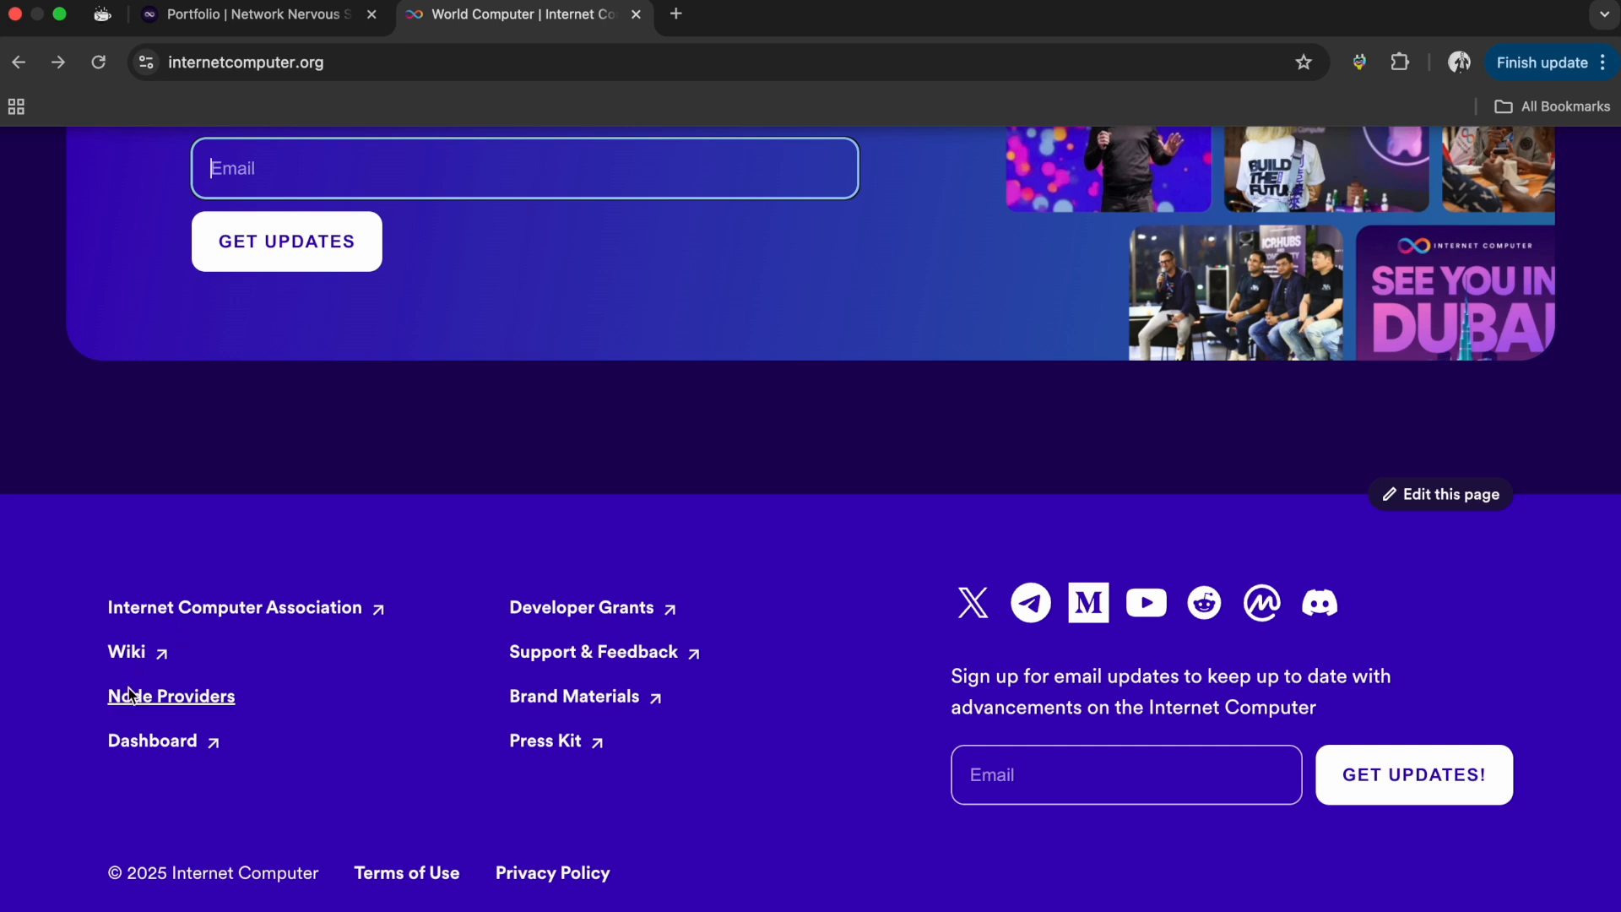
pyautogui.moveTo(154, 726)
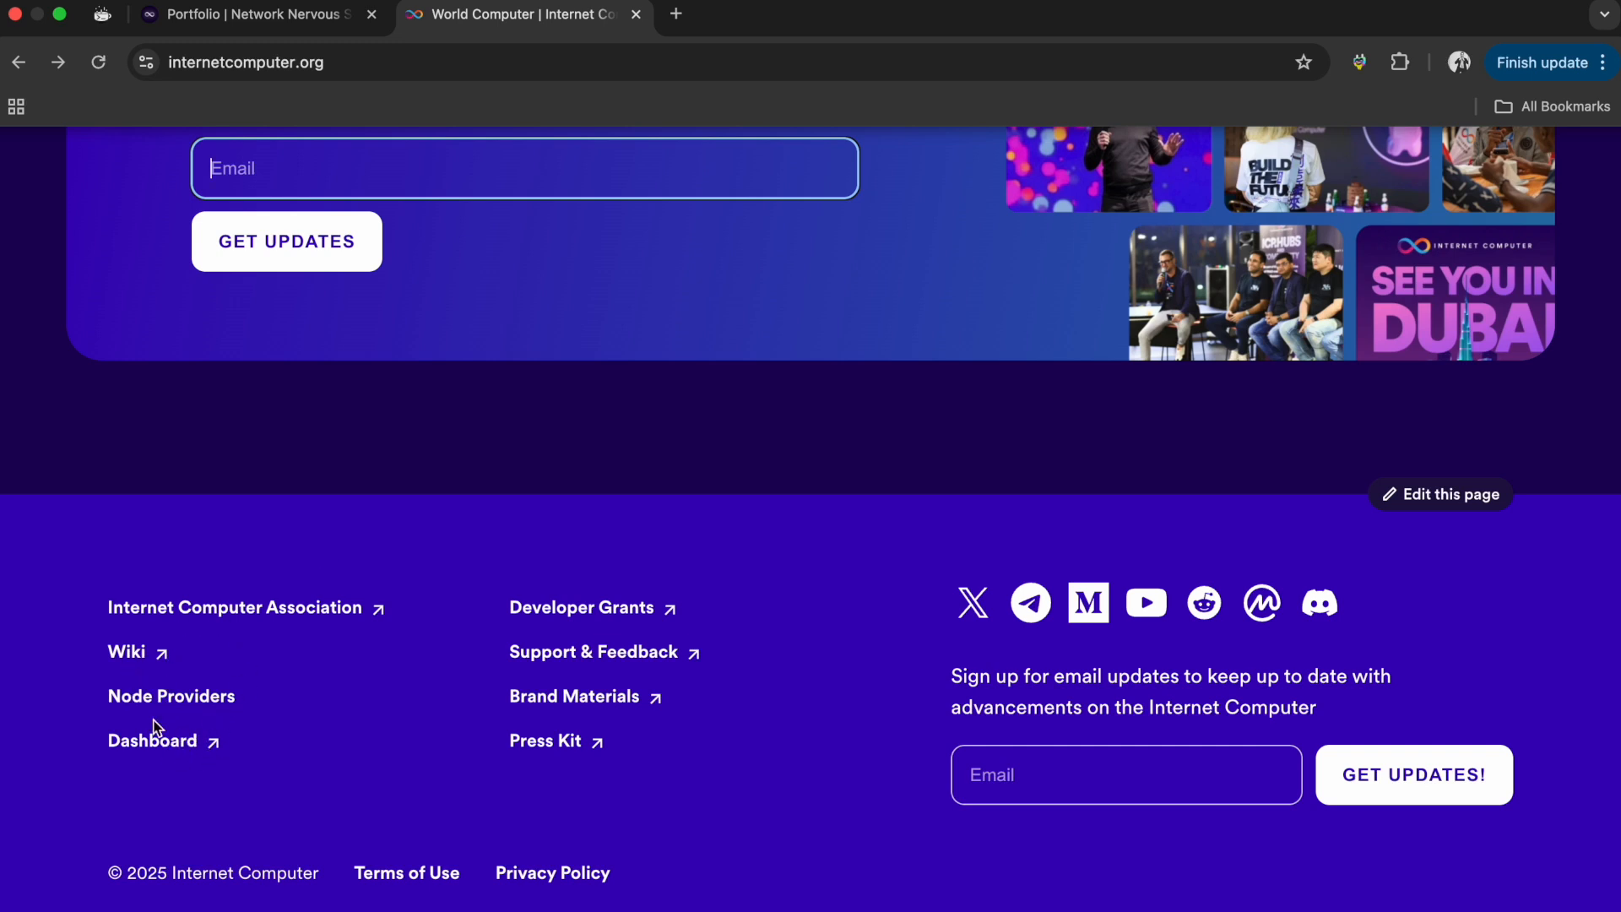
pyautogui.moveTo(537, 614)
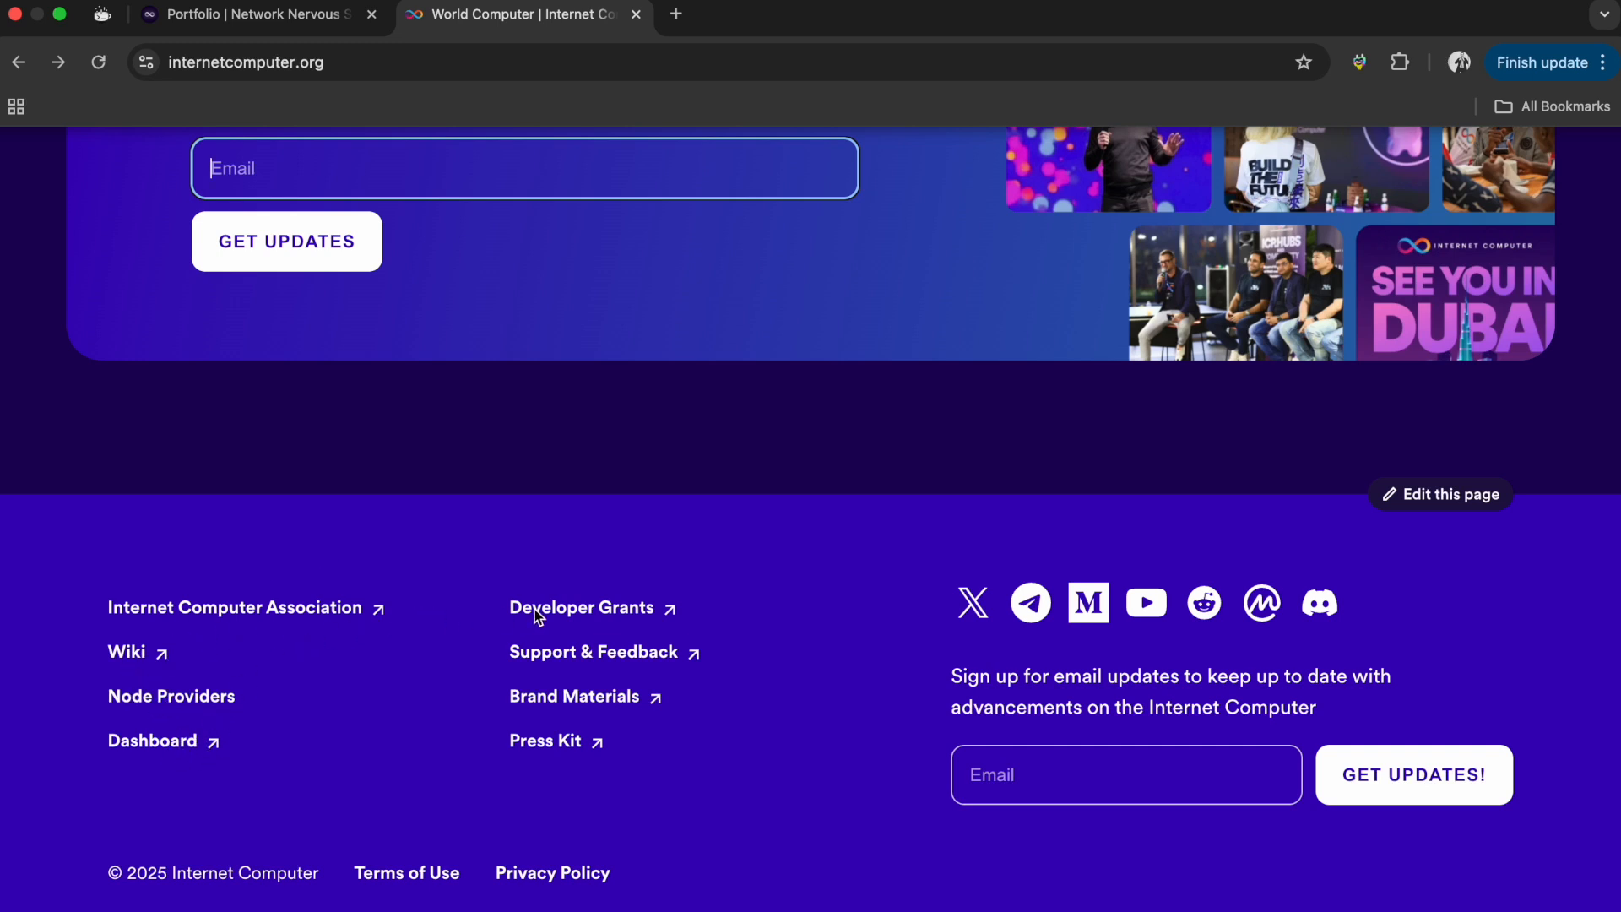
pyautogui.moveTo(561, 662)
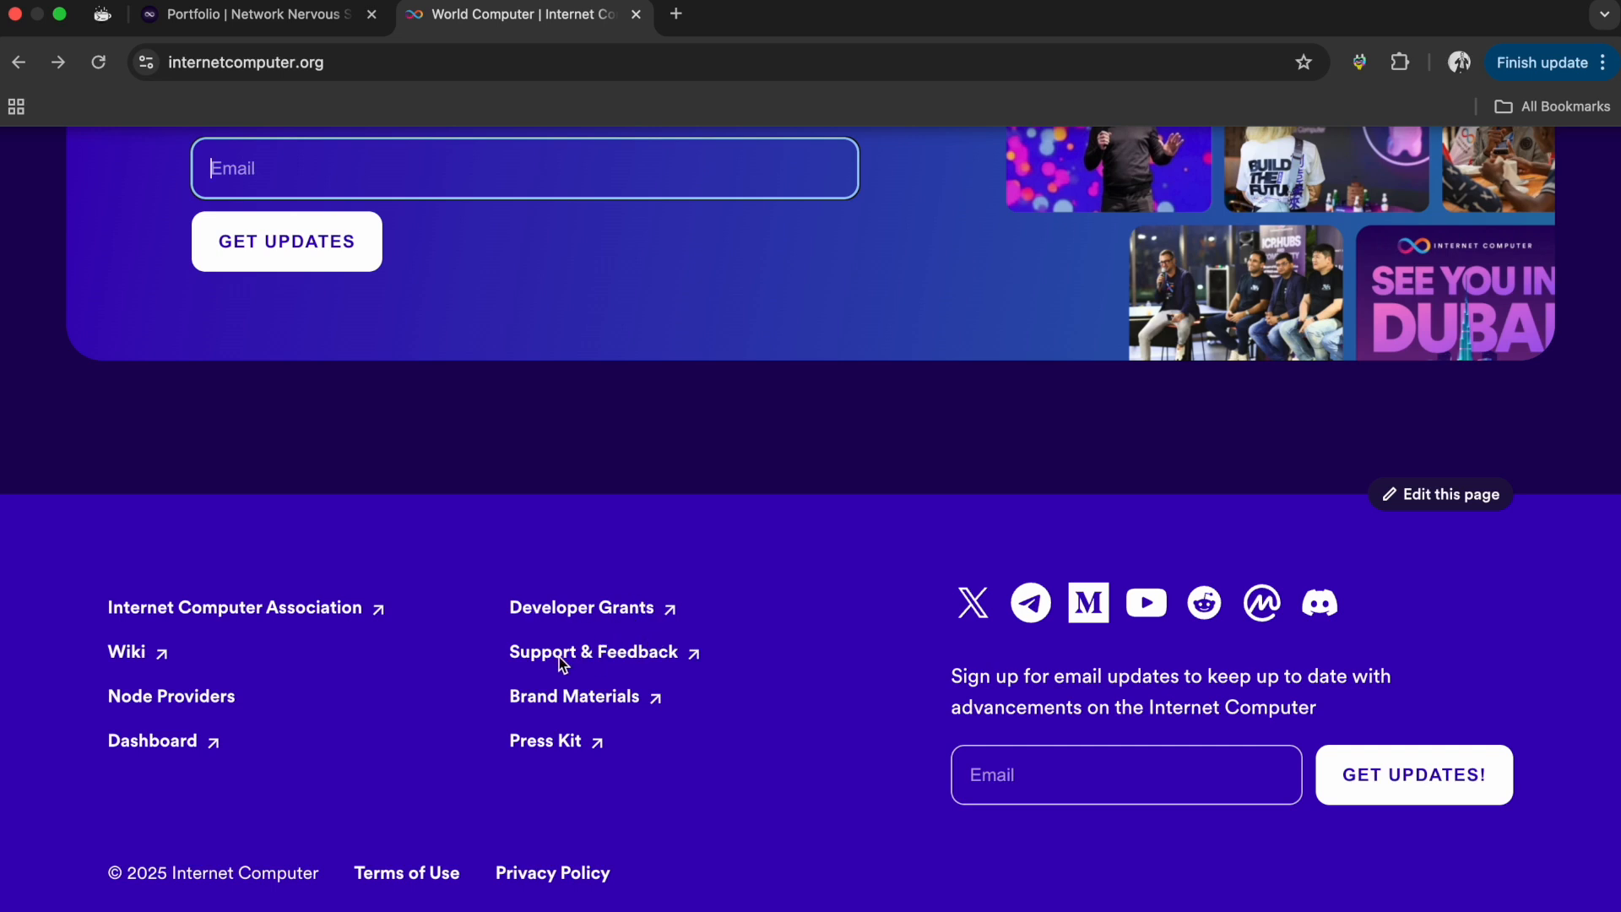
pyautogui.moveTo(546, 743)
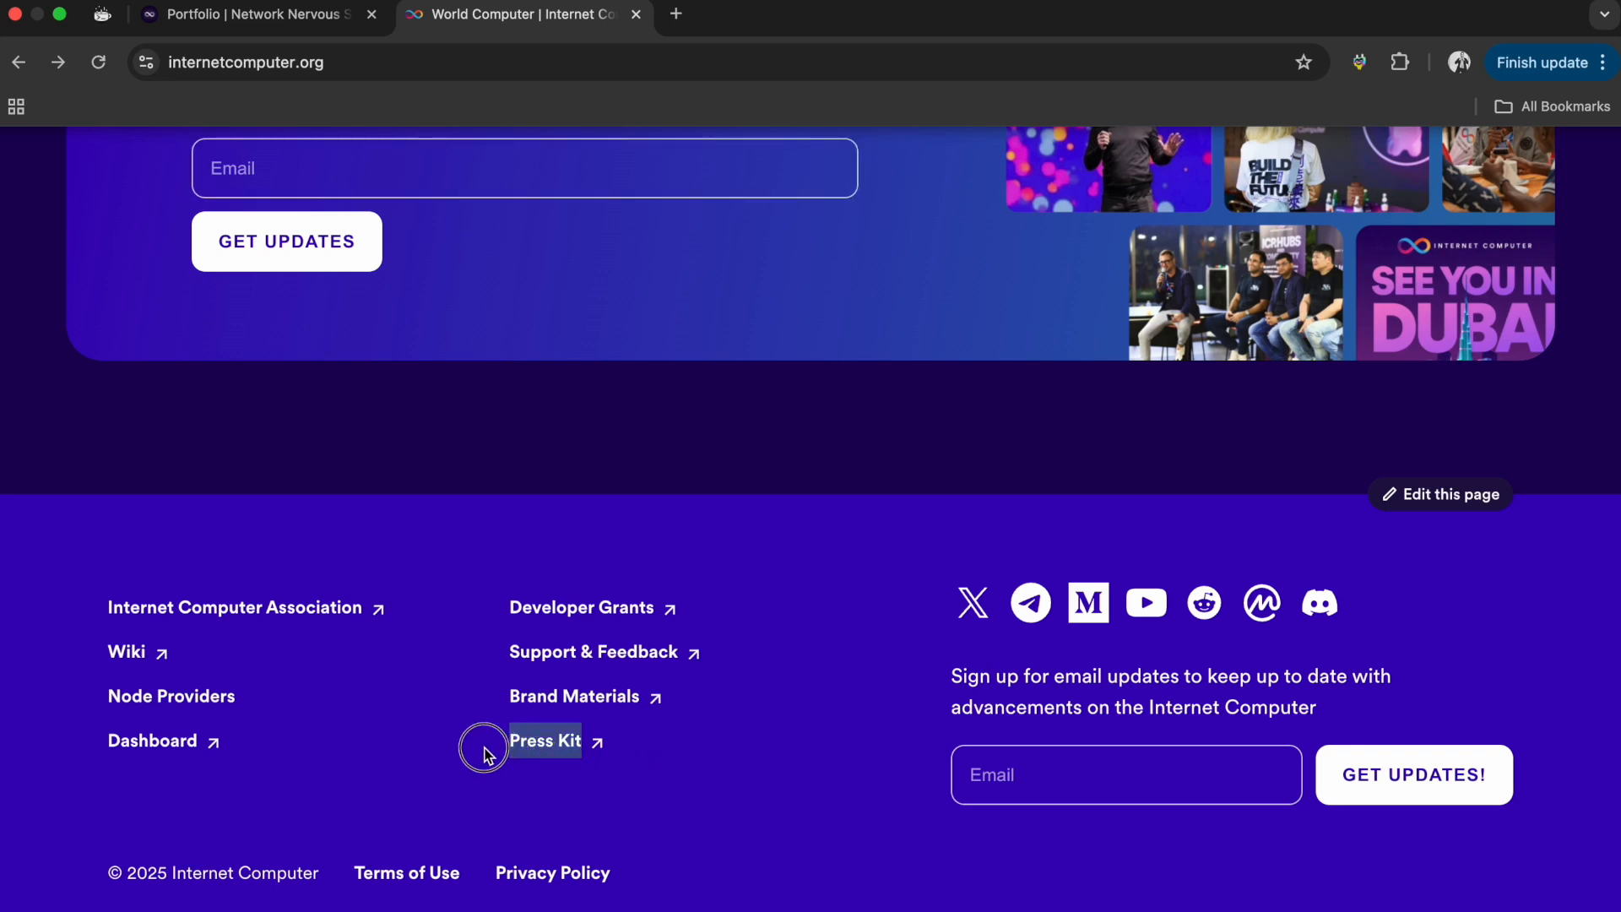
pyautogui.moveTo(1018, 776)
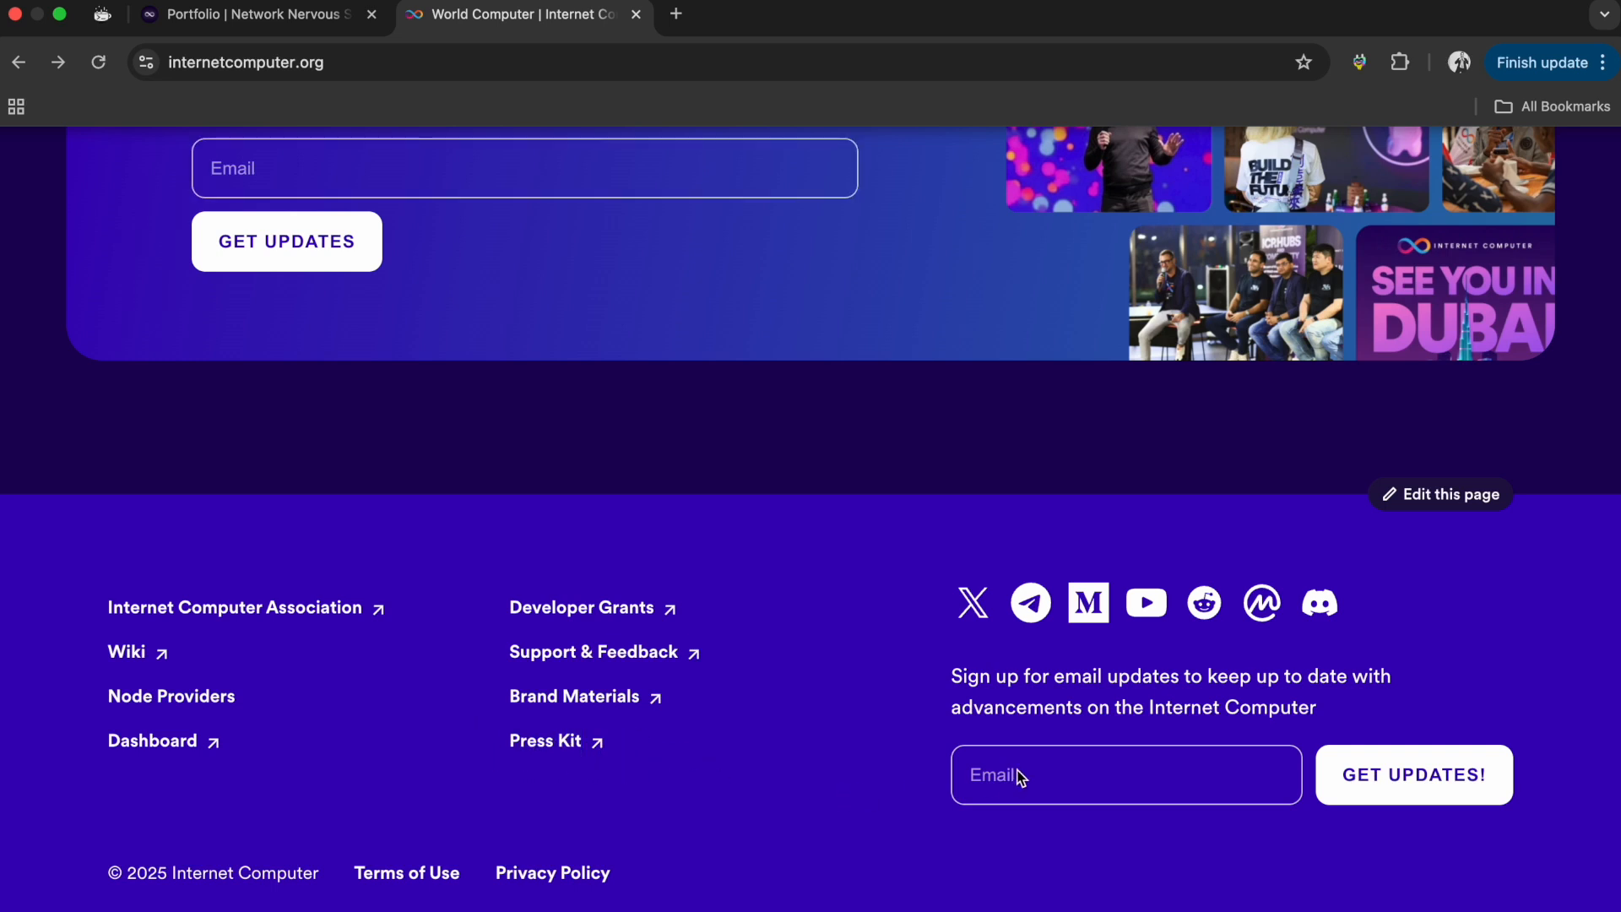
pyautogui.moveTo(851, 471)
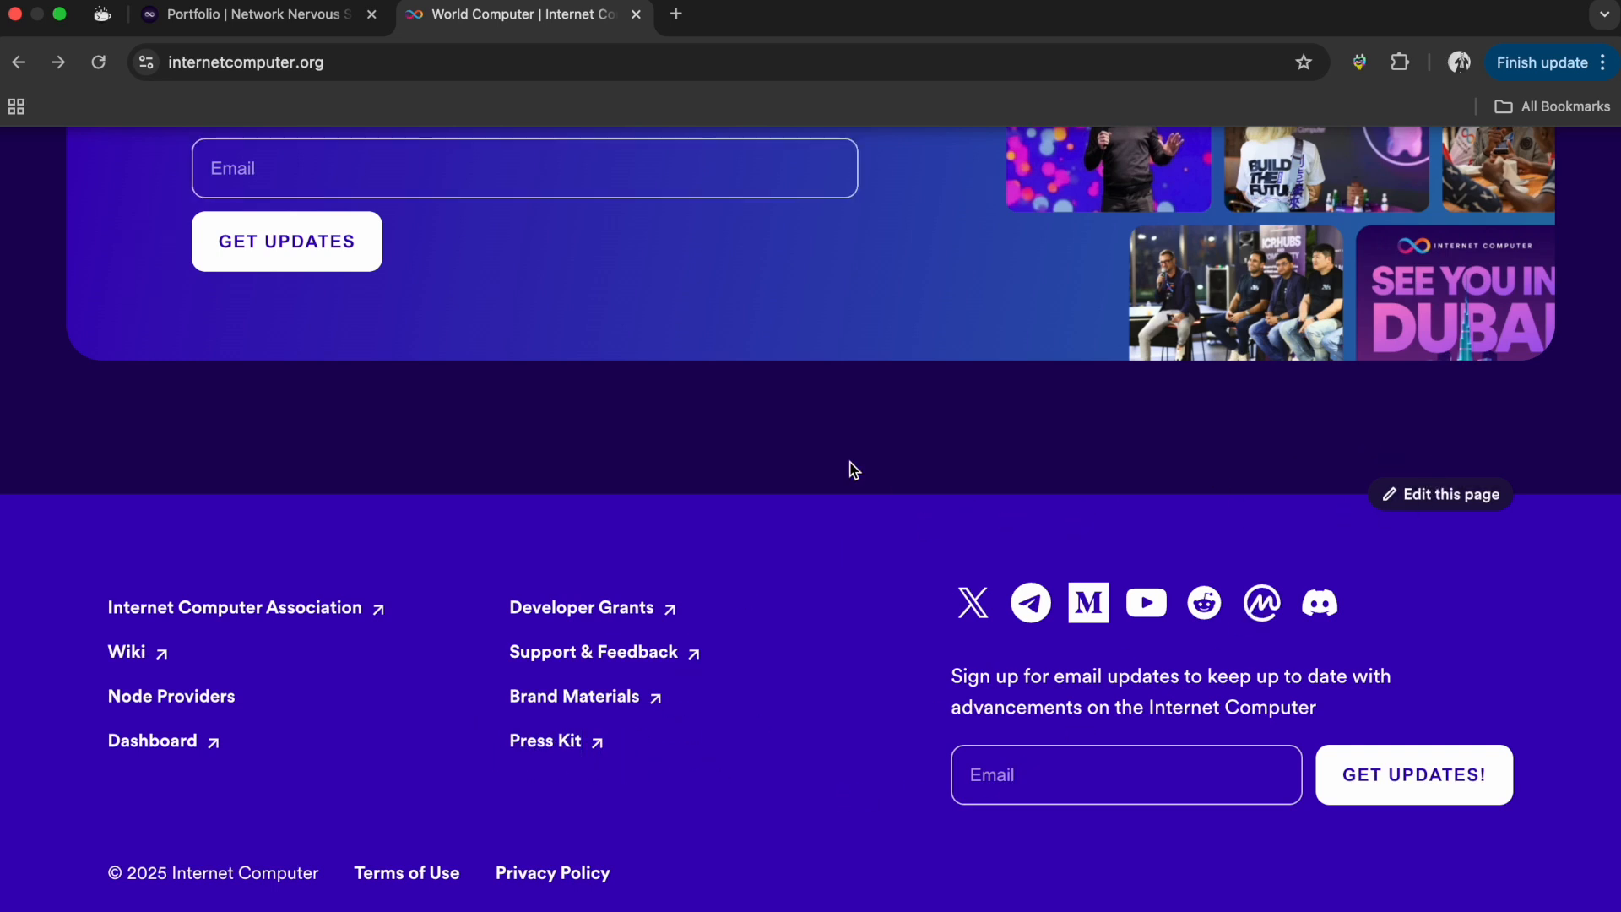
pyautogui.scroll(3)
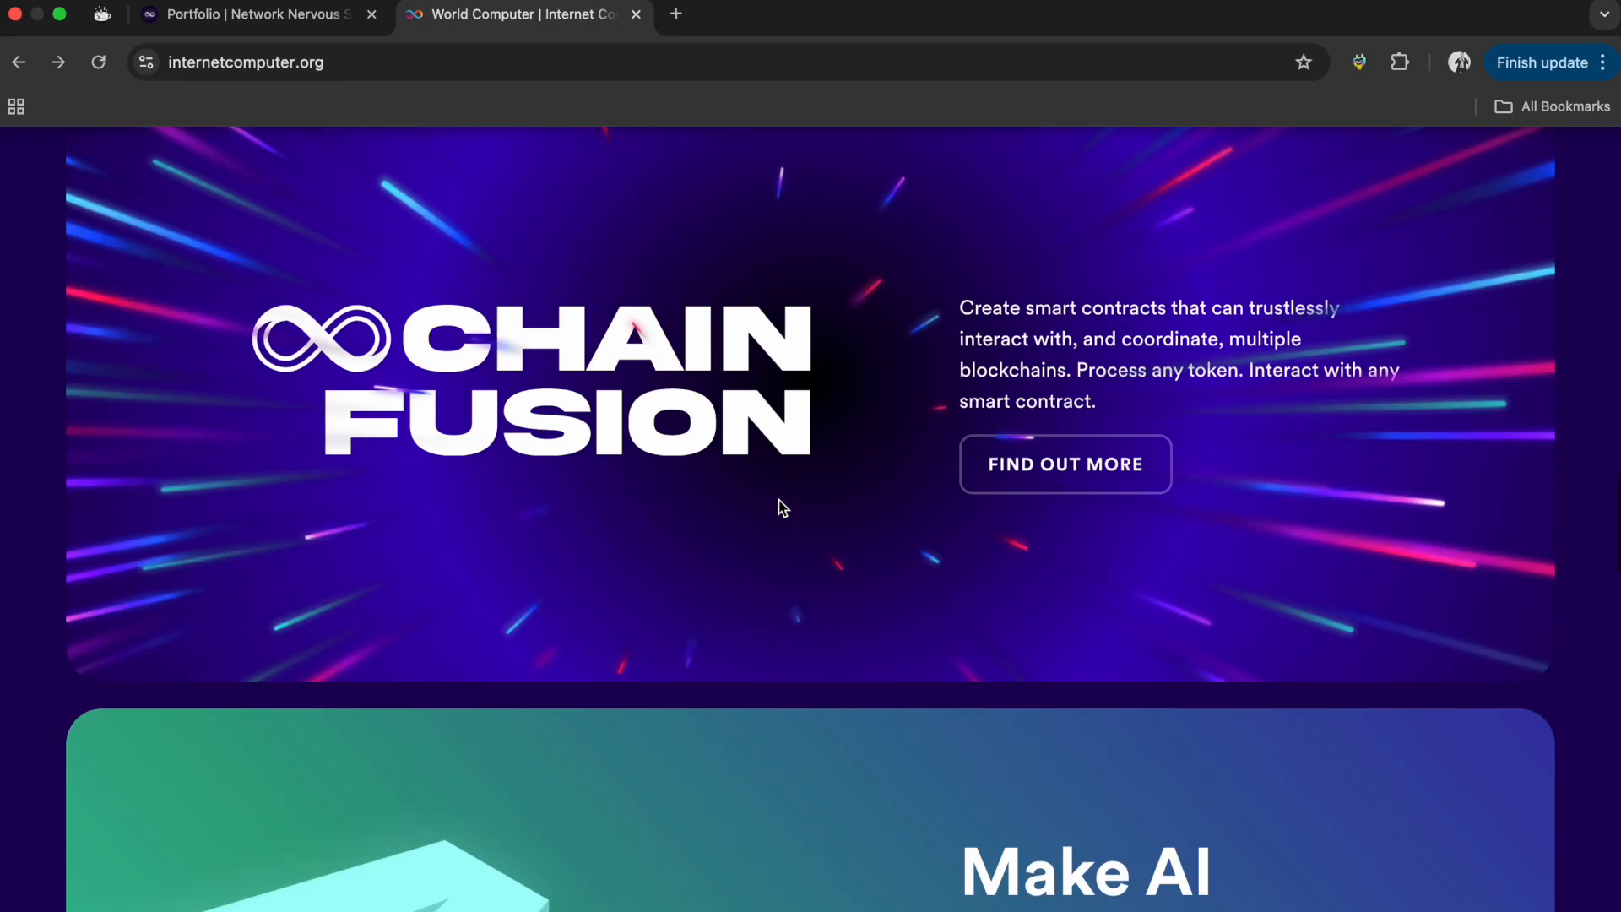
pyautogui.scroll(3)
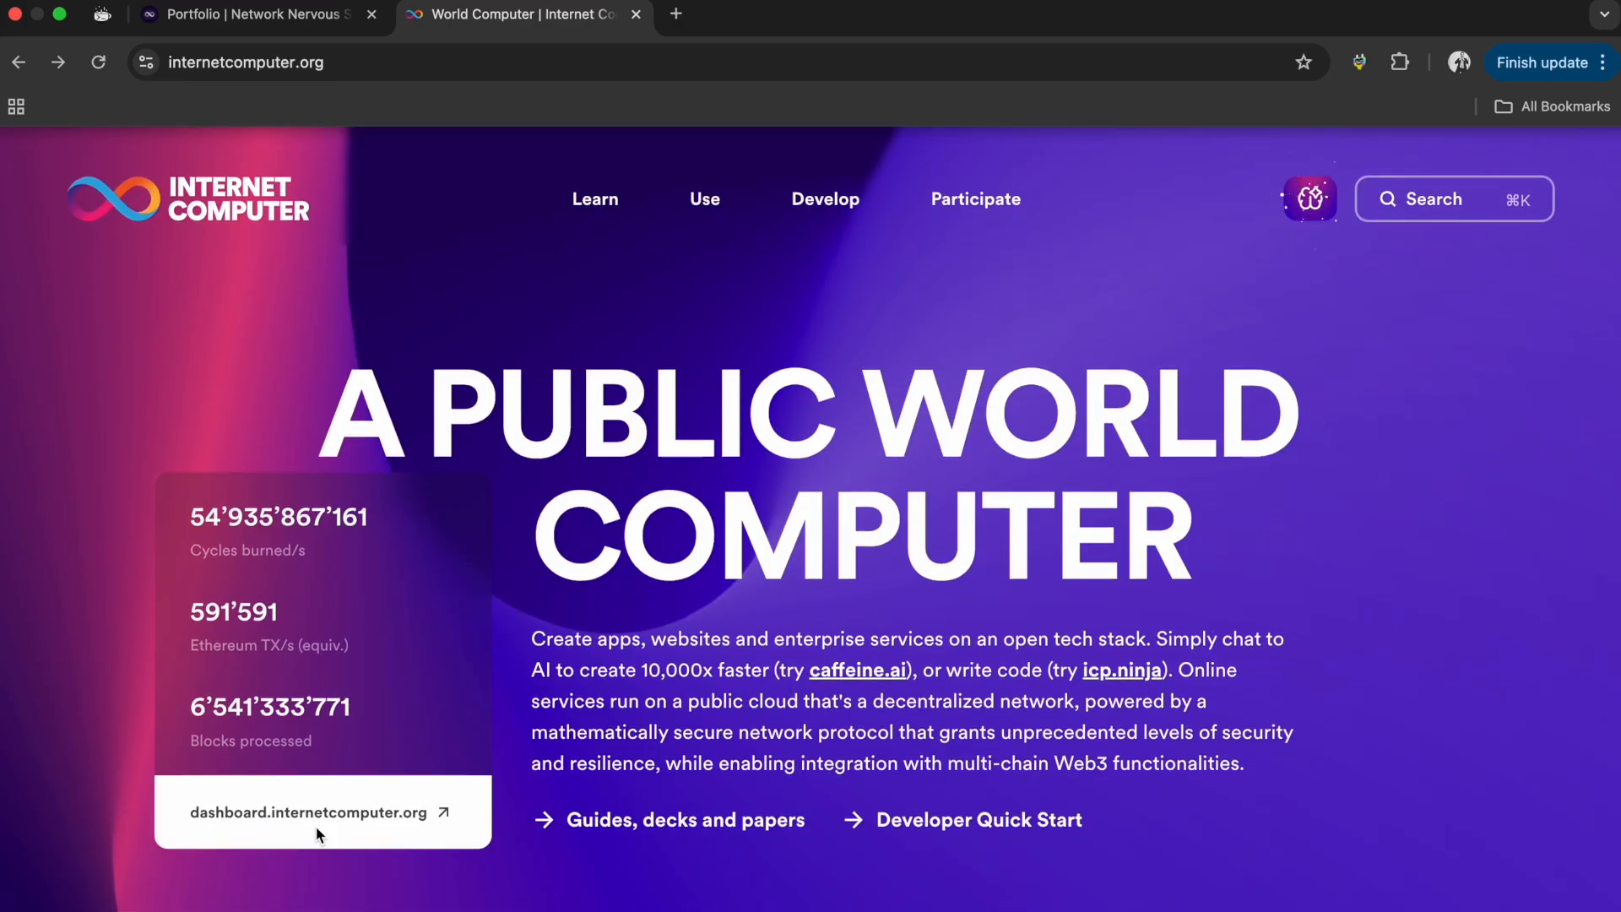
# - Open the ICP Dashboard in a new tab and browse its Network, SNS DAO and Chain Fusion menus
pyautogui.click(301, 812)
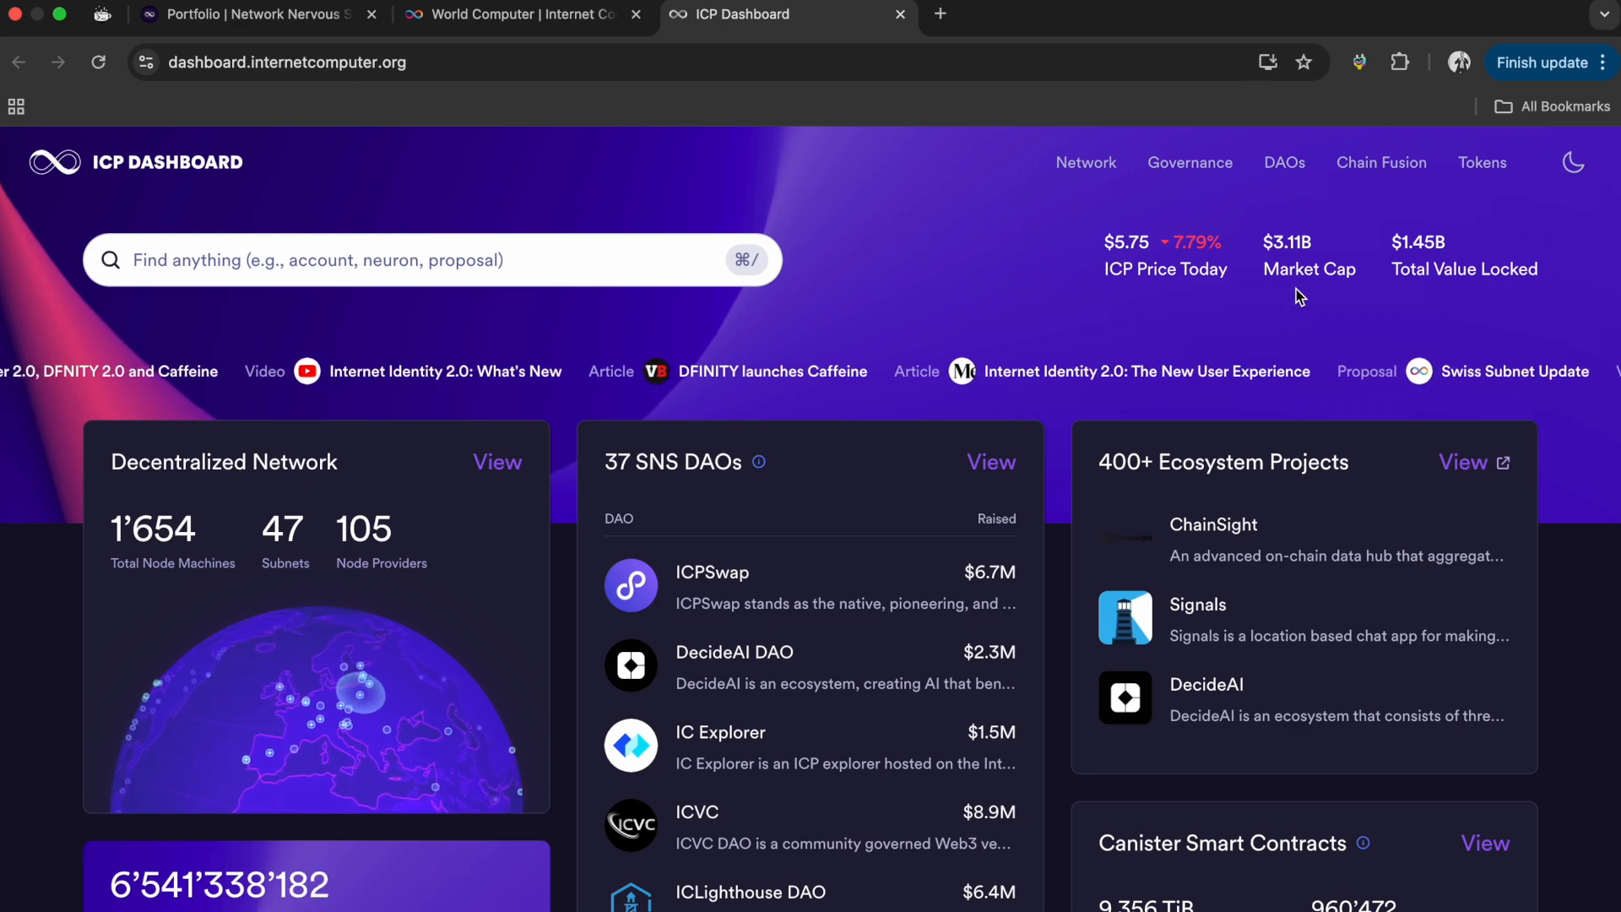
pyautogui.moveTo(1417, 263)
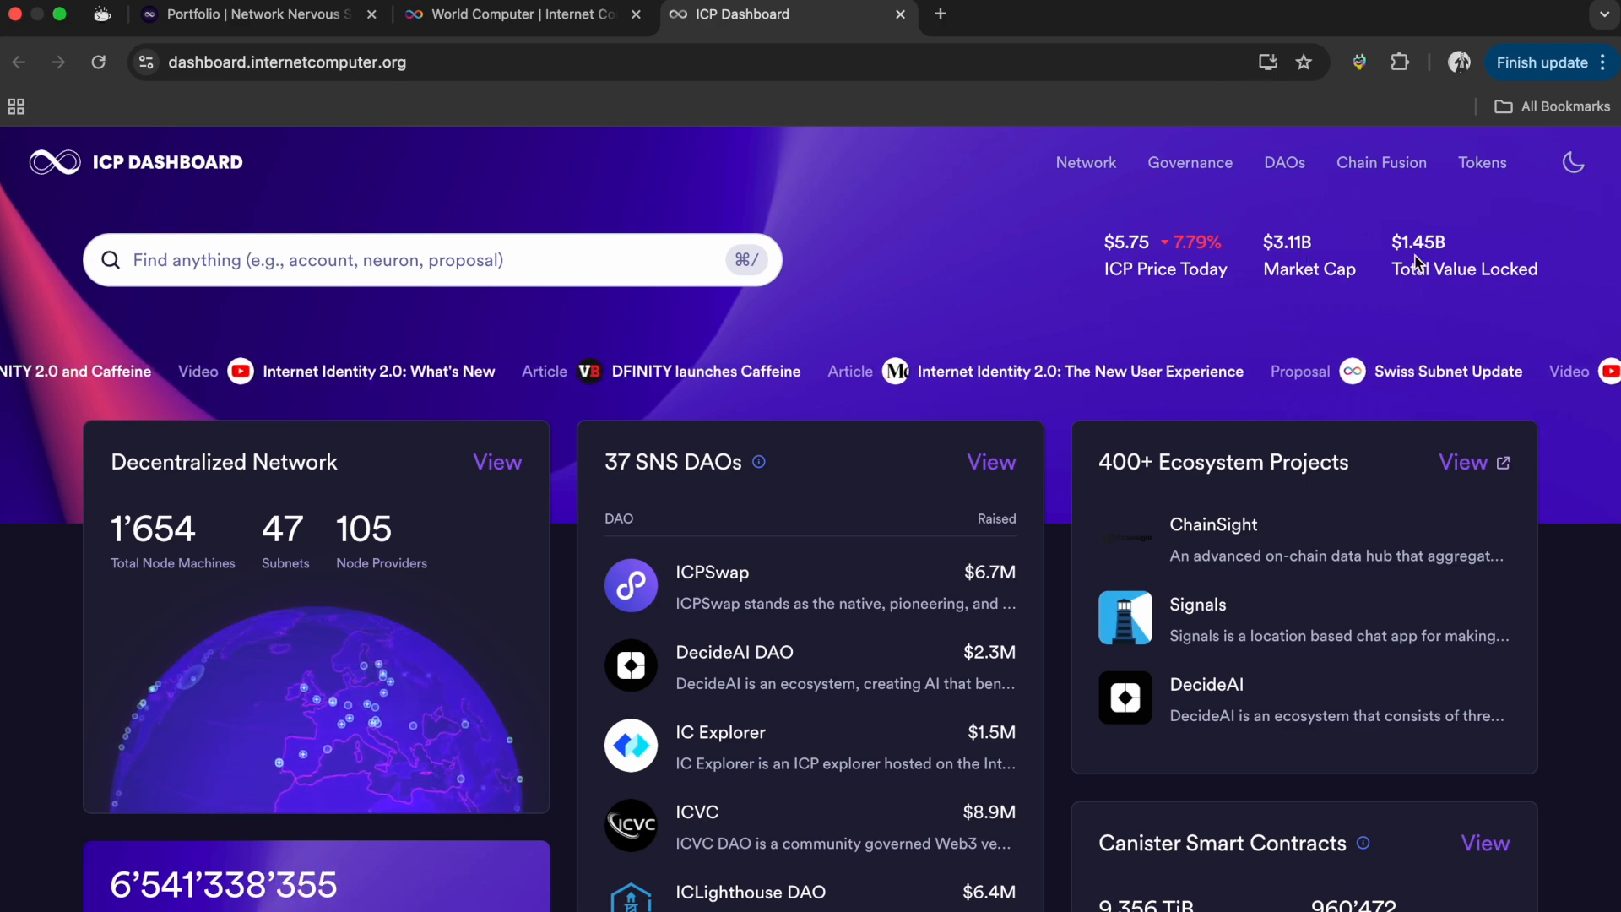
pyautogui.click(1084, 162)
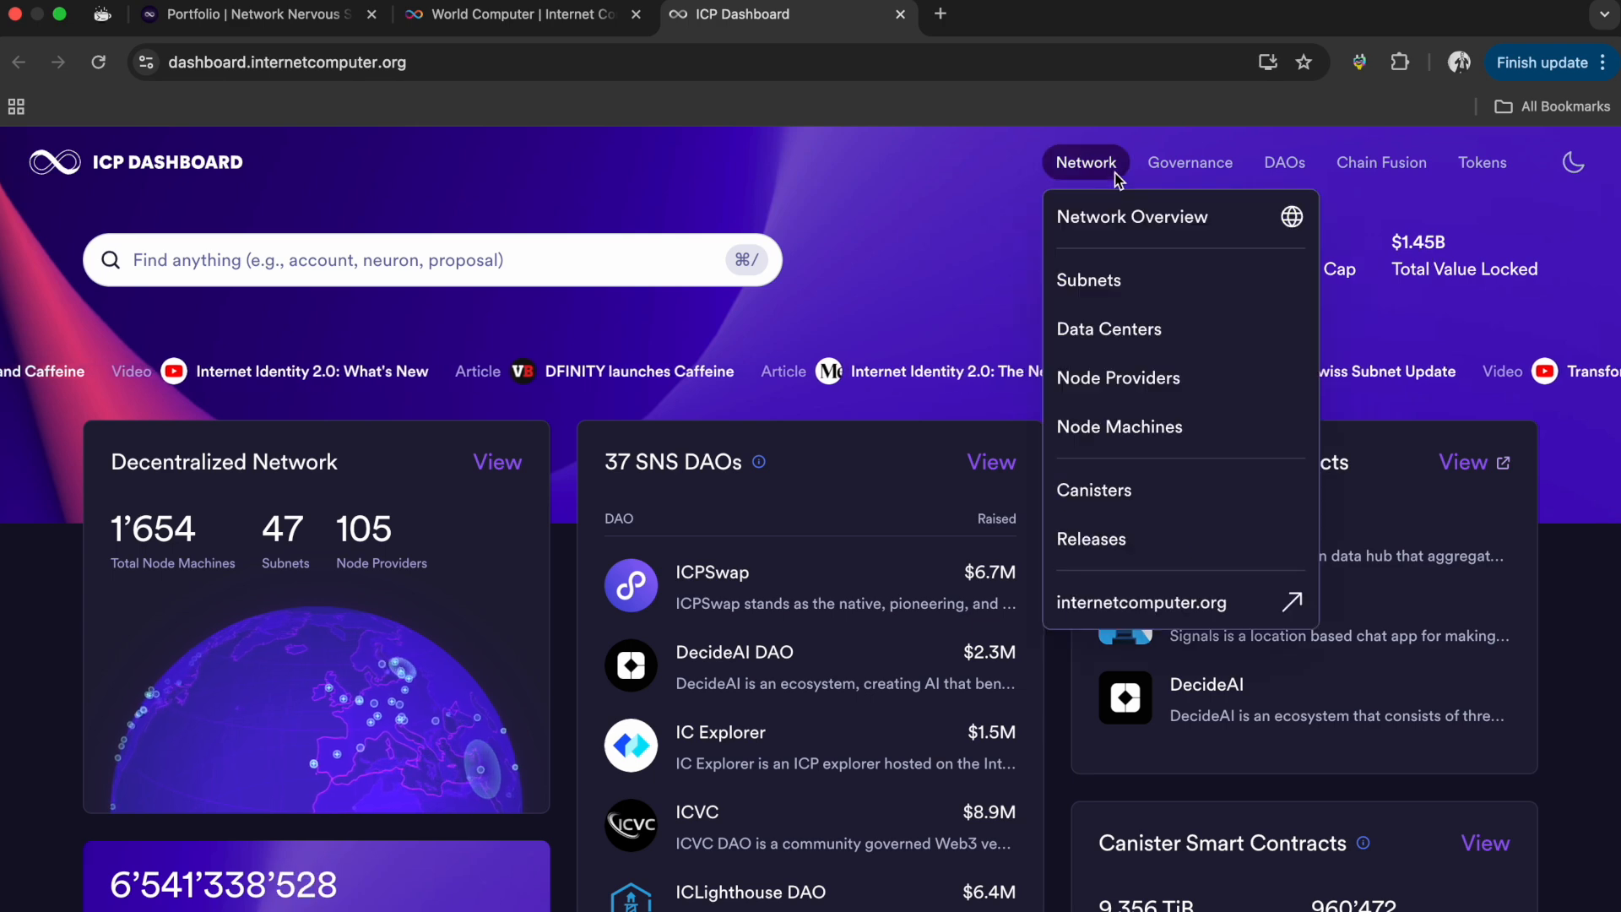
pyautogui.moveTo(1131, 490)
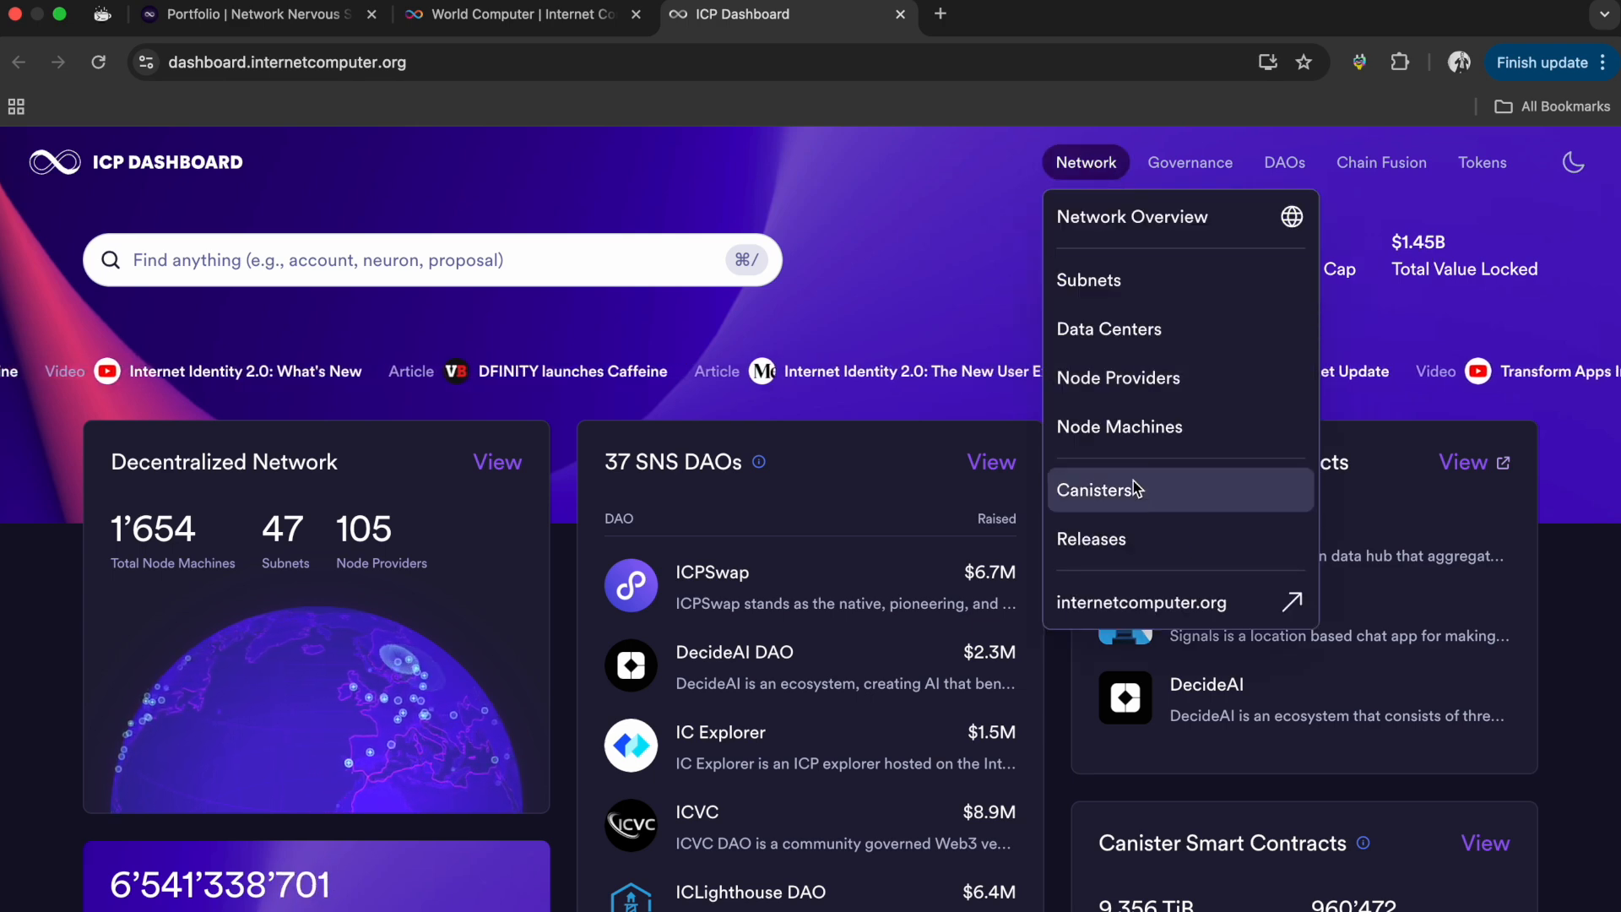
pyautogui.click(1189, 162)
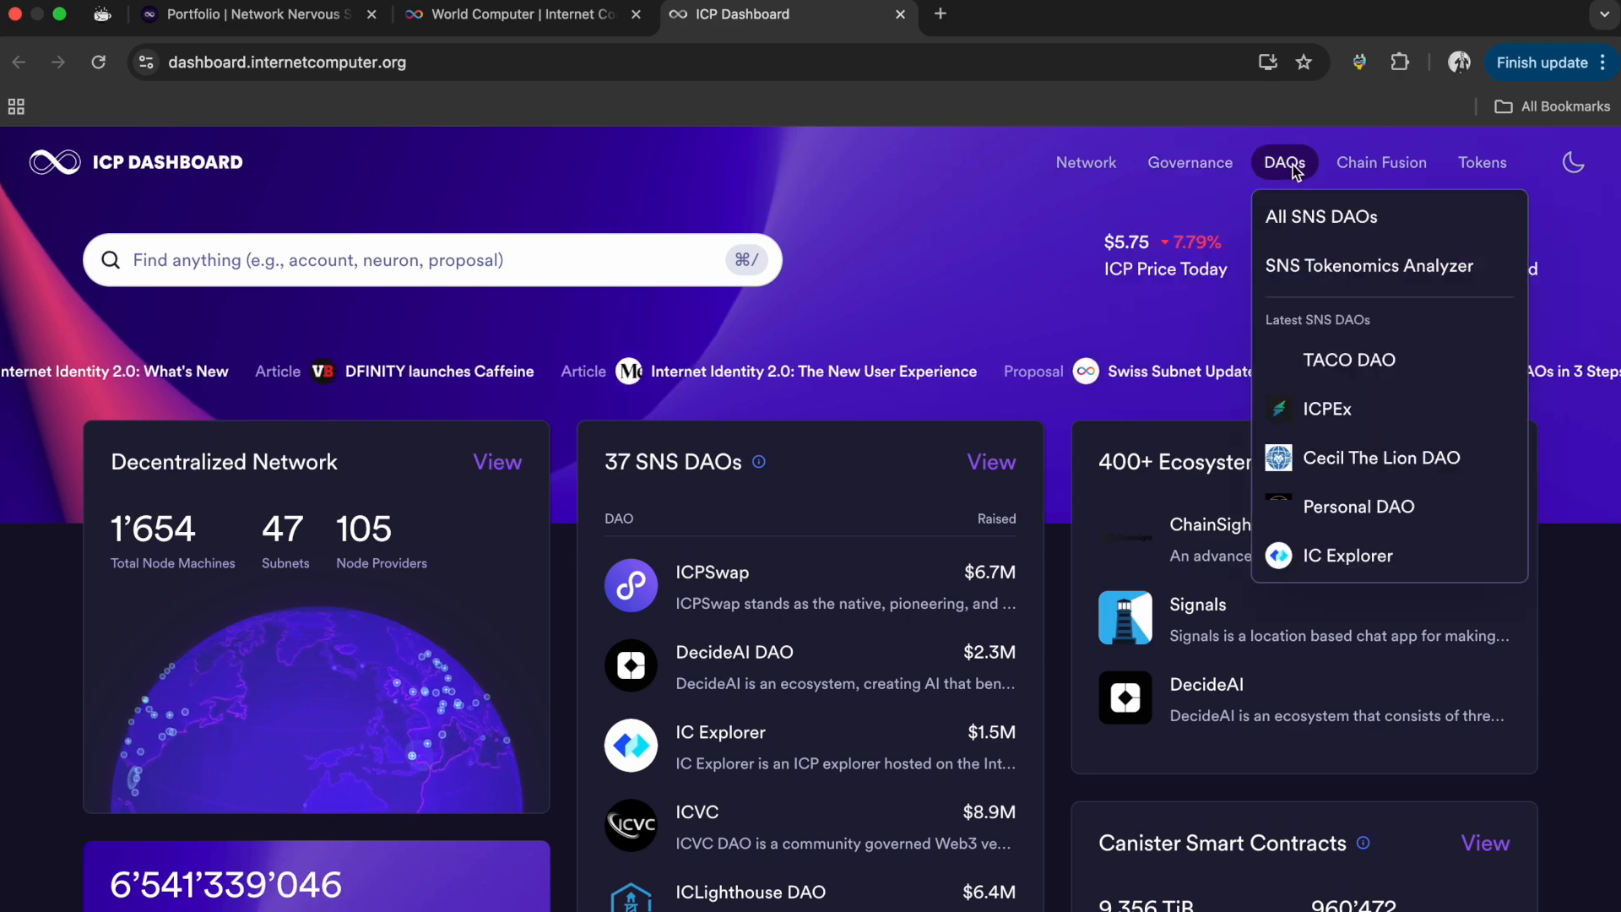
pyautogui.click(1381, 162)
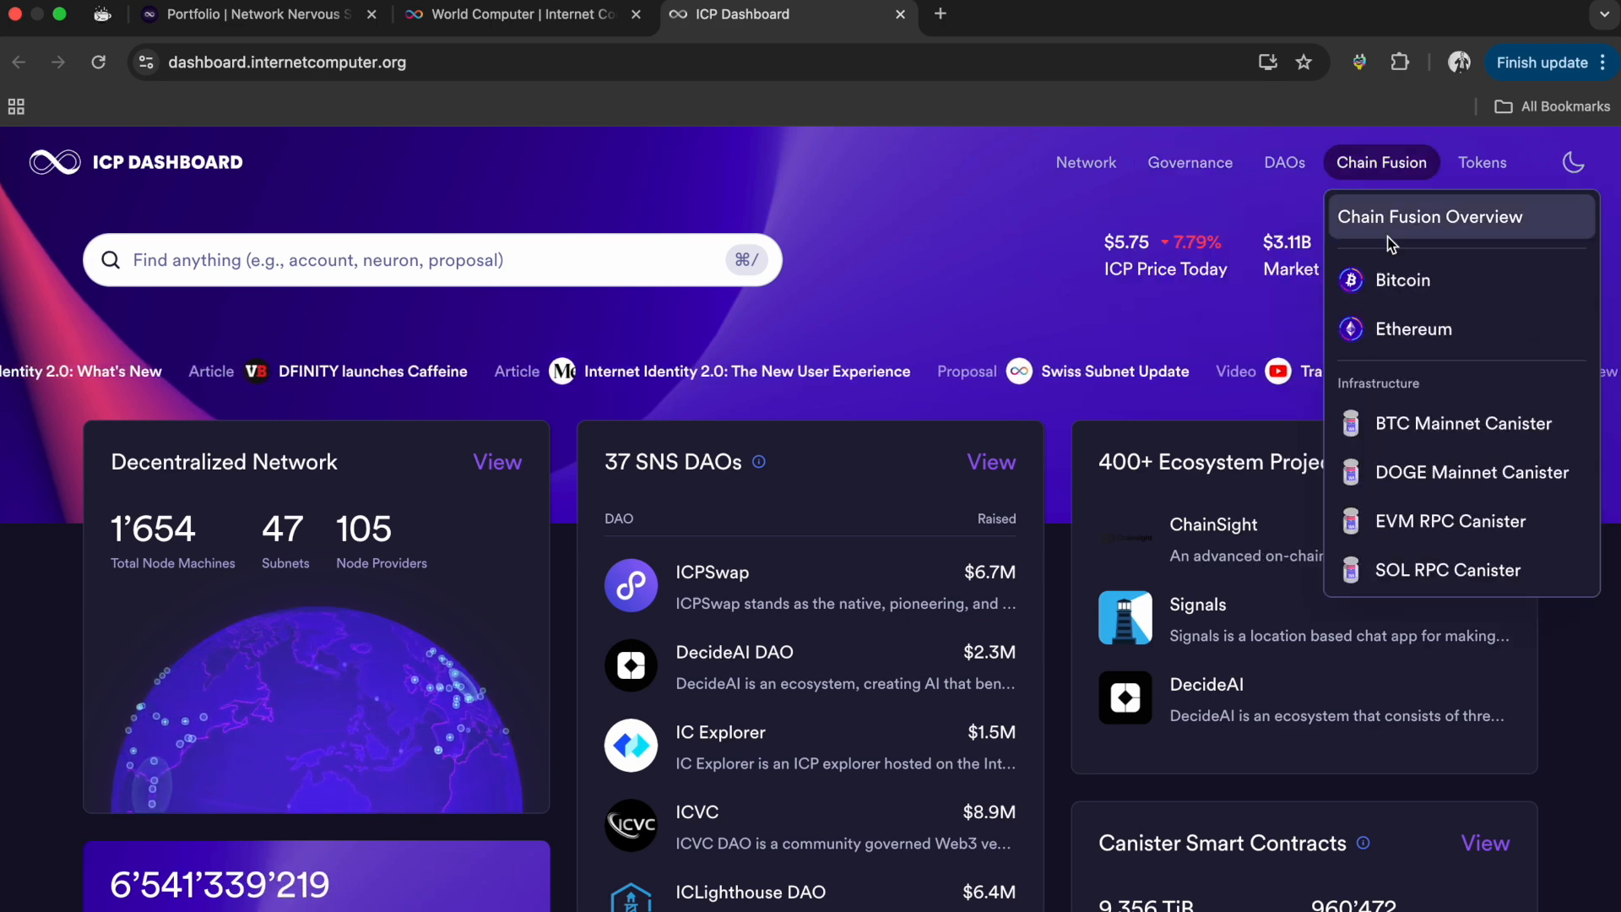
pyautogui.moveTo(1402, 280)
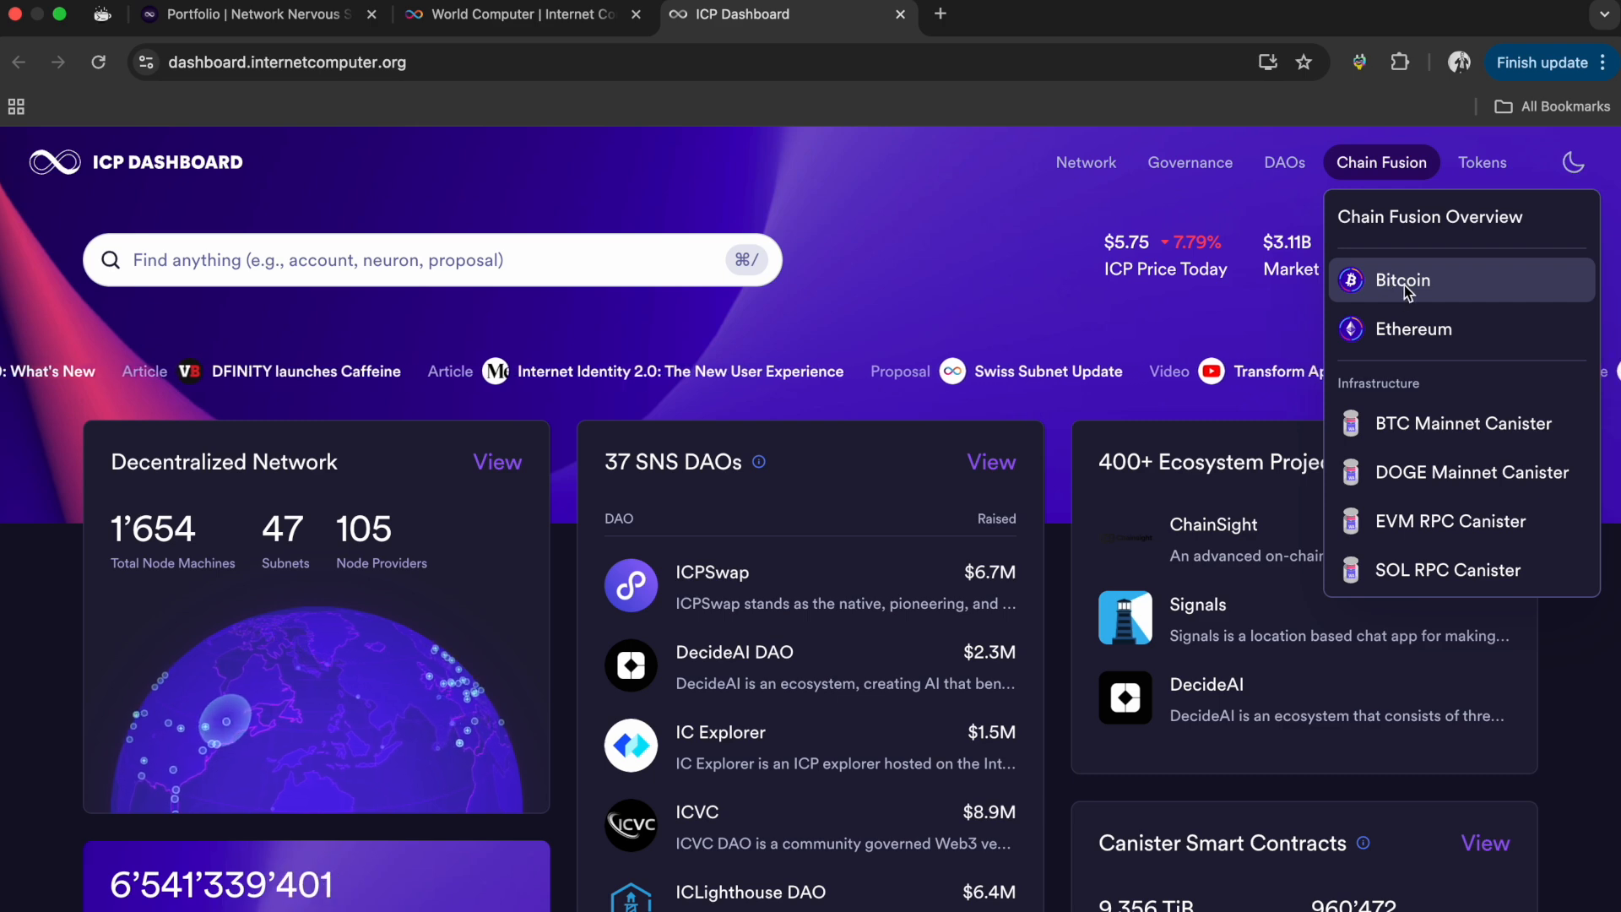
pyautogui.moveTo(1402, 255)
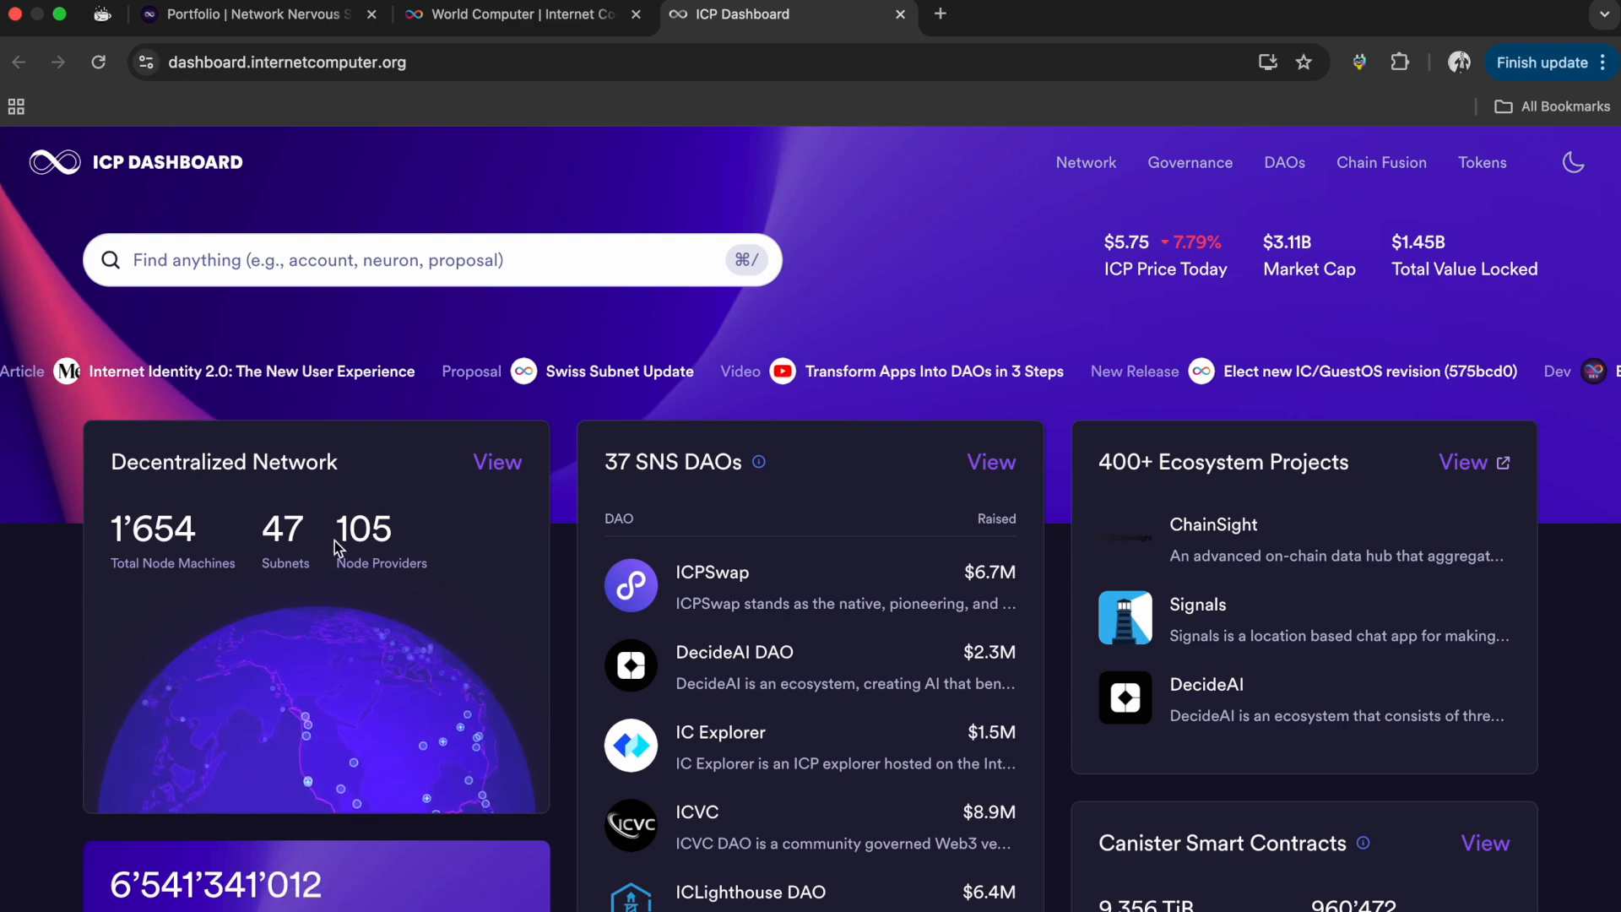
pyautogui.scroll(-3)
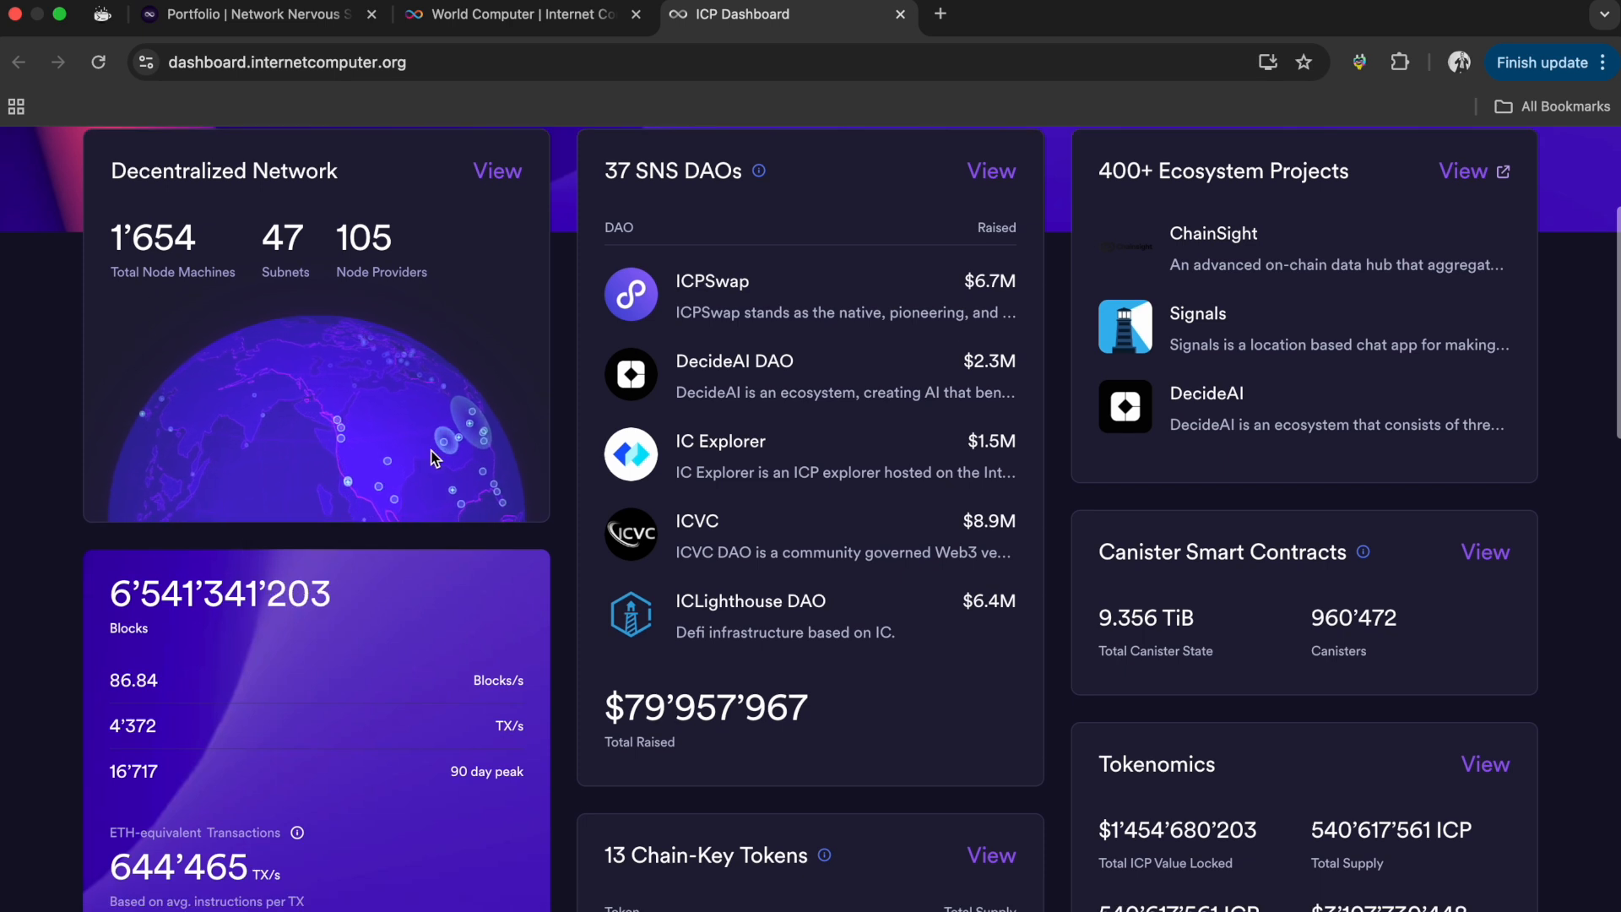
pyautogui.moveTo(326, 358)
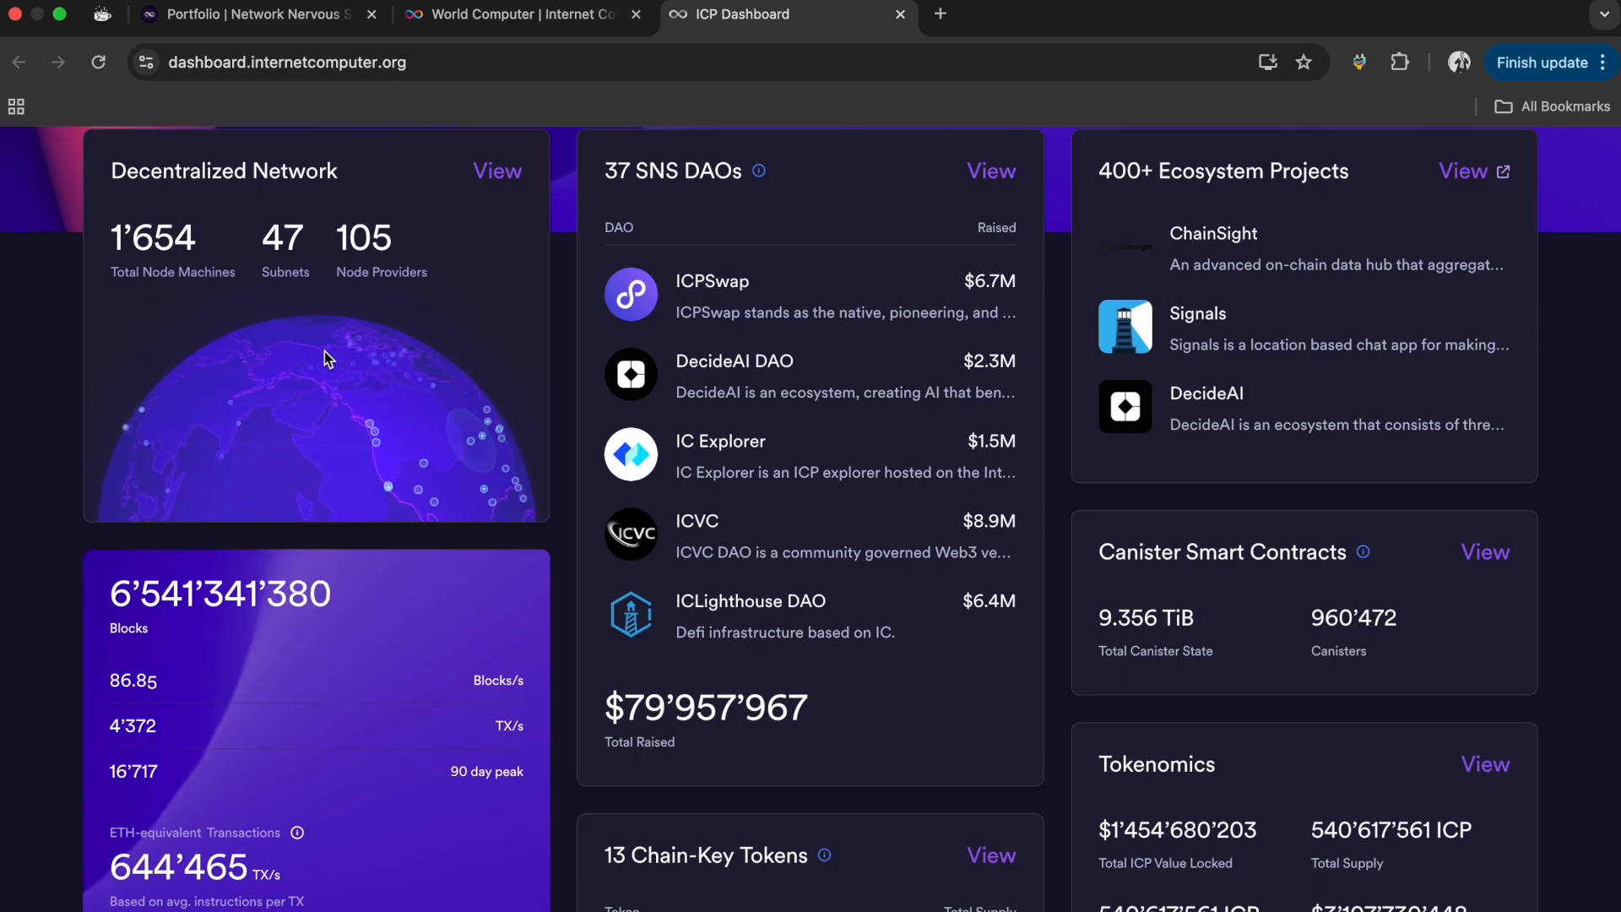
pyautogui.moveTo(371, 573)
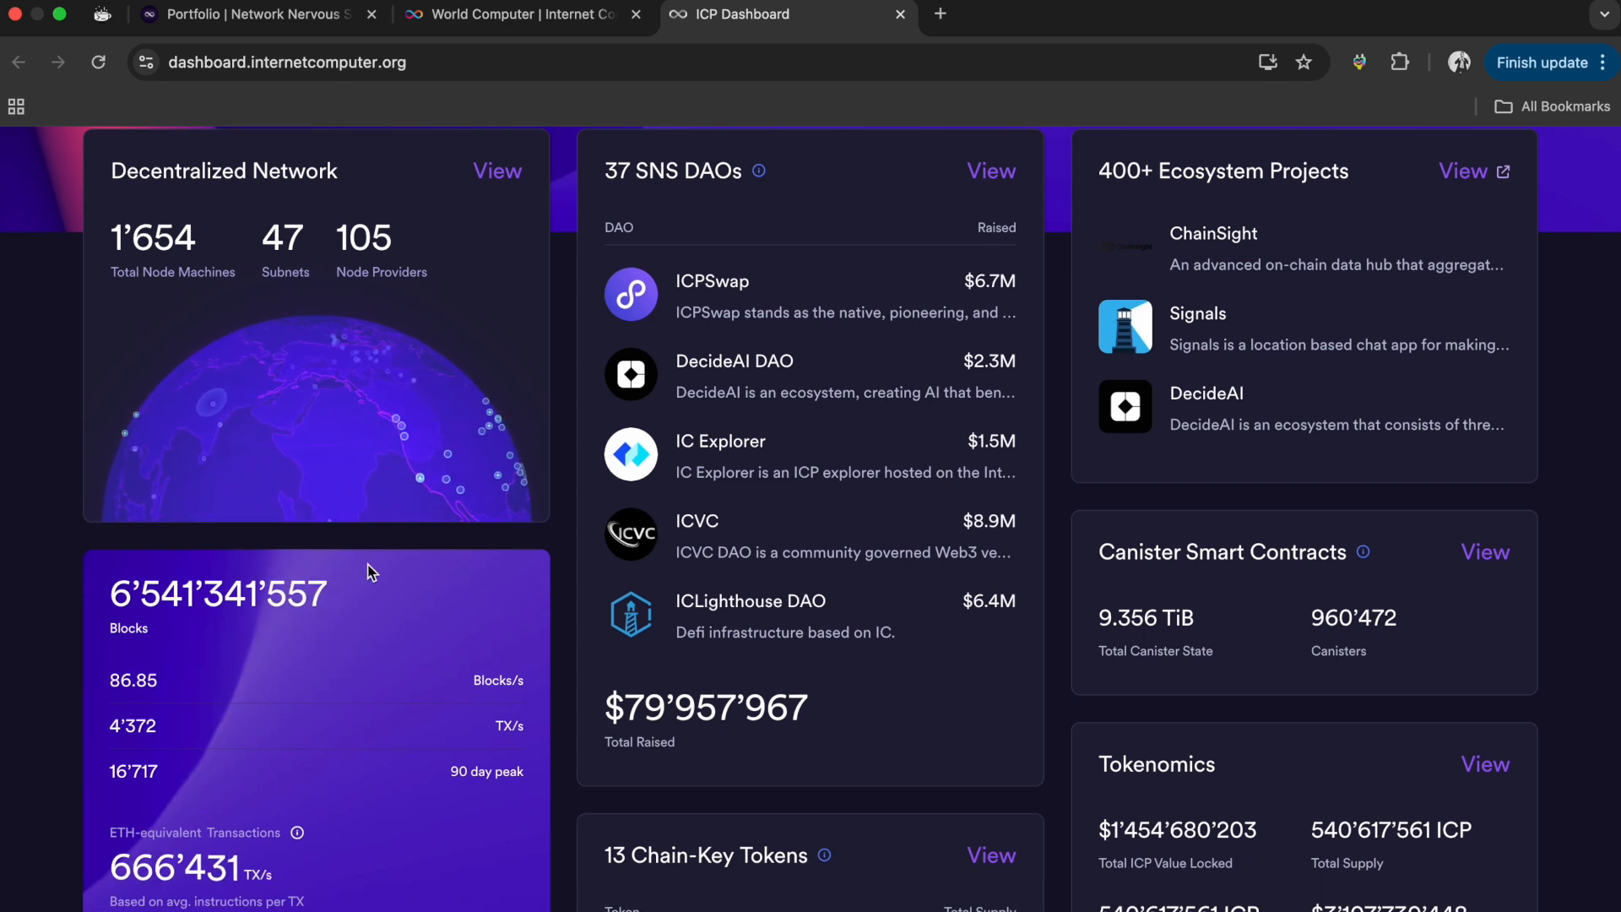
pyautogui.scroll(-3)
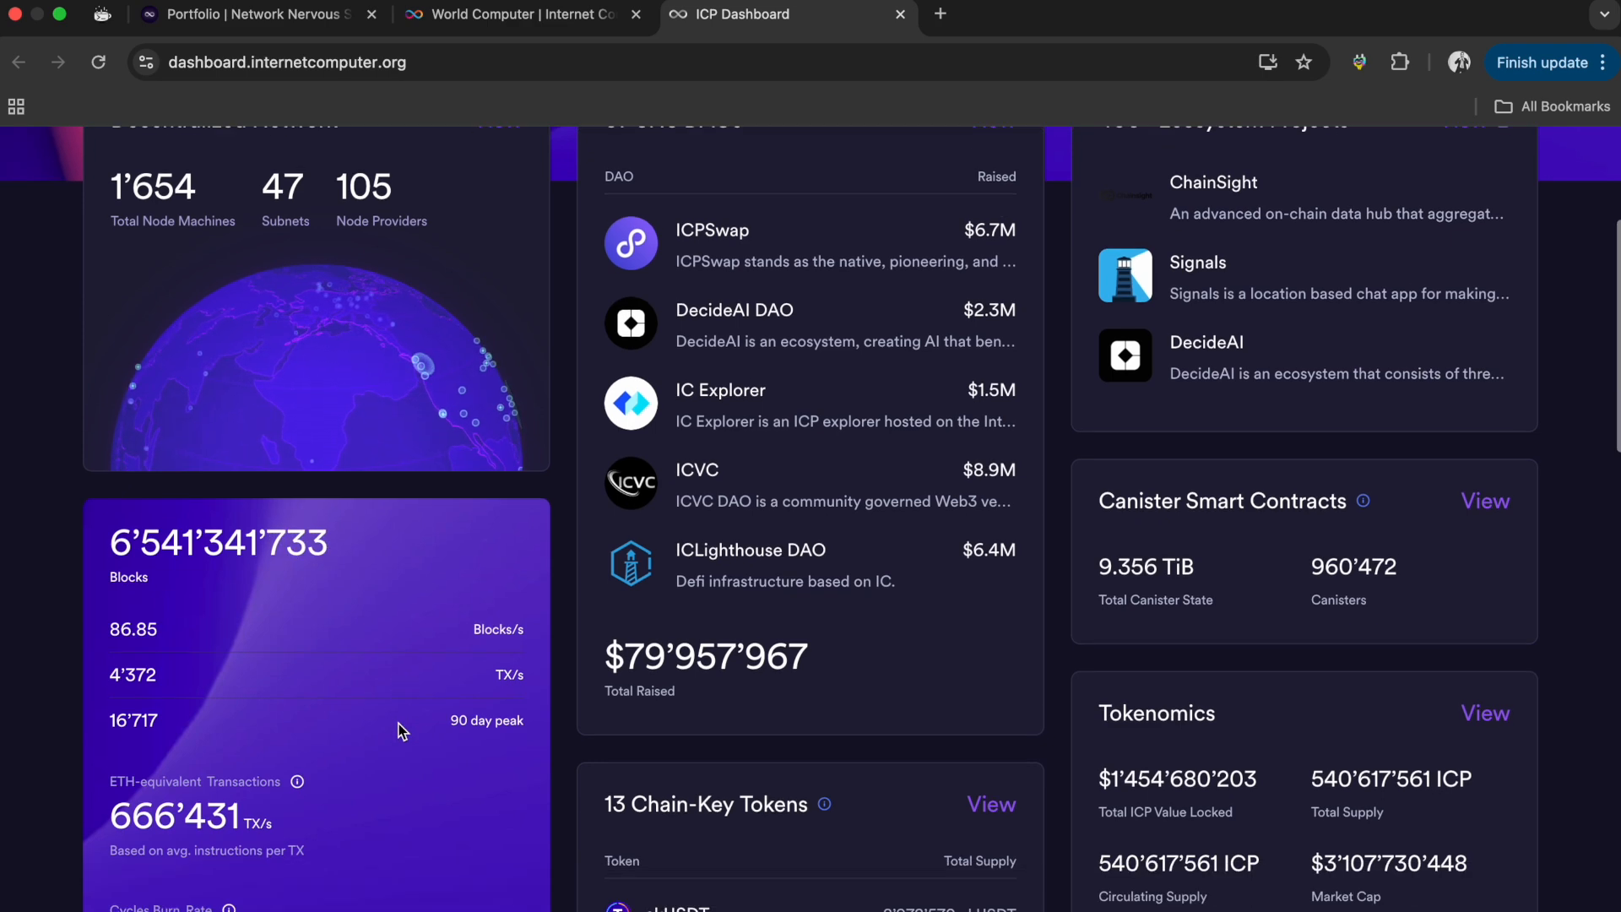
pyautogui.scroll(-3)
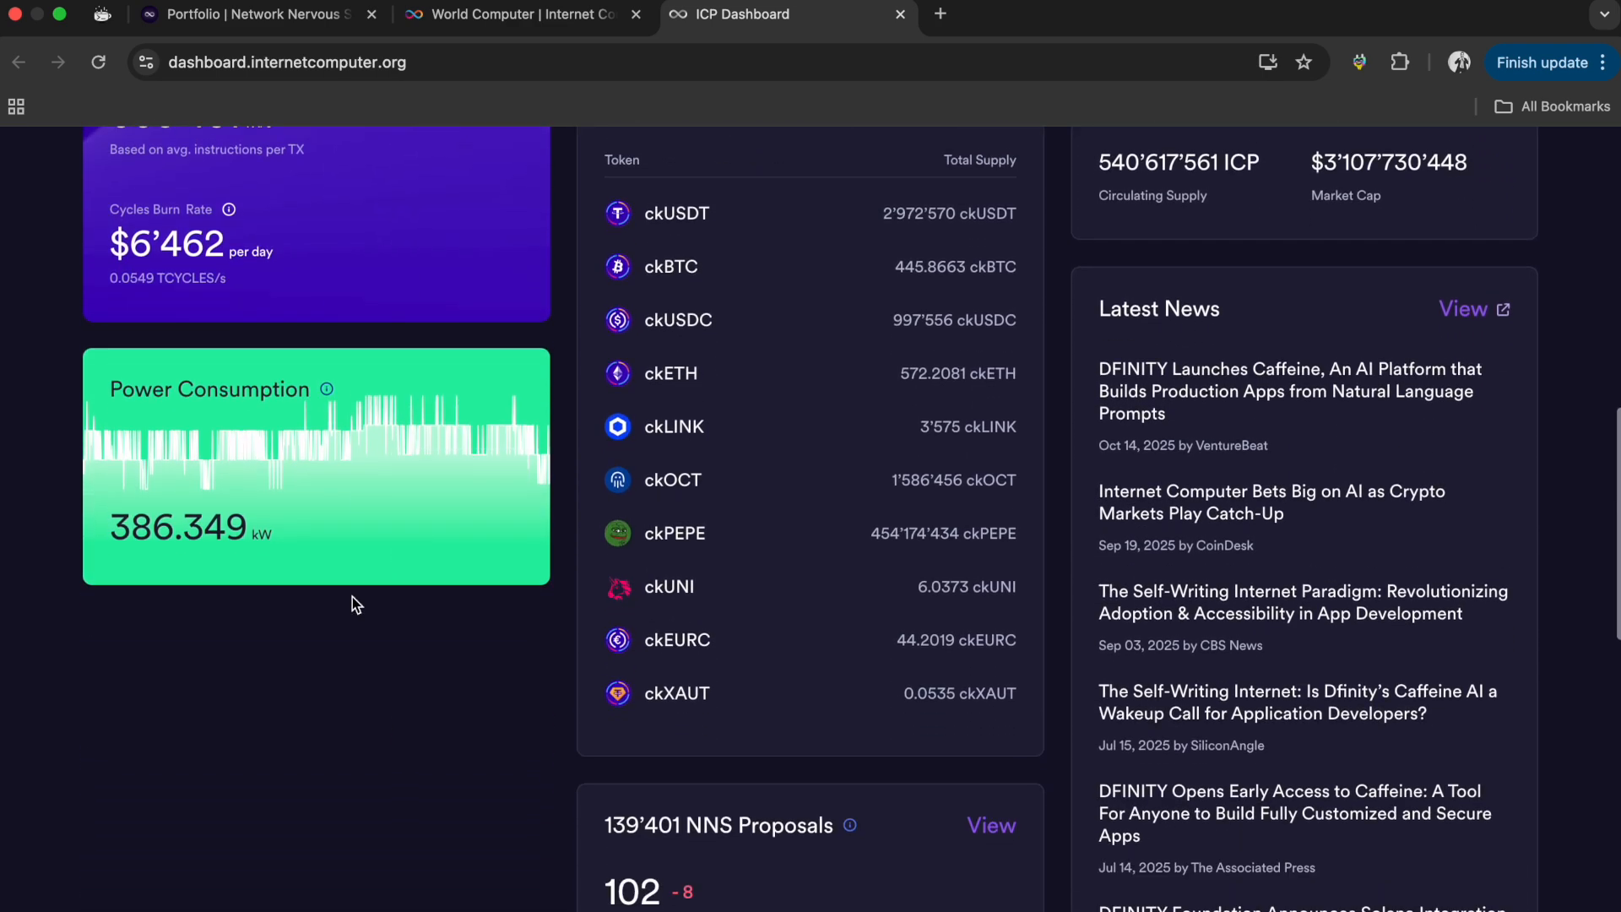
pyautogui.moveTo(387, 454)
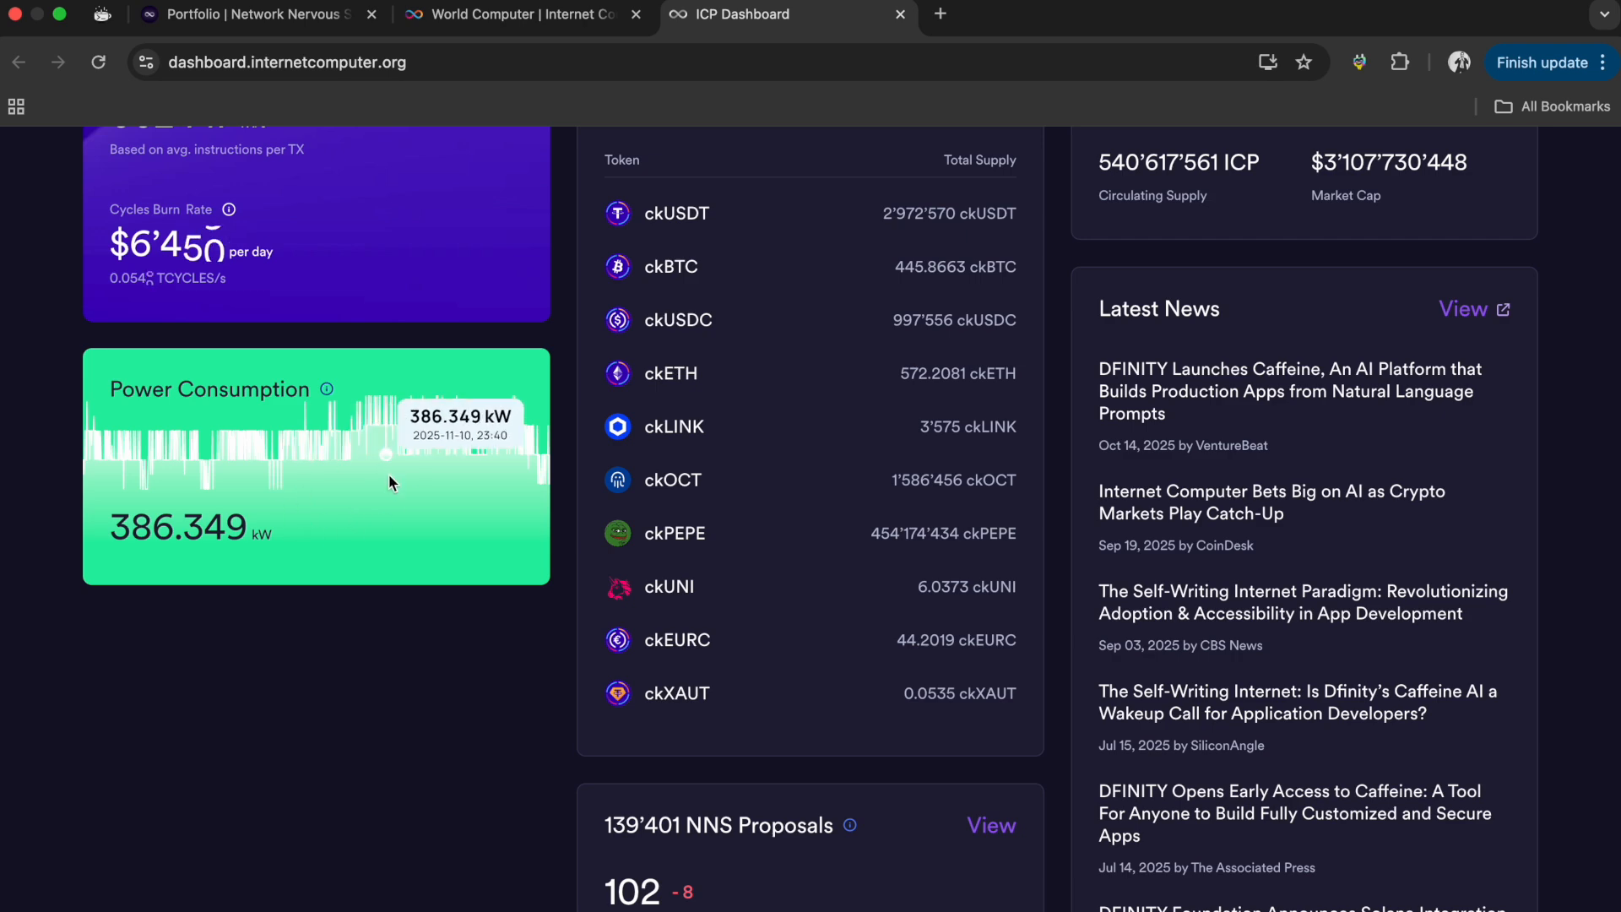
pyautogui.scroll(3)
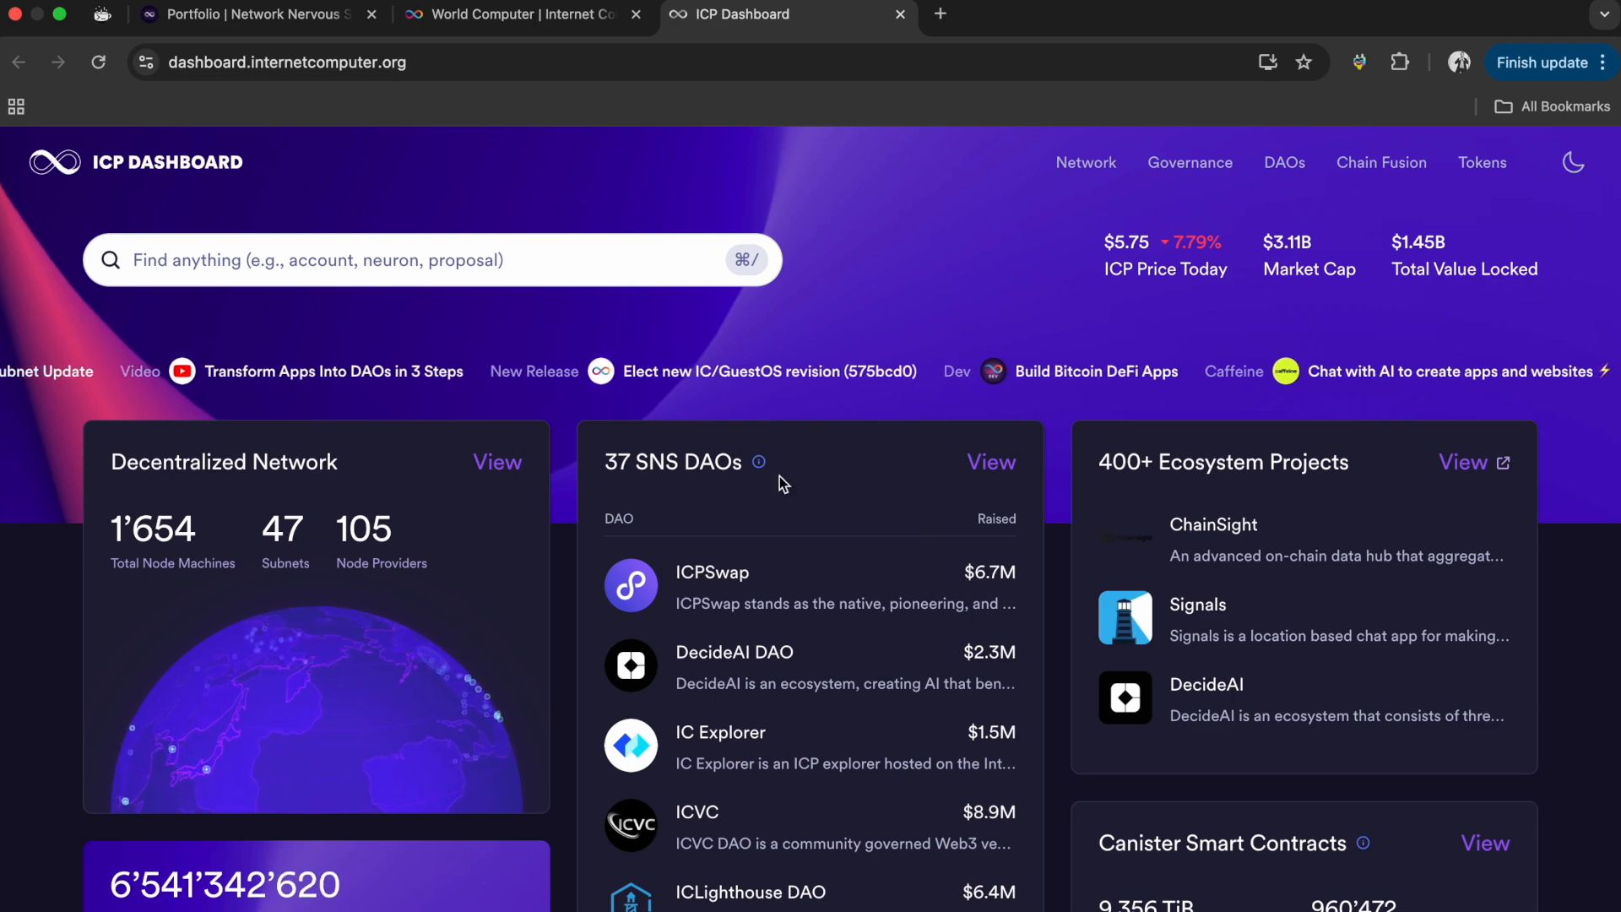
pyautogui.scroll(-3)
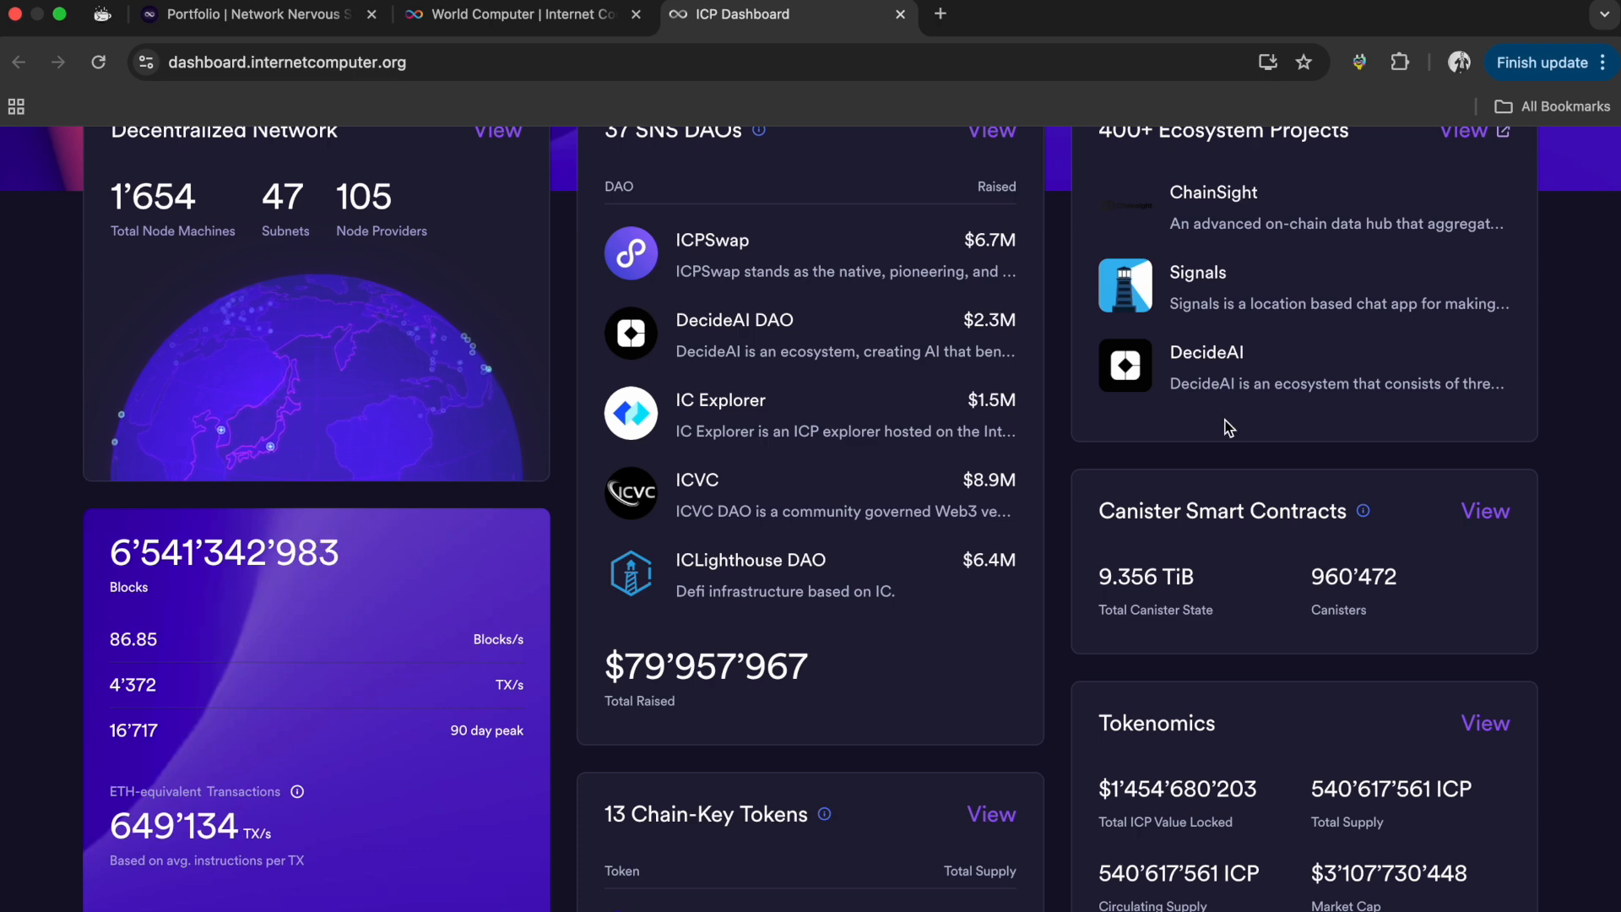
pyautogui.scroll(3)
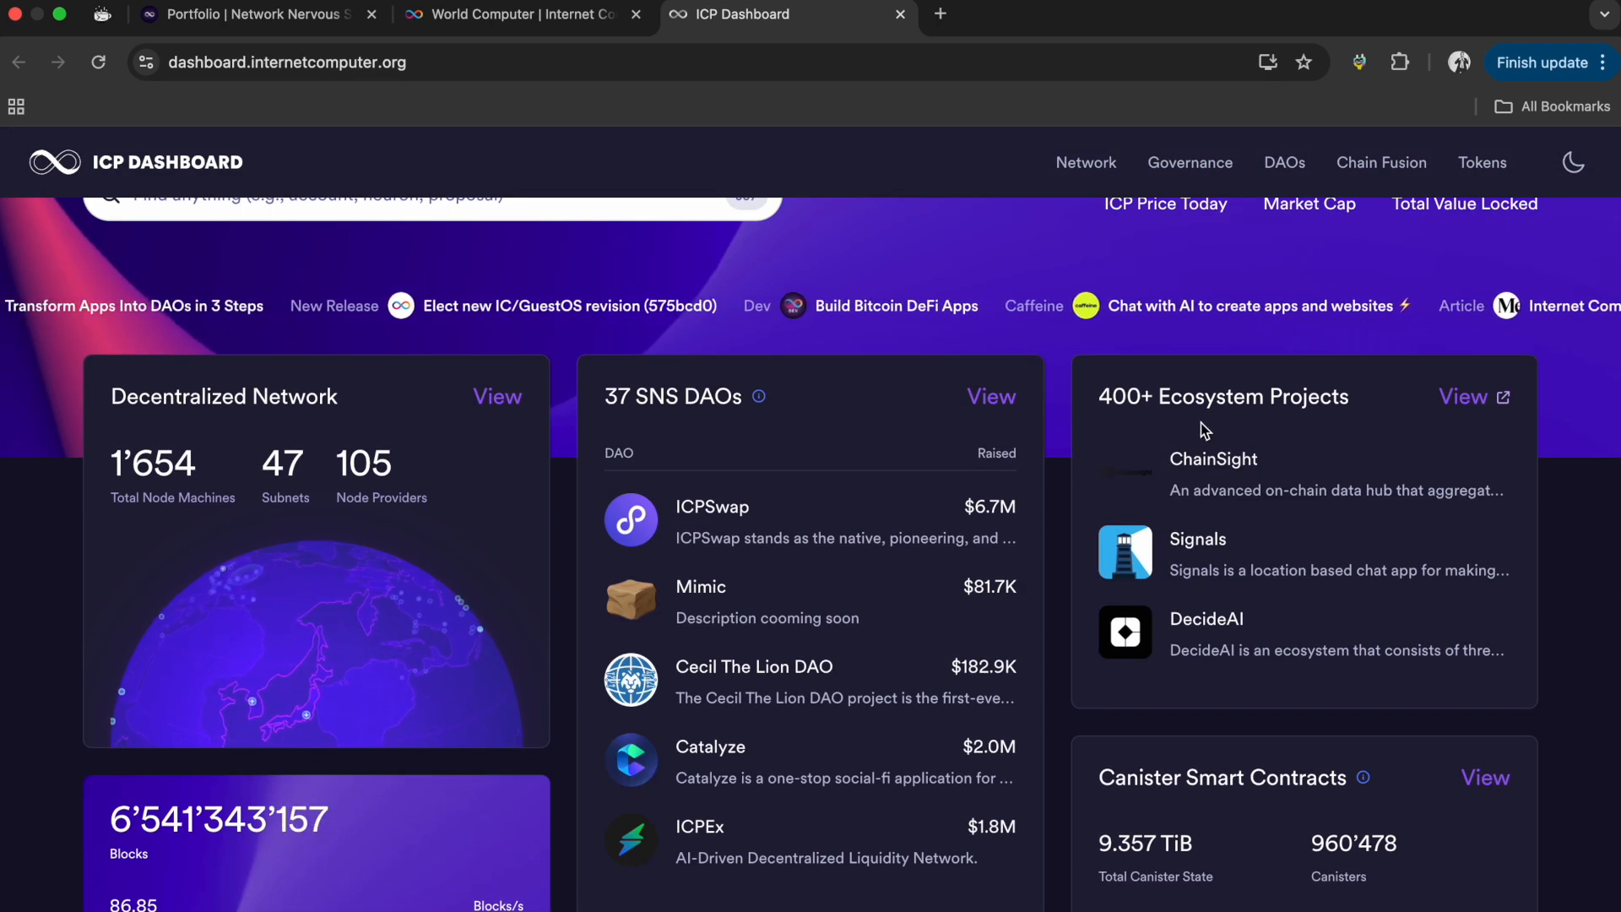
pyautogui.moveTo(1268, 659)
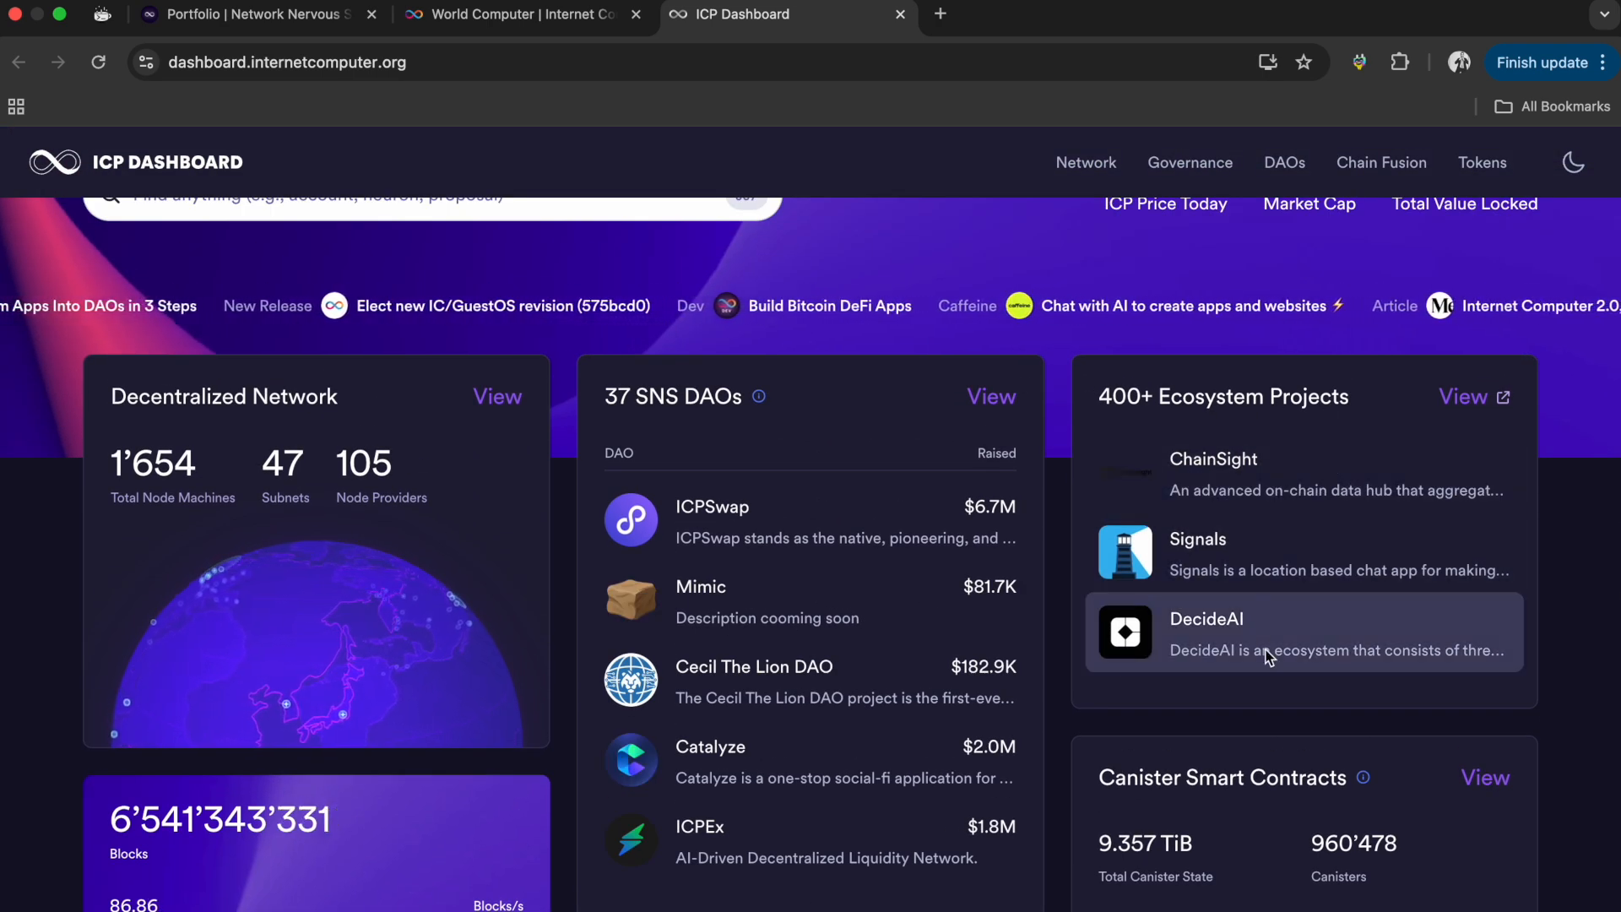
pyautogui.scroll(-3)
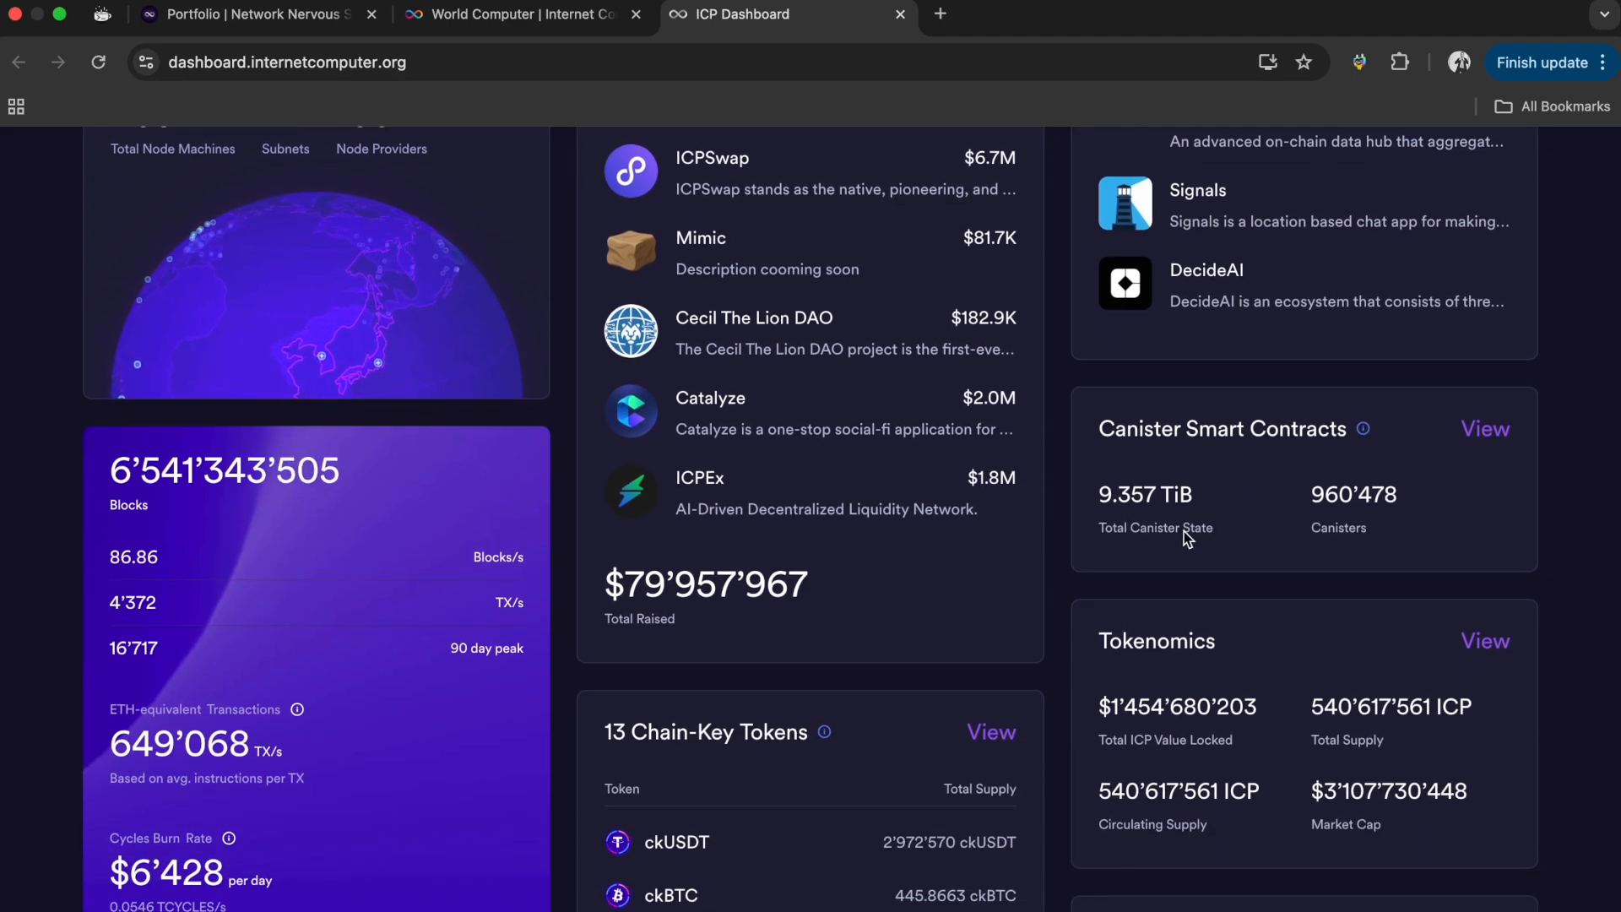
pyautogui.moveTo(1269, 542)
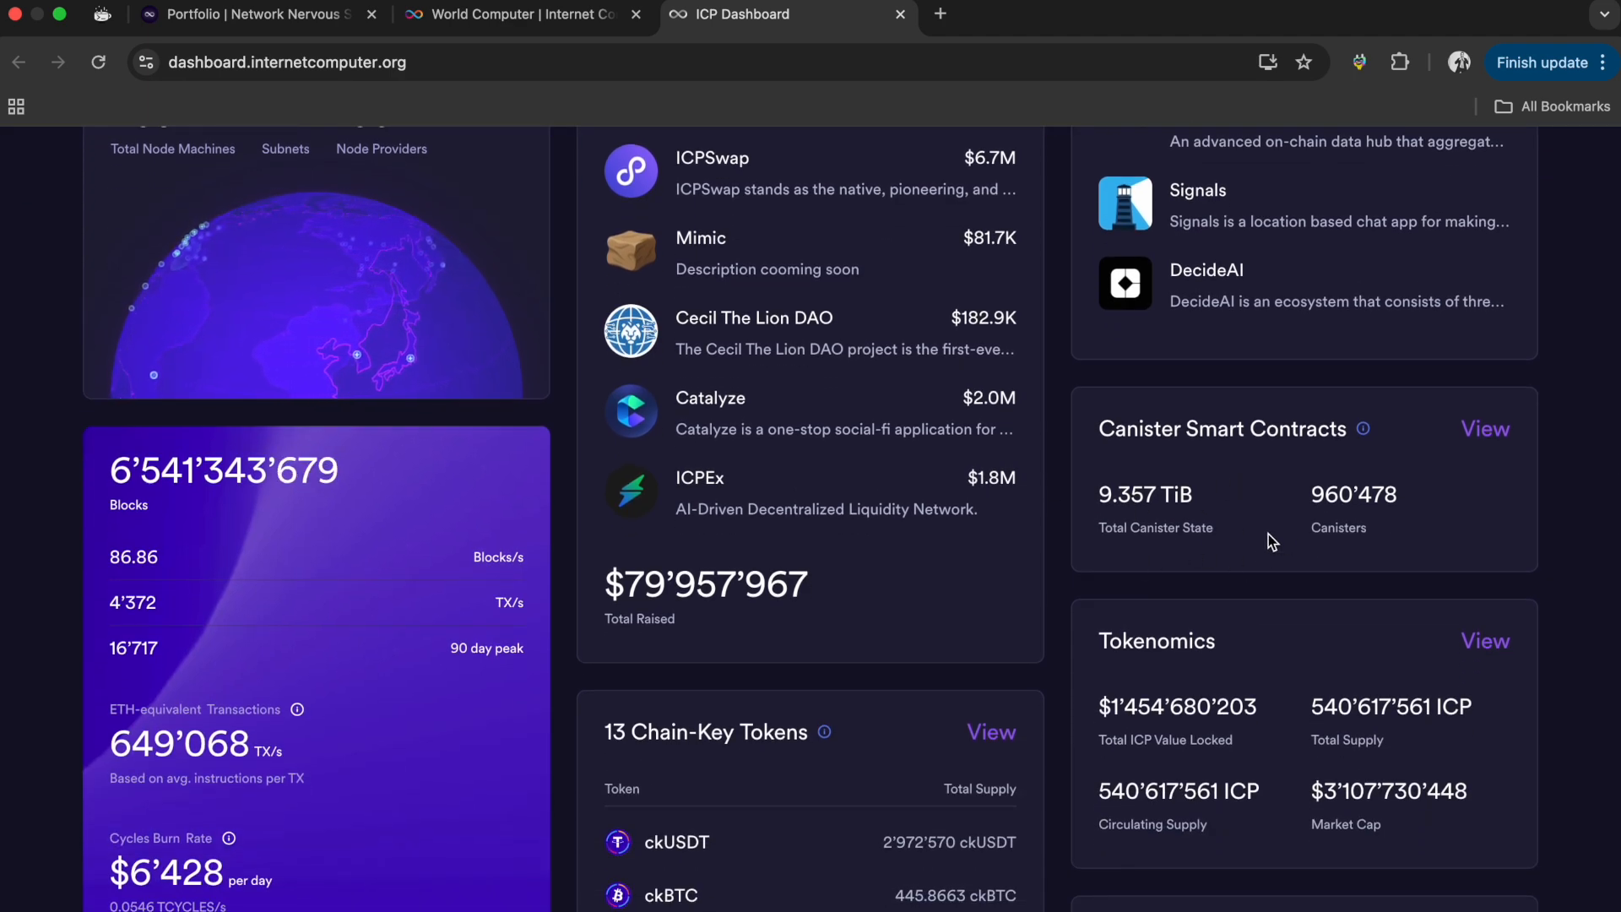
pyautogui.scroll(-3)
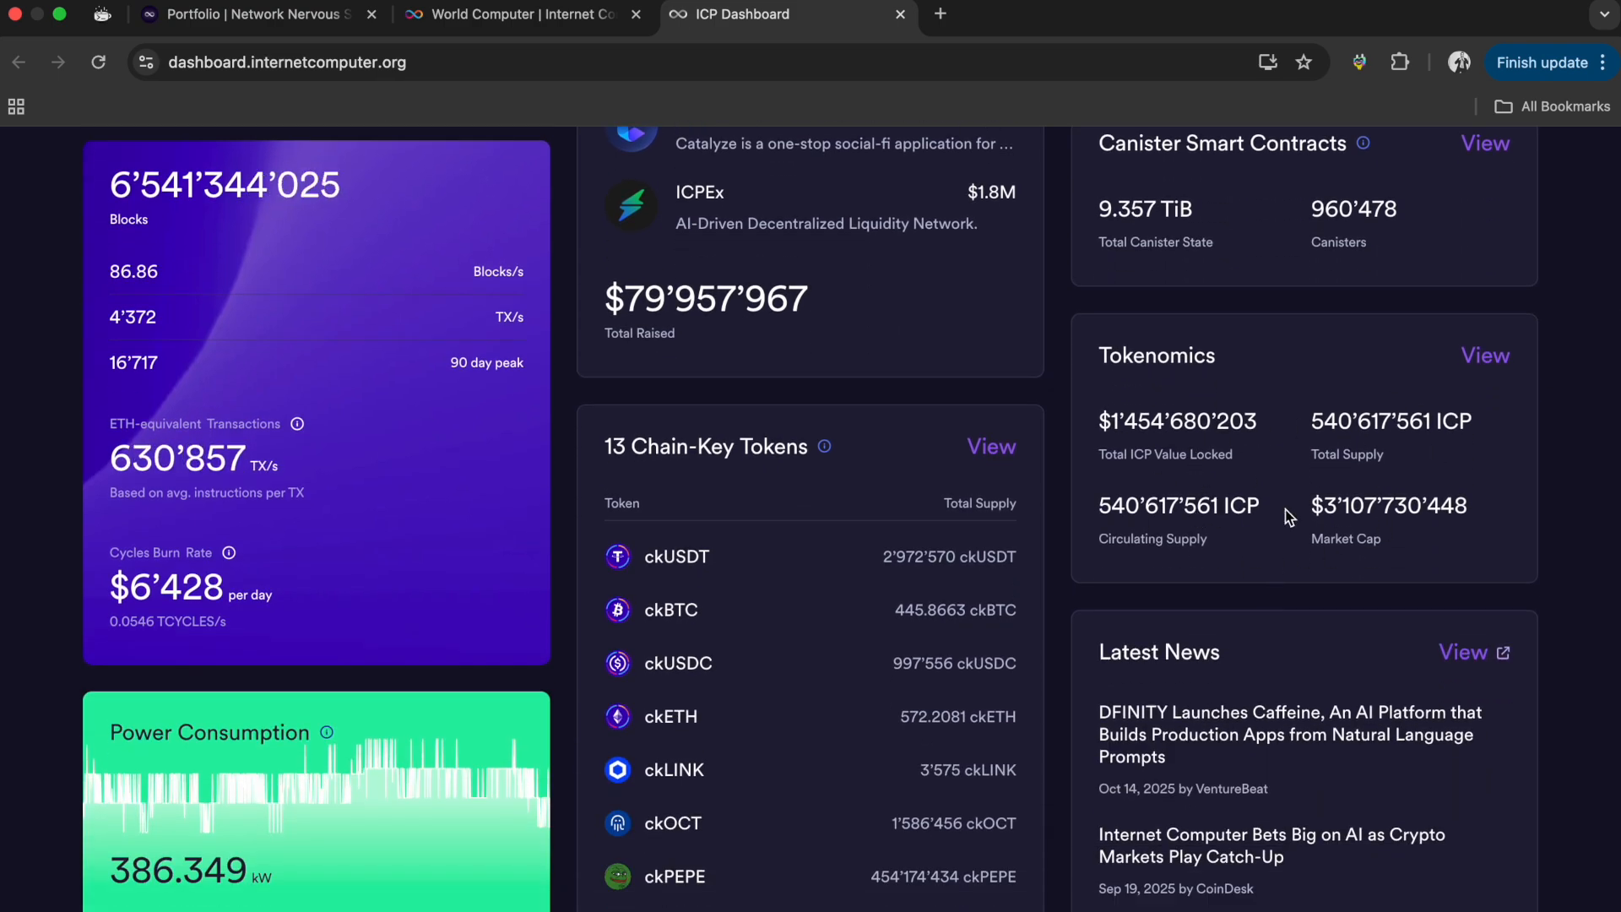
pyautogui.scroll(-3)
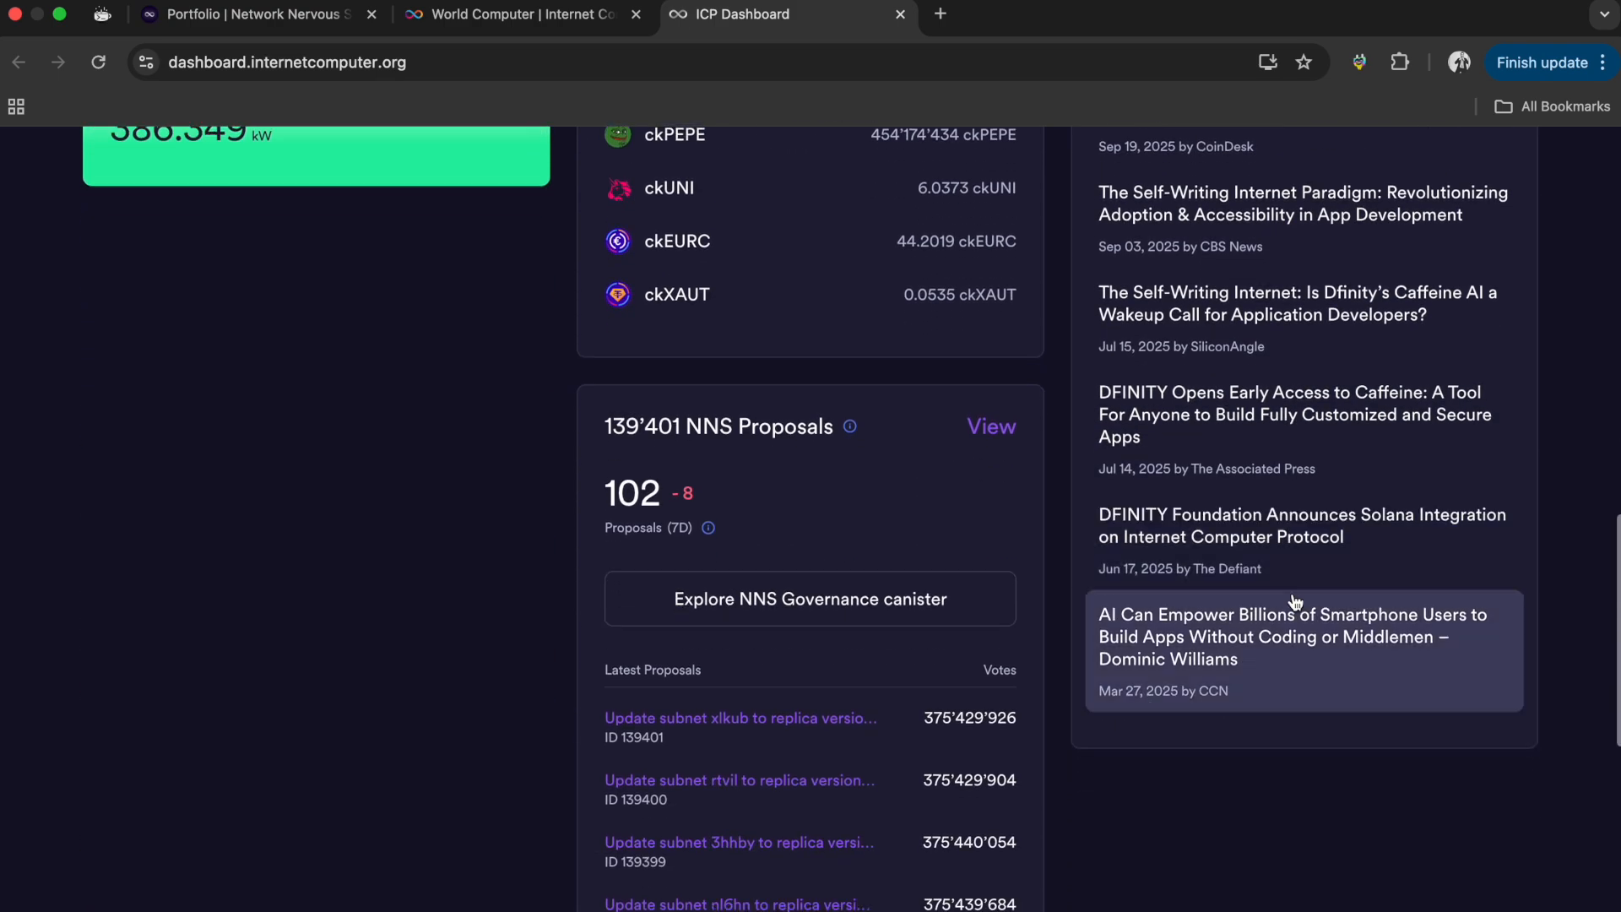
pyautogui.scroll(-3)
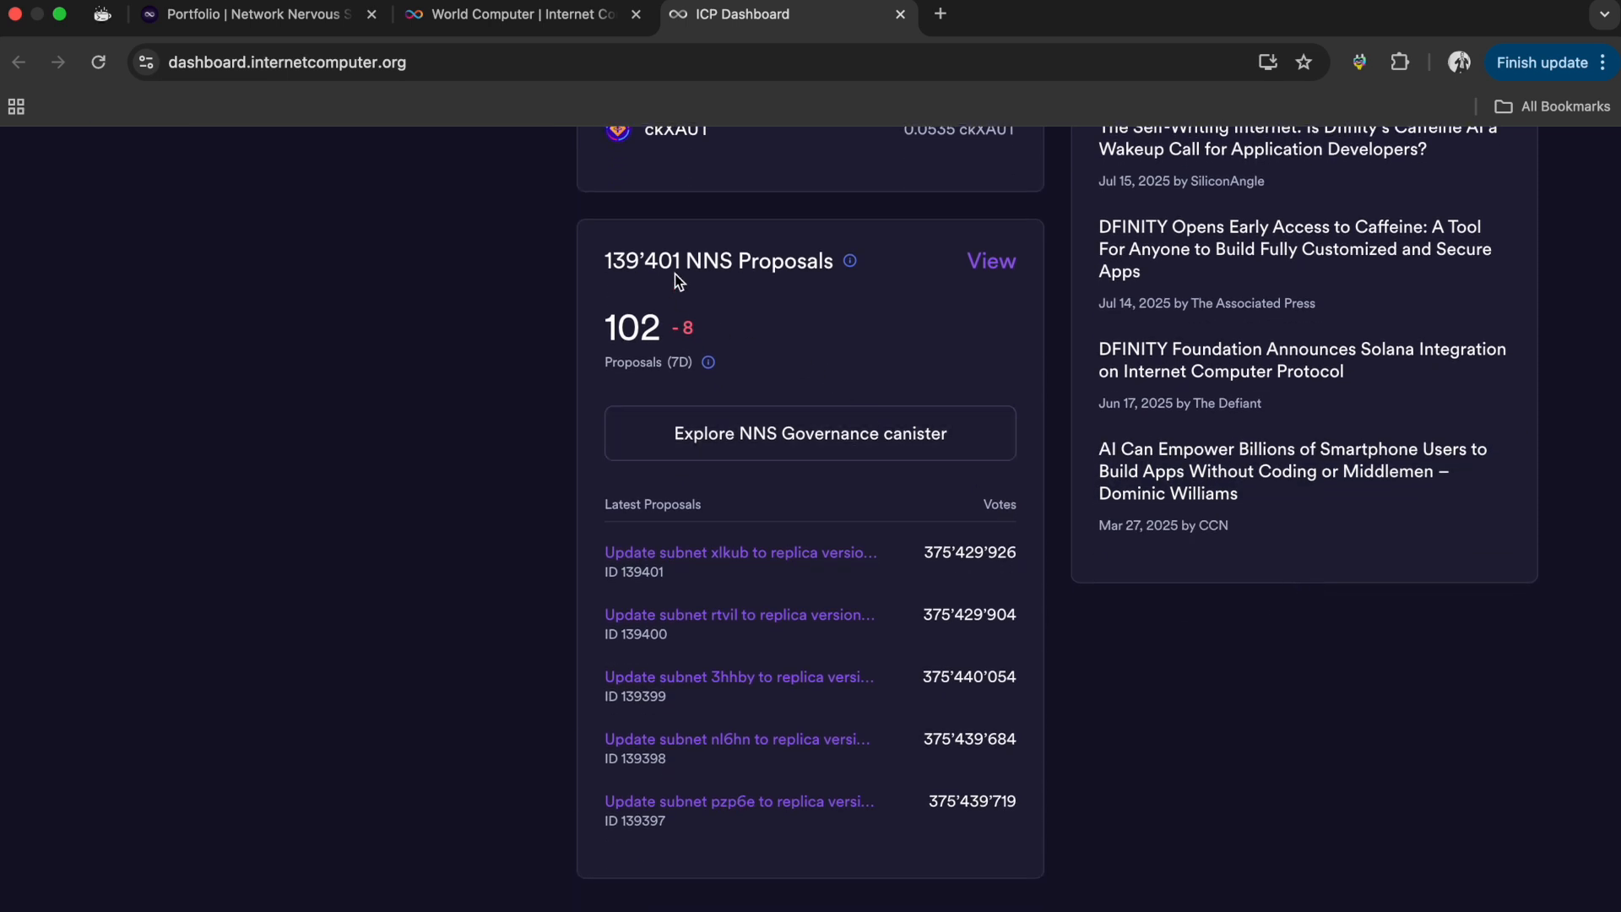
pyautogui.moveTo(731, 377)
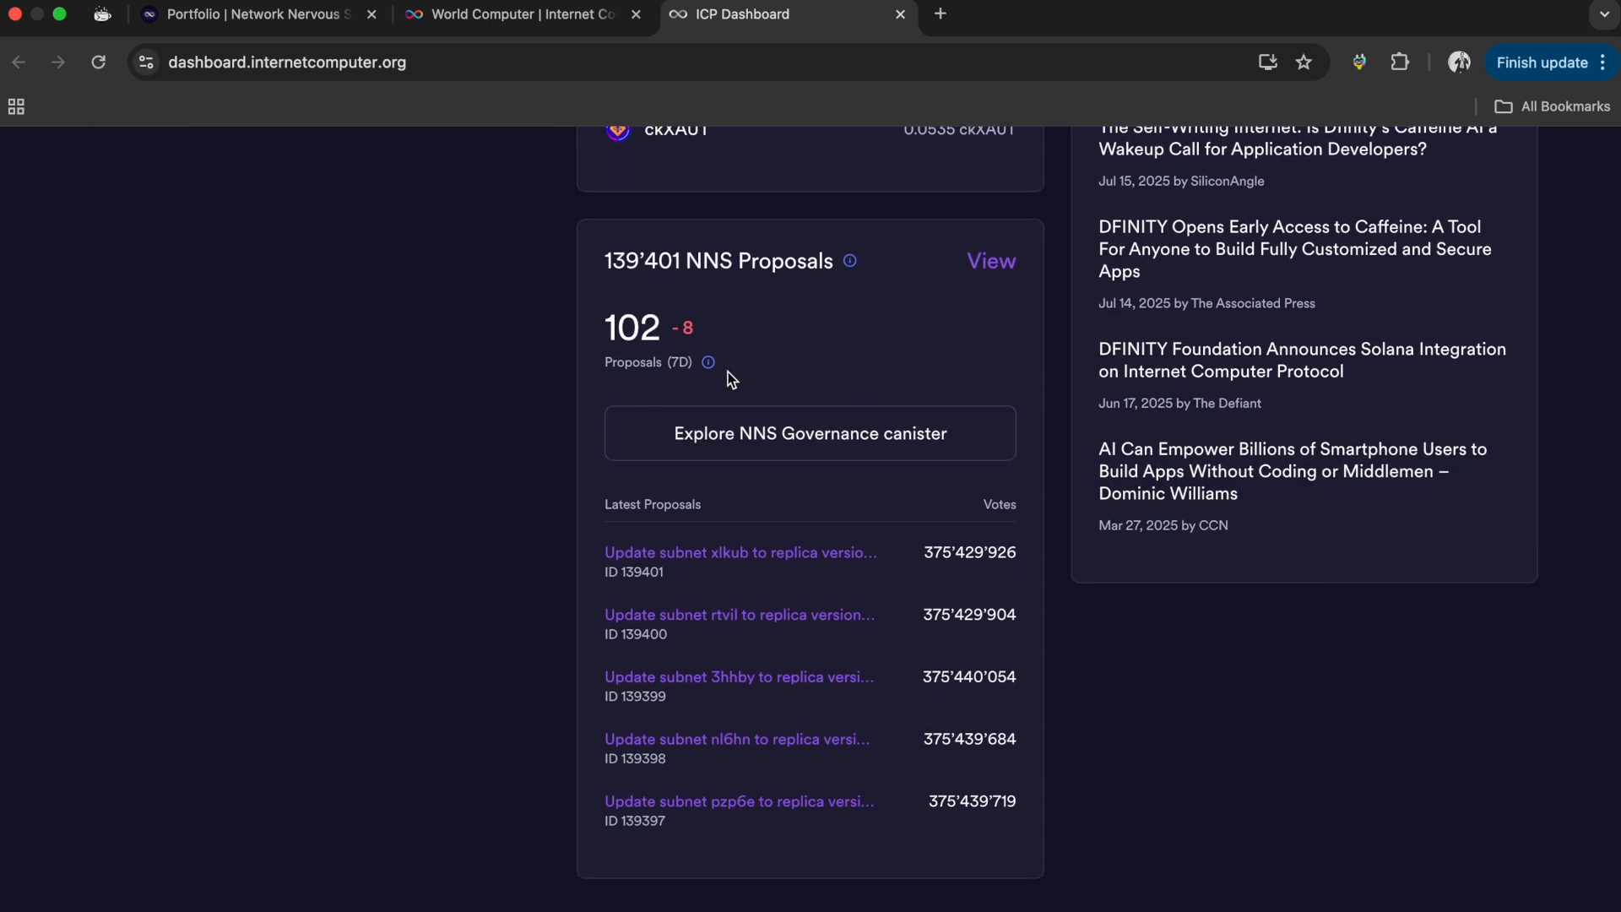
pyautogui.moveTo(1142, 496)
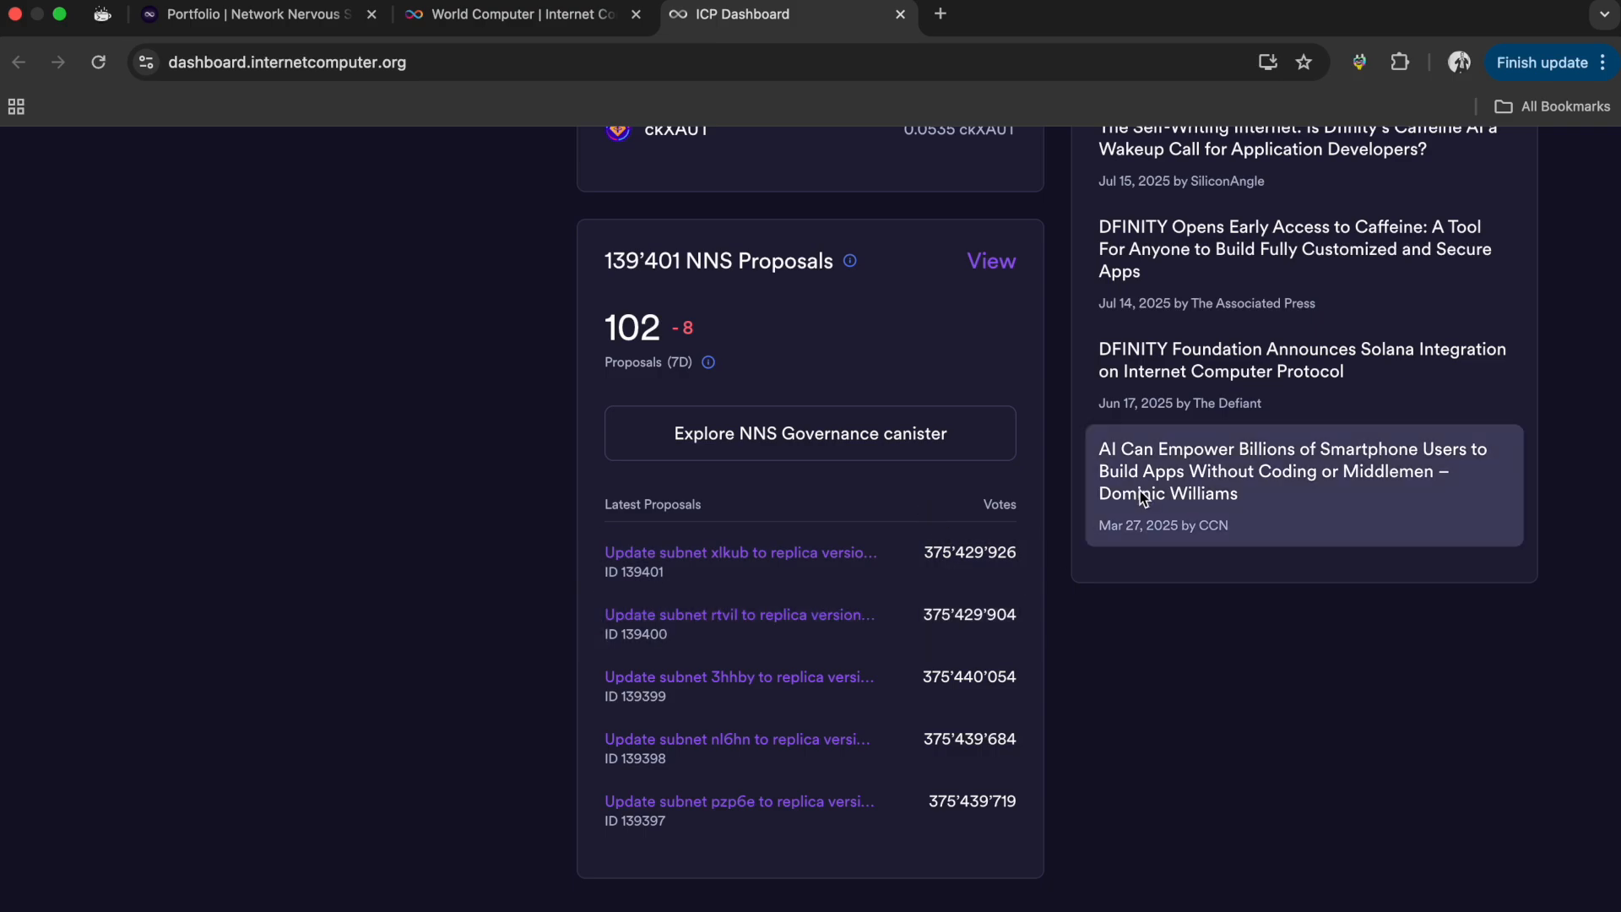
pyautogui.scroll(3)
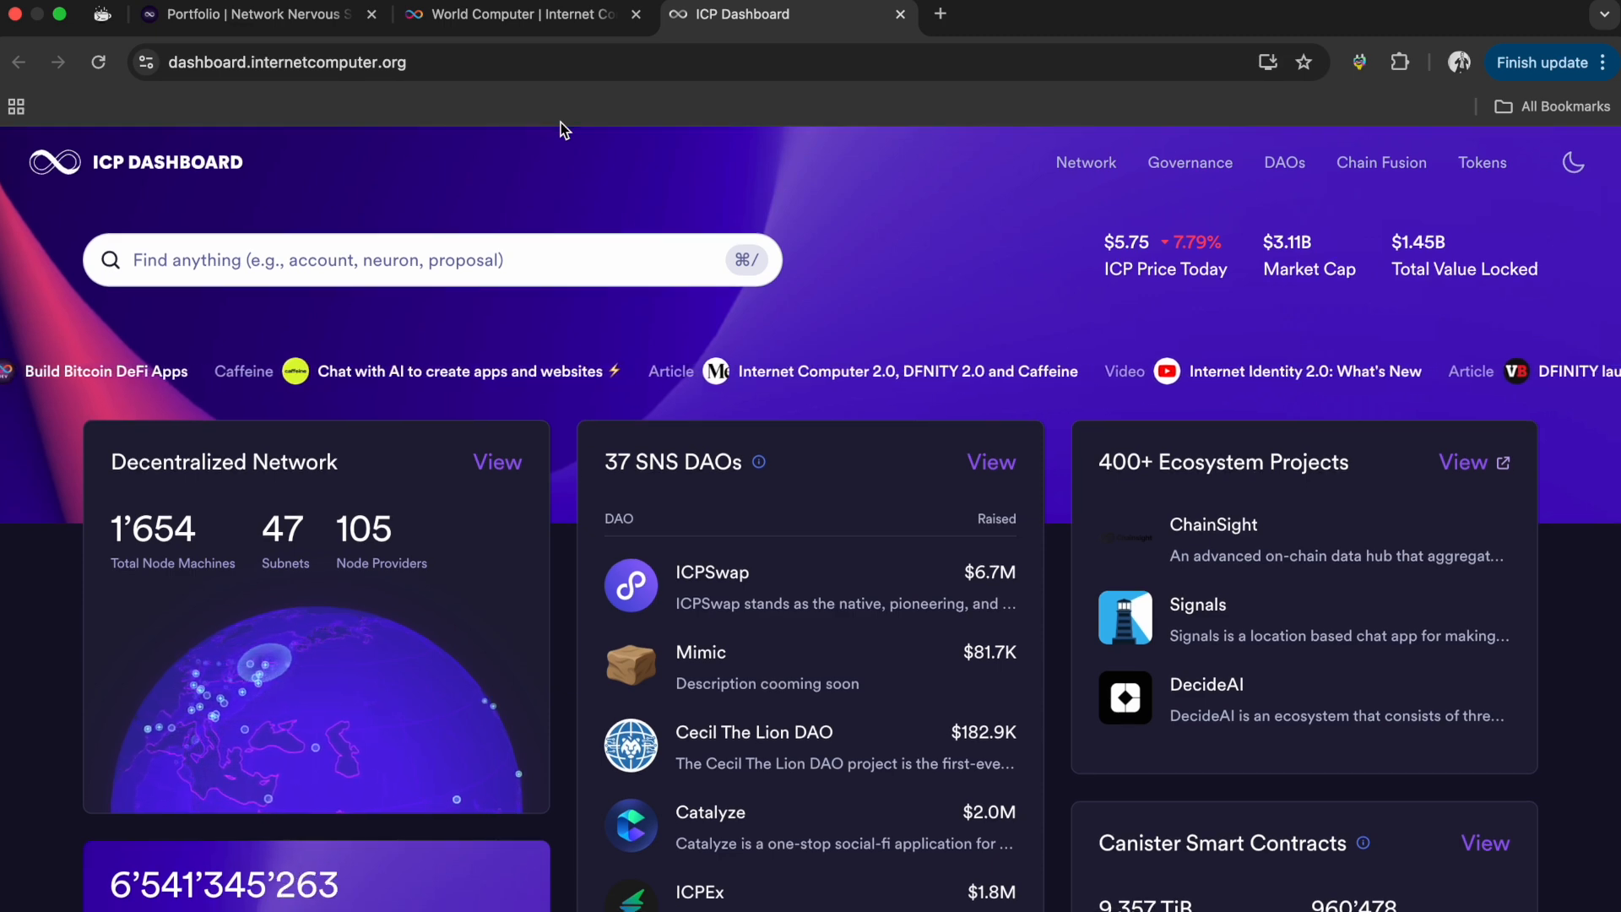
# - Switch to the NNS tab and start an Internet Identity sign-in with an existing identity's saved passkey
pyautogui.click(248, 14)
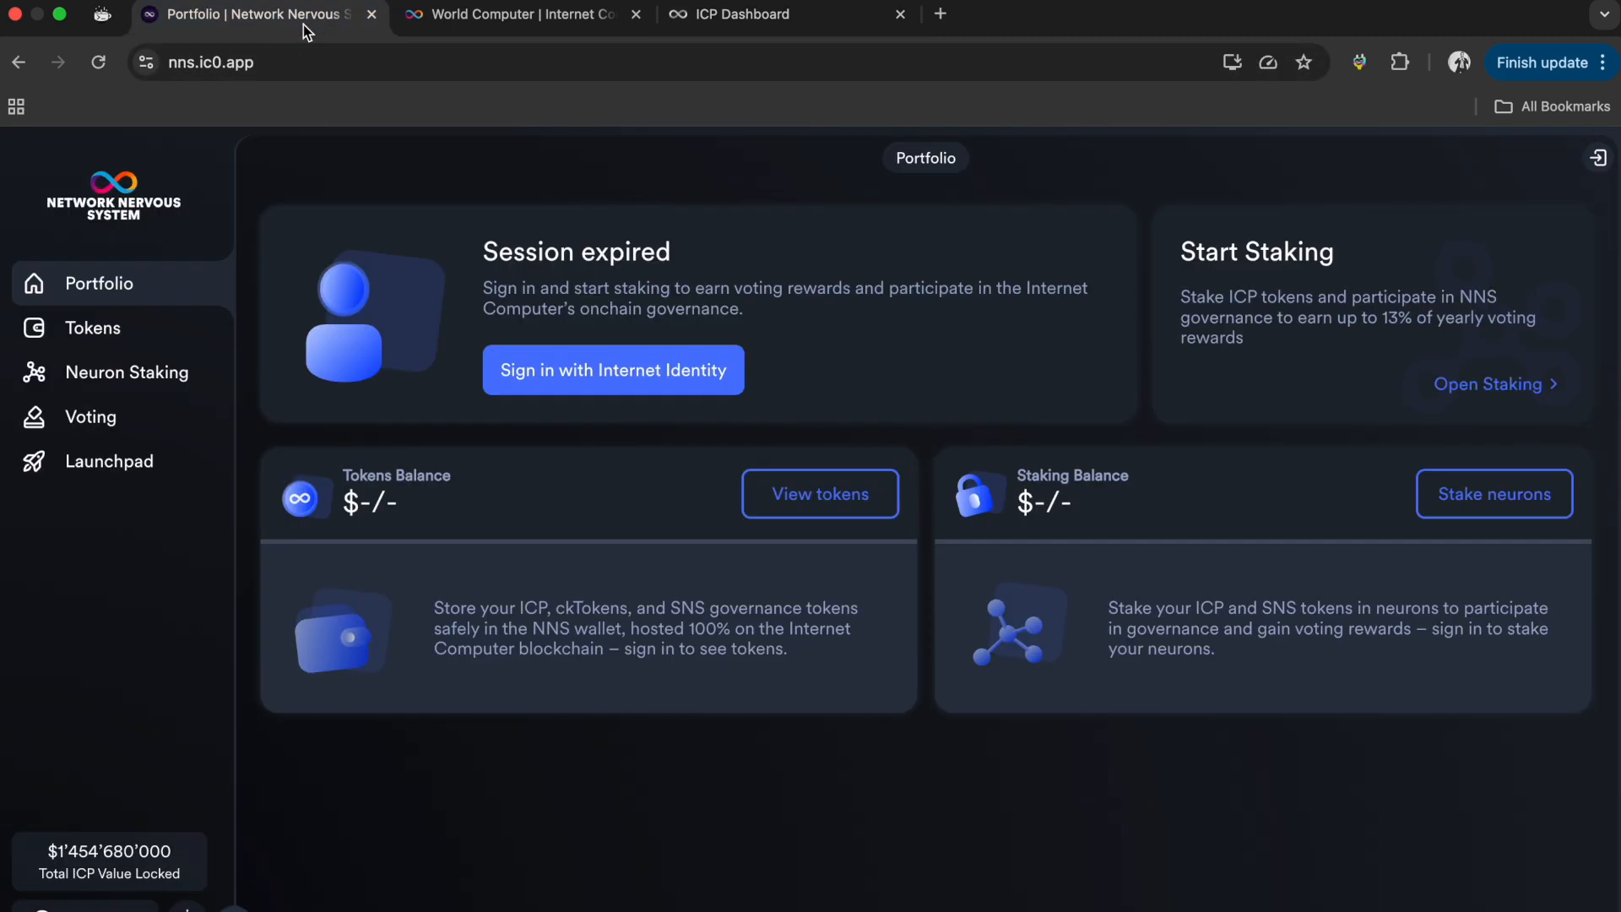
pyautogui.moveTo(674, 374)
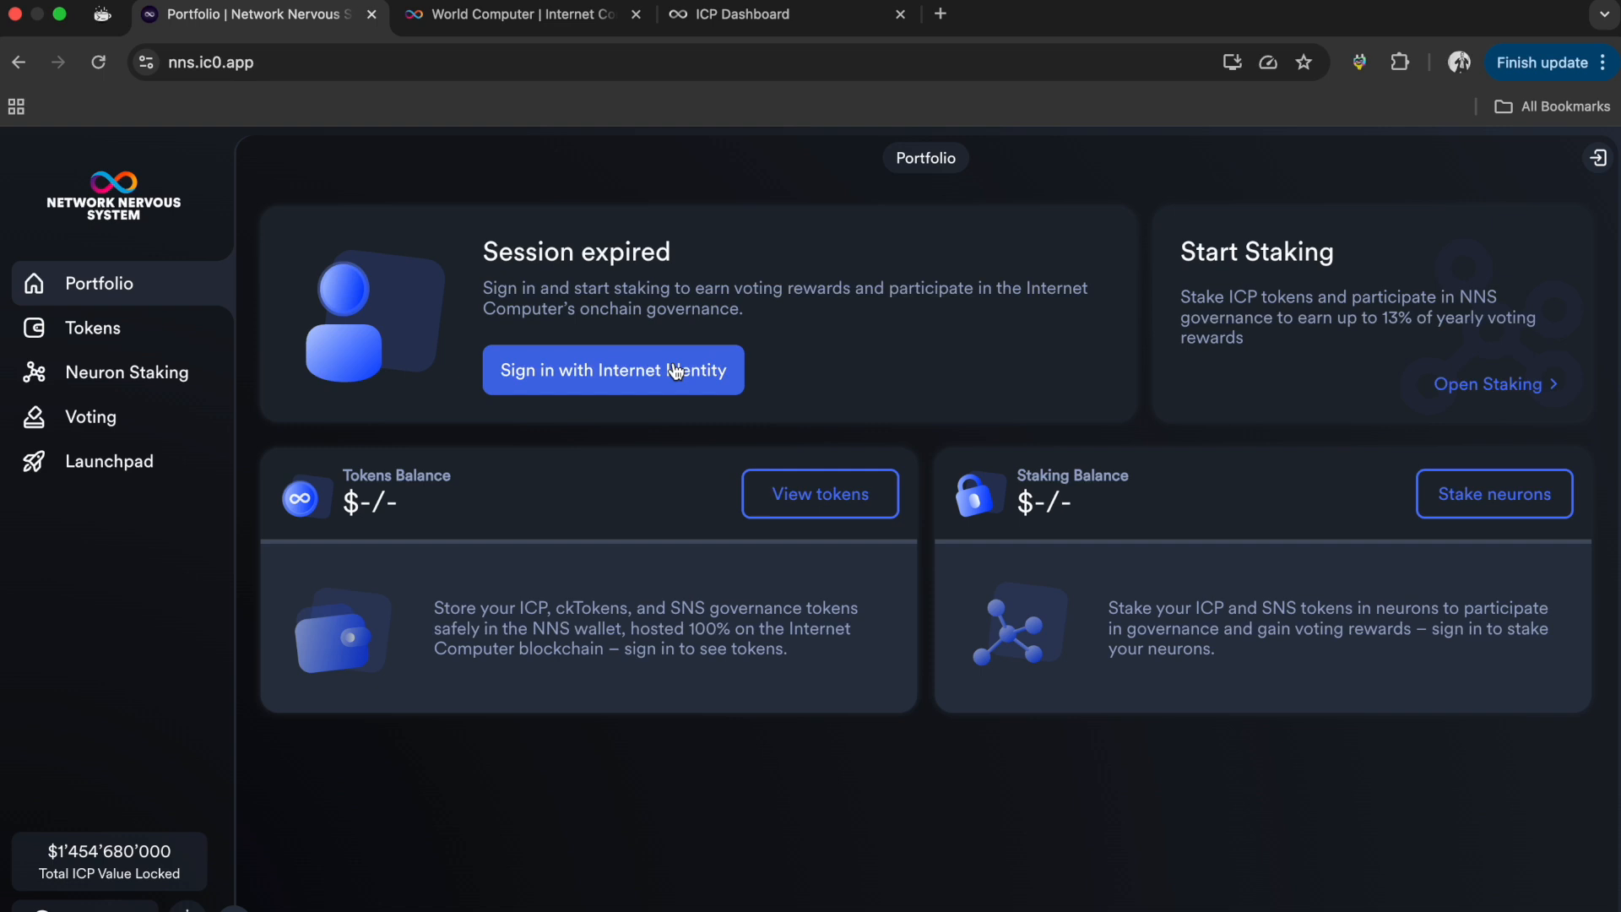
pyautogui.click(611, 369)
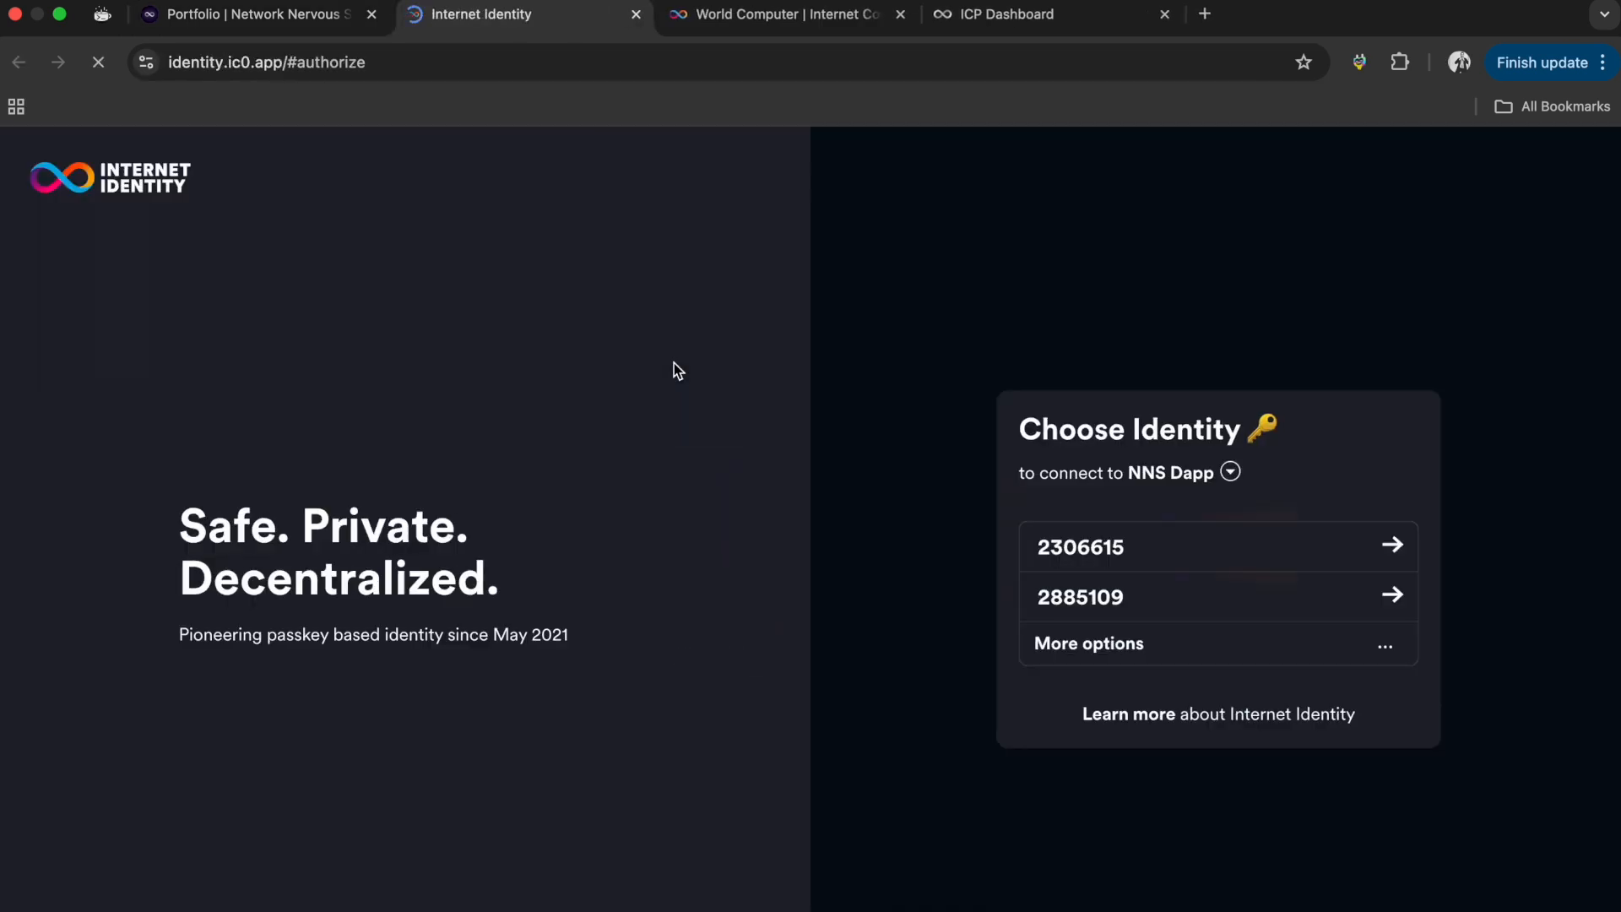
pyautogui.click(1217, 545)
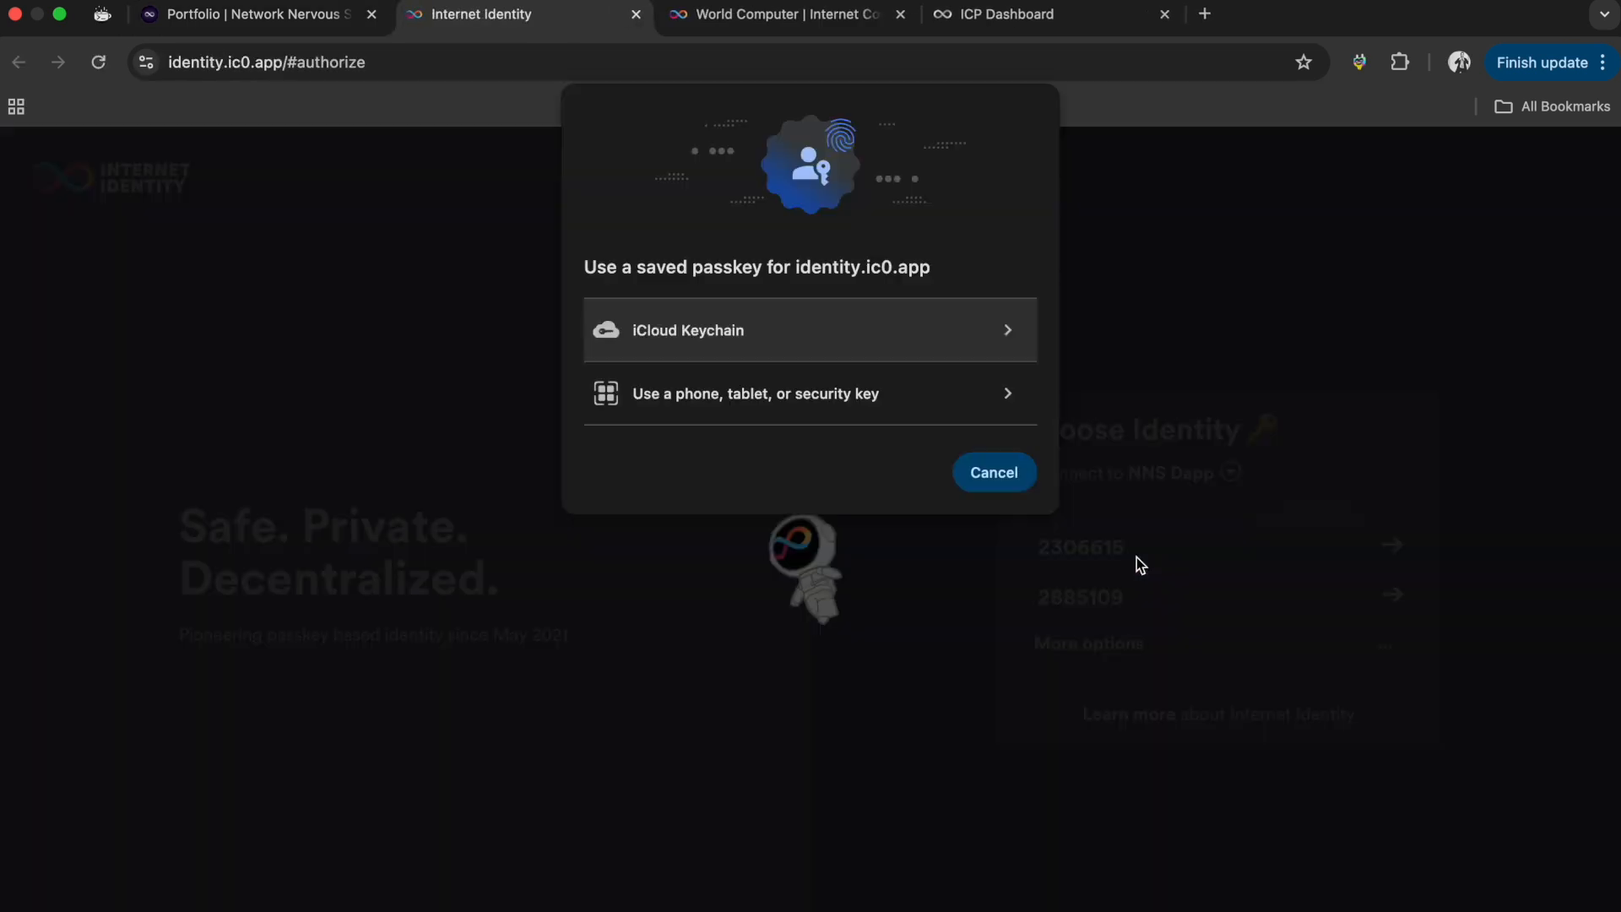
pyautogui.click(993, 472)
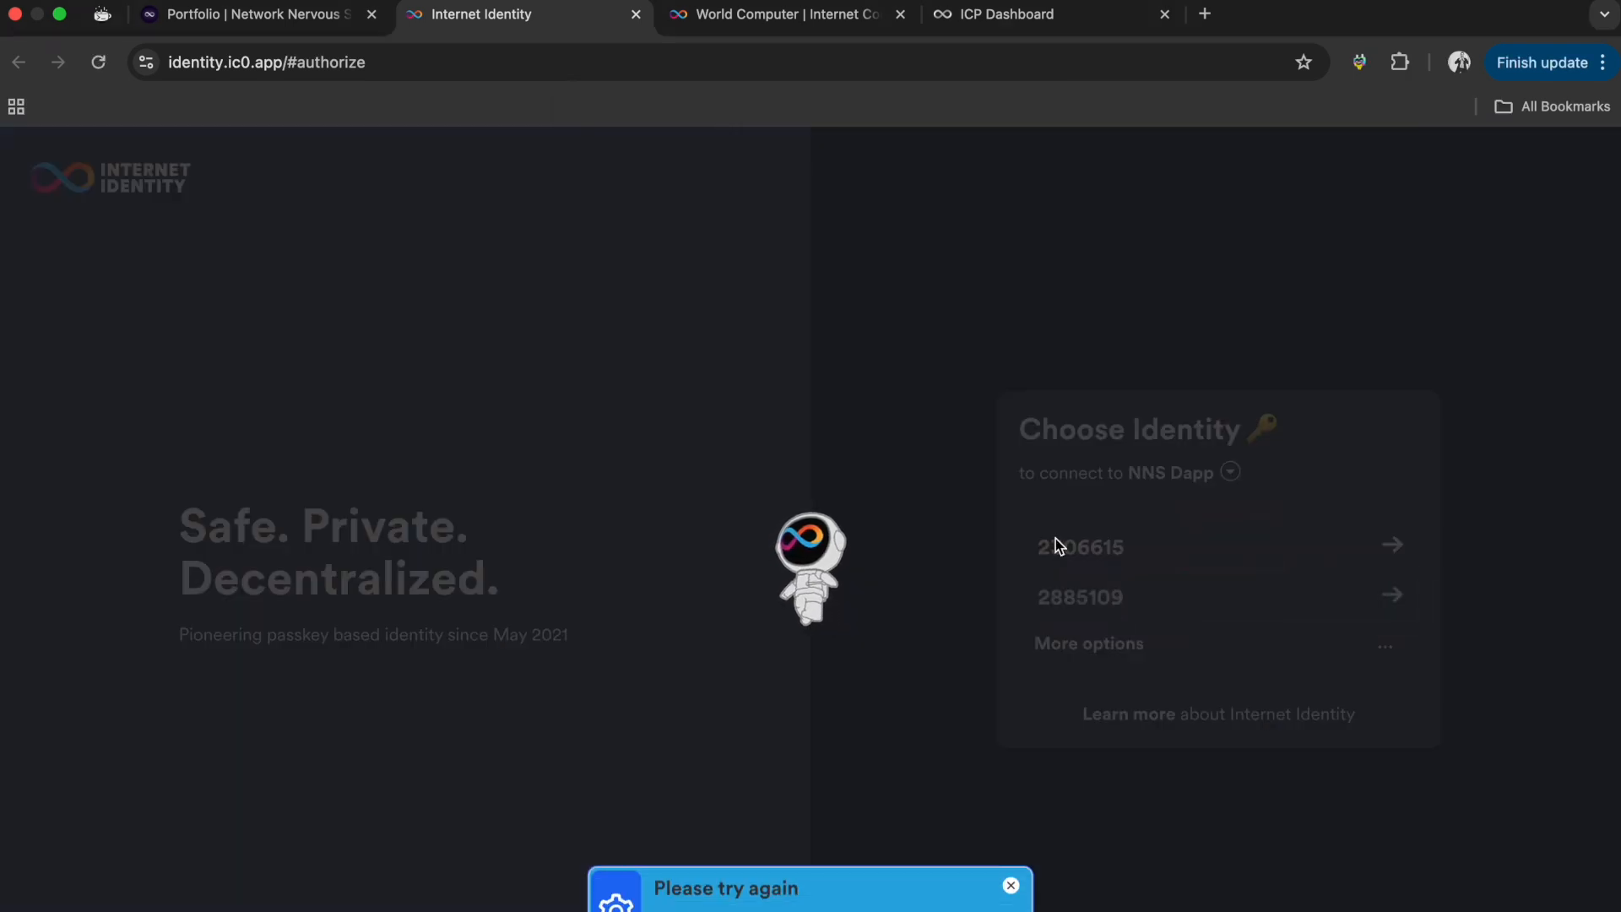
# - Retry with the passkey saved on this computer, then dismiss the no-matching-passkey notice and sign-in prompt
pyautogui.click(1079, 547)
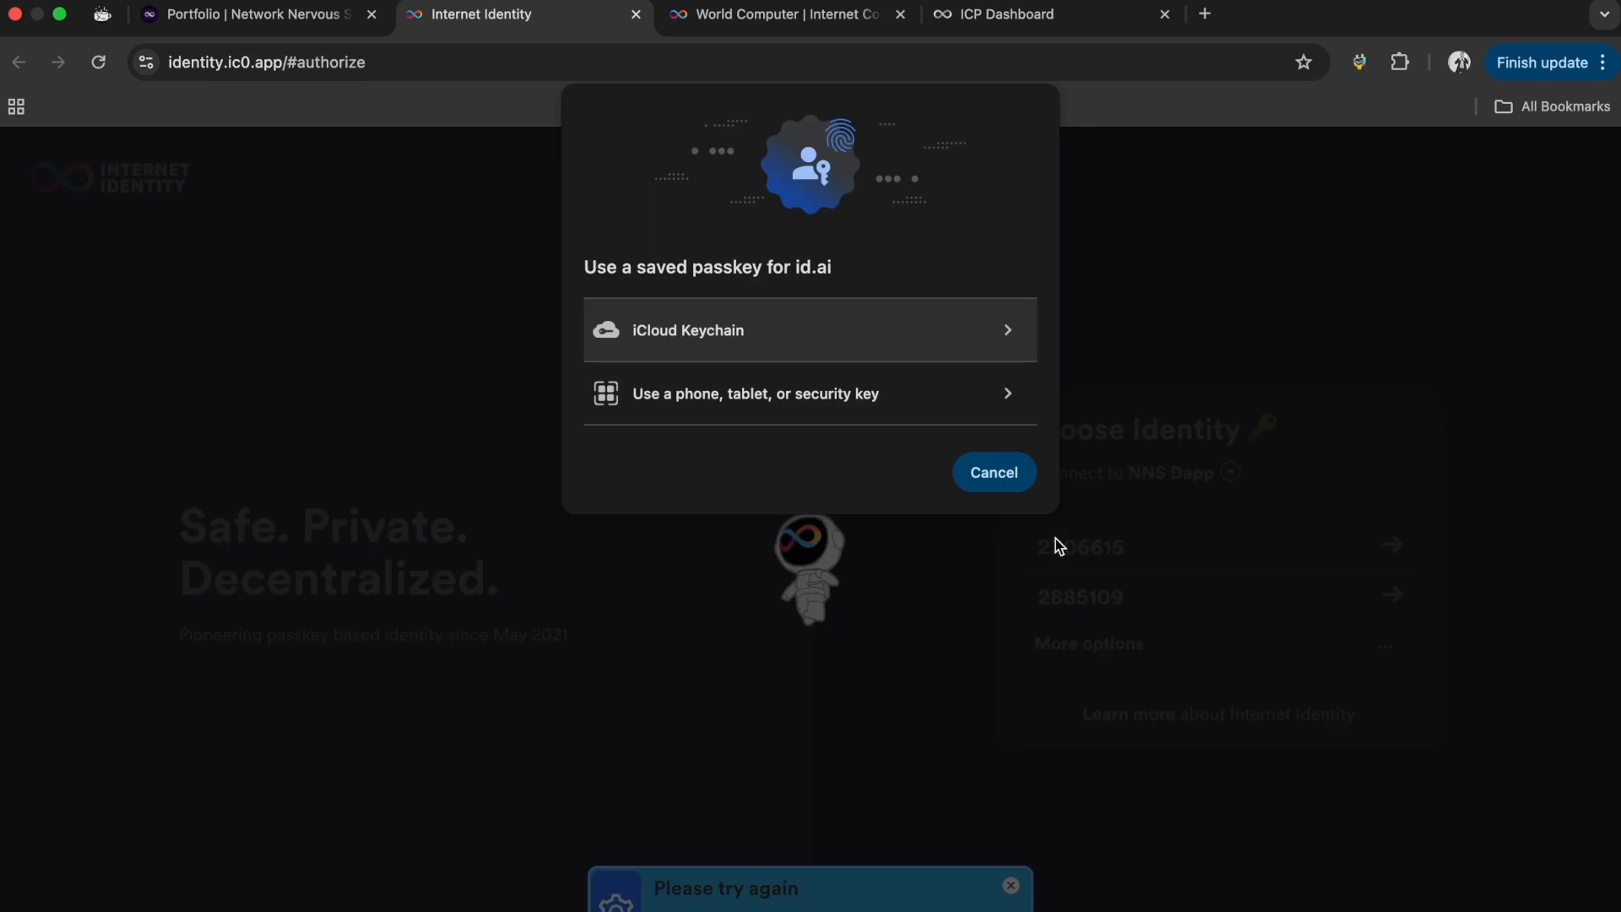
pyautogui.click(809, 329)
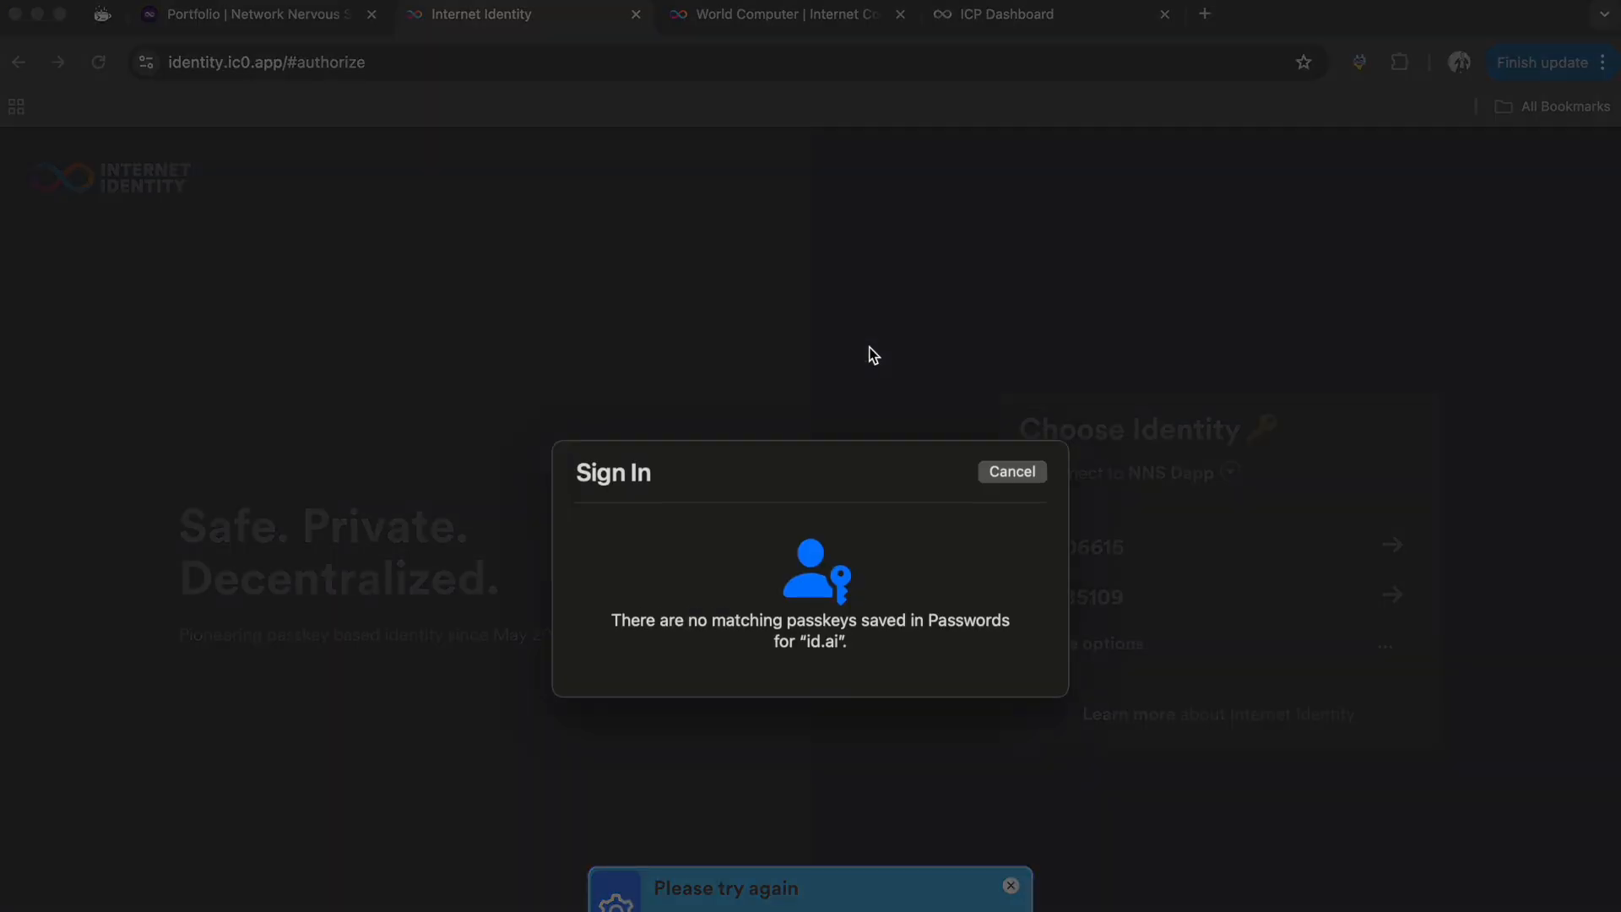
pyautogui.moveTo(979, 516)
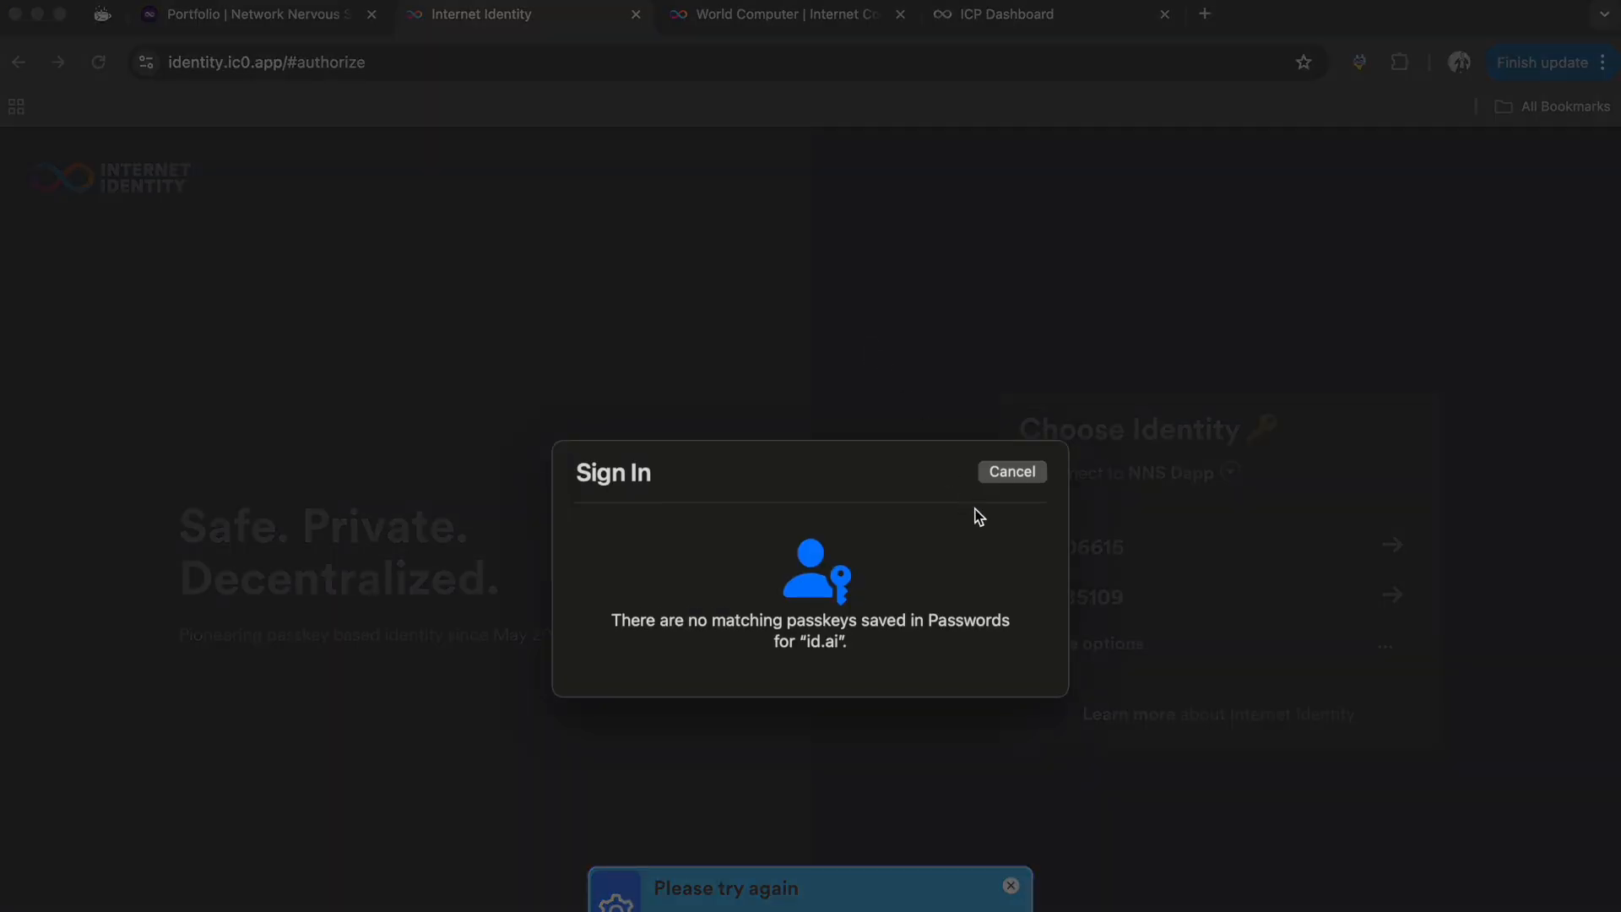
pyautogui.click(1010, 471)
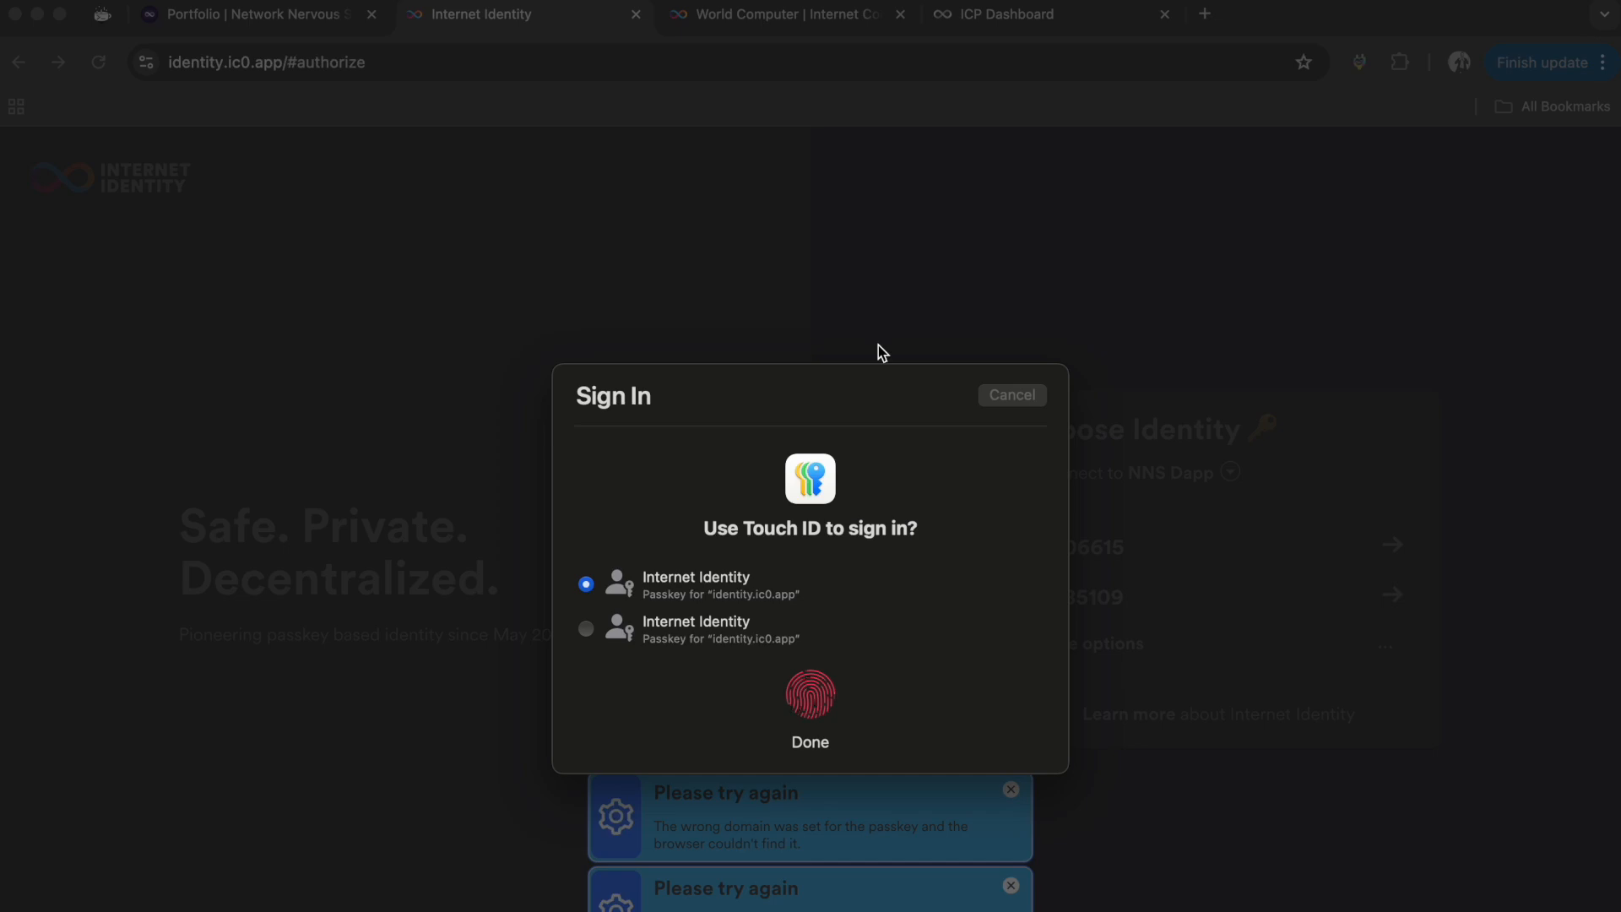
pyautogui.click(1011, 395)
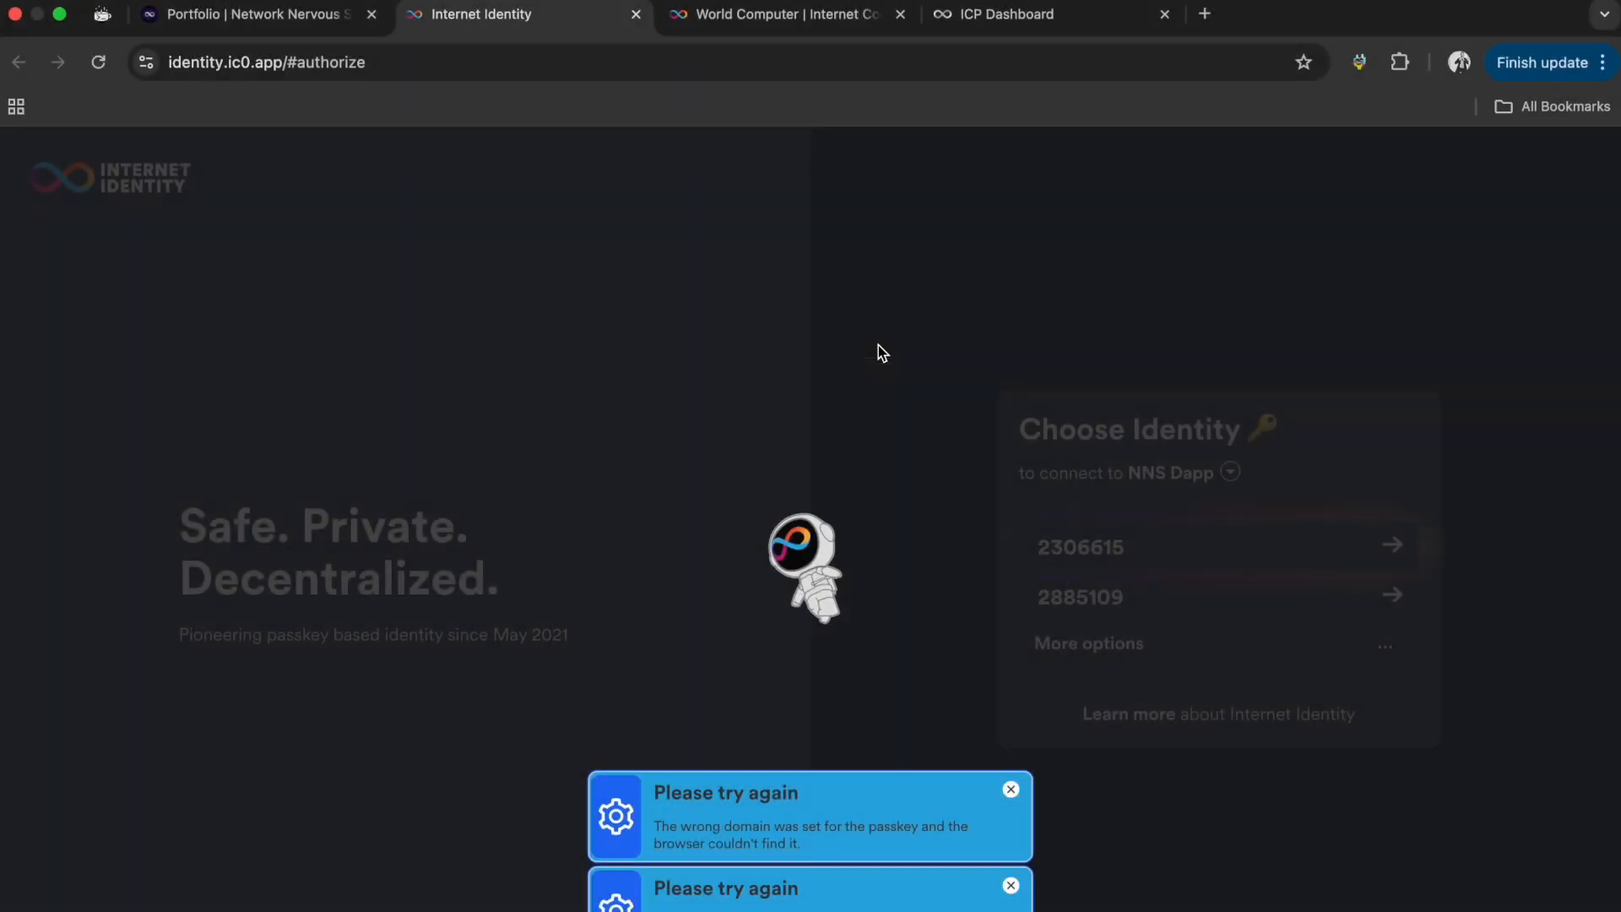
pyautogui.click(1033, 15)
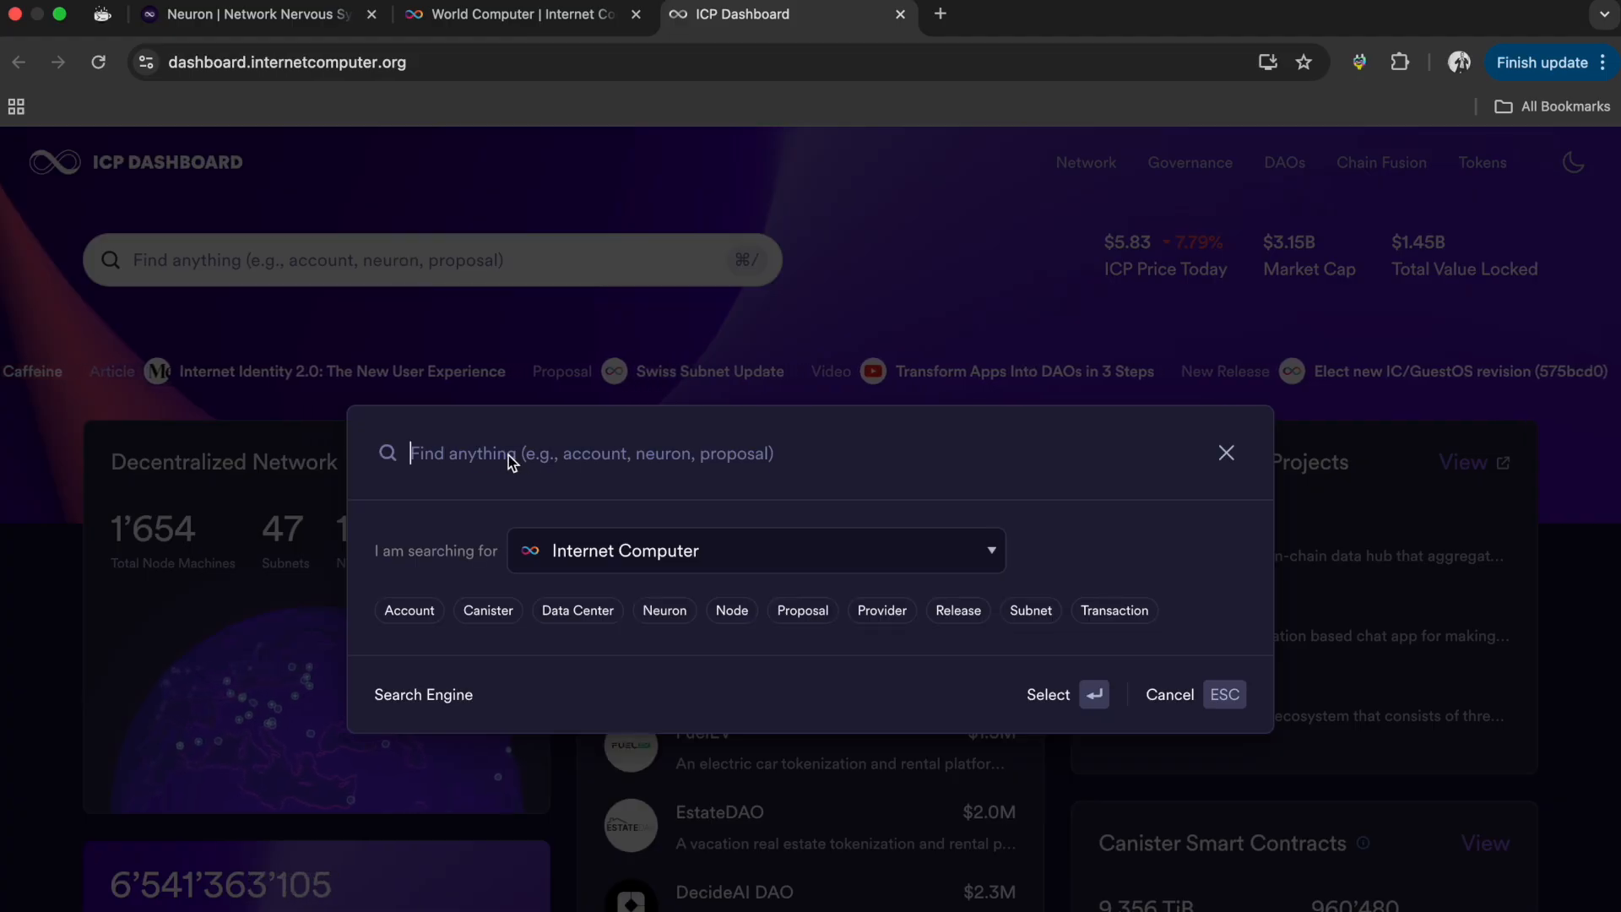
pyautogui.write('754e6b441707d422f8af17358a24d45d2dbbf6c92eb9cc9d3c9f8496cbca616b')
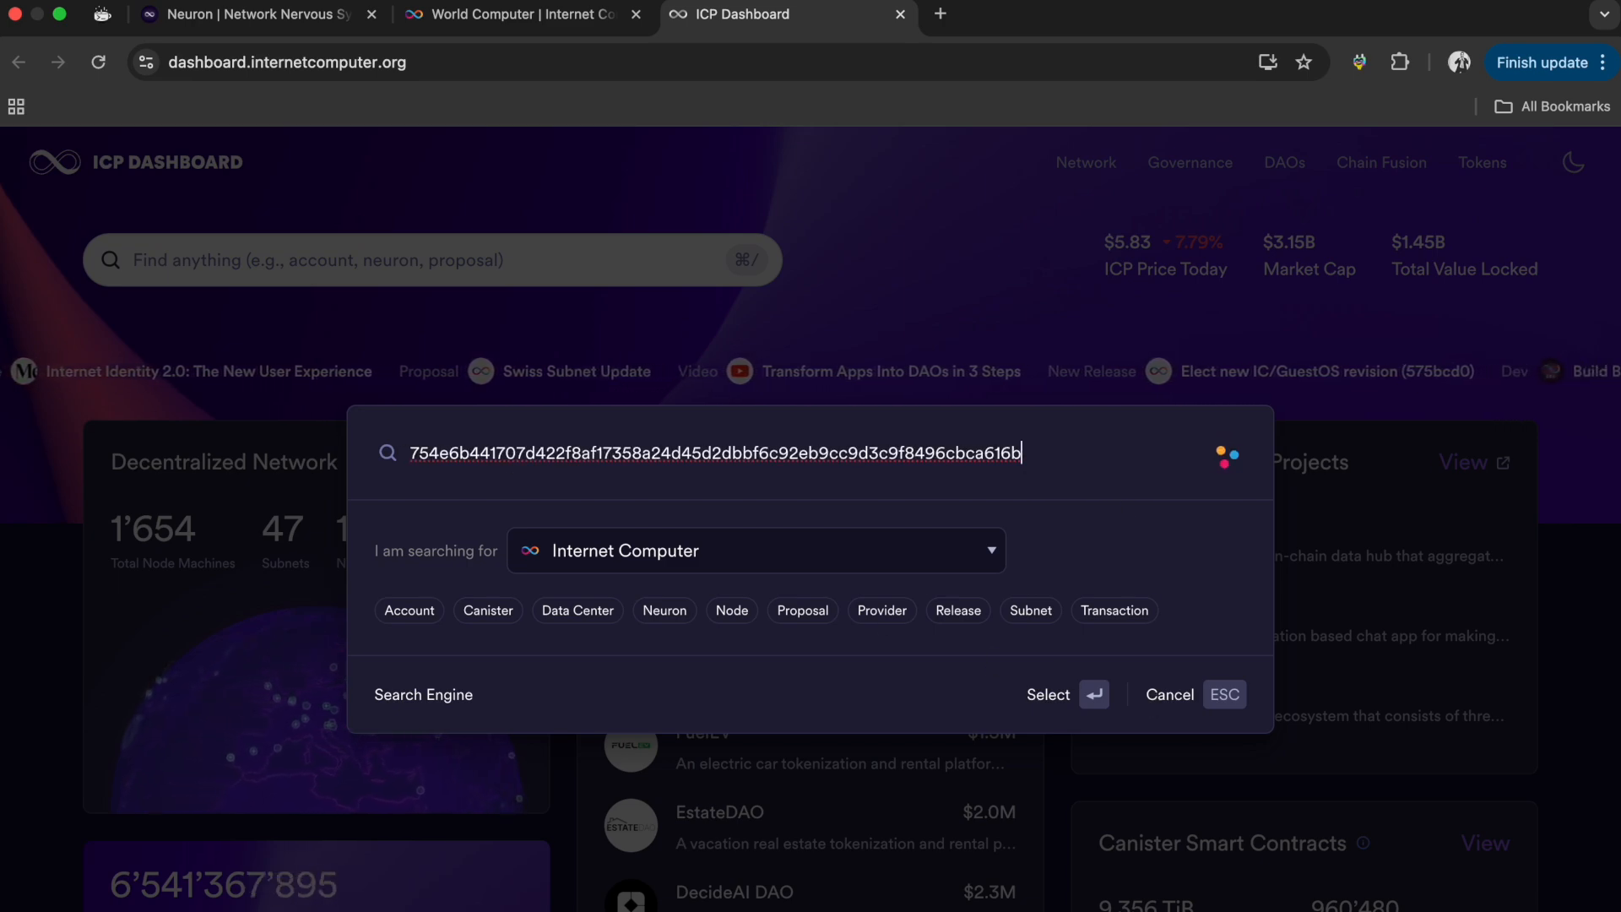
pyautogui.press('Return')
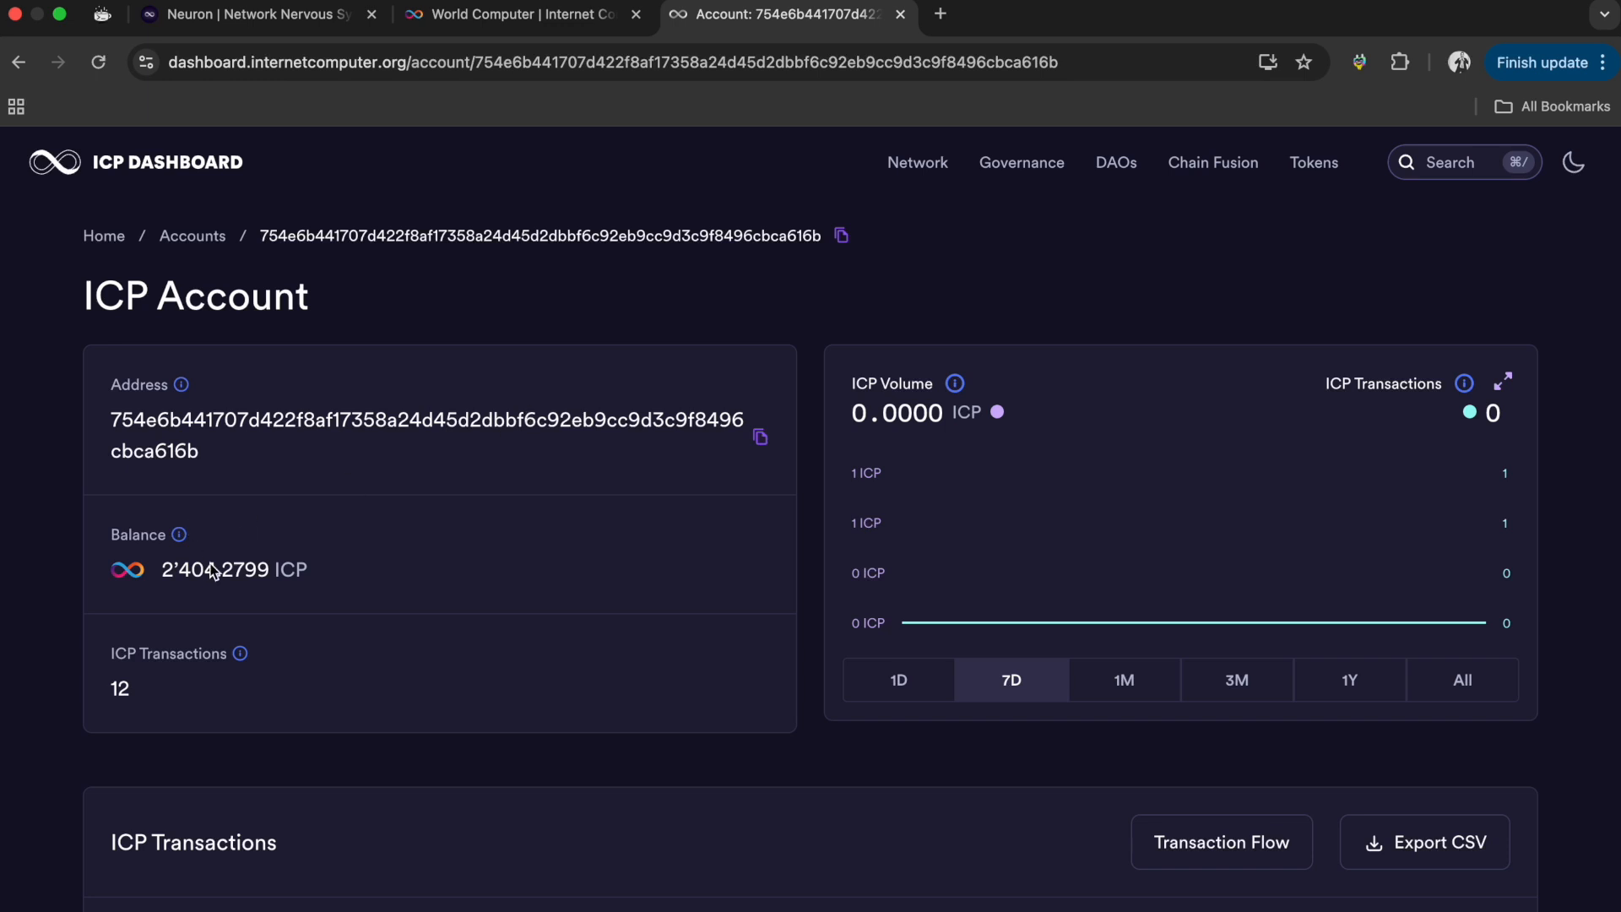
pyautogui.moveTo(356, 569)
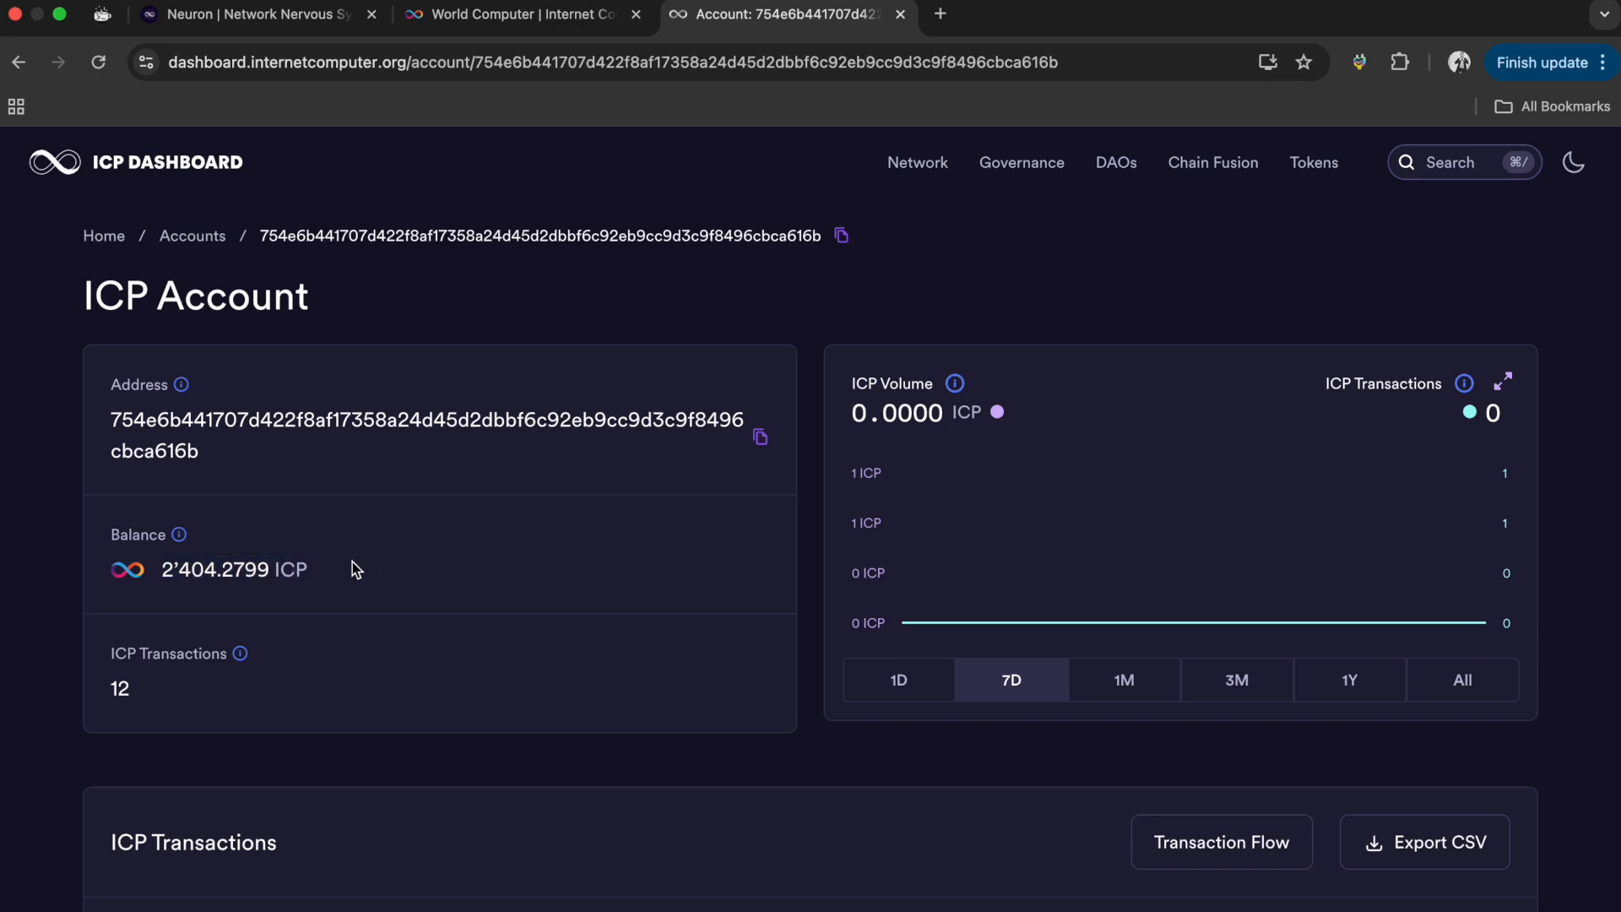
pyautogui.moveTo(743, 527)
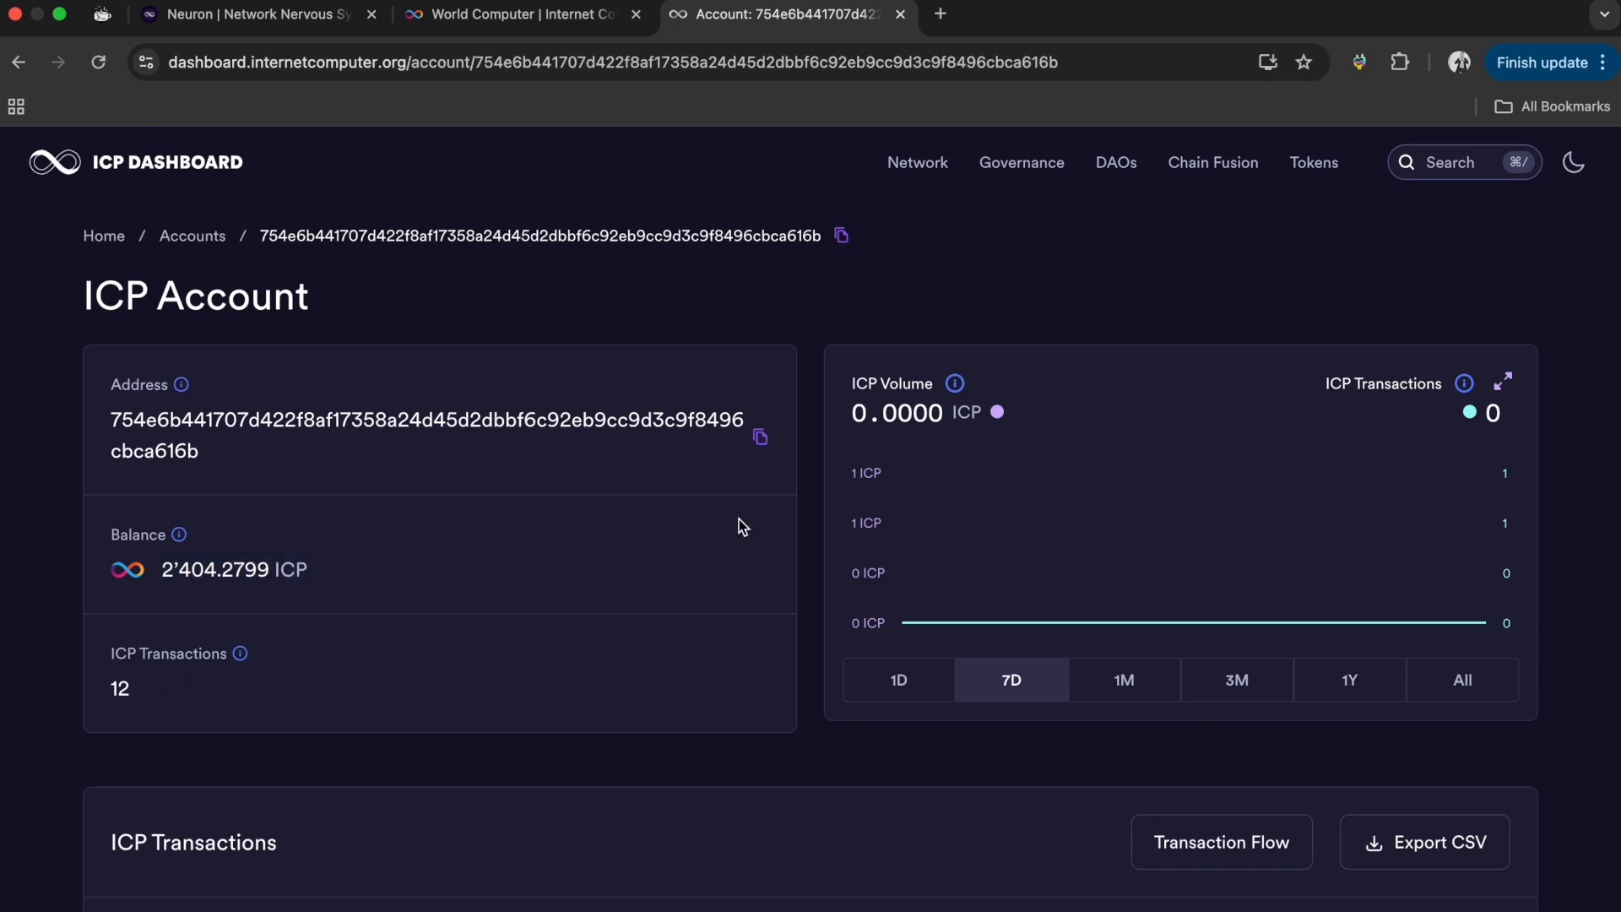
pyautogui.moveTo(762, 604)
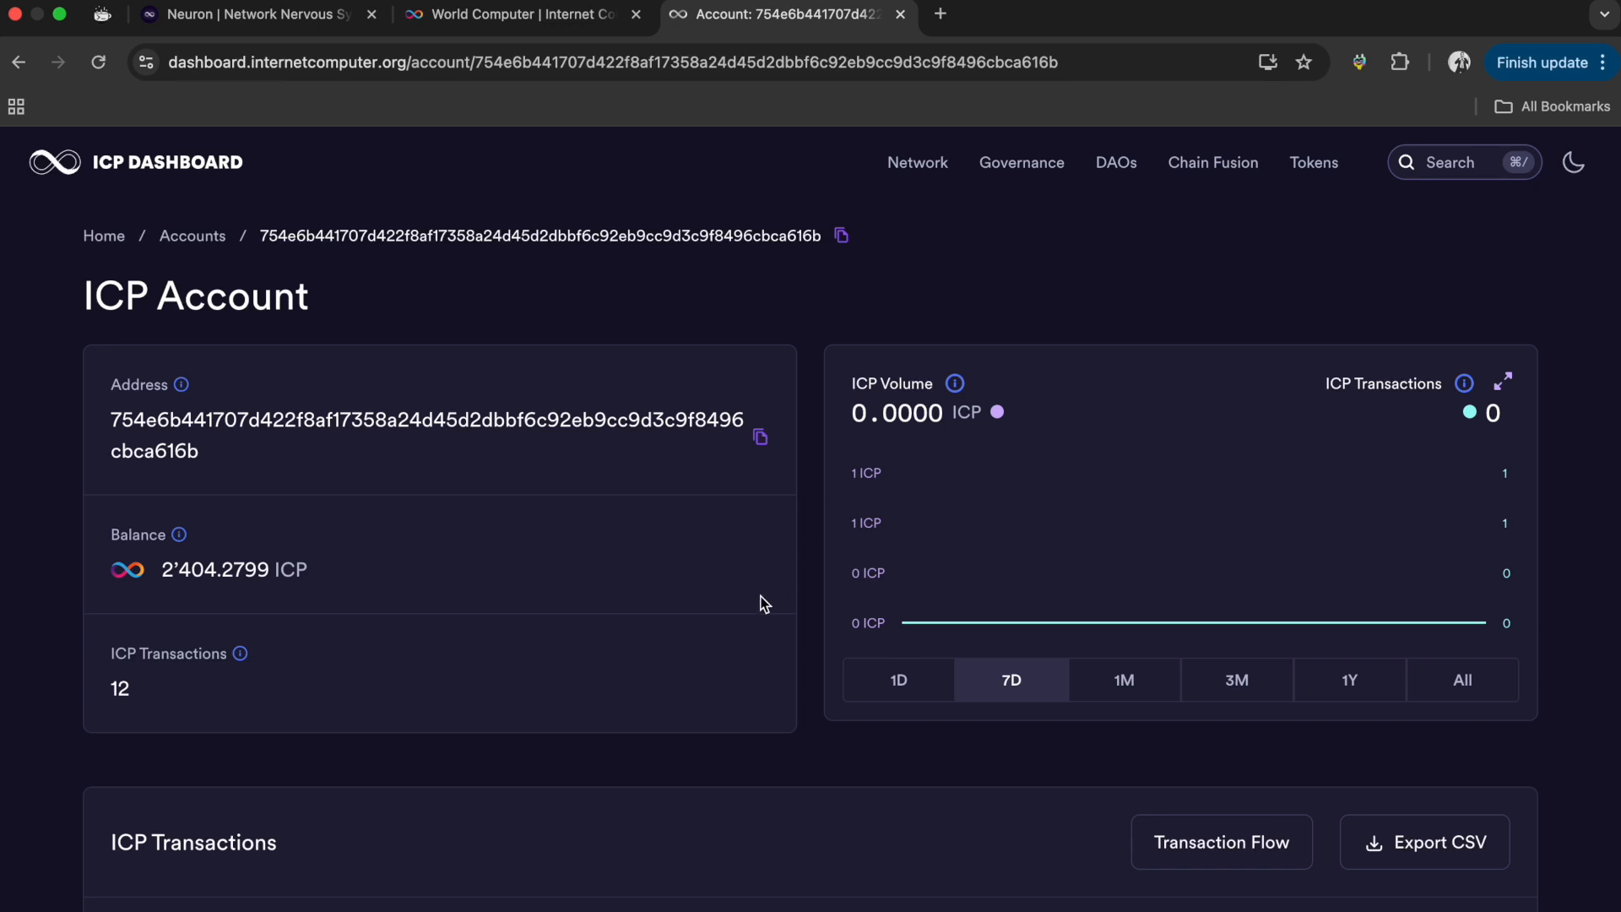
# - Review the account's 2,404.28 ICP balance and received transactions, then return to the dashboard home
pyautogui.scroll(-3)
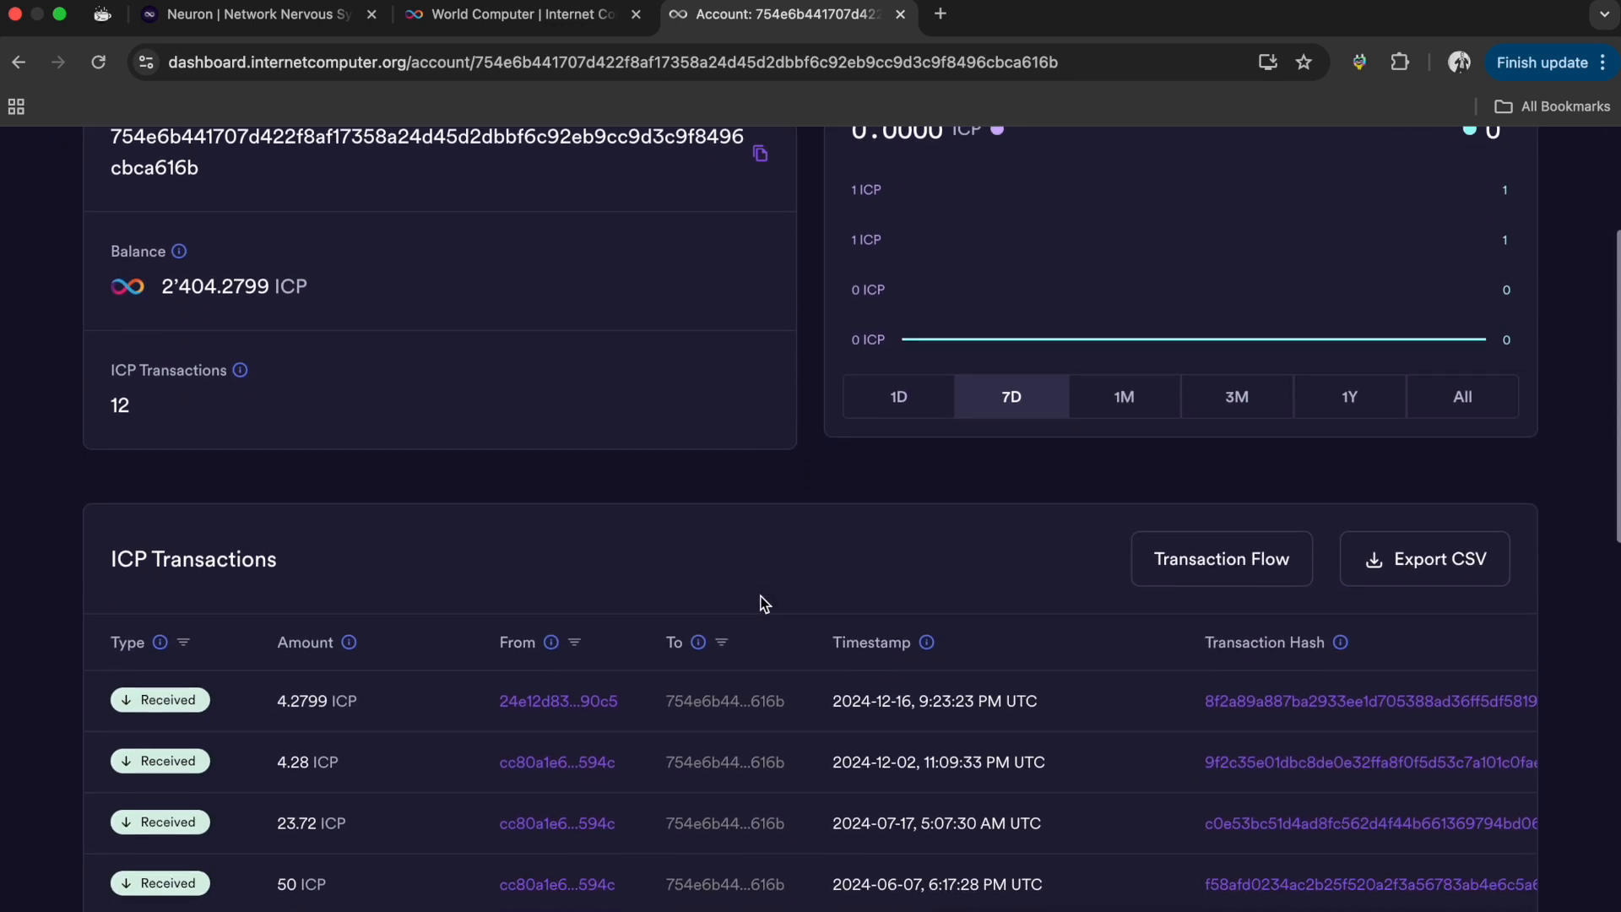
pyautogui.scroll(-3)
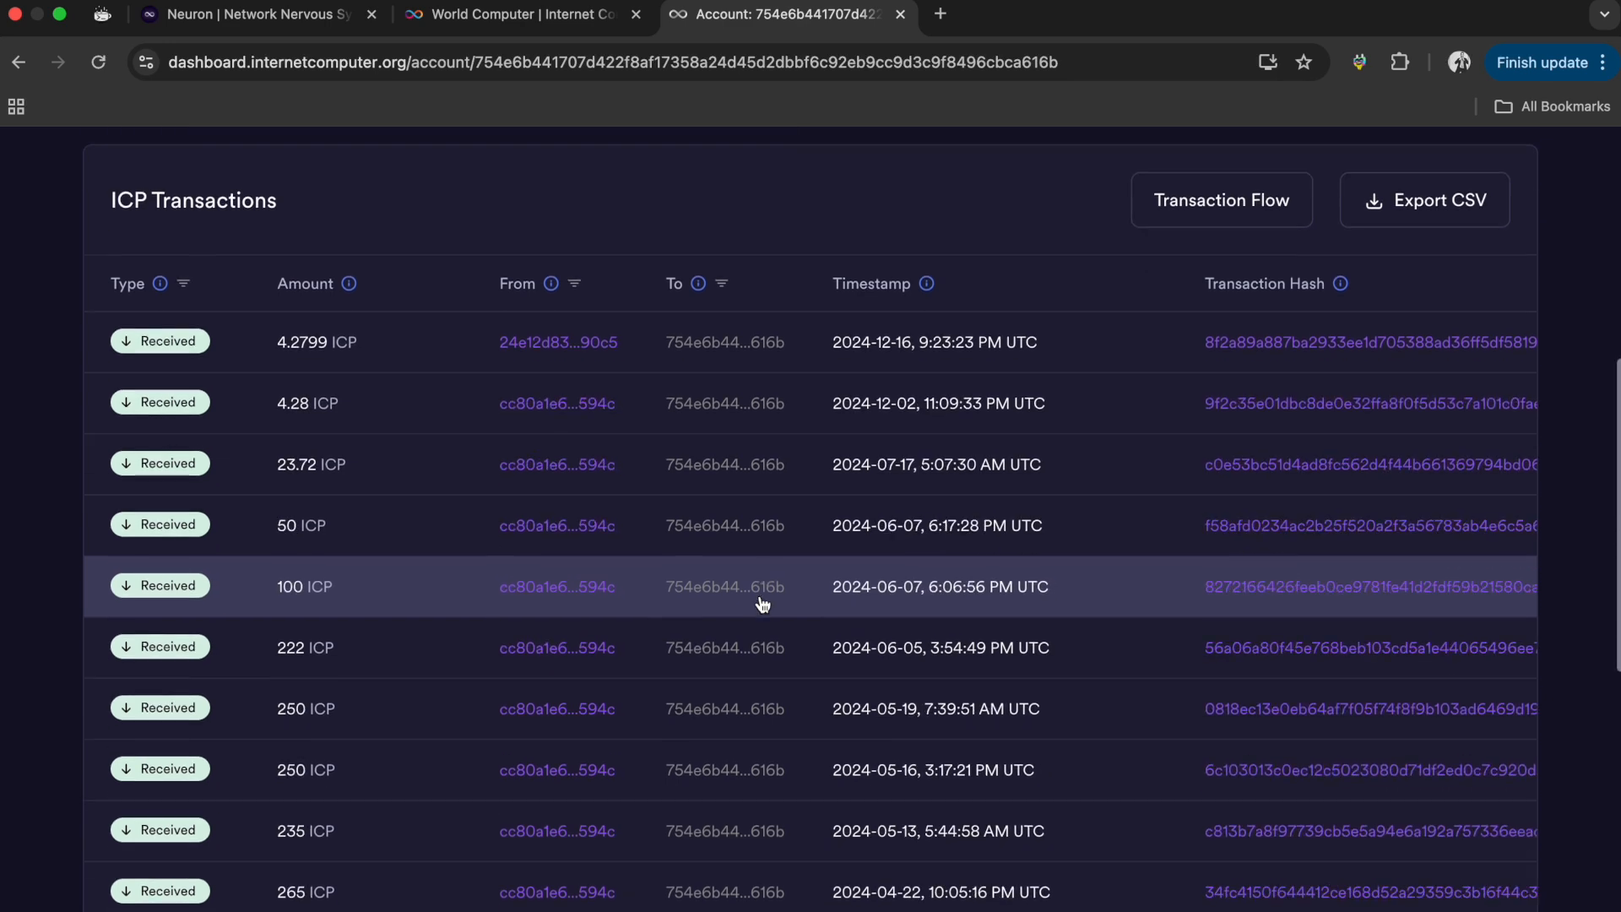
pyautogui.scroll(-3)
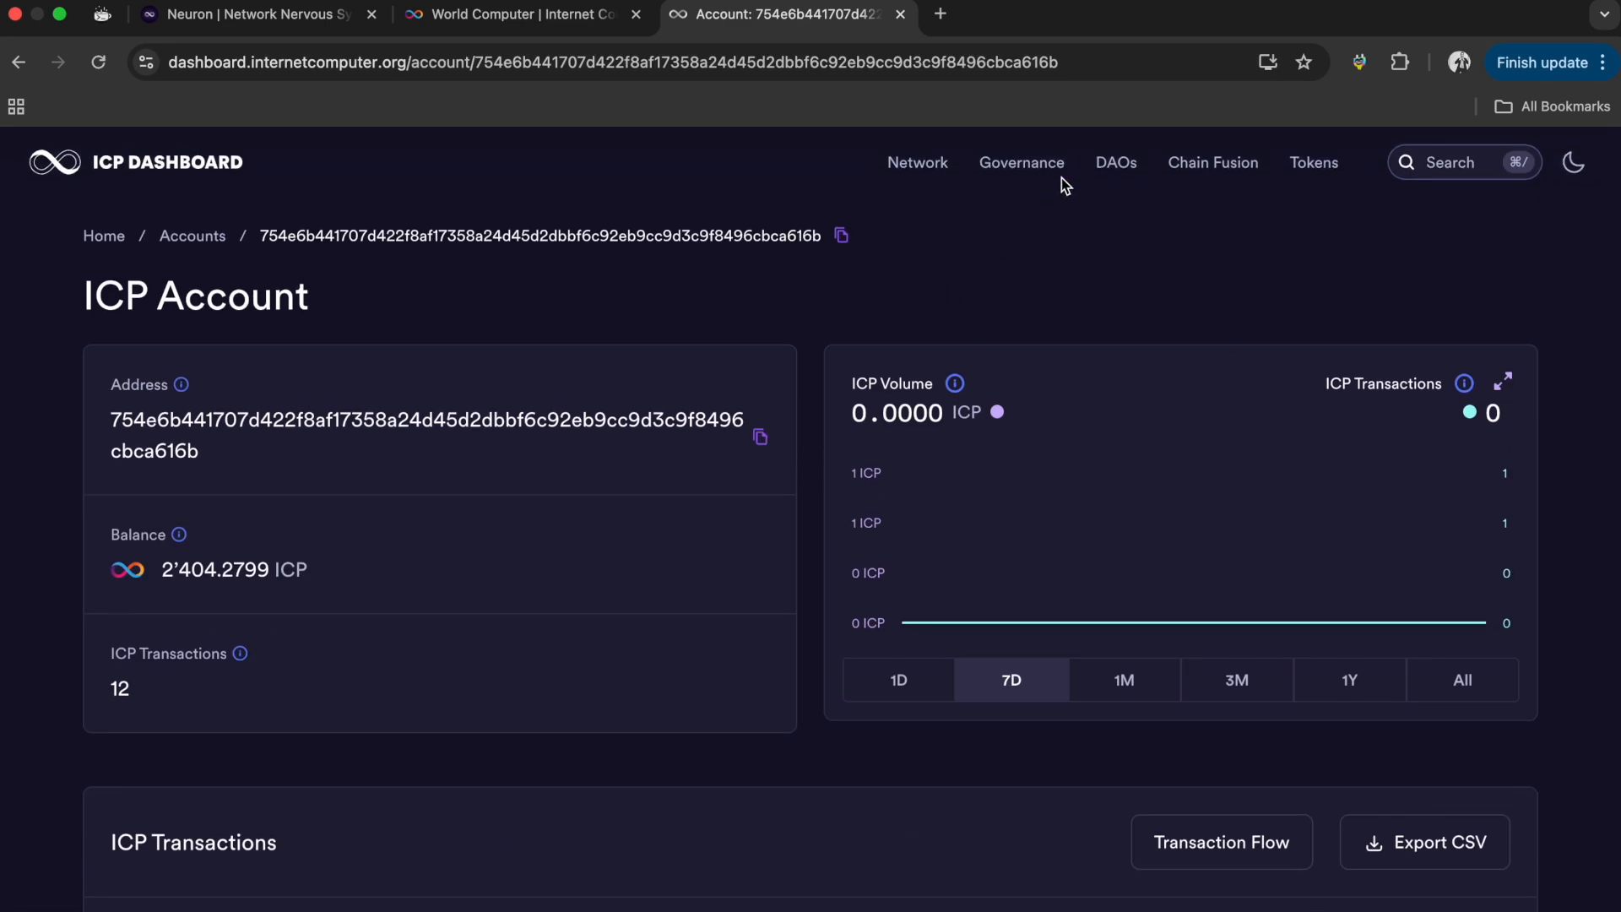
pyautogui.click(915, 163)
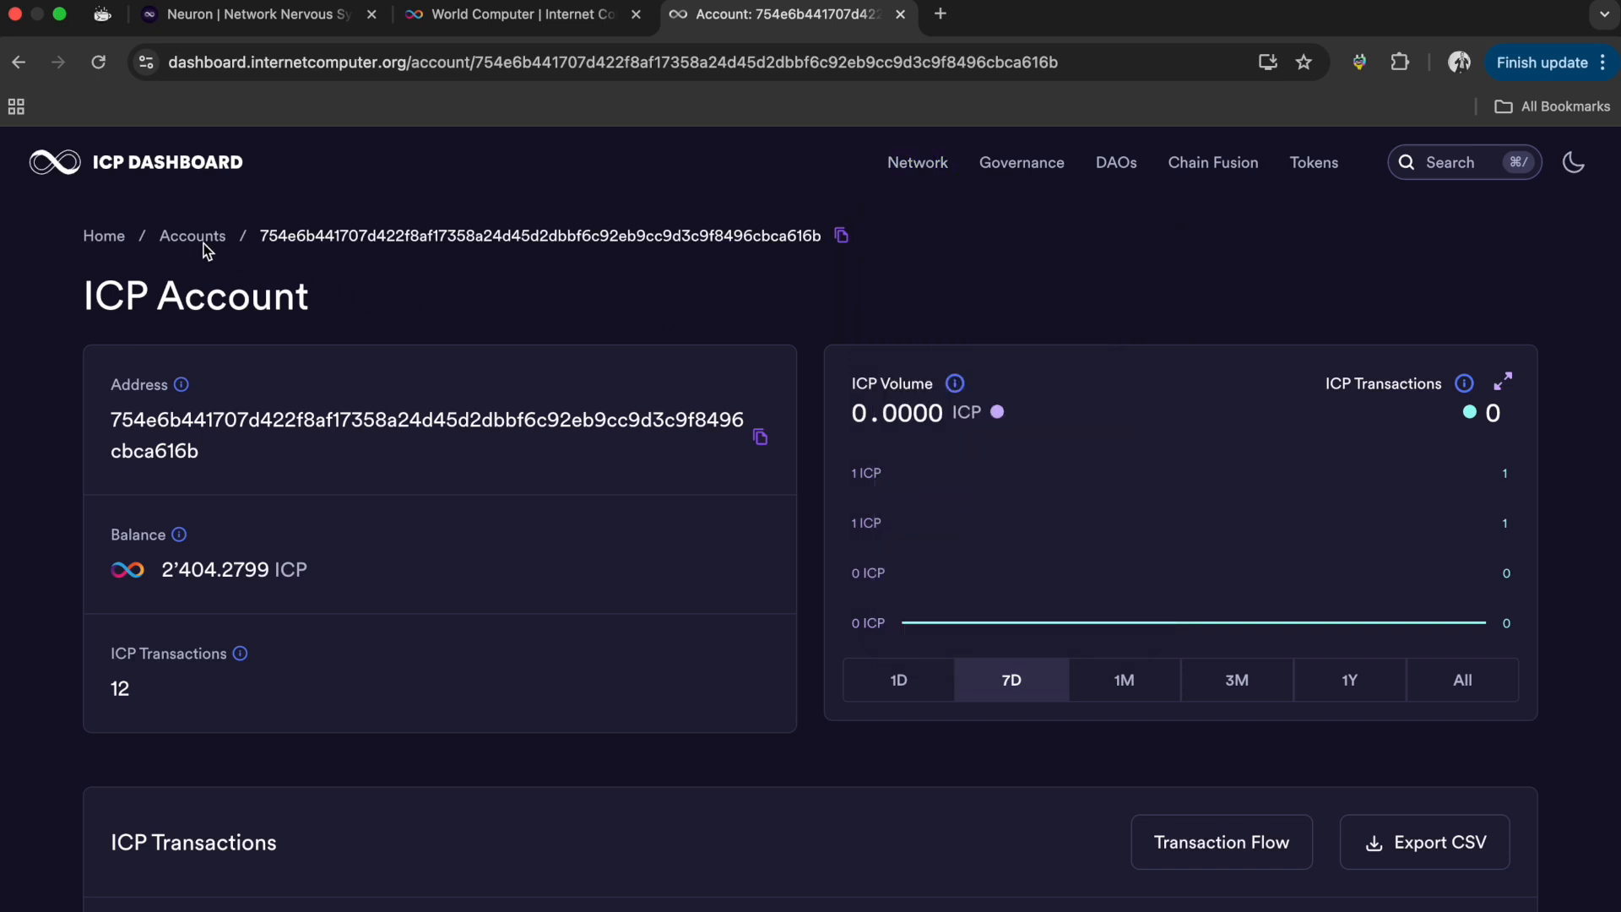
pyautogui.moveTo(225, 238)
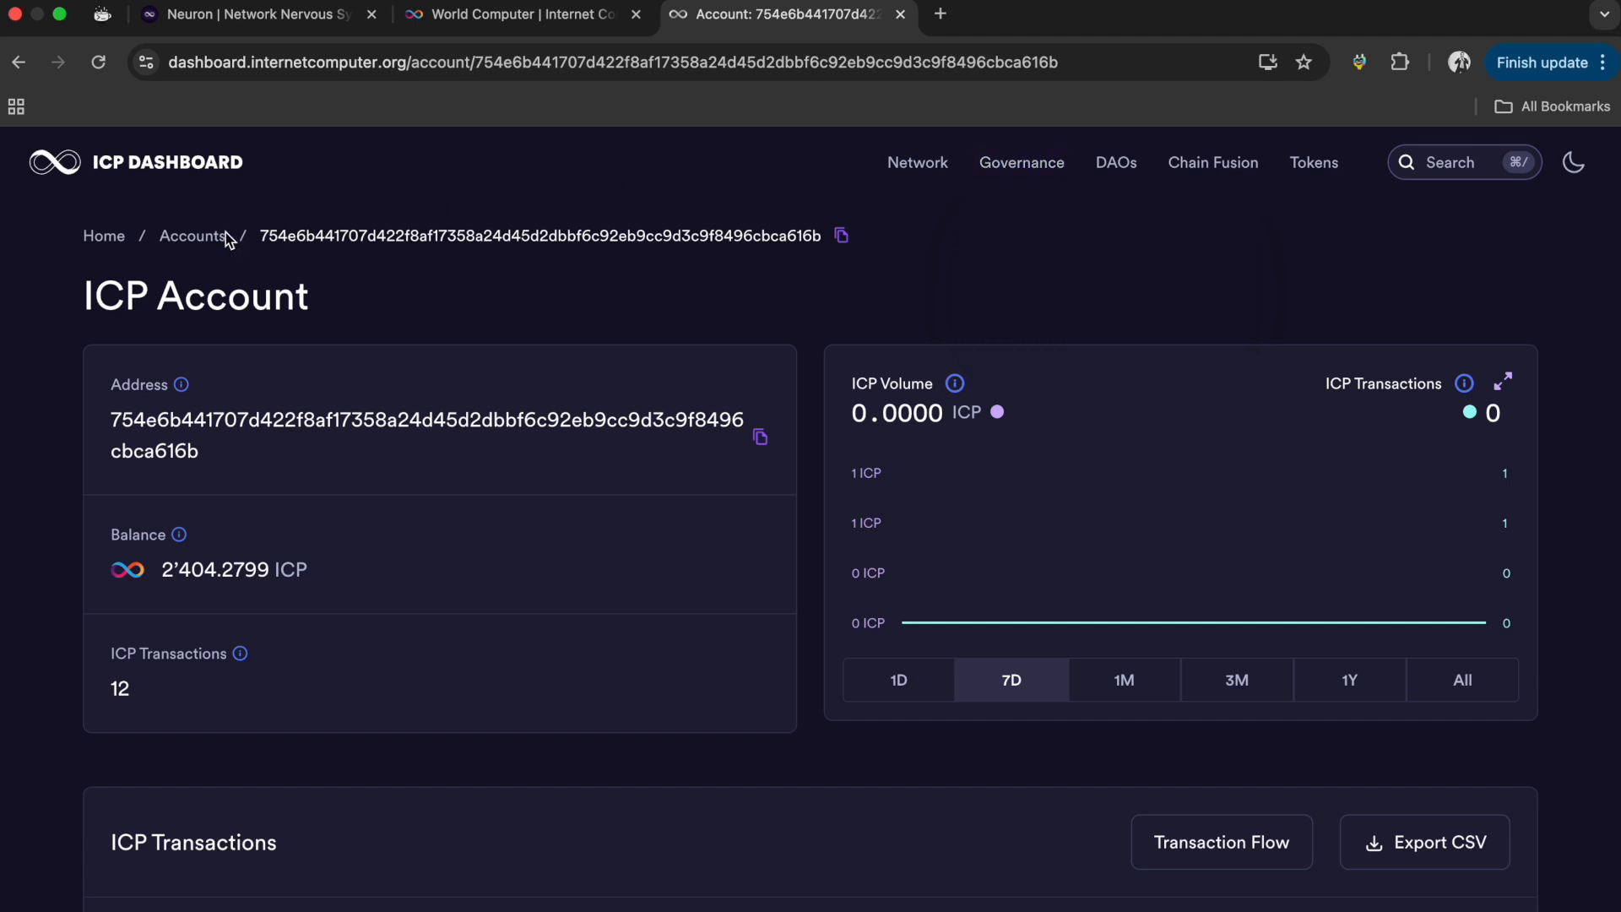
pyautogui.moveTo(209, 245)
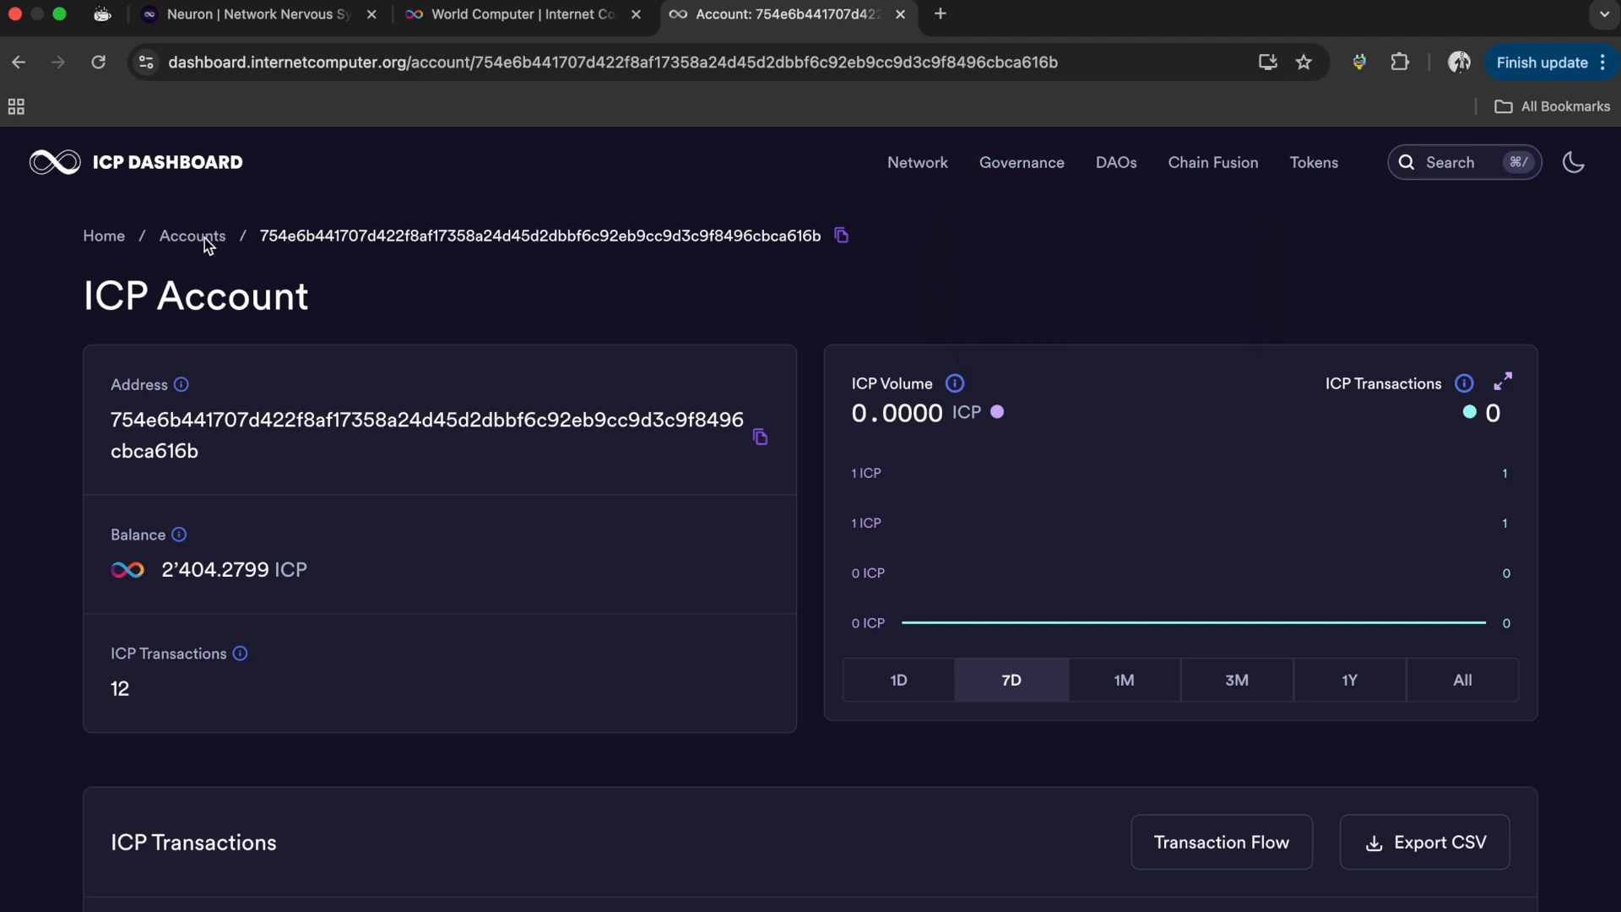
pyautogui.click(135, 162)
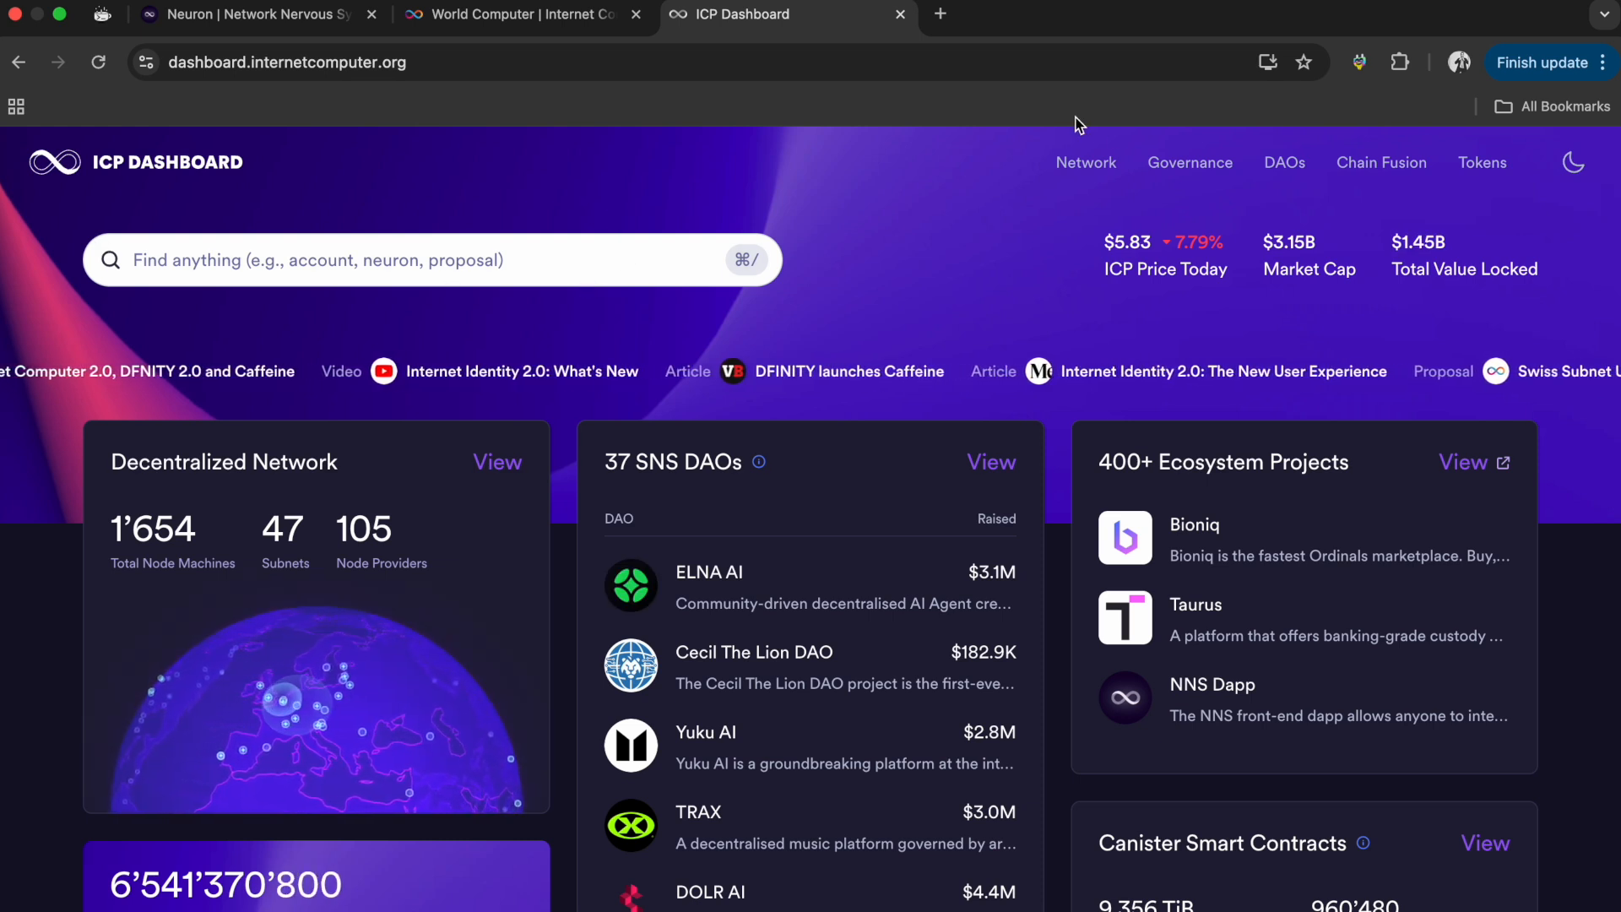
# - Run the search again for the pasted account address to reopen its ICP Account page
pyautogui.click(1188, 162)
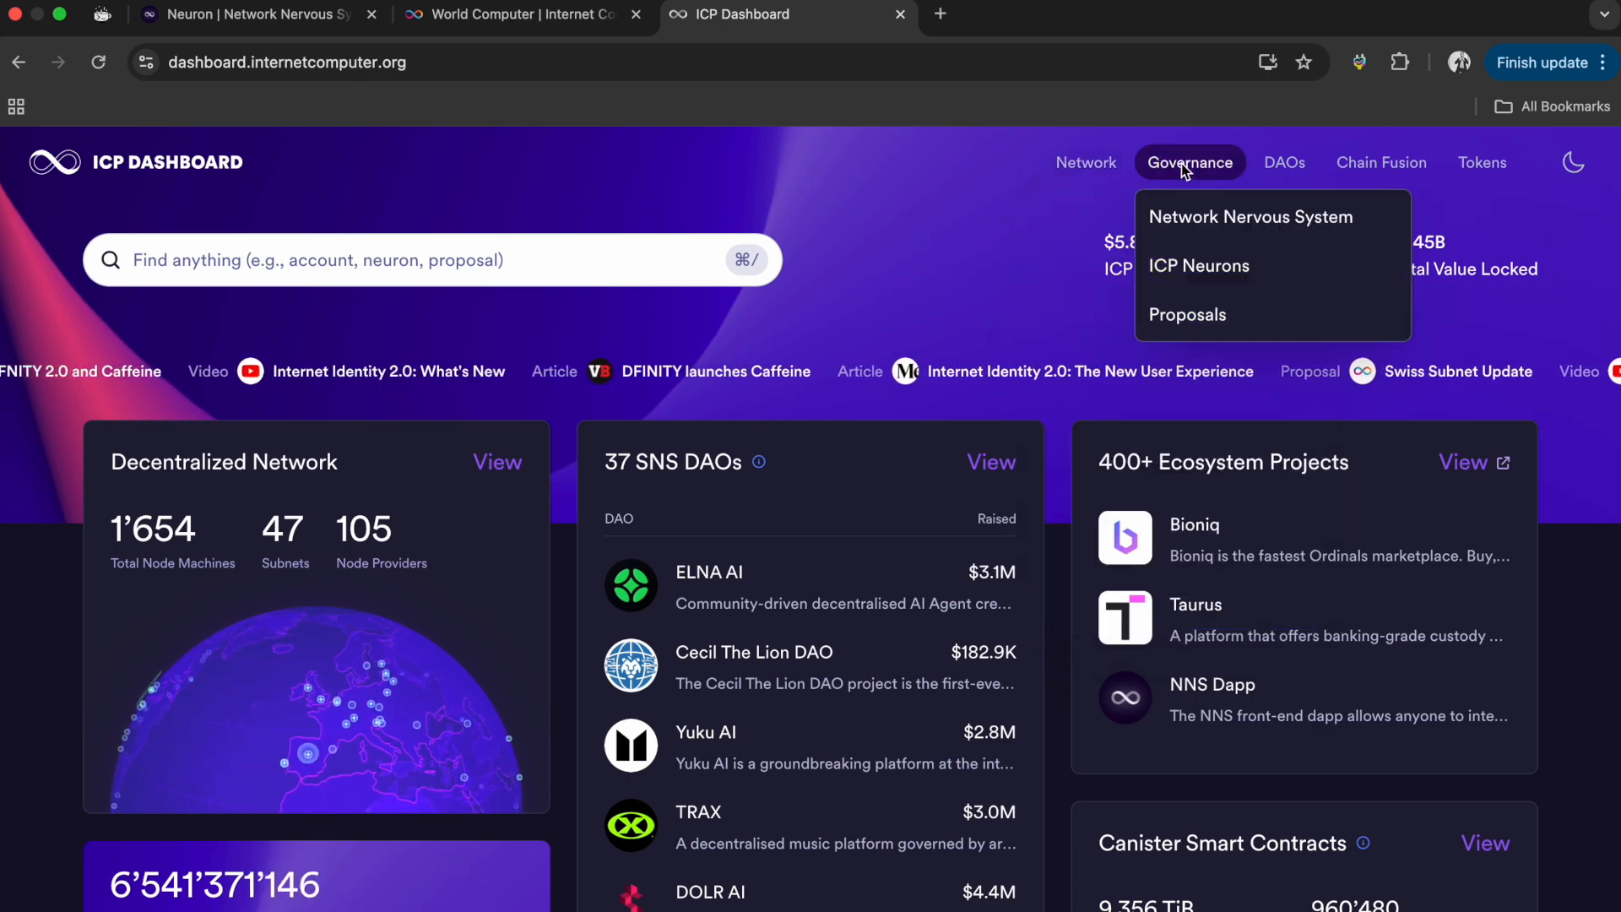
pyautogui.click(432, 260)
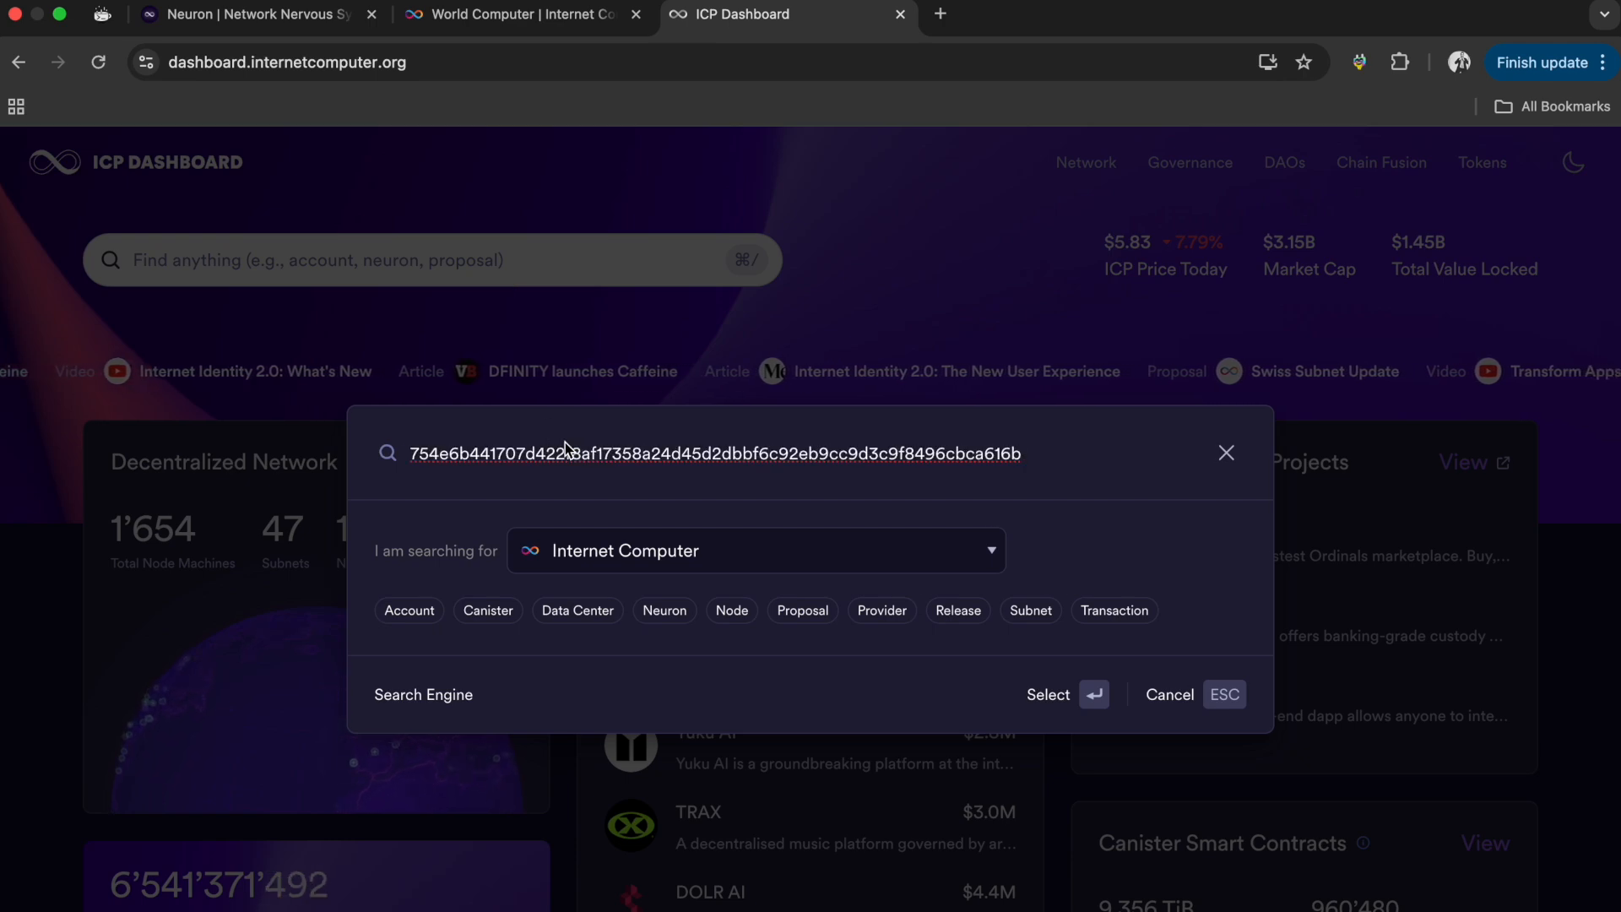
pyautogui.press('Return')
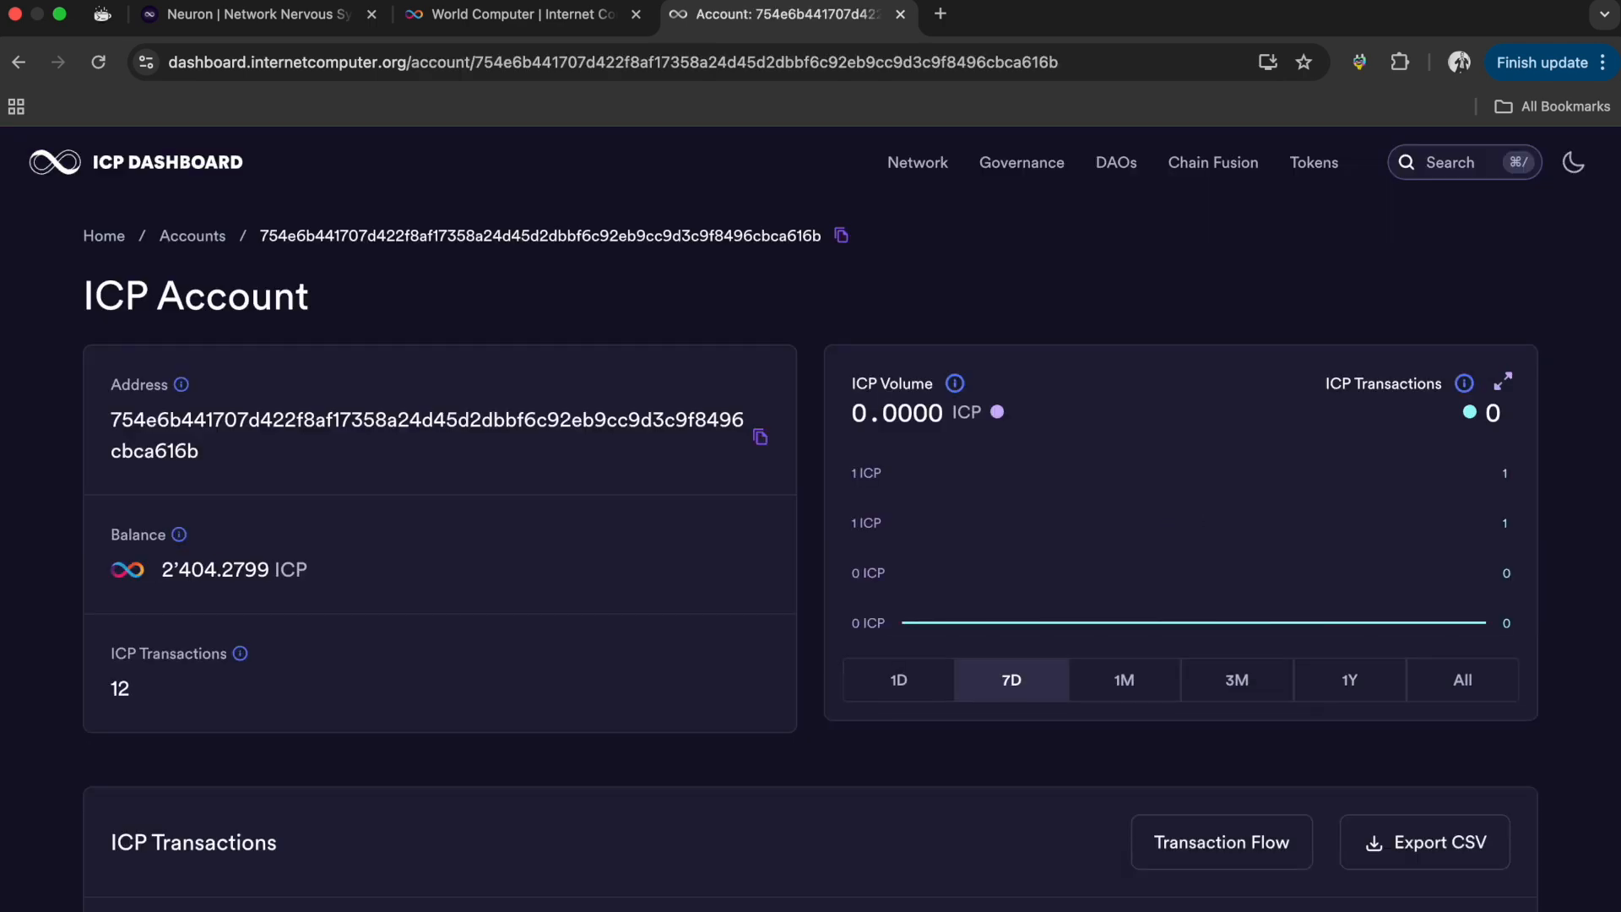
# - Look over the account's balance and transactions and switch its volume chart to the 7D range
pyautogui.scroll(-3)
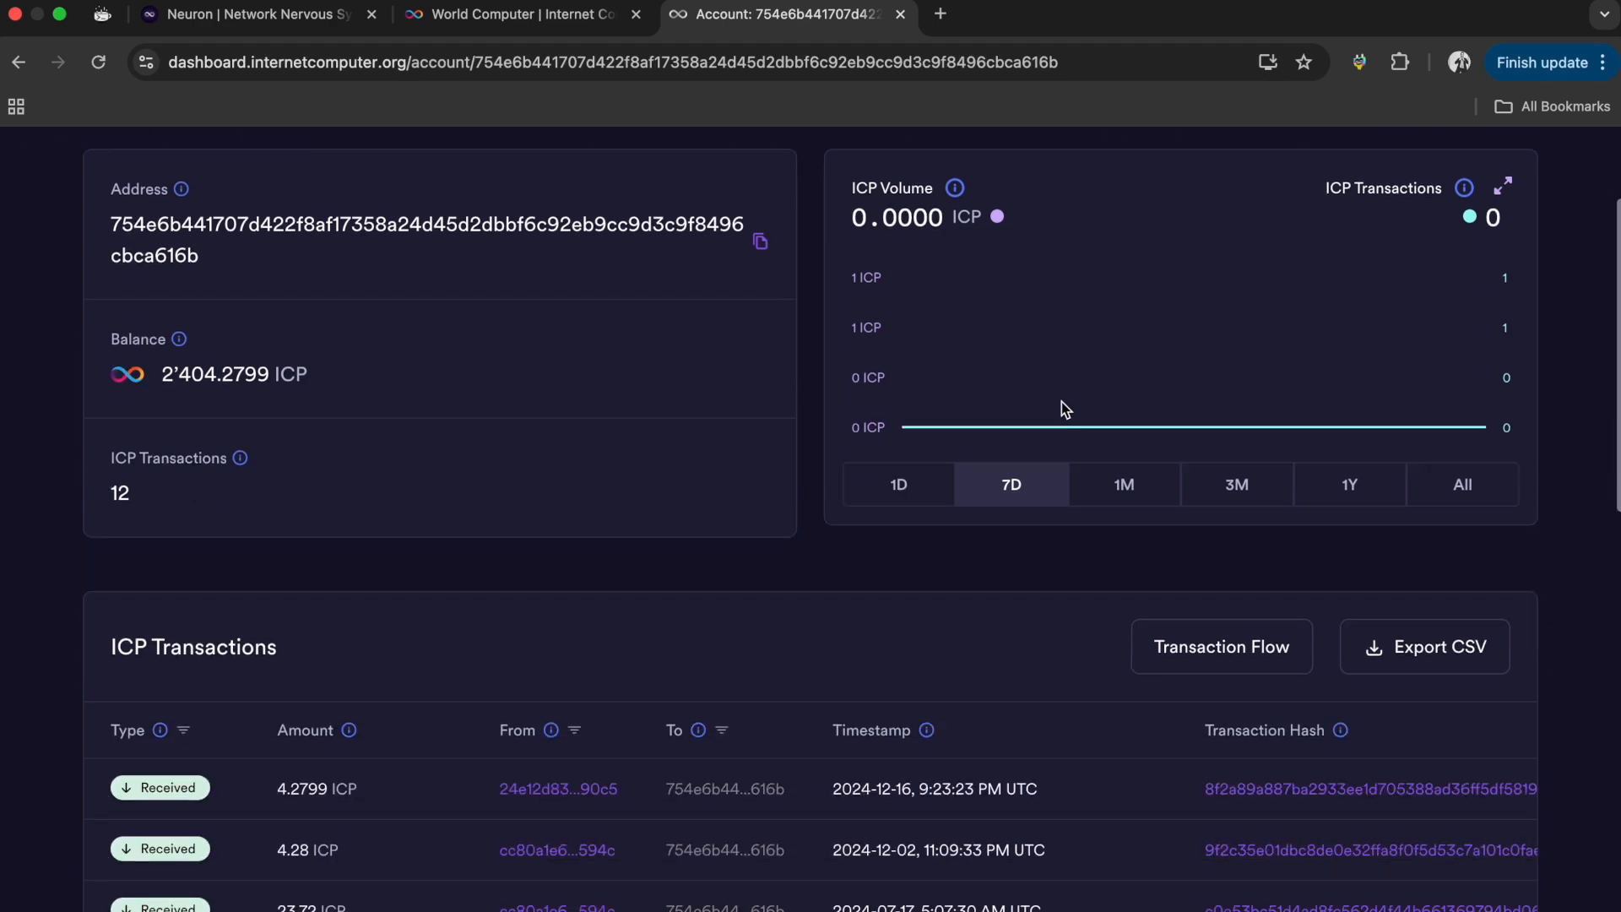
pyautogui.scroll(3)
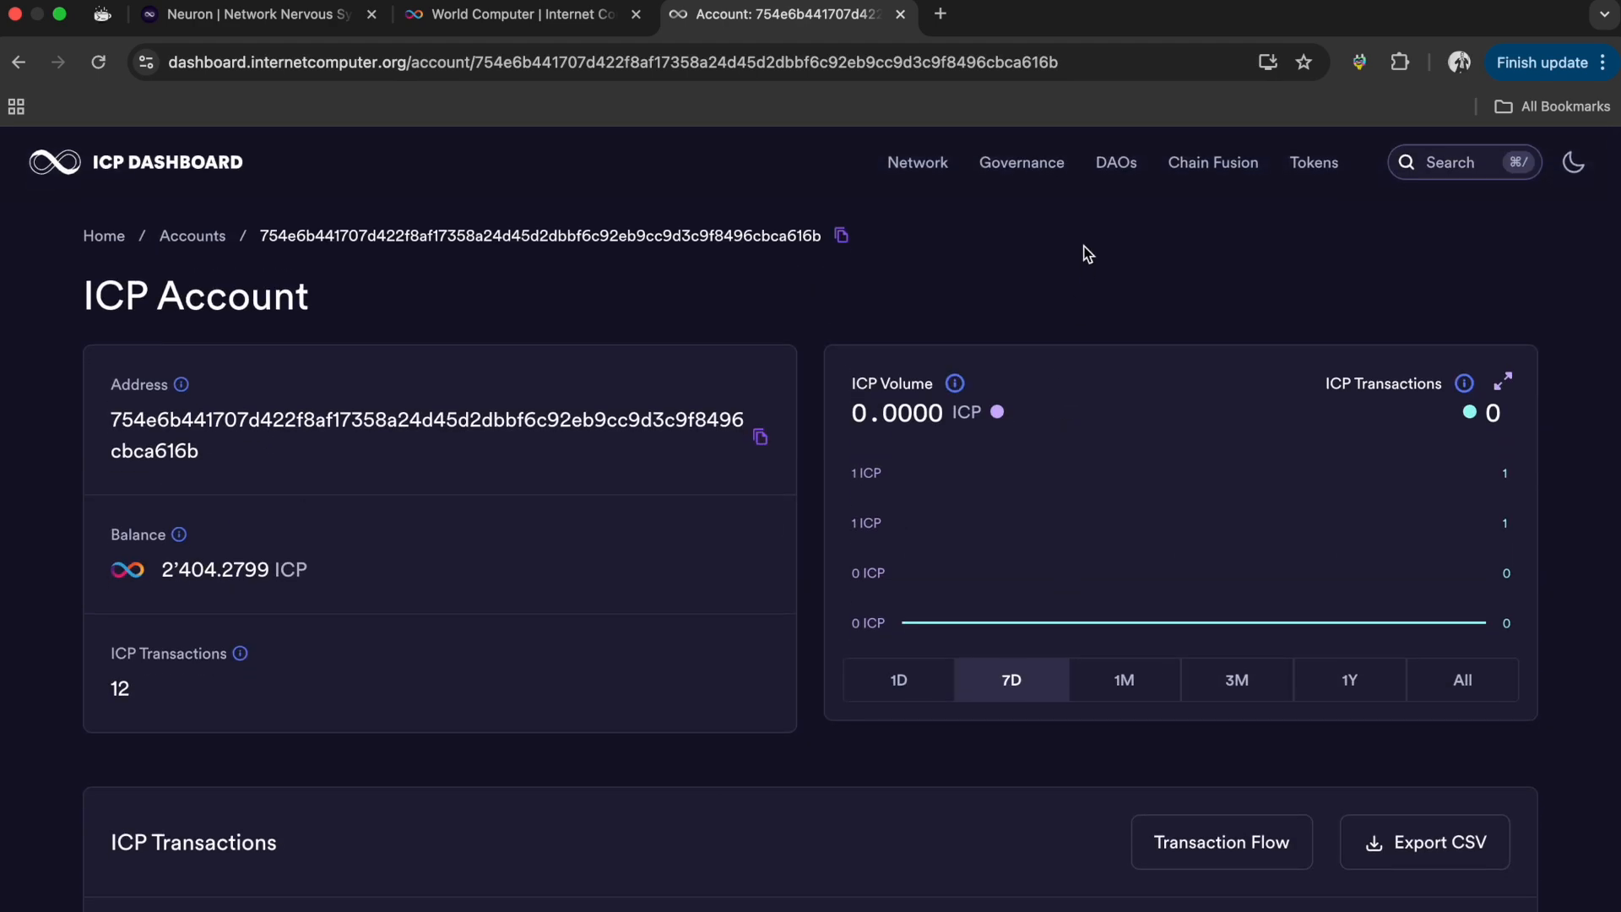
pyautogui.moveTo(146, 326)
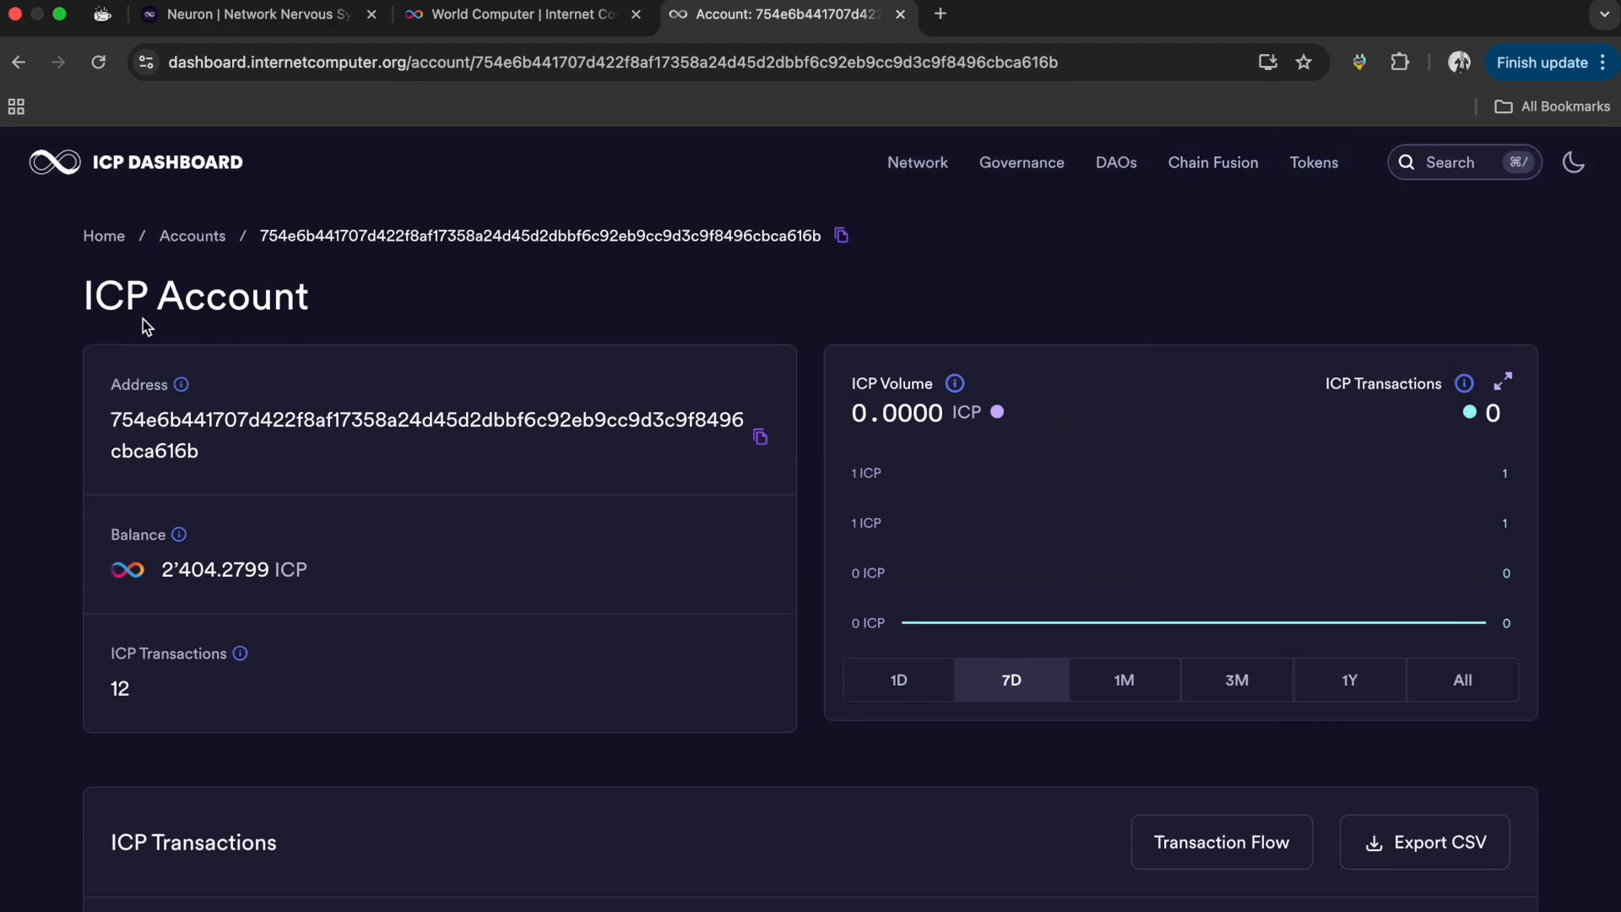
pyautogui.scroll(-3)
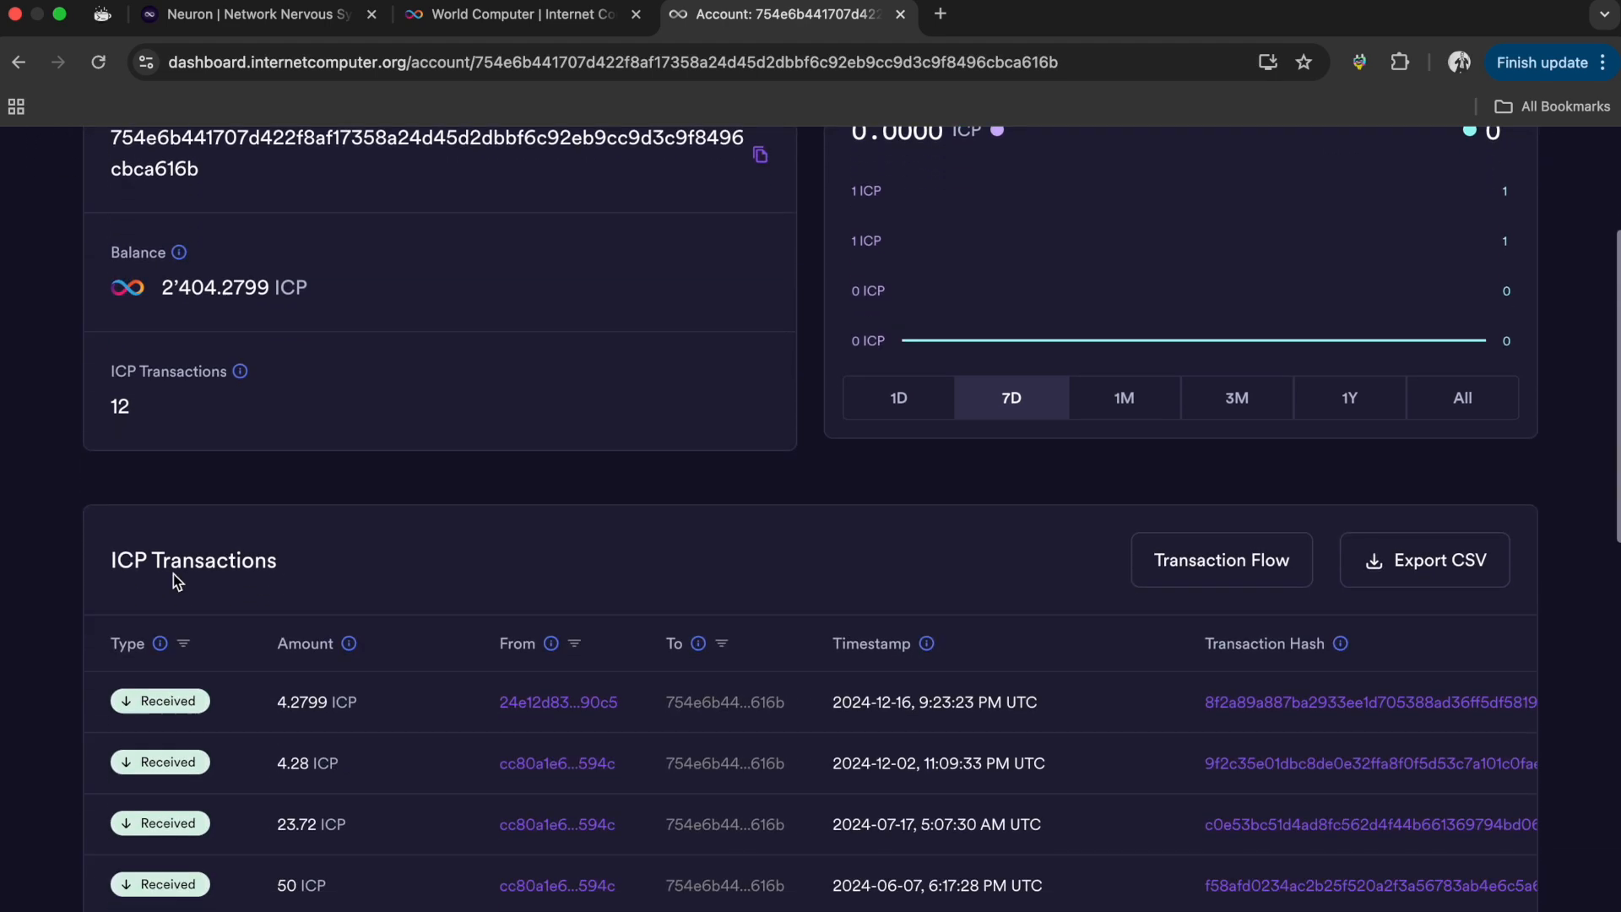
pyautogui.scroll(3)
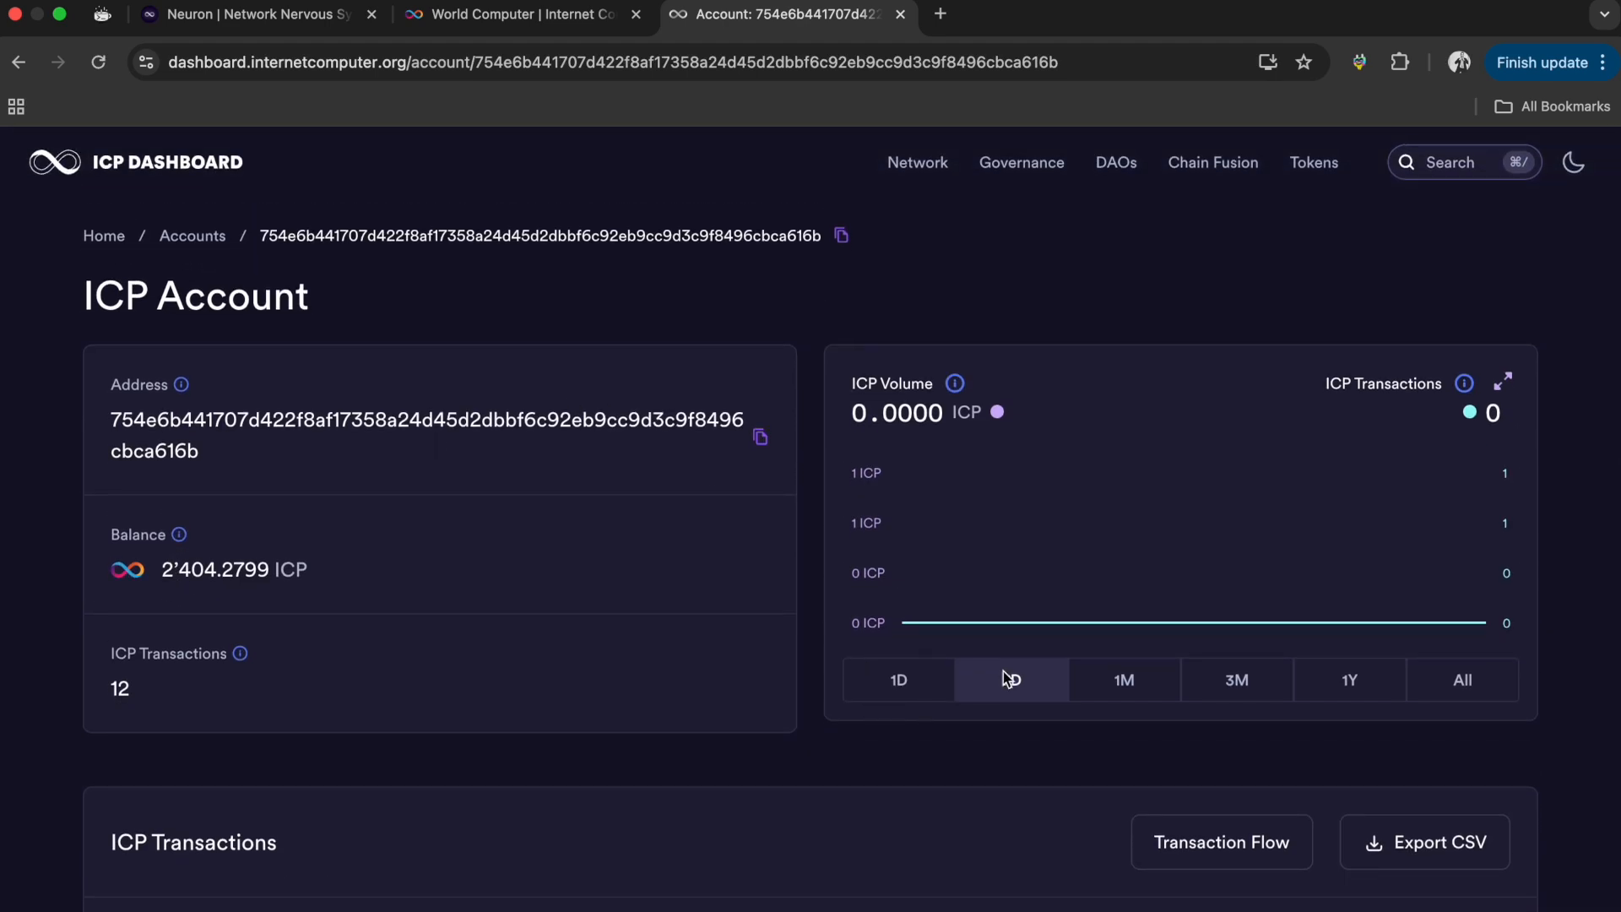
pyautogui.click(1009, 679)
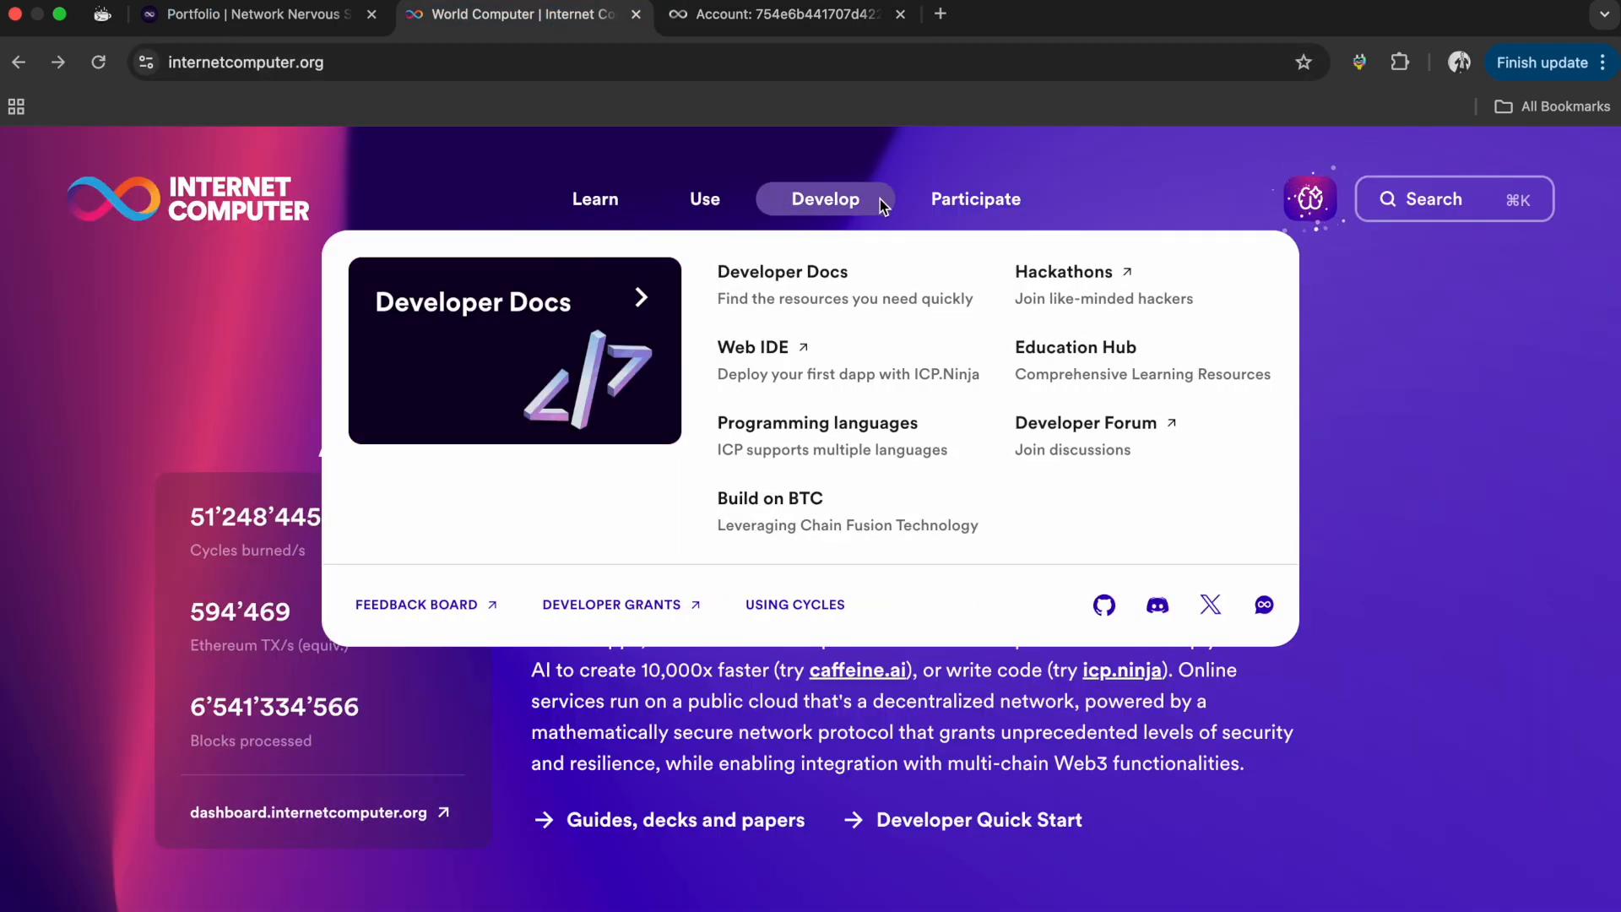
# - From the Learn menu open the ICP Dashboard in a new tab, then close the duplicate account tab
pyautogui.click(974, 199)
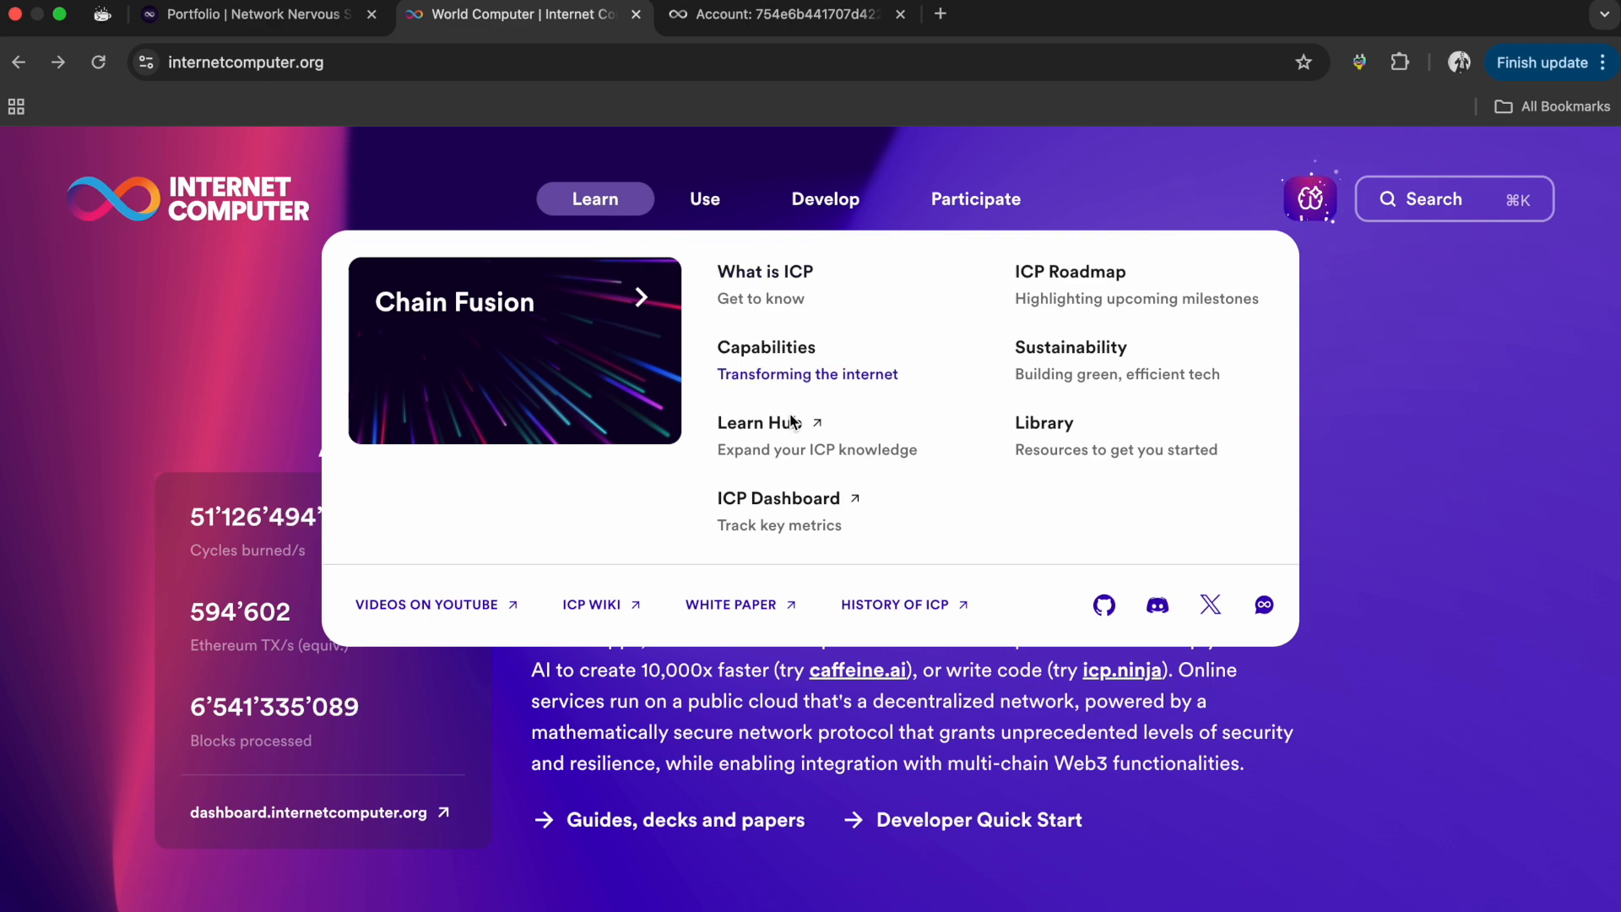
pyautogui.click(781, 496)
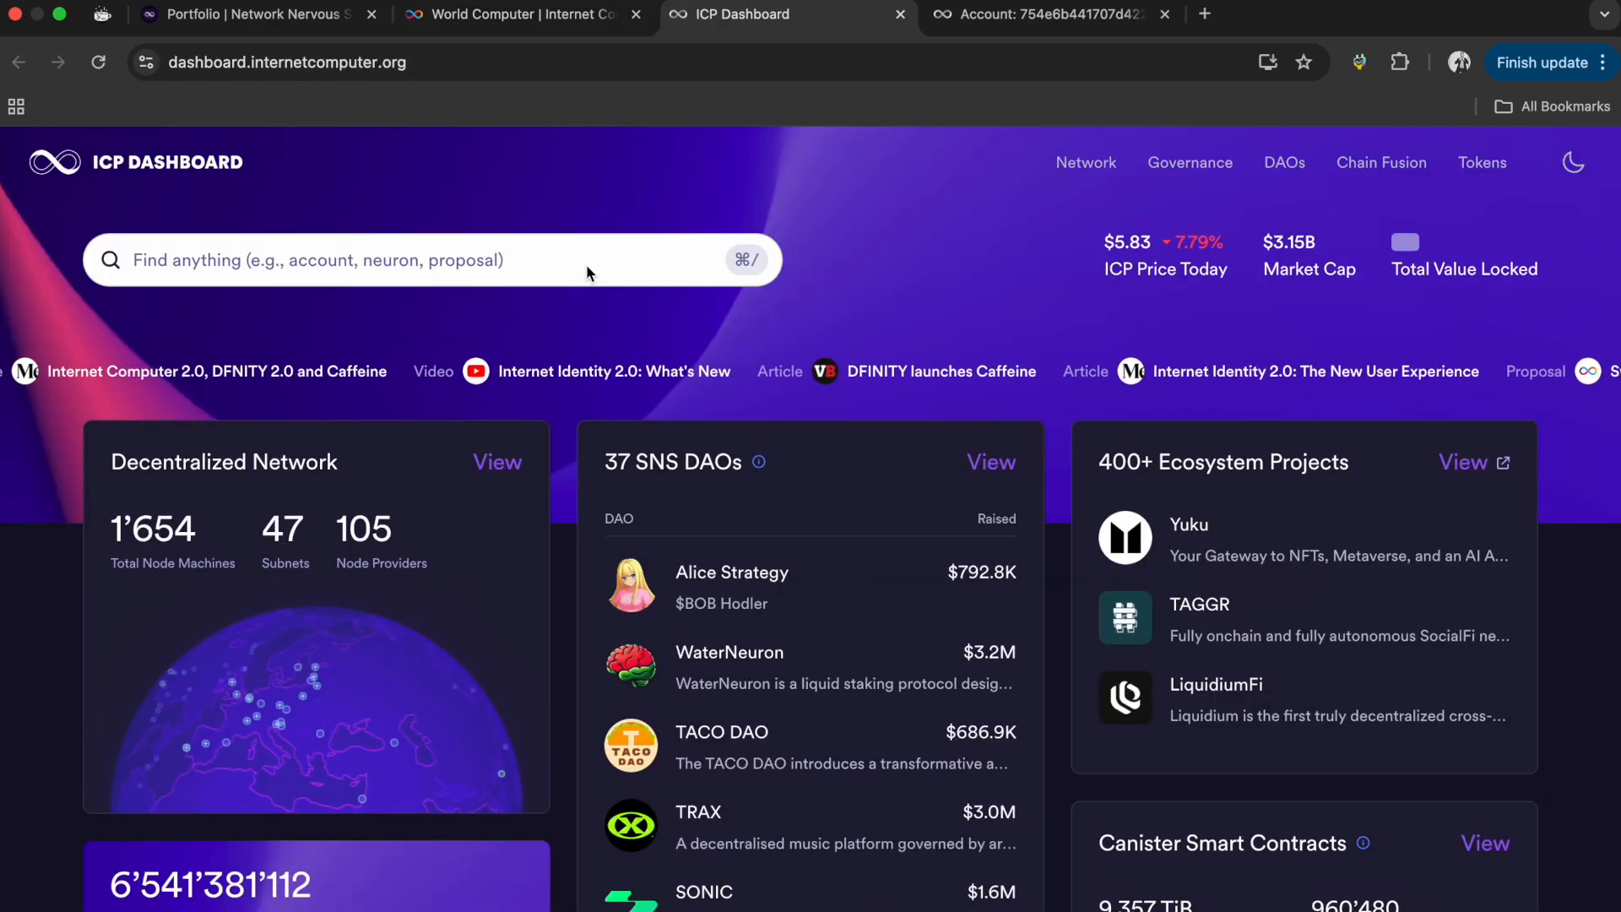
pyautogui.scroll(-3)
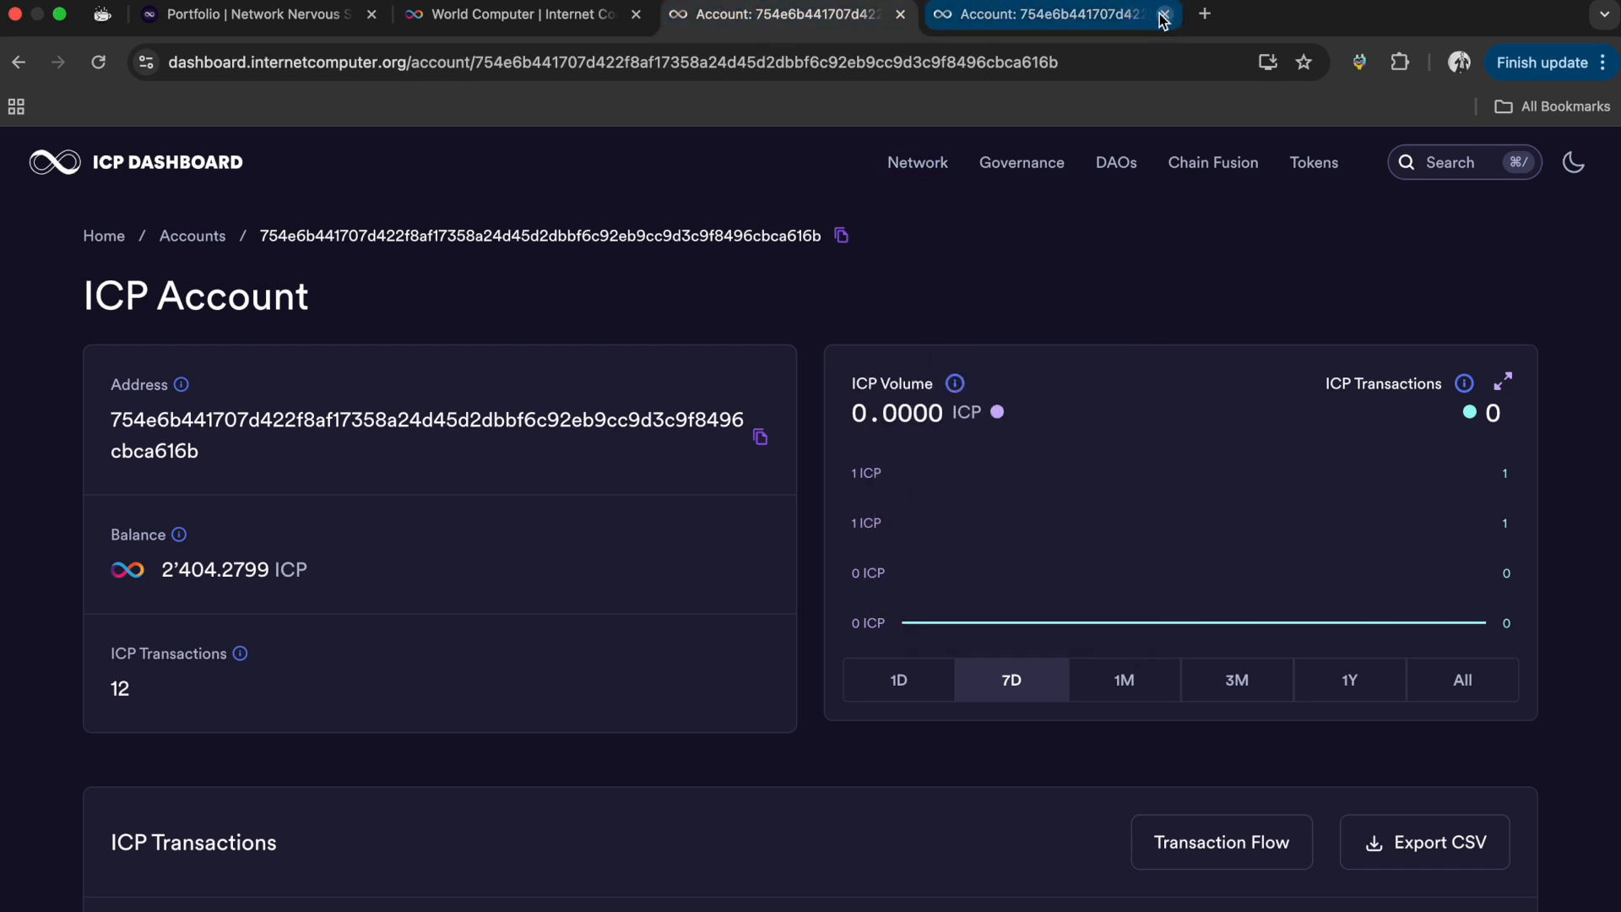
pyautogui.click(1162, 15)
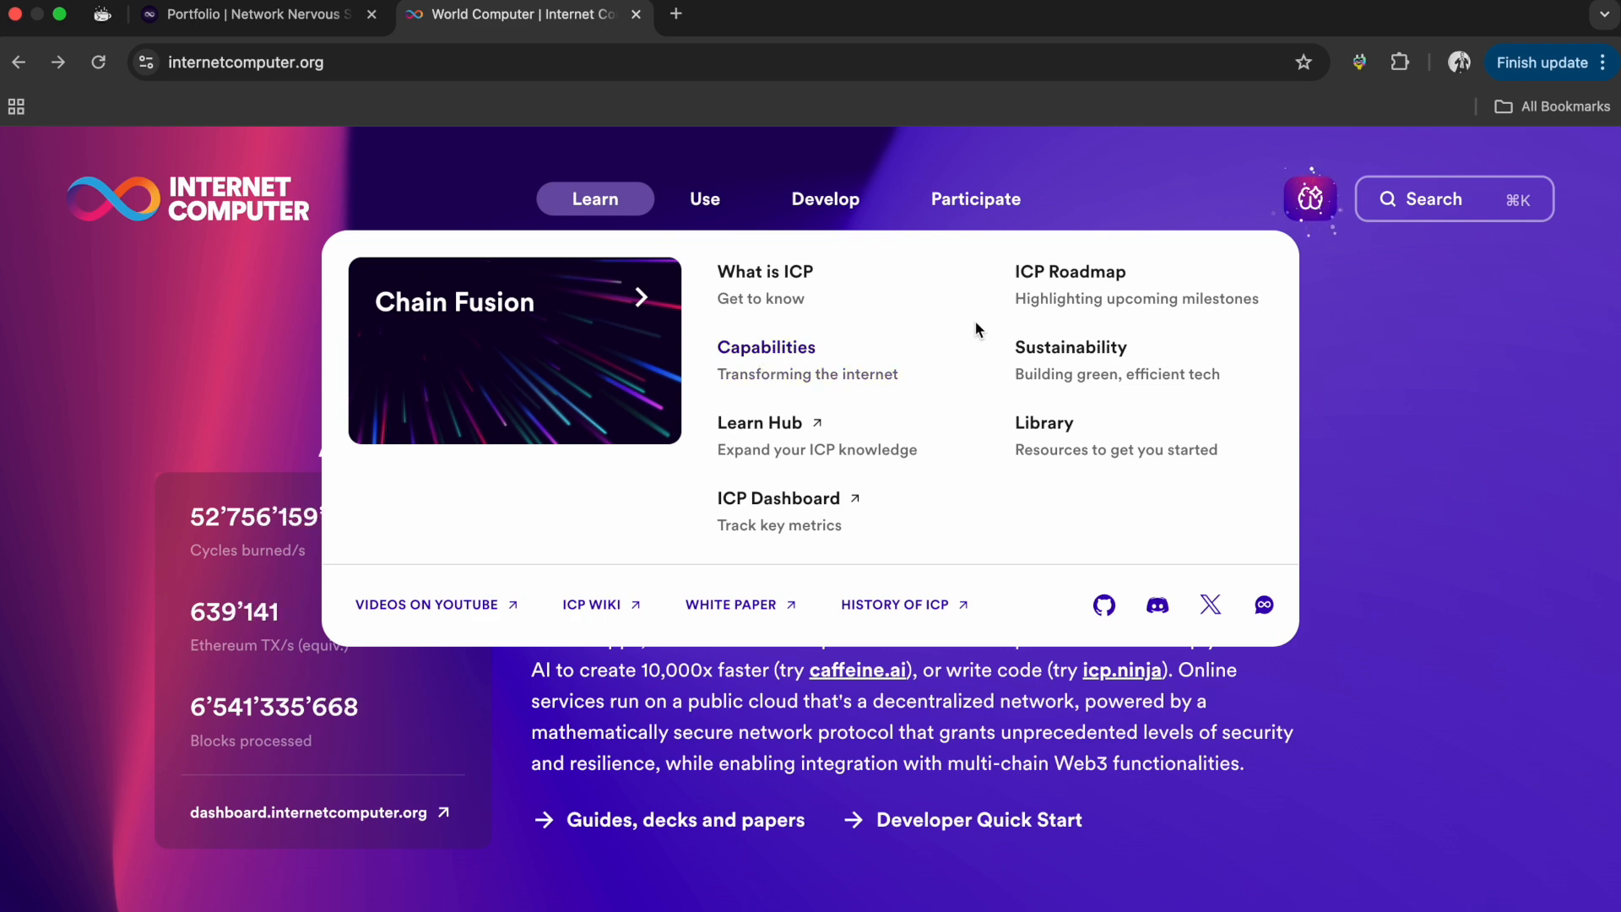
pyautogui.moveTo(770, 536)
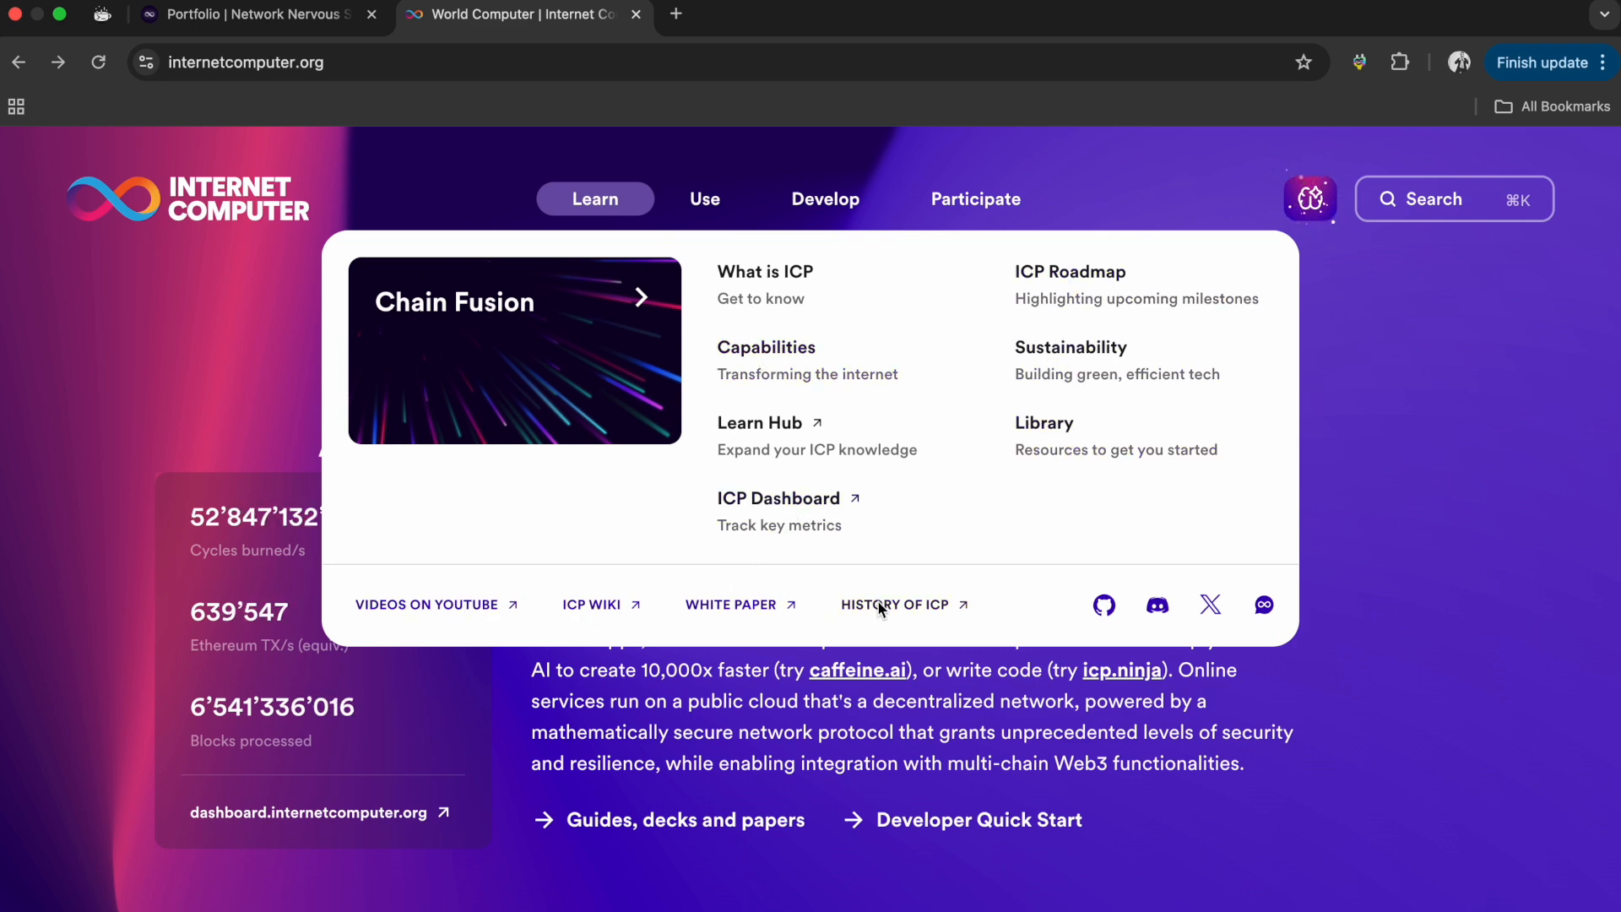
pyautogui.moveTo(765, 360)
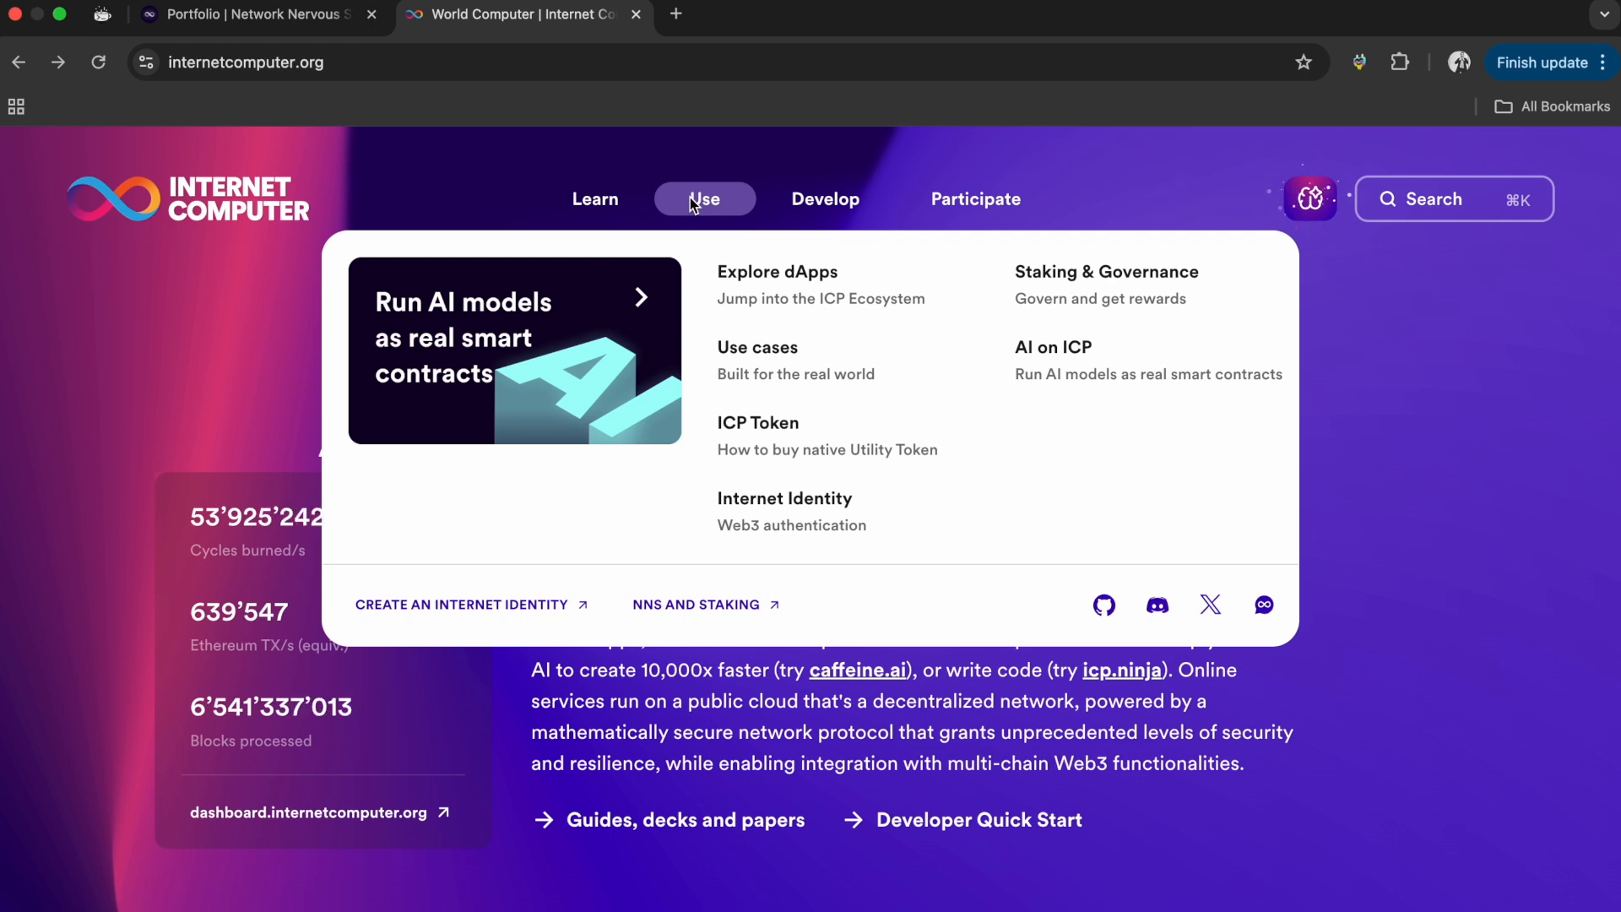
pyautogui.moveTo(817, 292)
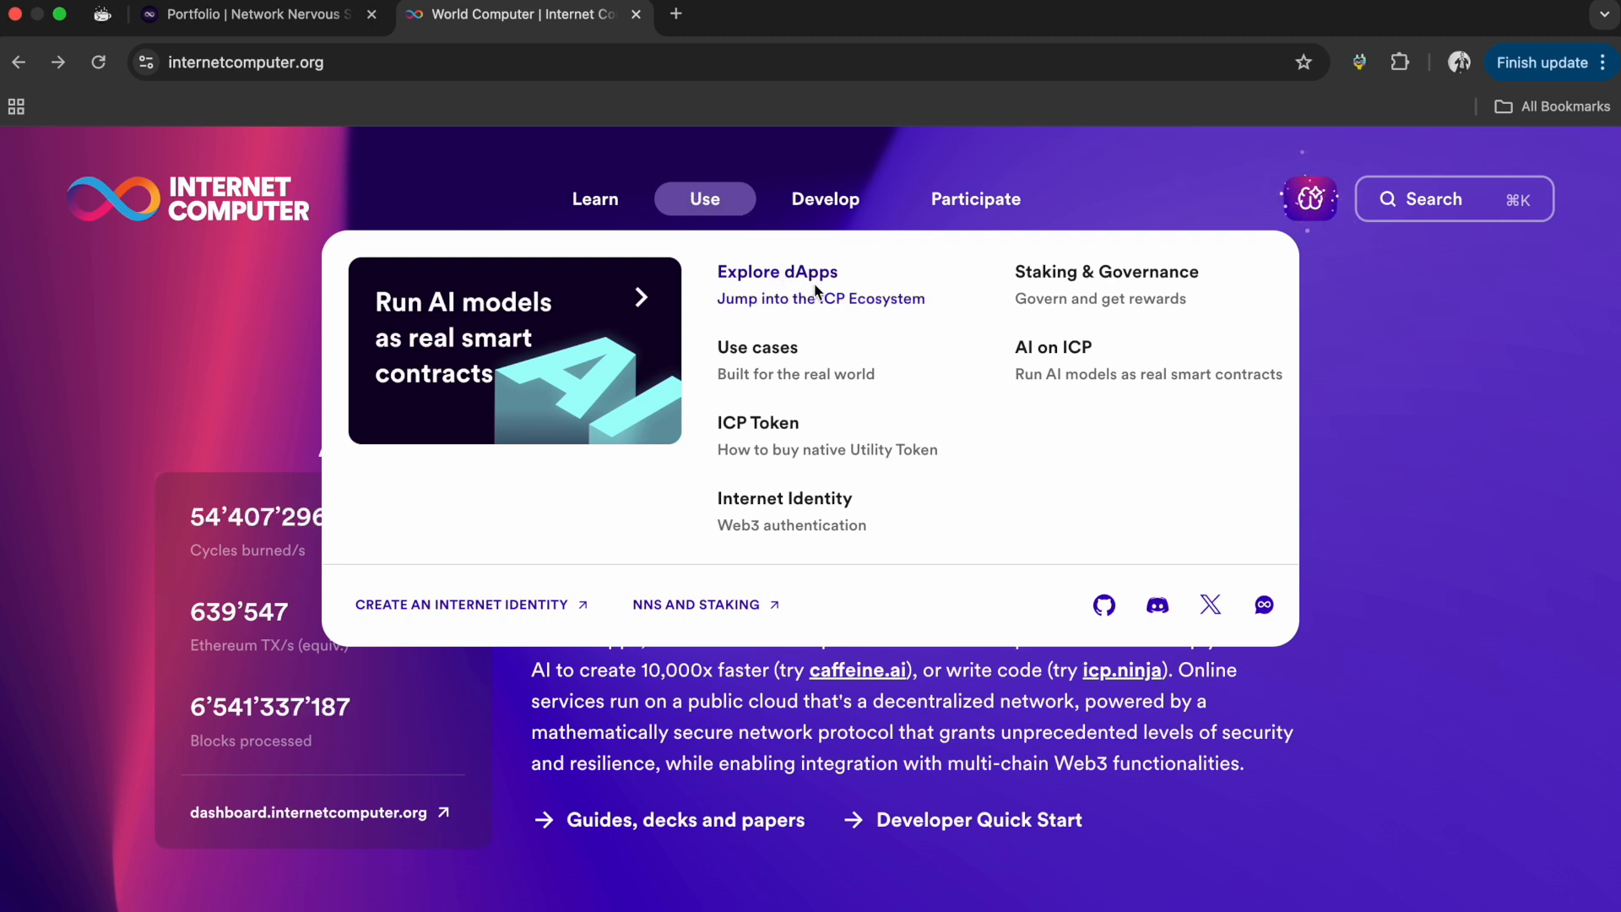
# - Read the Network Nervous System page down to its footer and open the Dashboard link there
pyautogui.click(697, 605)
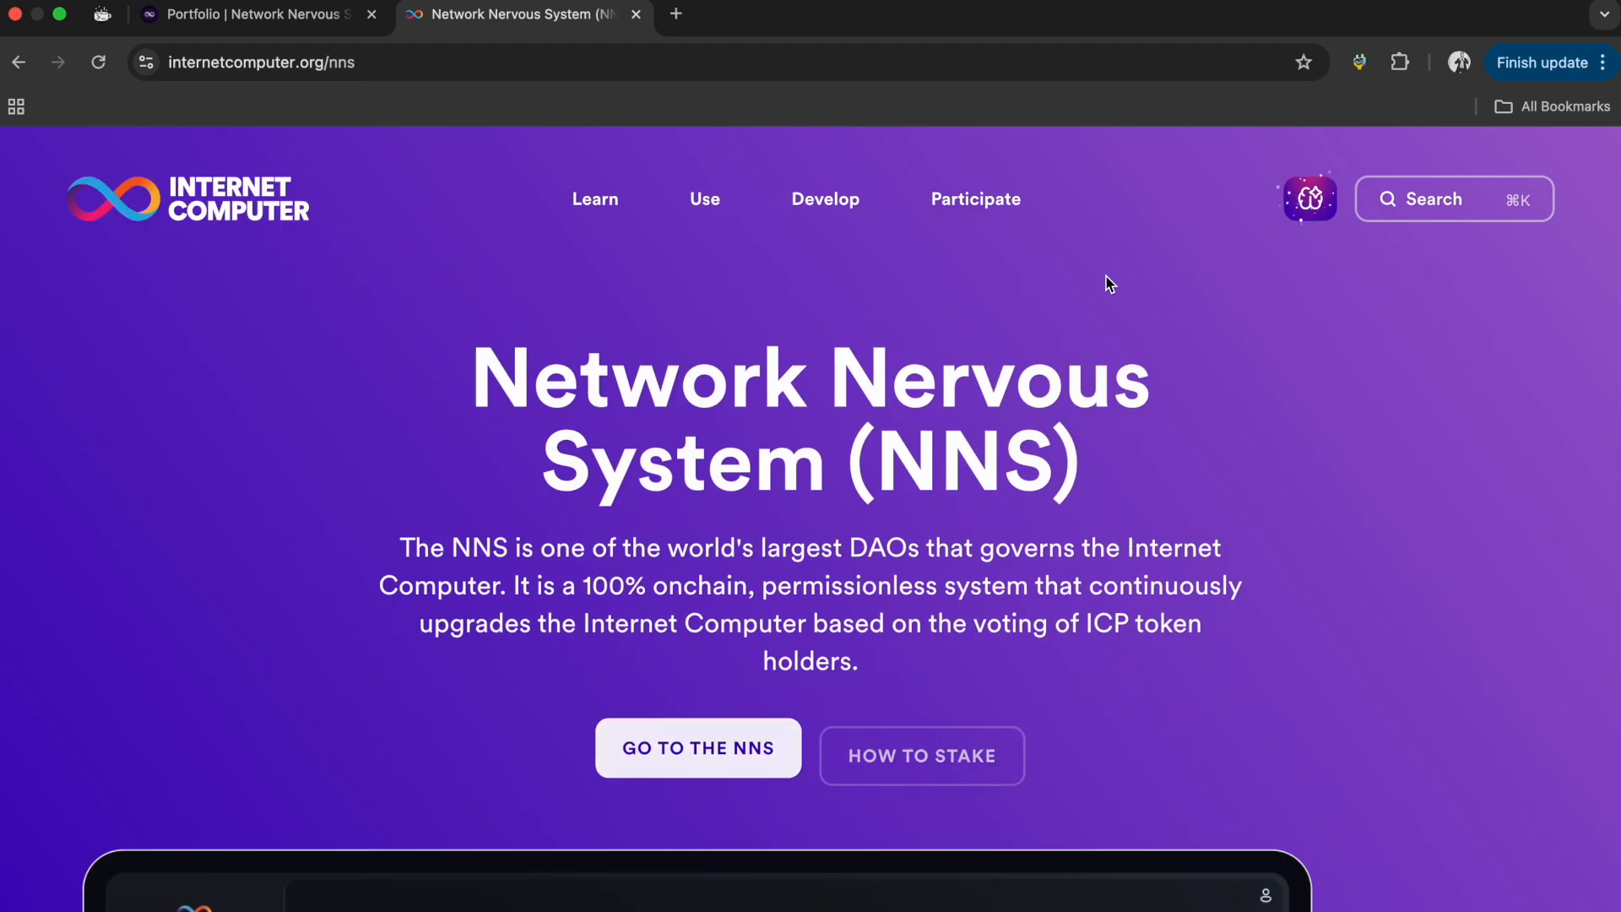
pyautogui.scroll(-3)
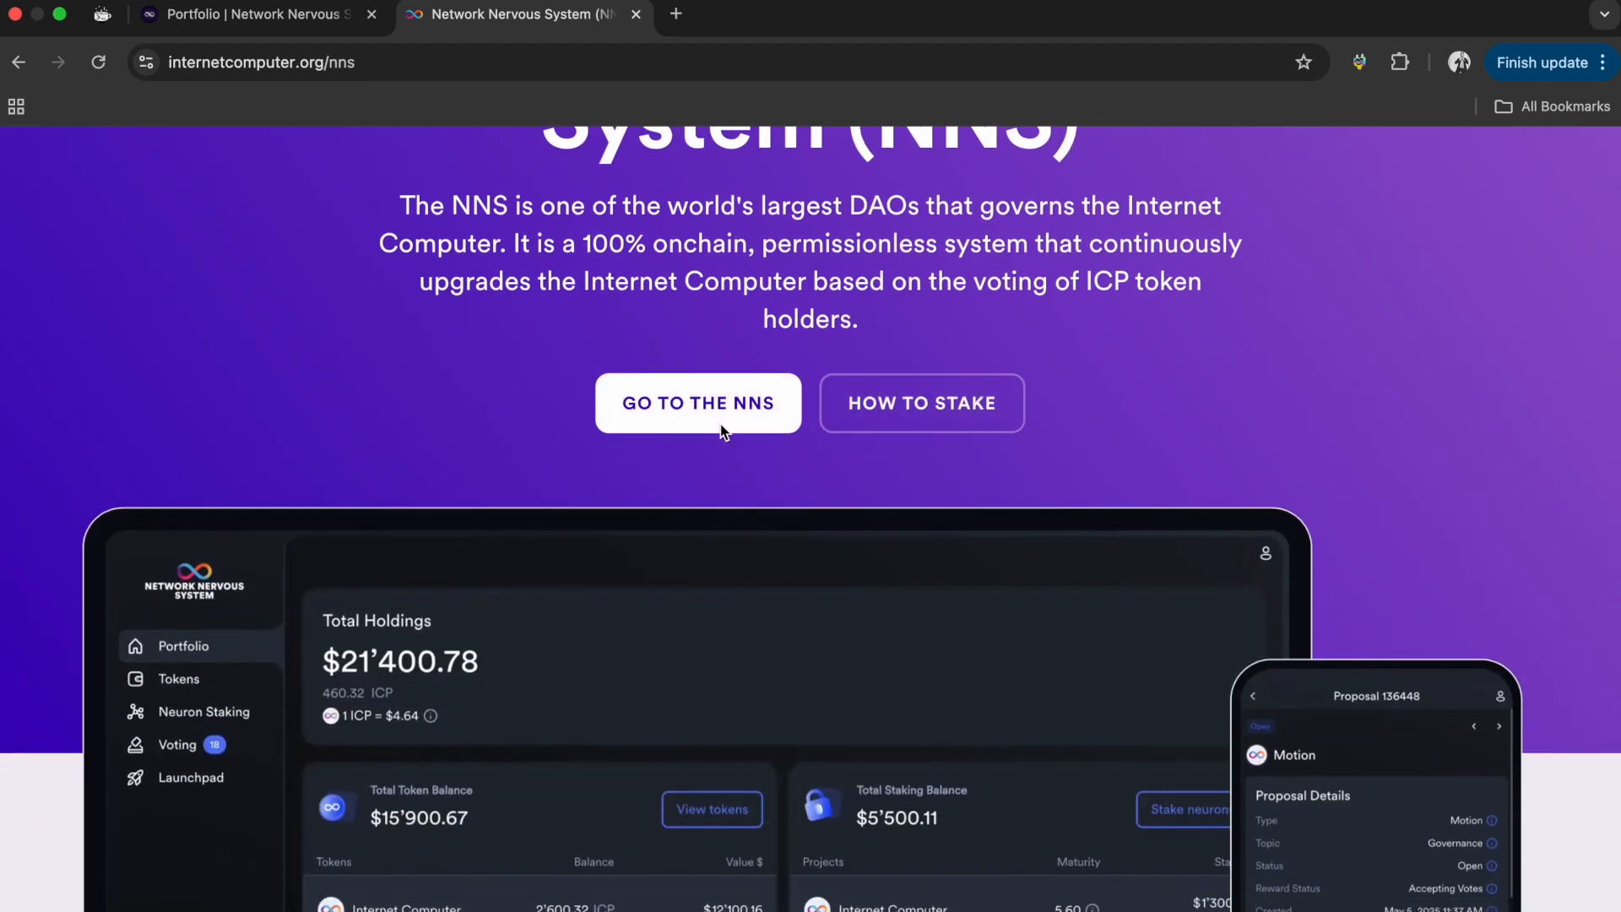
pyautogui.scroll(-3)
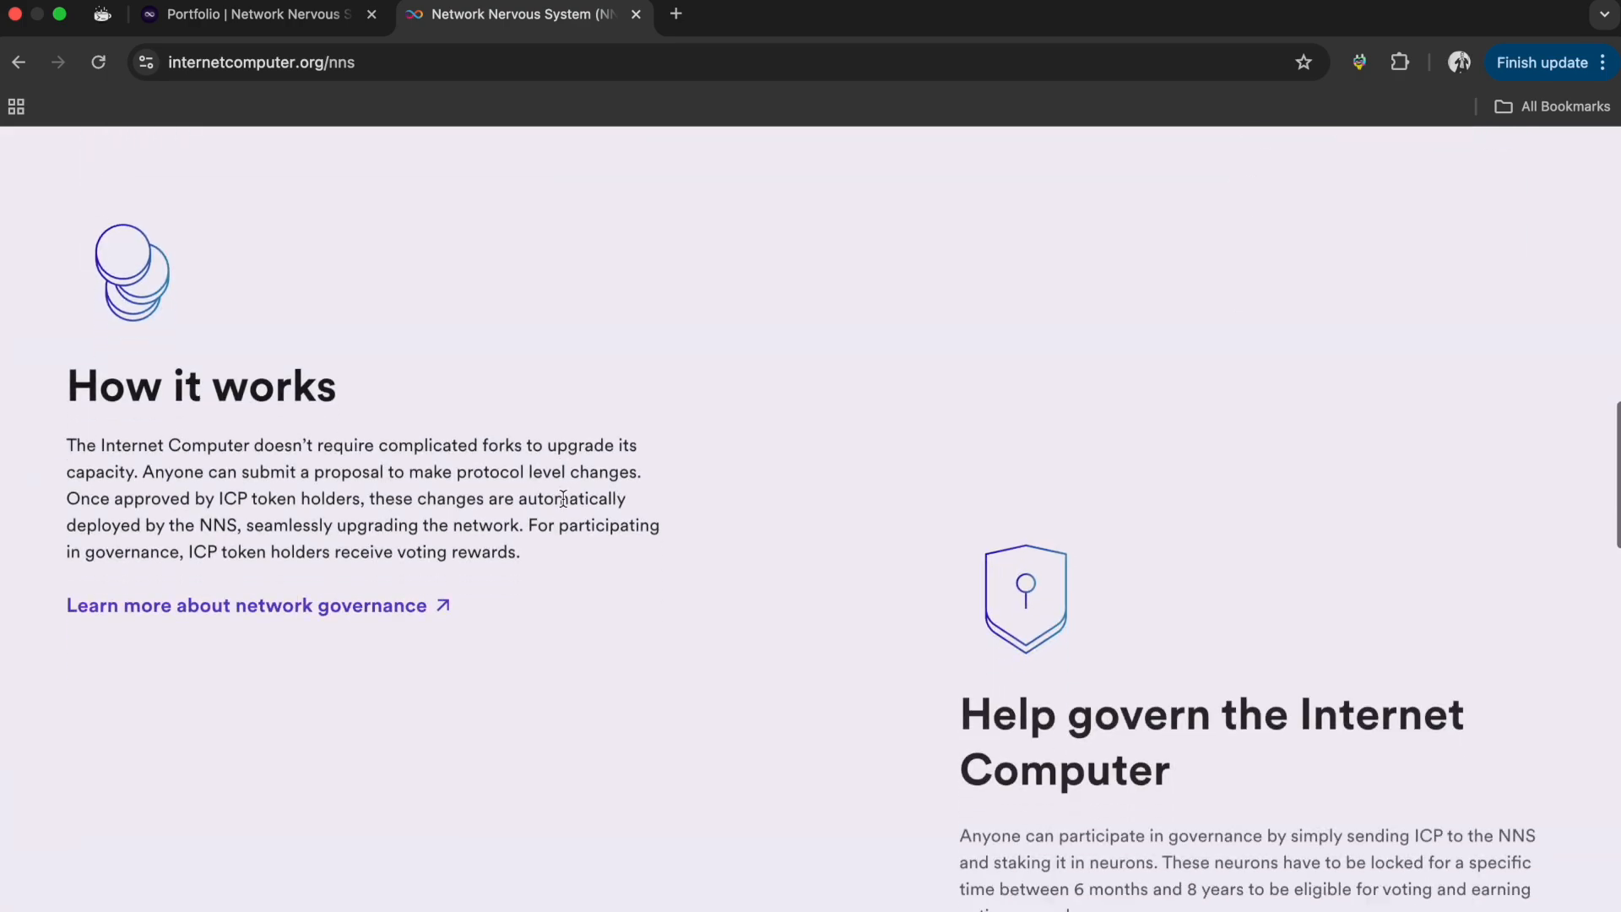
pyautogui.scroll(-3)
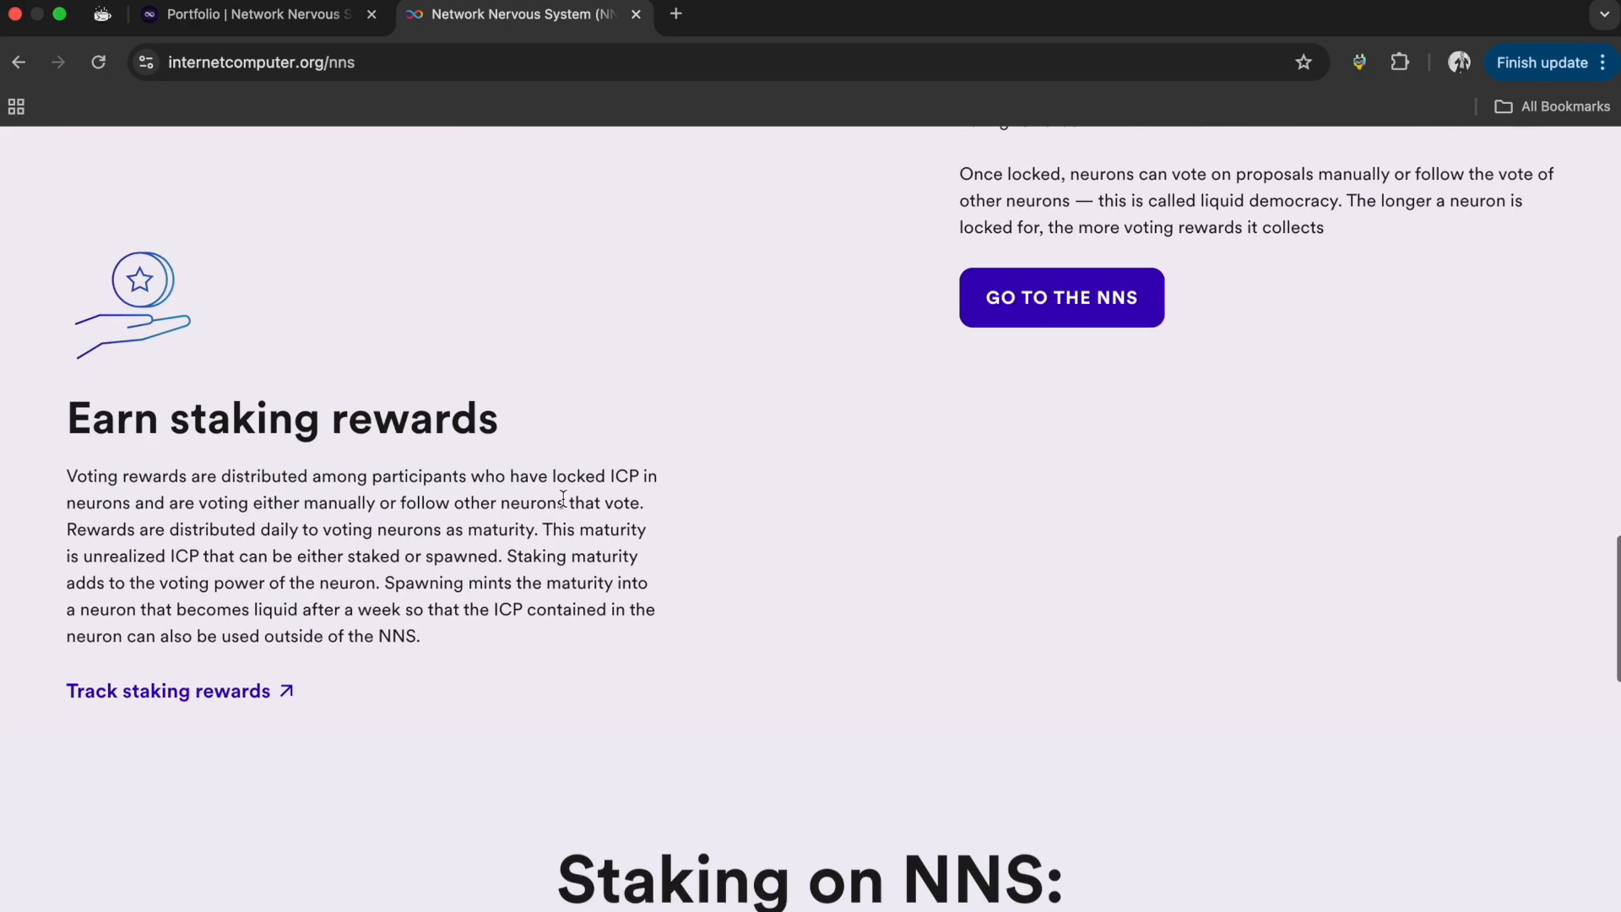
pyautogui.scroll(-3)
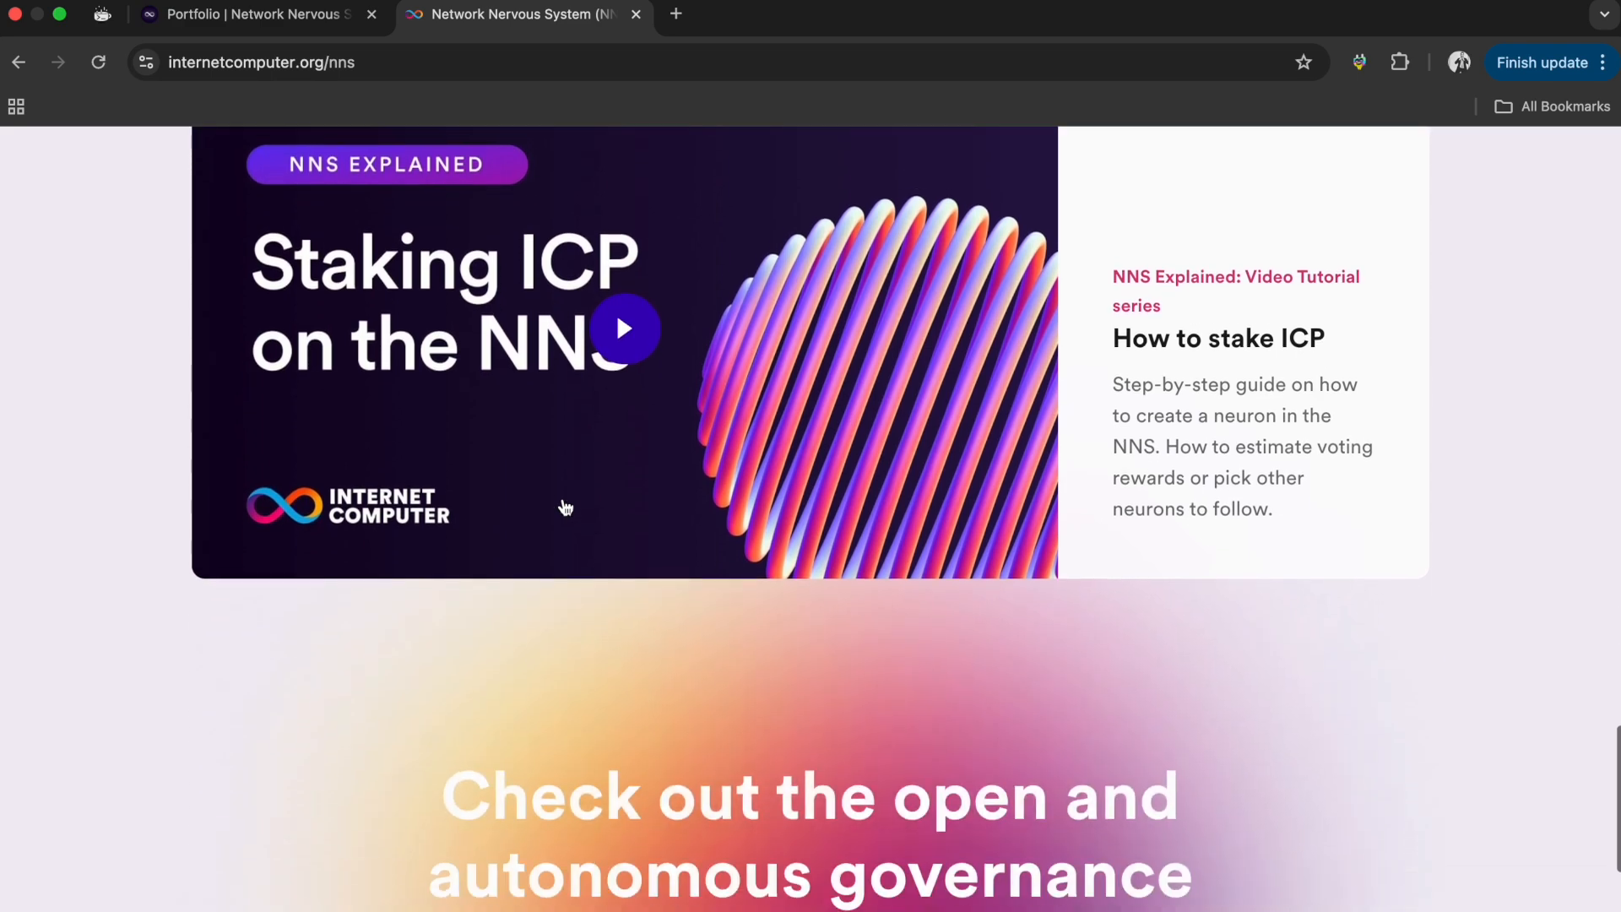
pyautogui.scroll(-3)
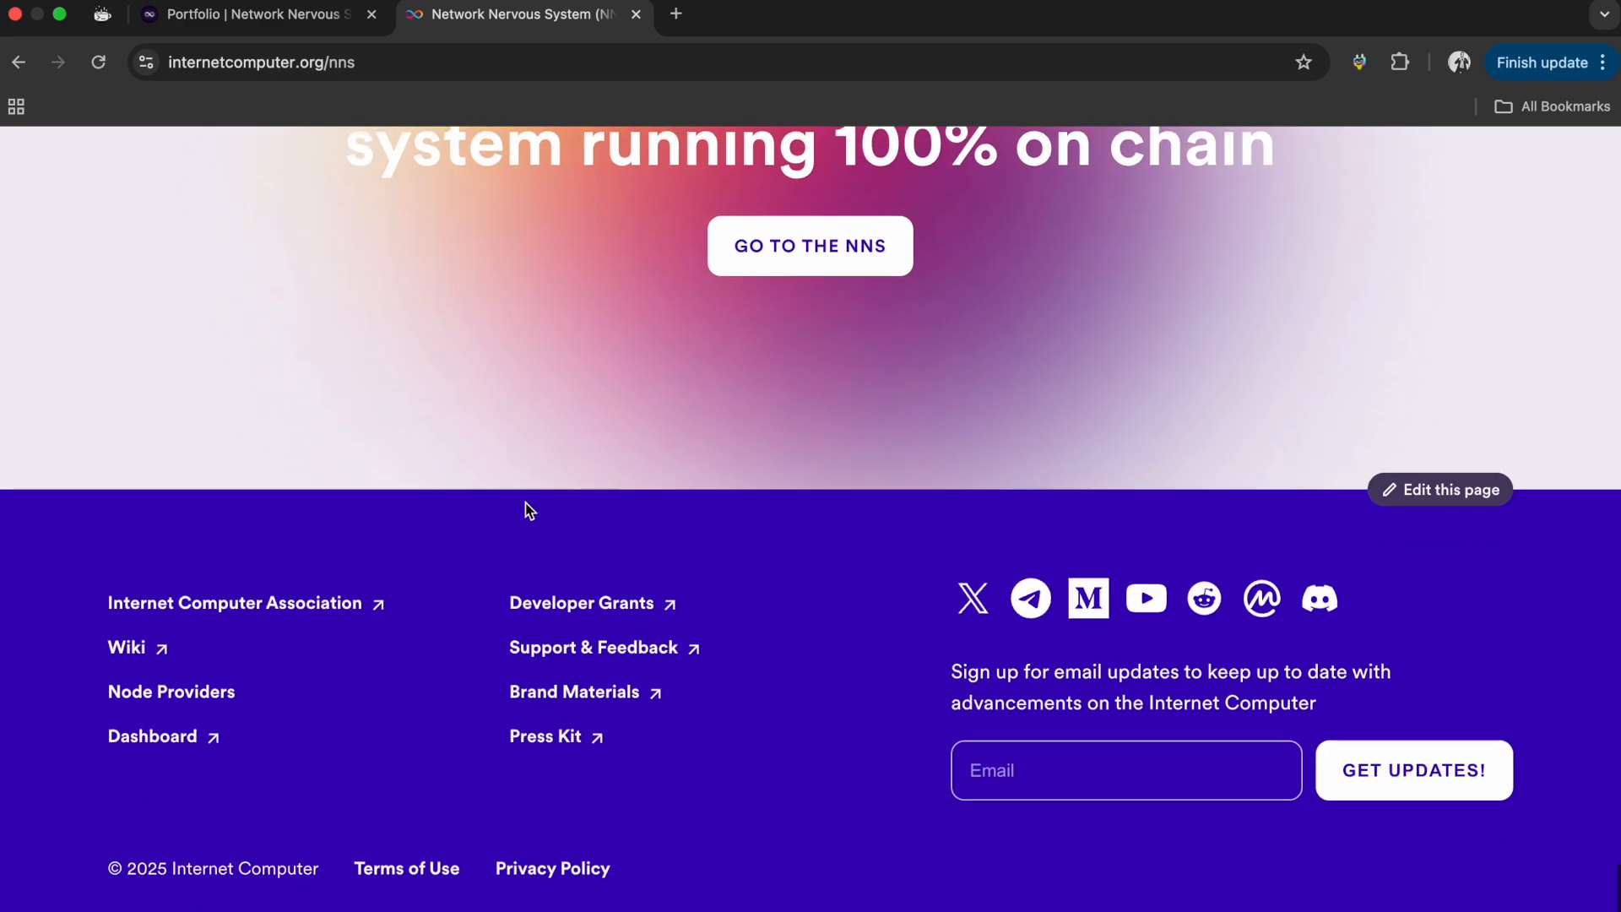
pyautogui.scroll(3)
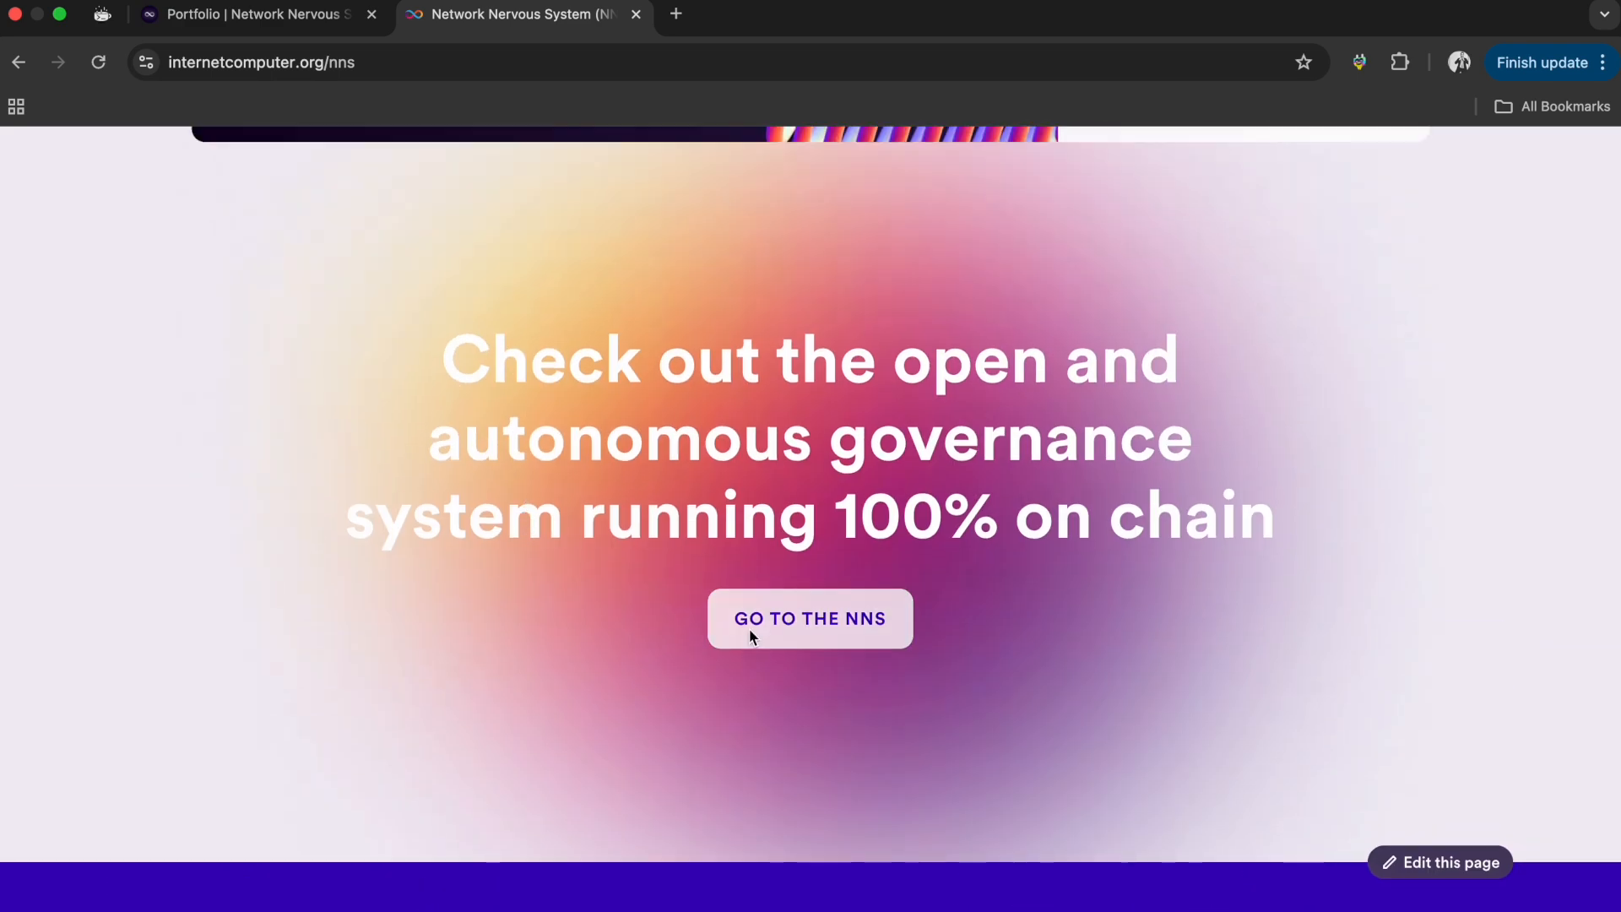
pyautogui.scroll(-3)
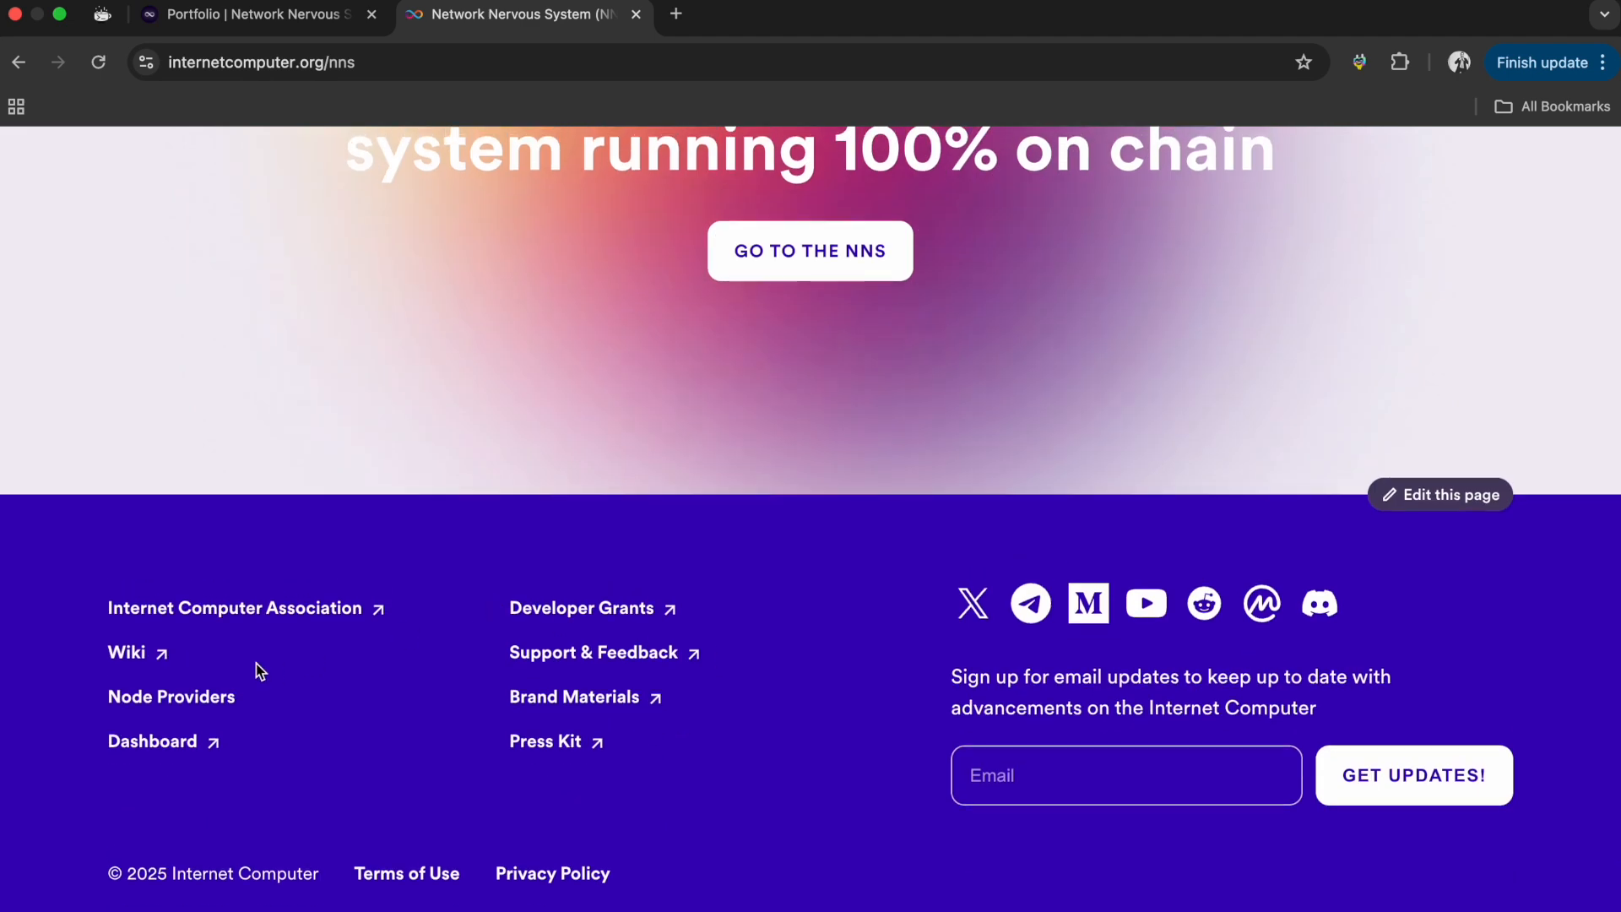
pyautogui.moveTo(527, 639)
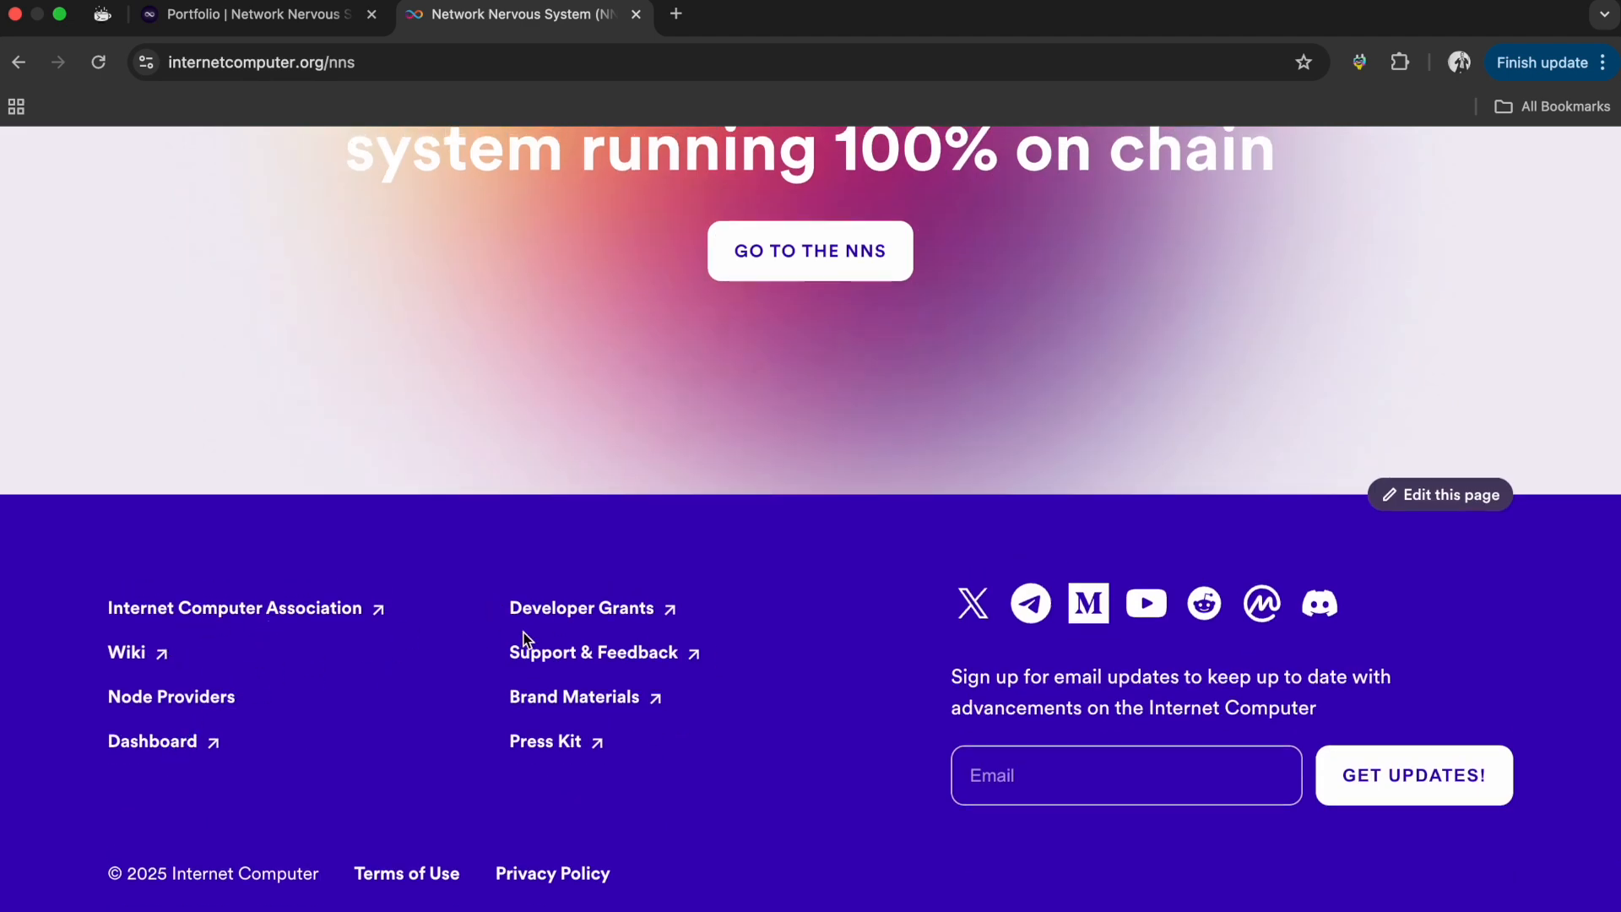
pyautogui.click(152, 742)
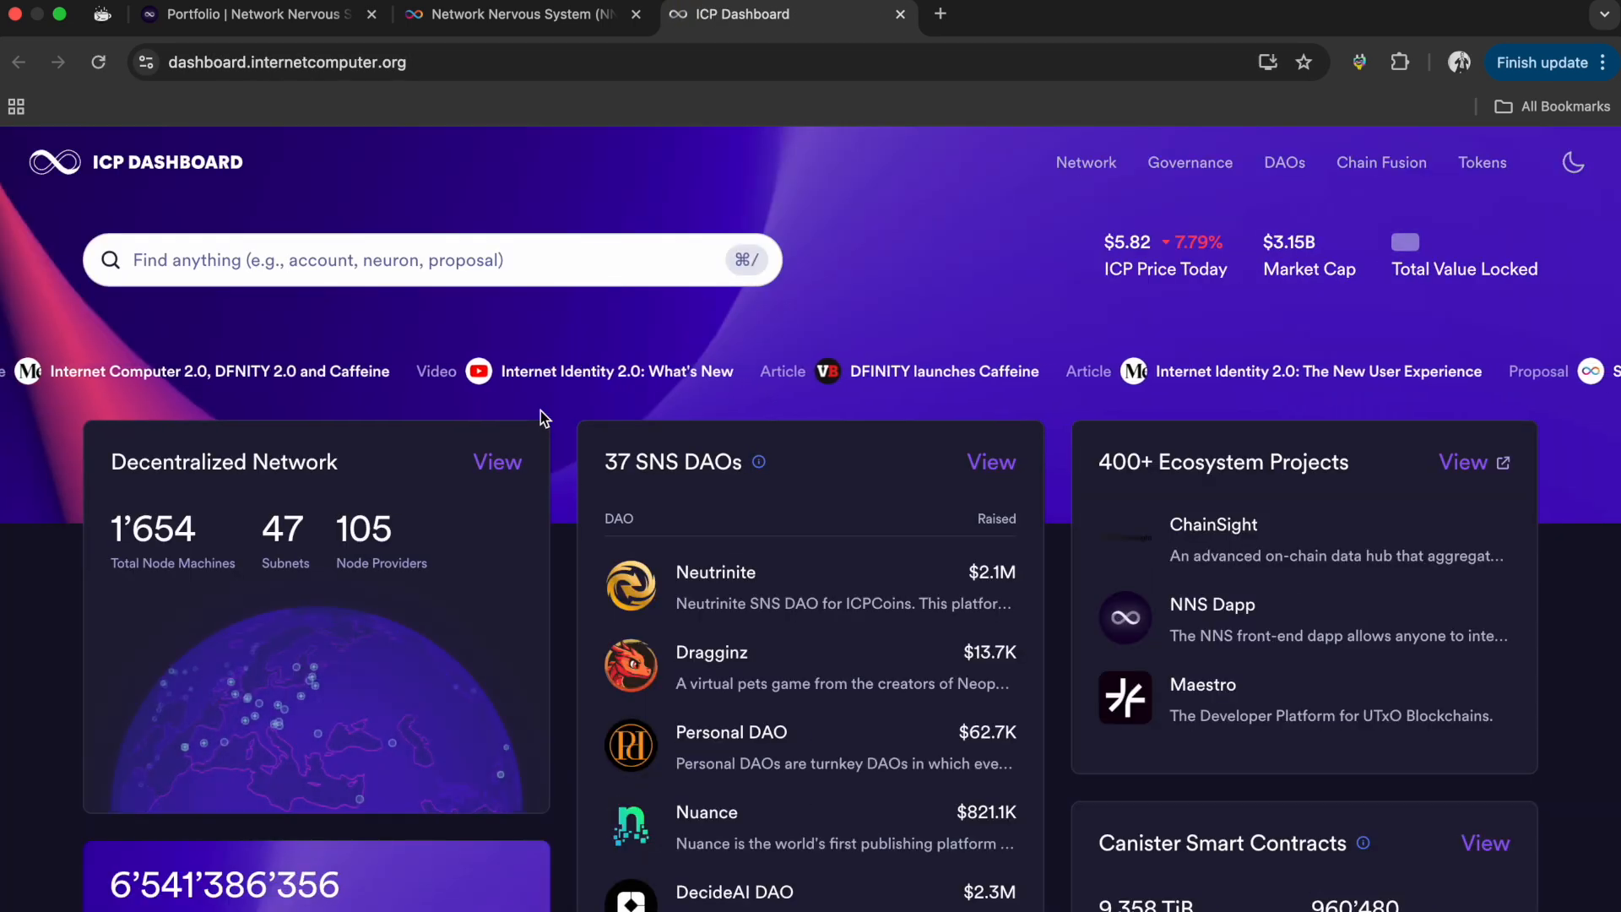
# - View the Network > Subnets list, then go to Governance > ICP Neurons staking page
pyautogui.click(1085, 162)
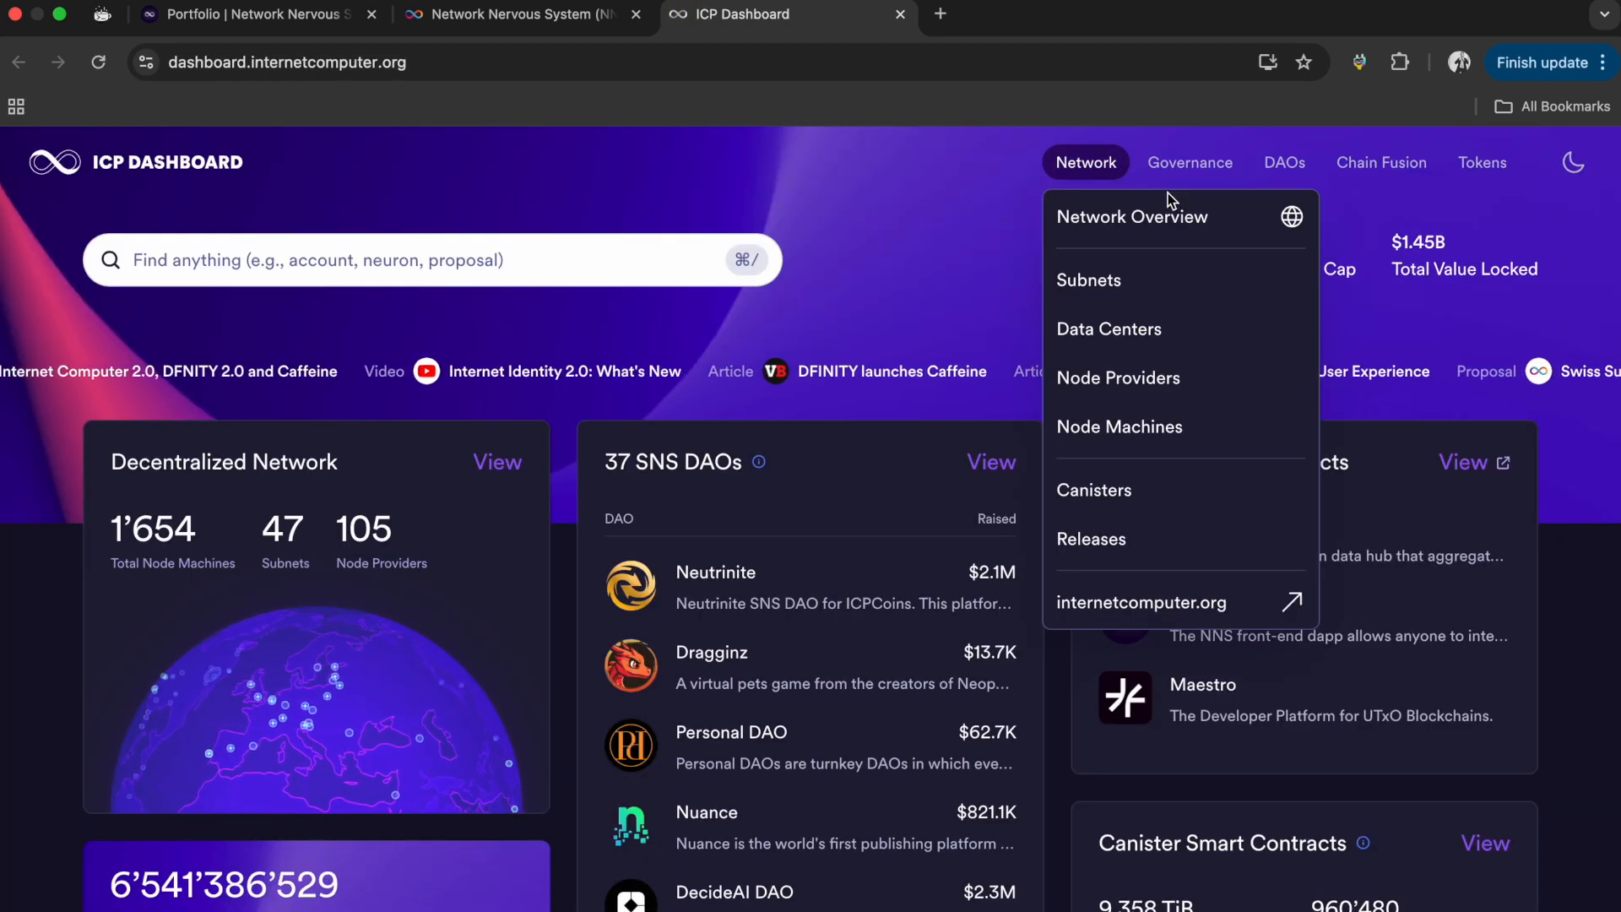
pyautogui.moveTo(1104, 274)
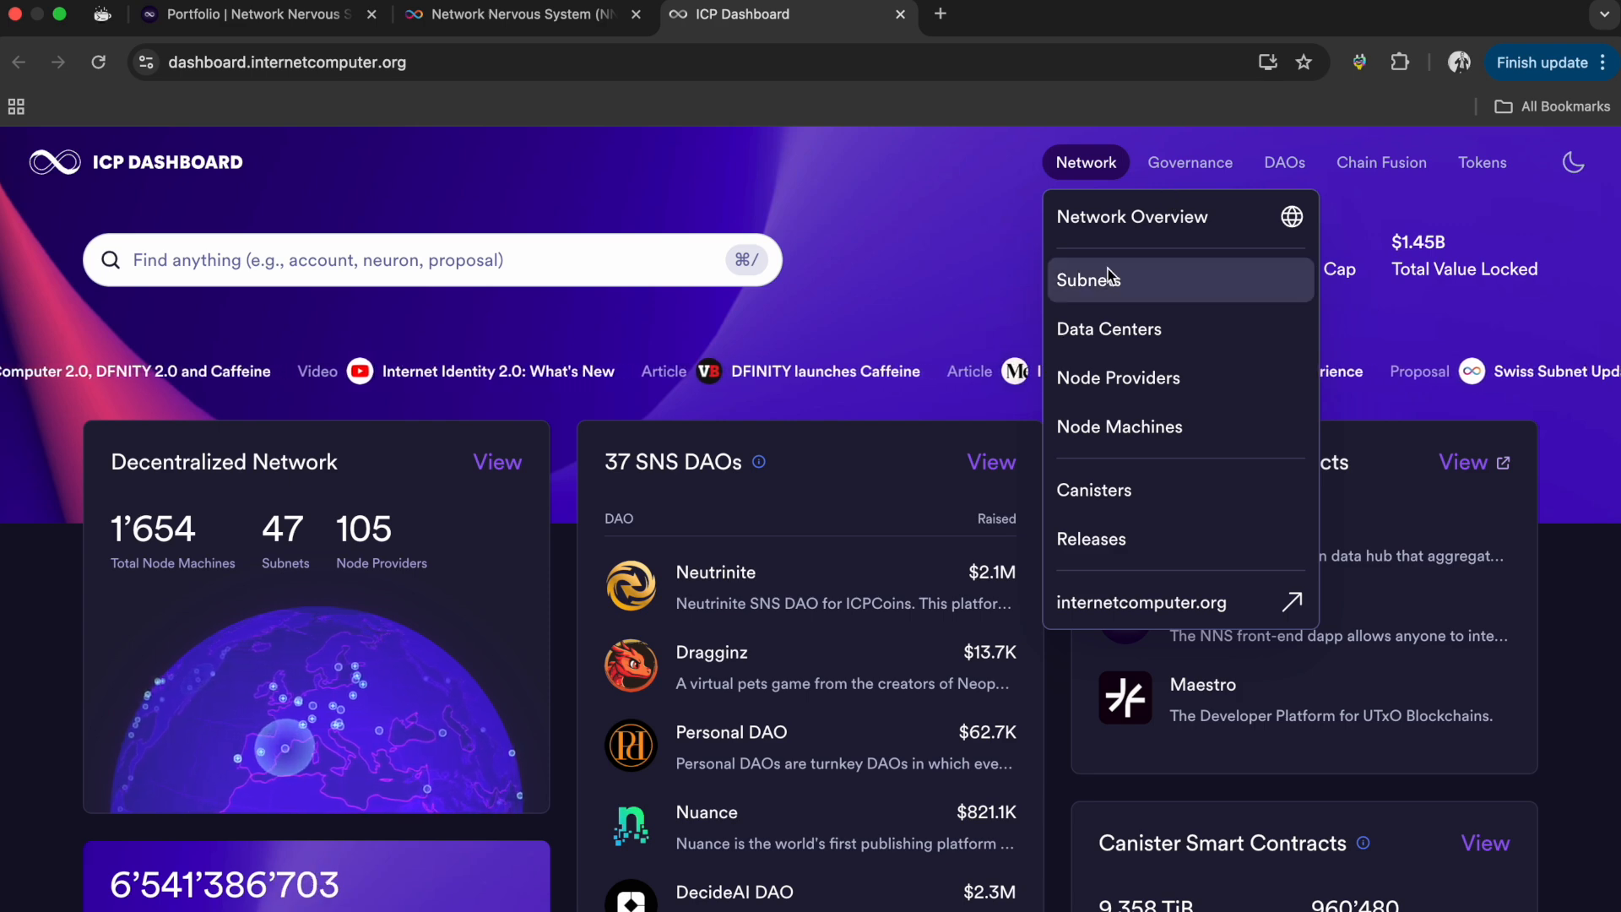
pyautogui.click(1091, 279)
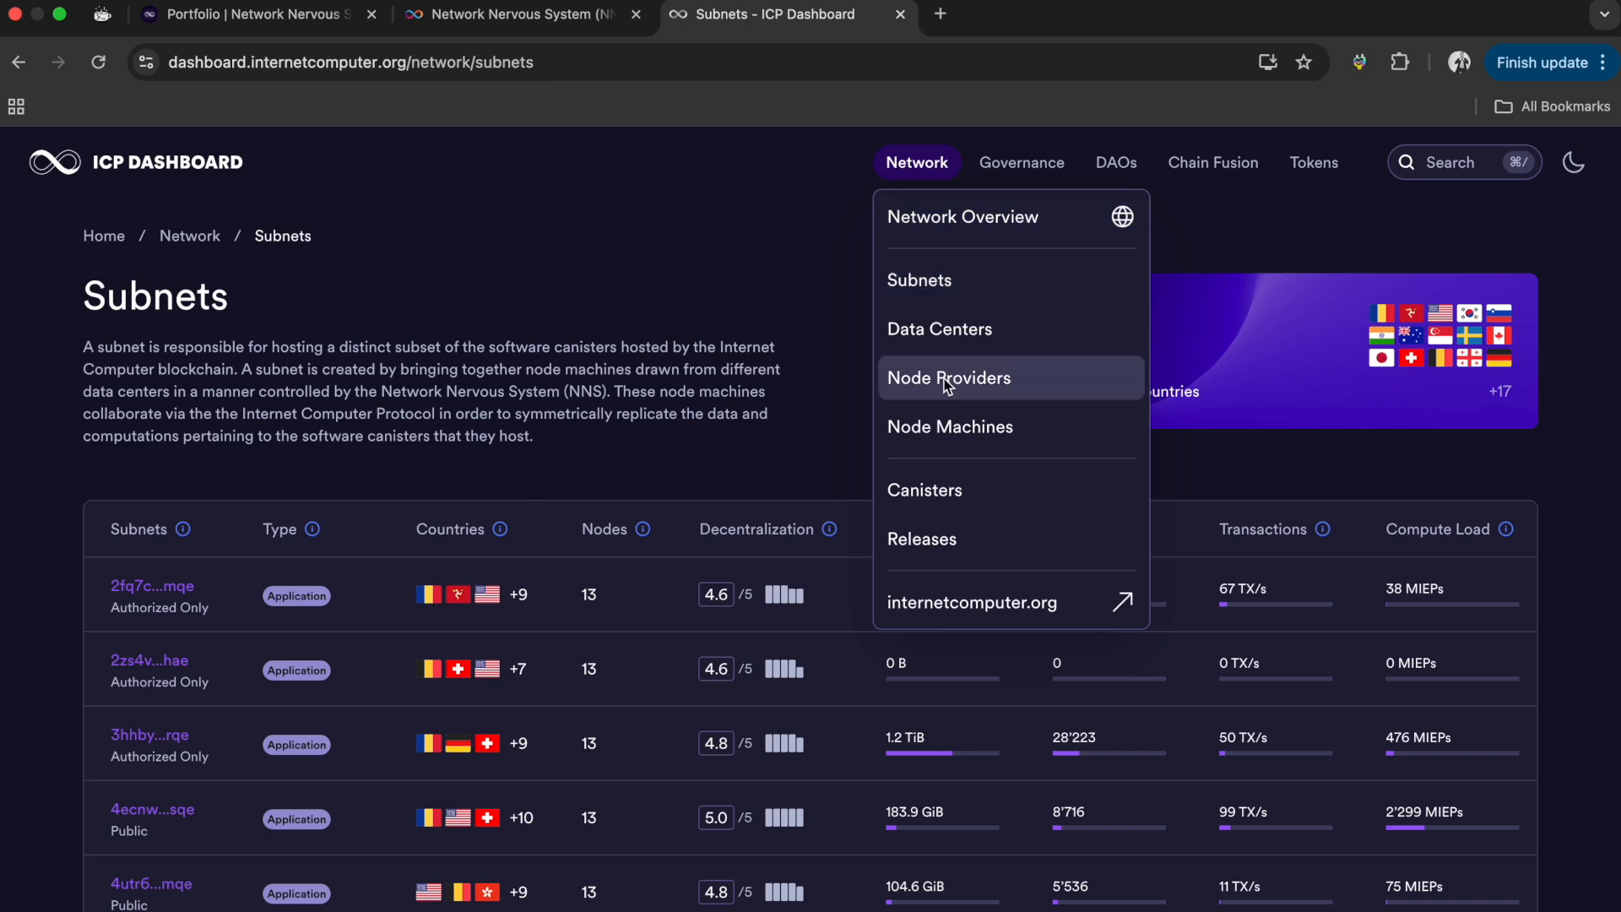
pyautogui.moveTo(921, 537)
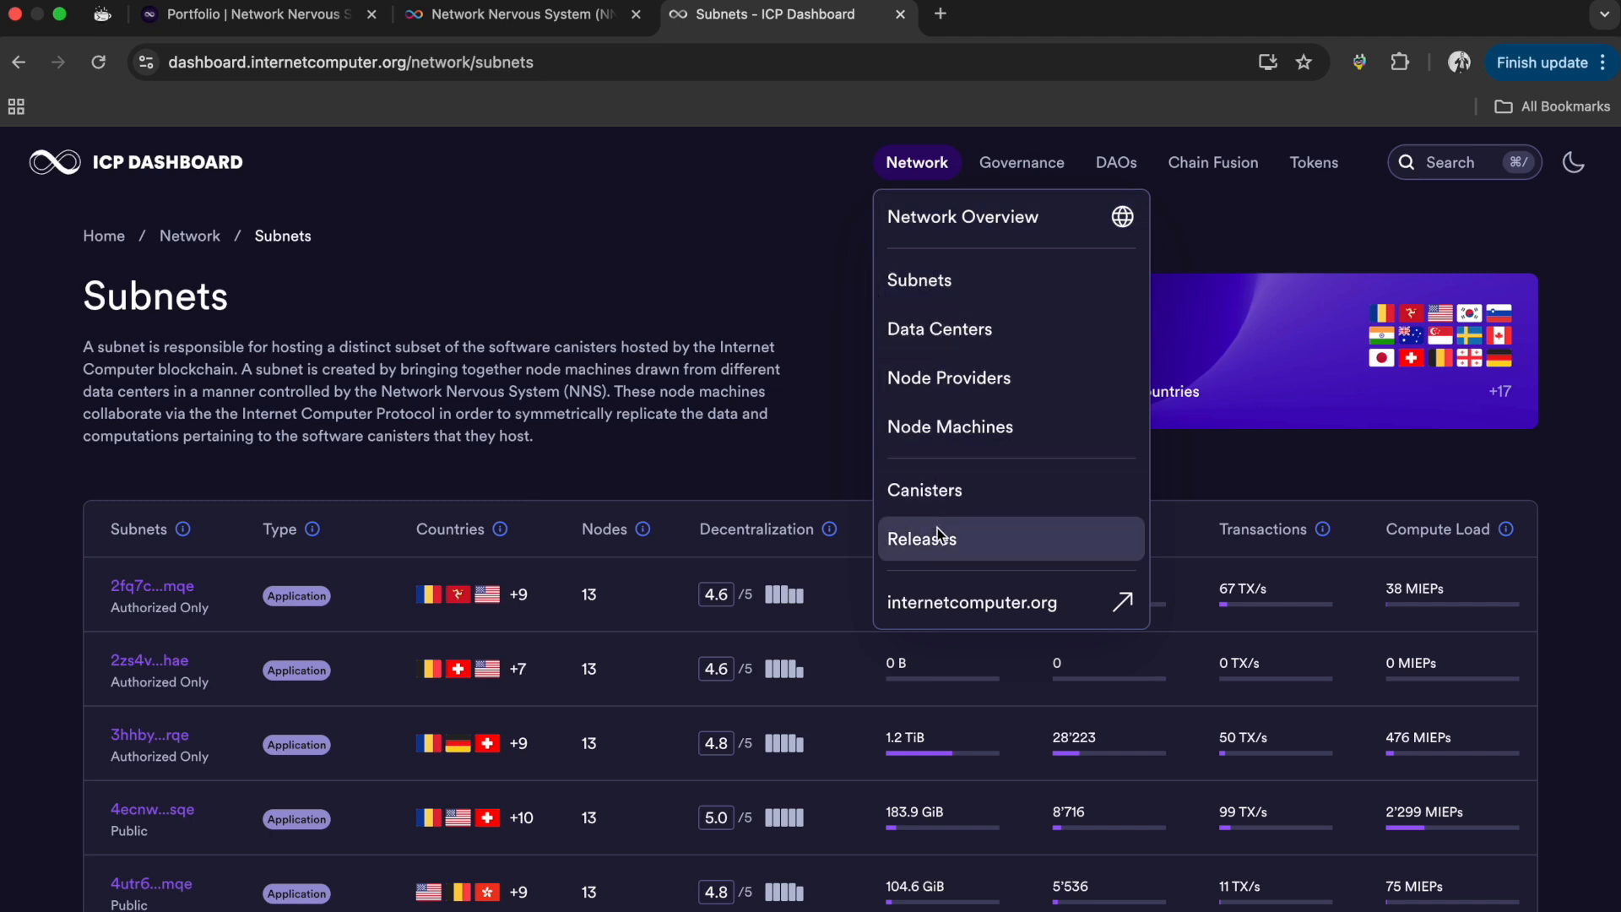
pyautogui.moveTo(1104, 229)
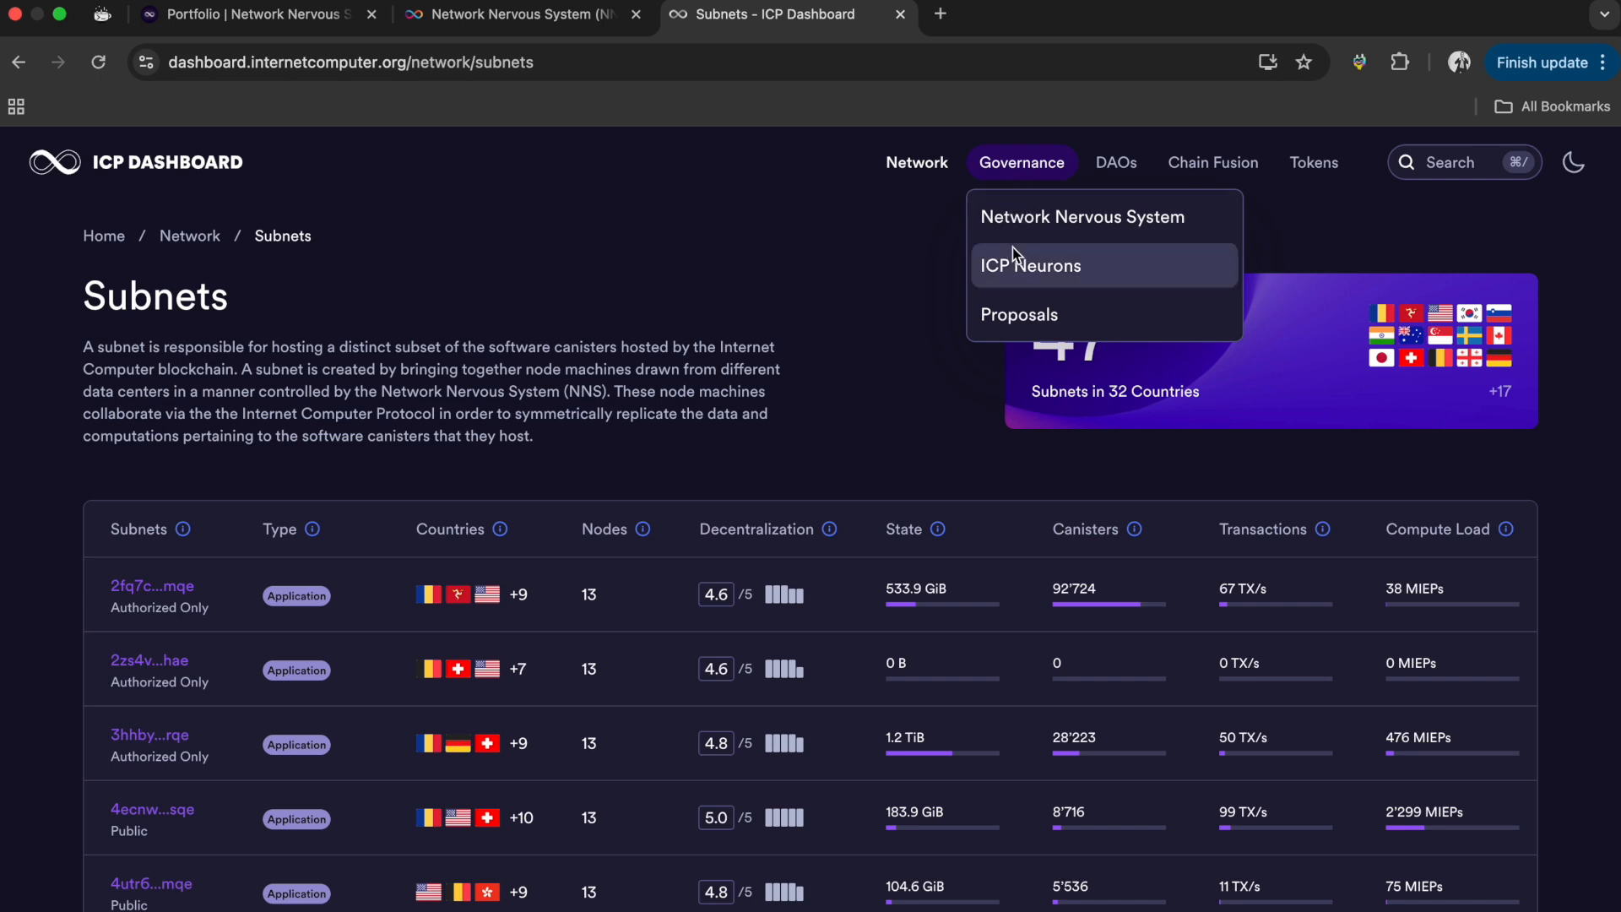
pyautogui.click(1030, 265)
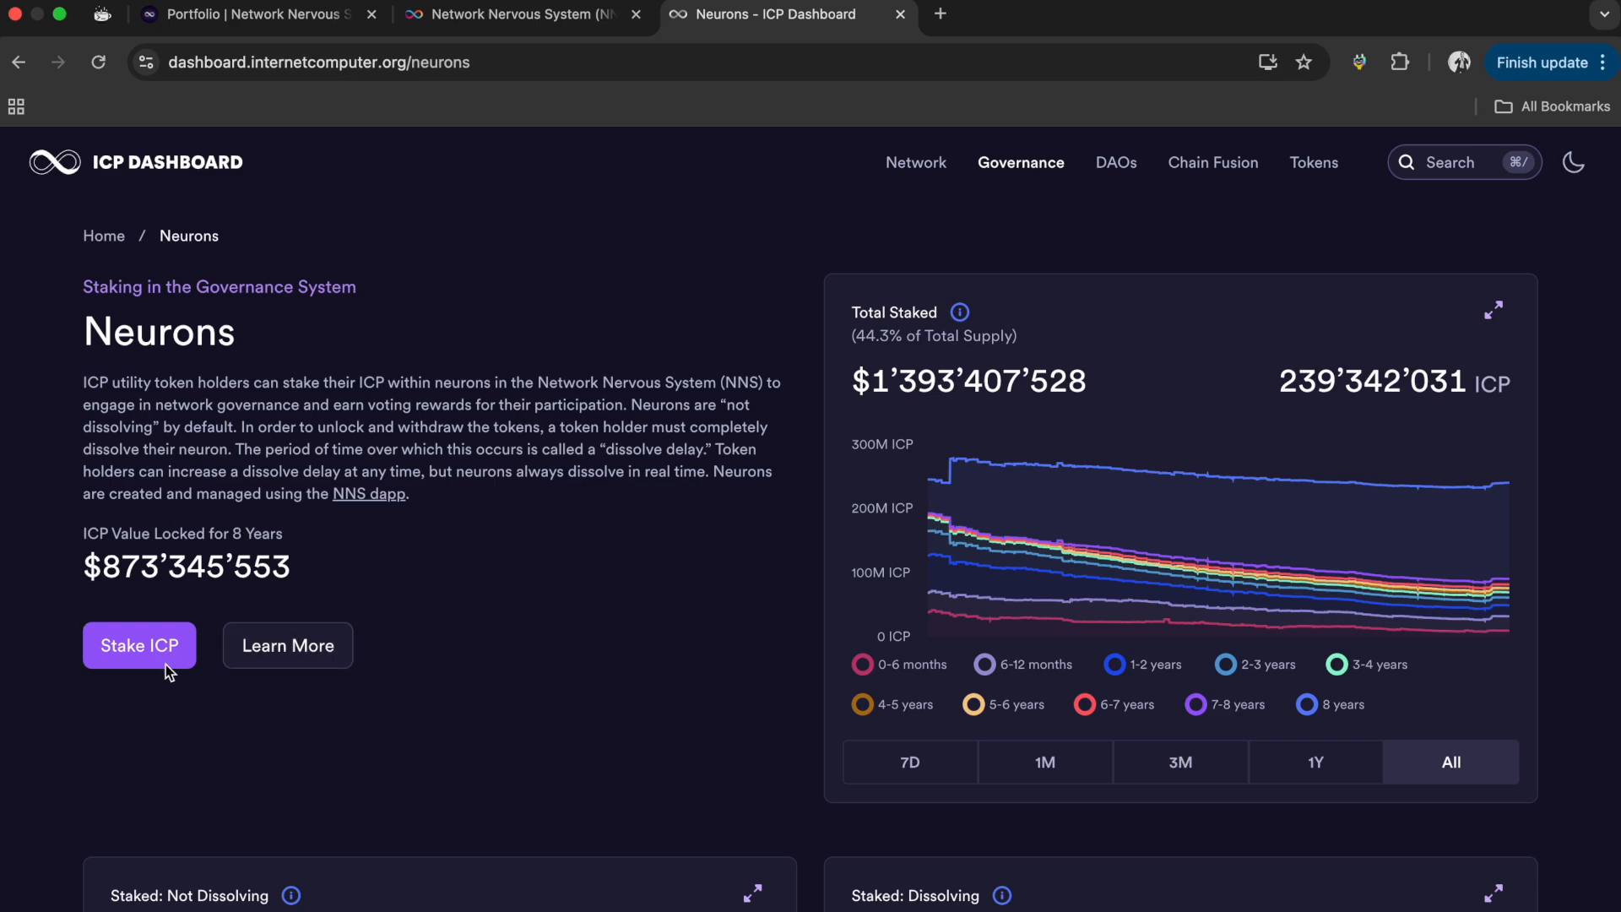
# - Scroll through the dissolving charts and neurons table, then browse the Governance and DAOs menus
pyautogui.scroll(-3)
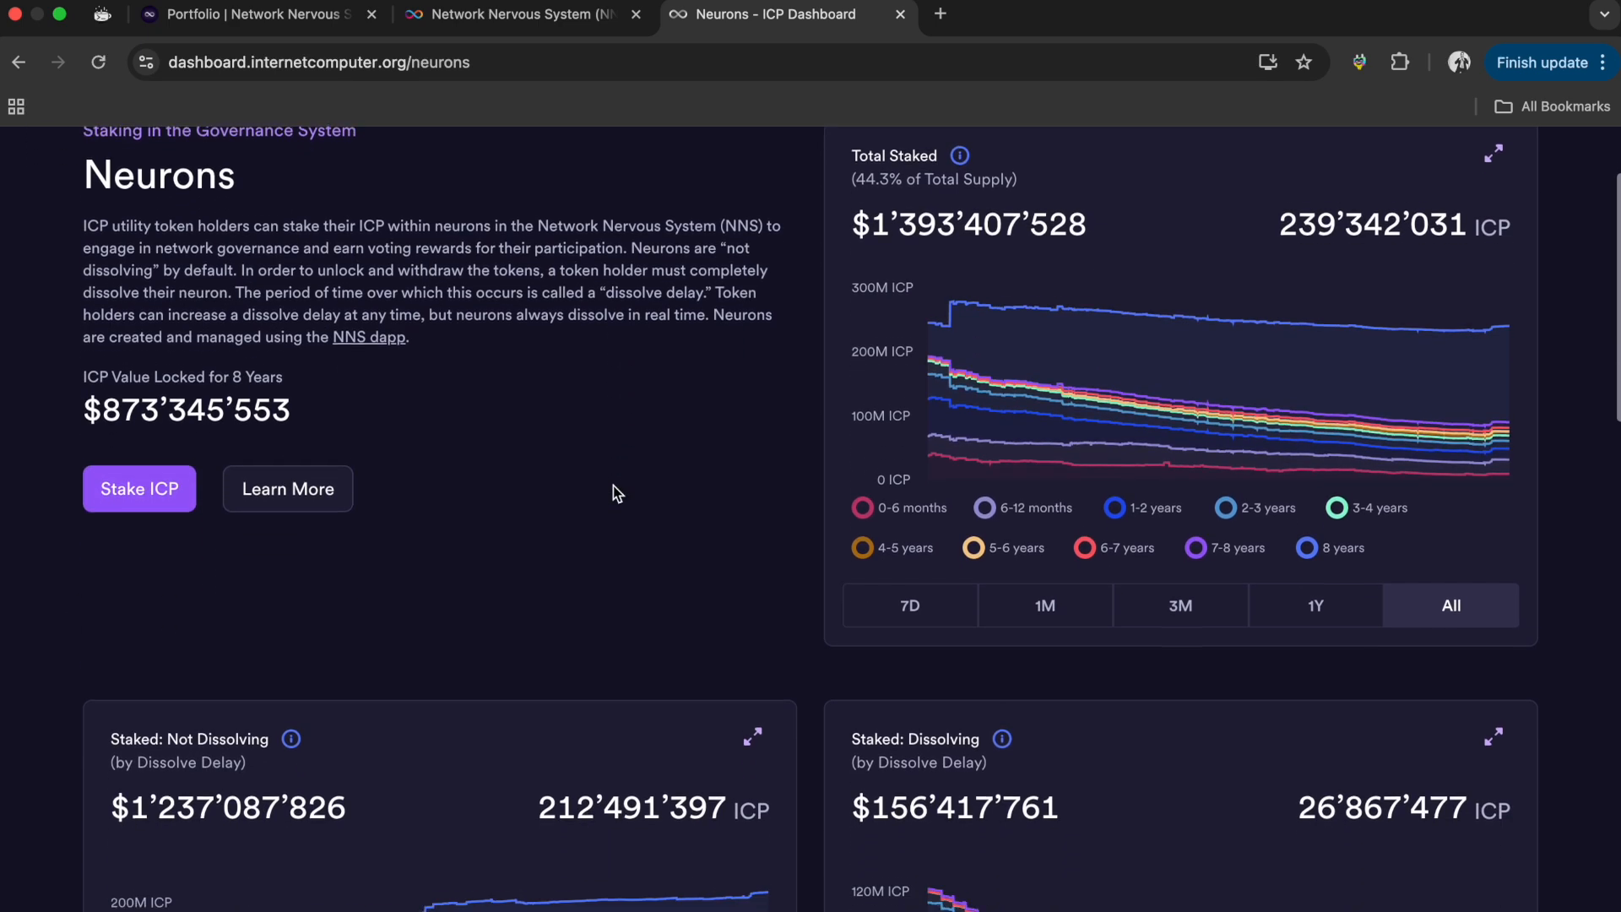
pyautogui.scroll(-3)
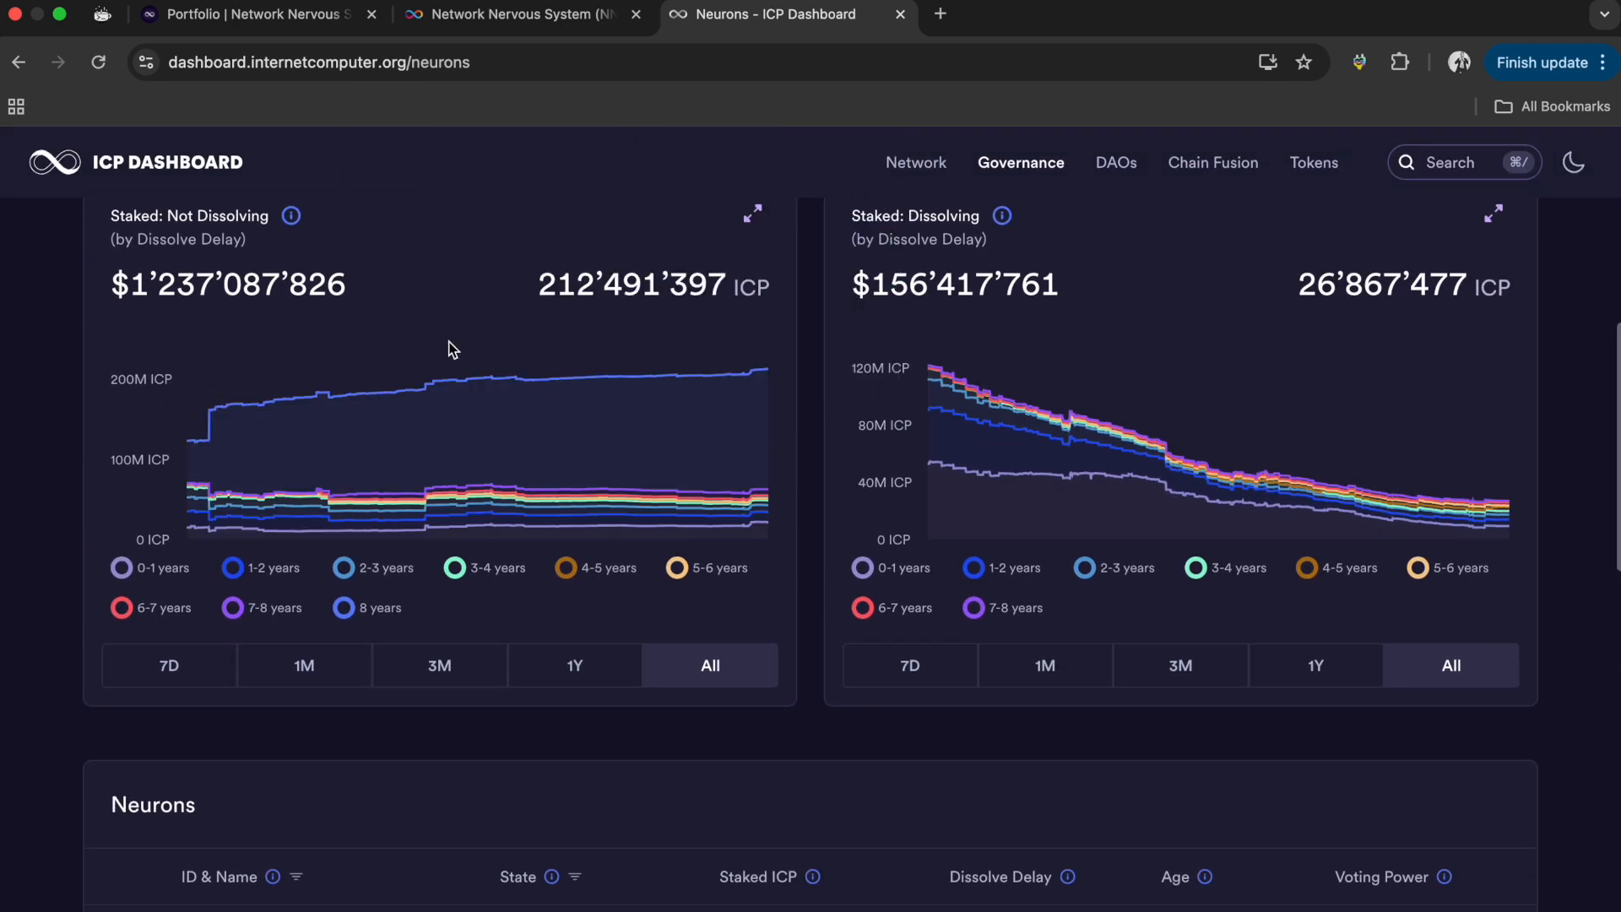
pyautogui.moveTo(214, 220)
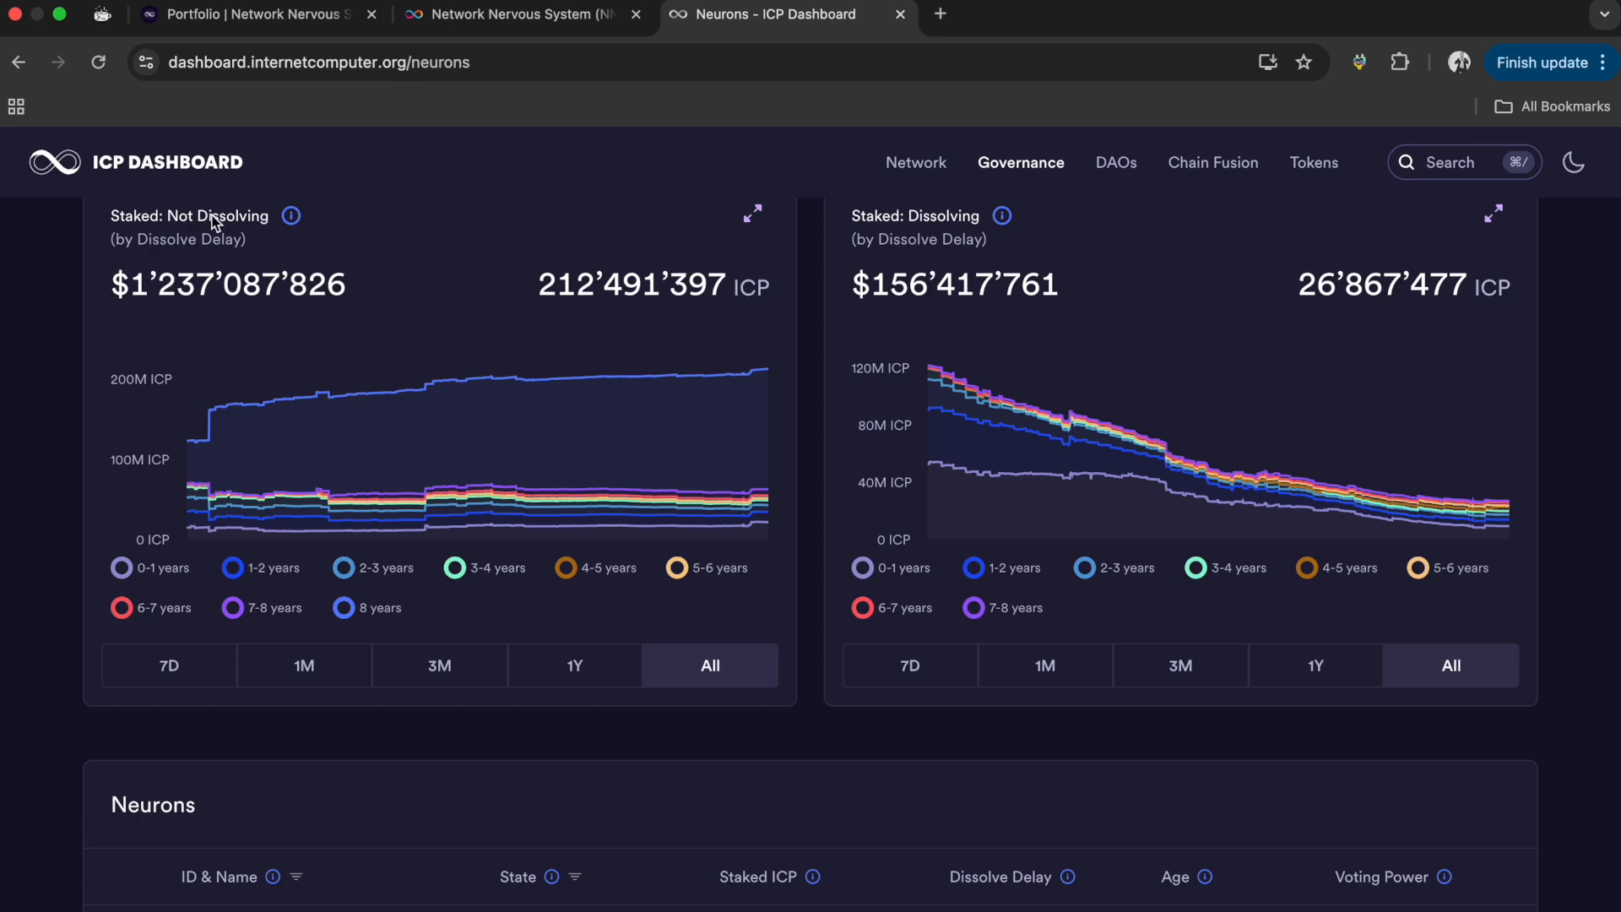
pyautogui.moveTo(302, 271)
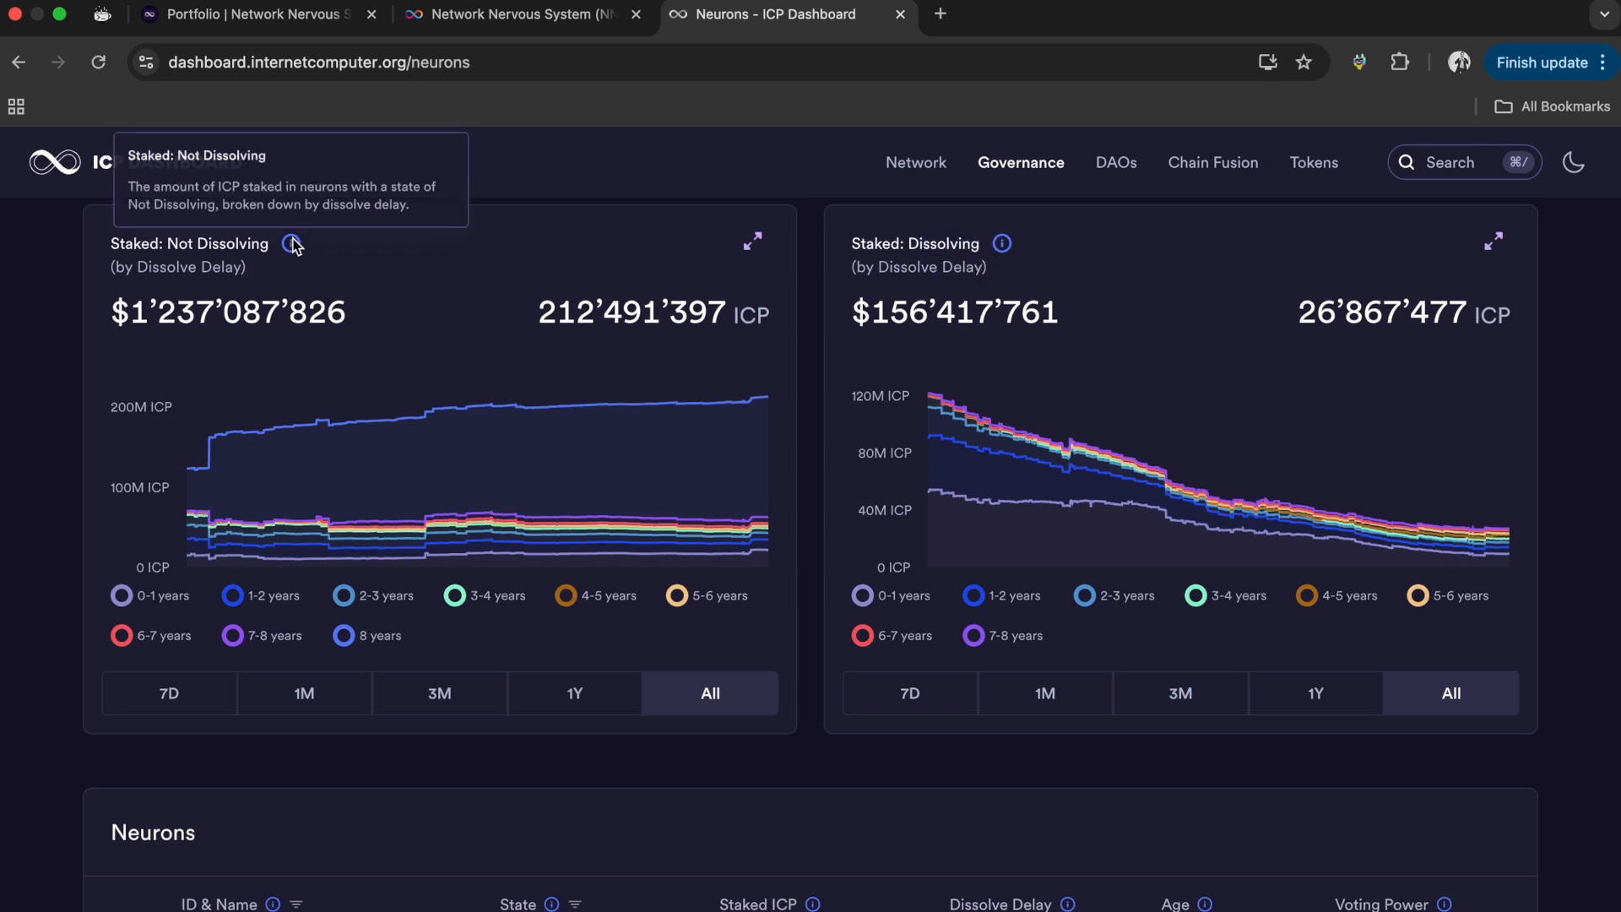
pyautogui.moveTo(246, 248)
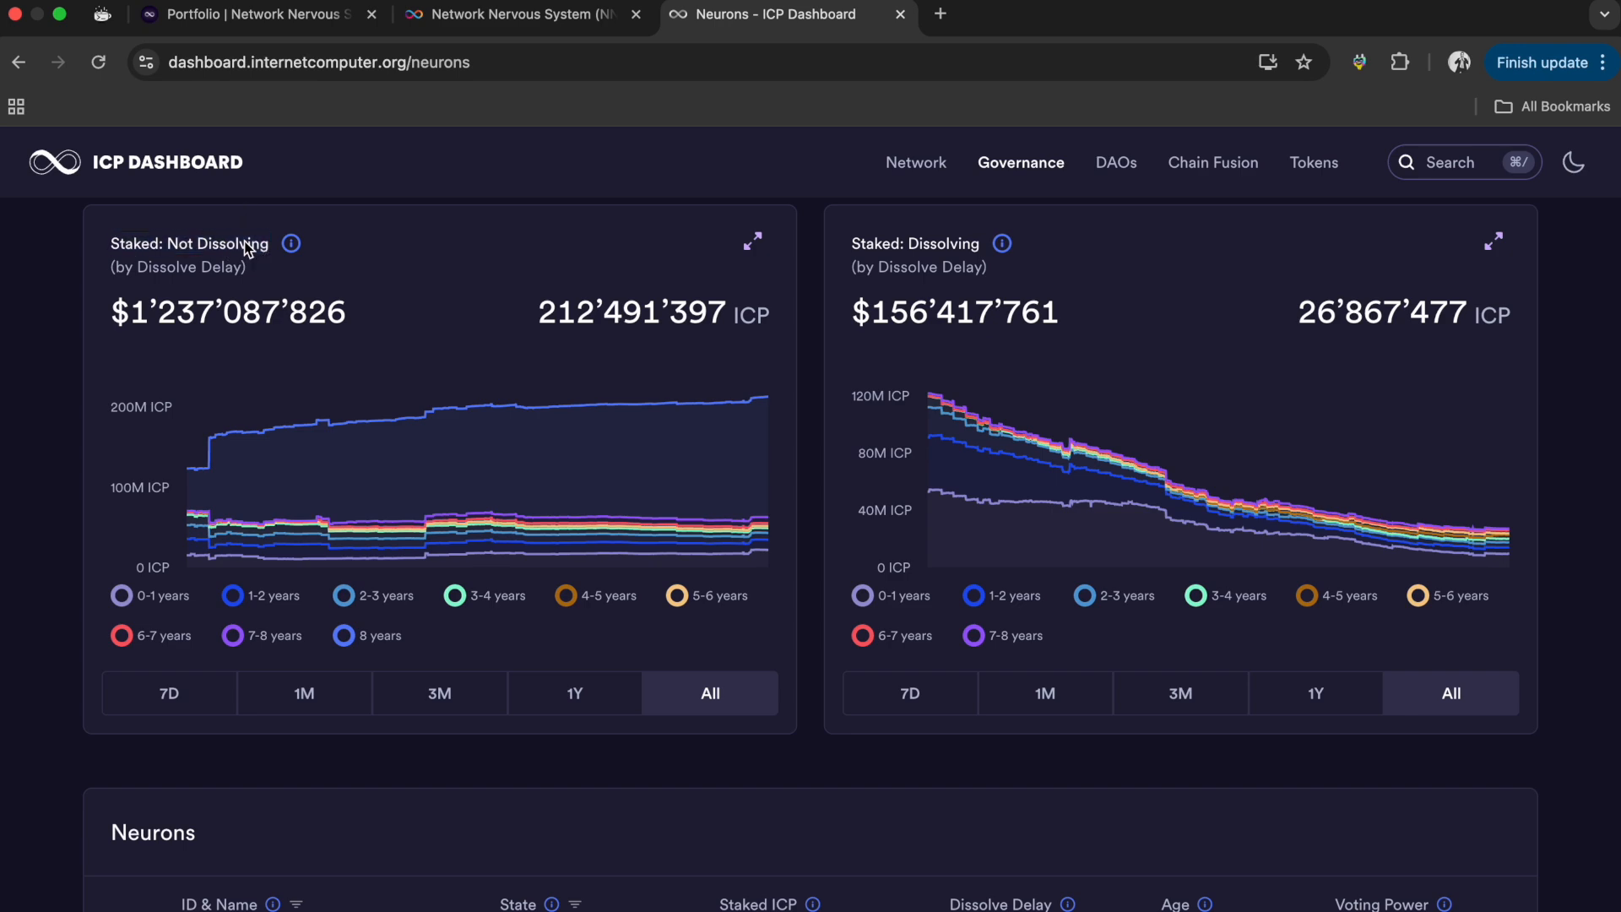
pyautogui.scroll(-3)
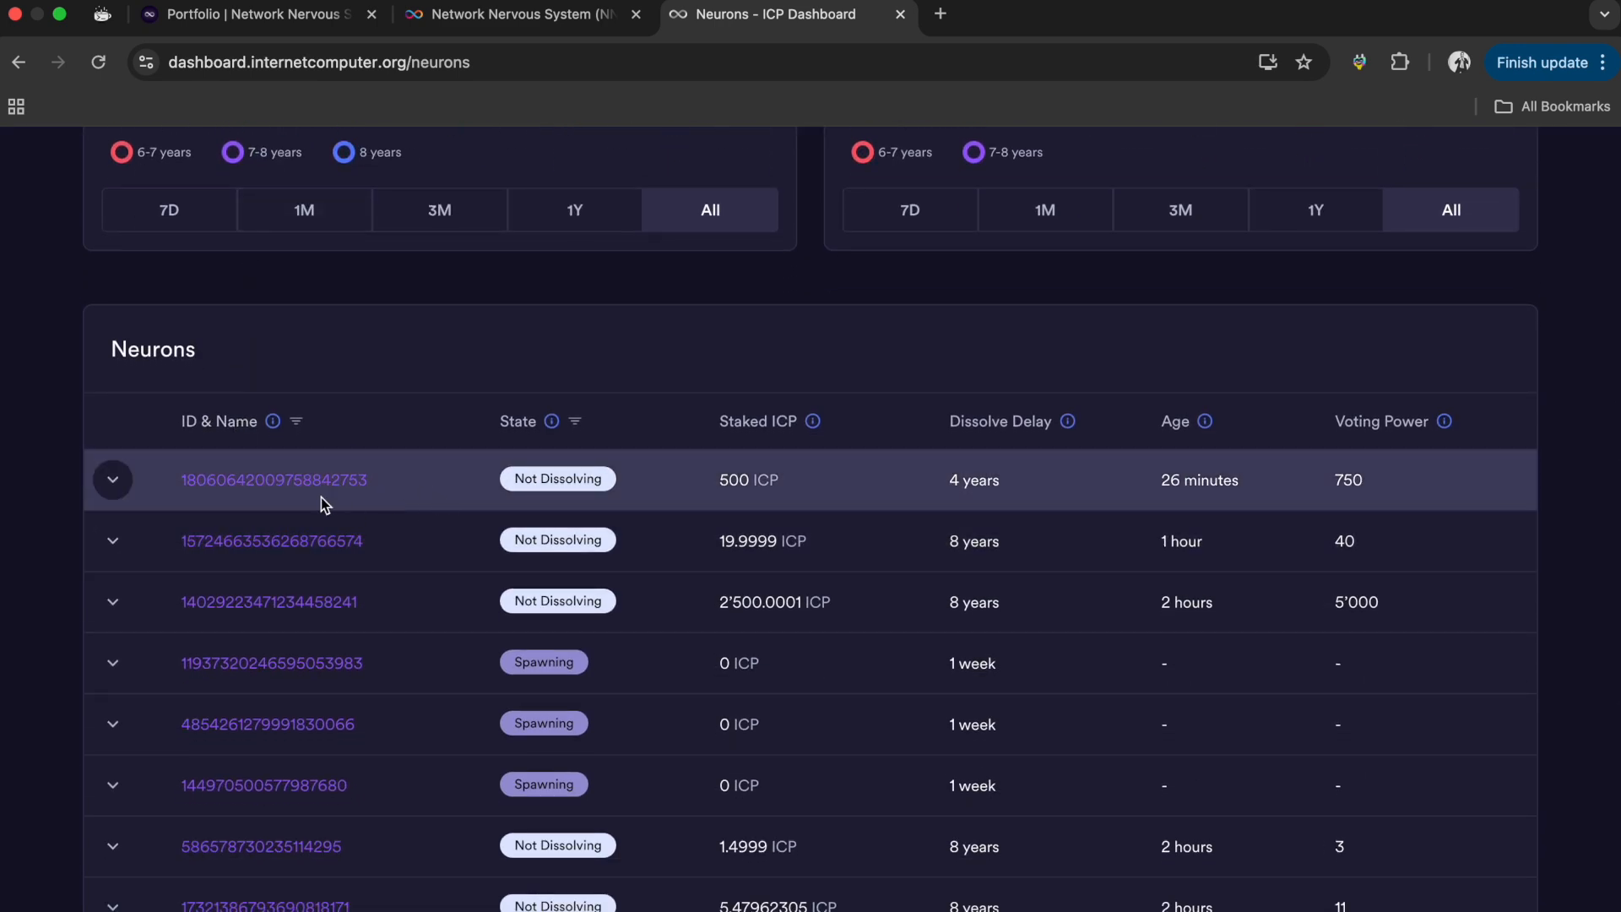
pyautogui.scroll(3)
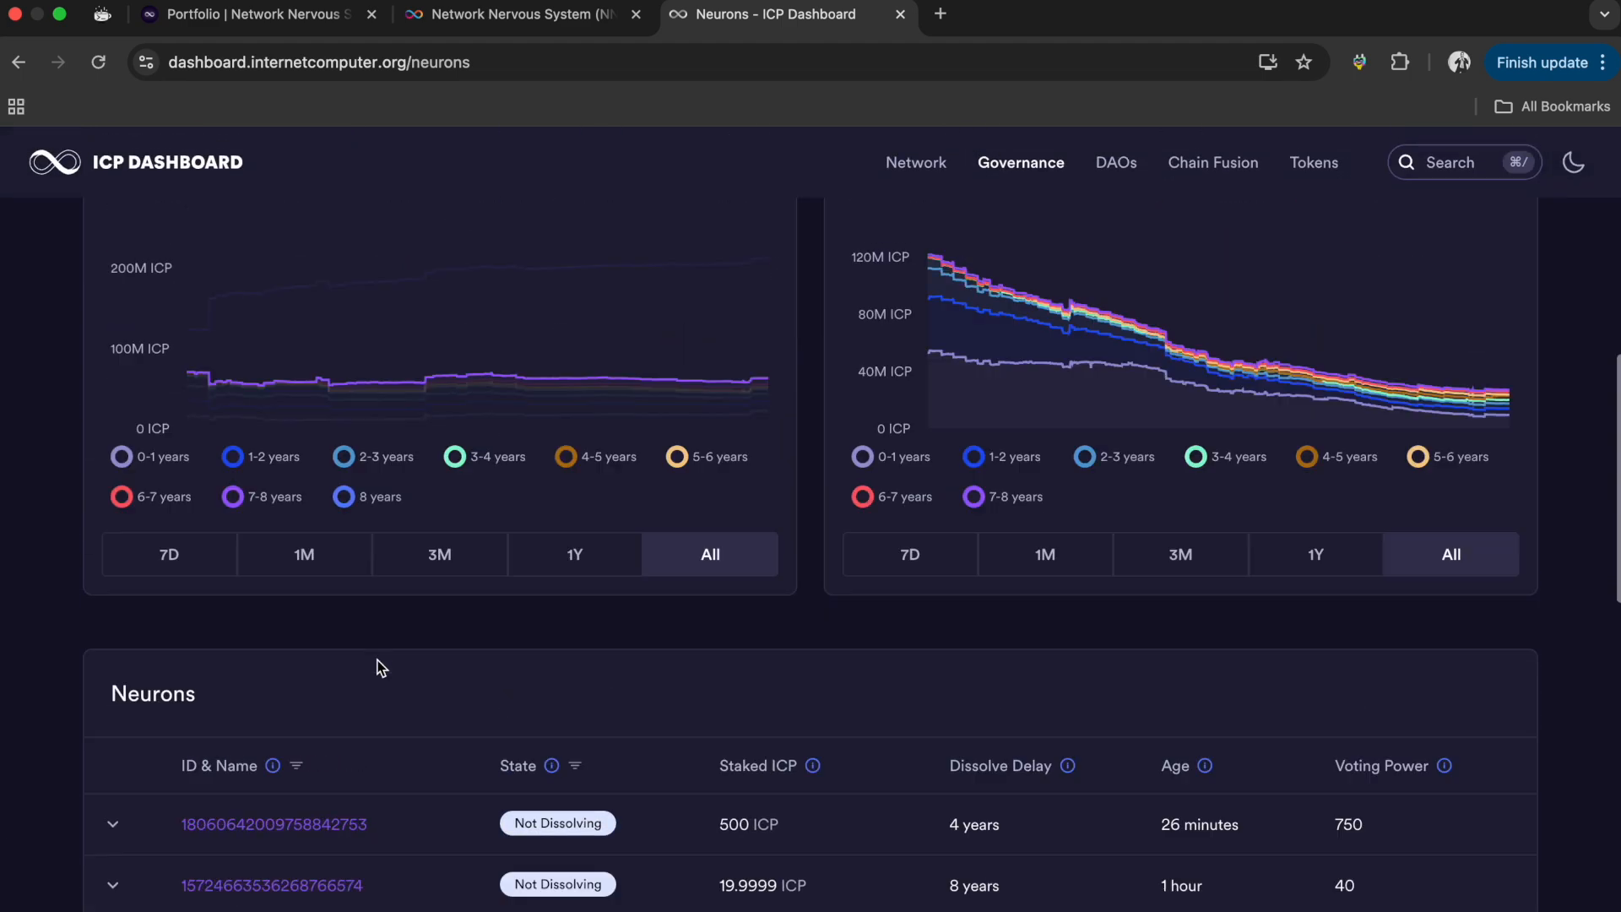
pyautogui.scroll(3)
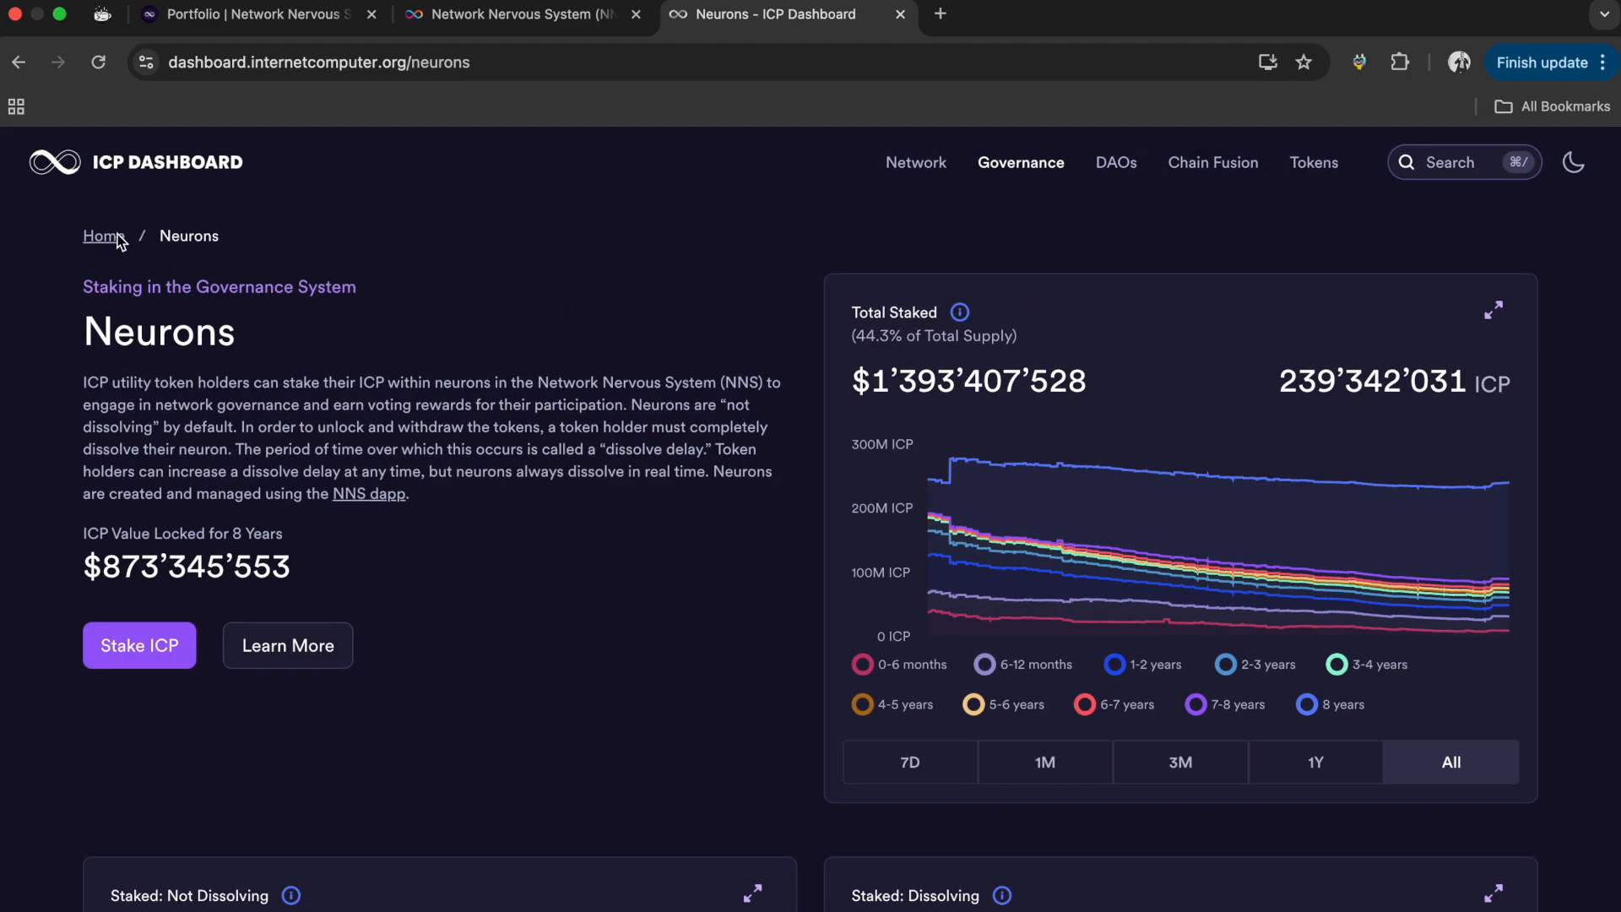
pyautogui.click(1020, 162)
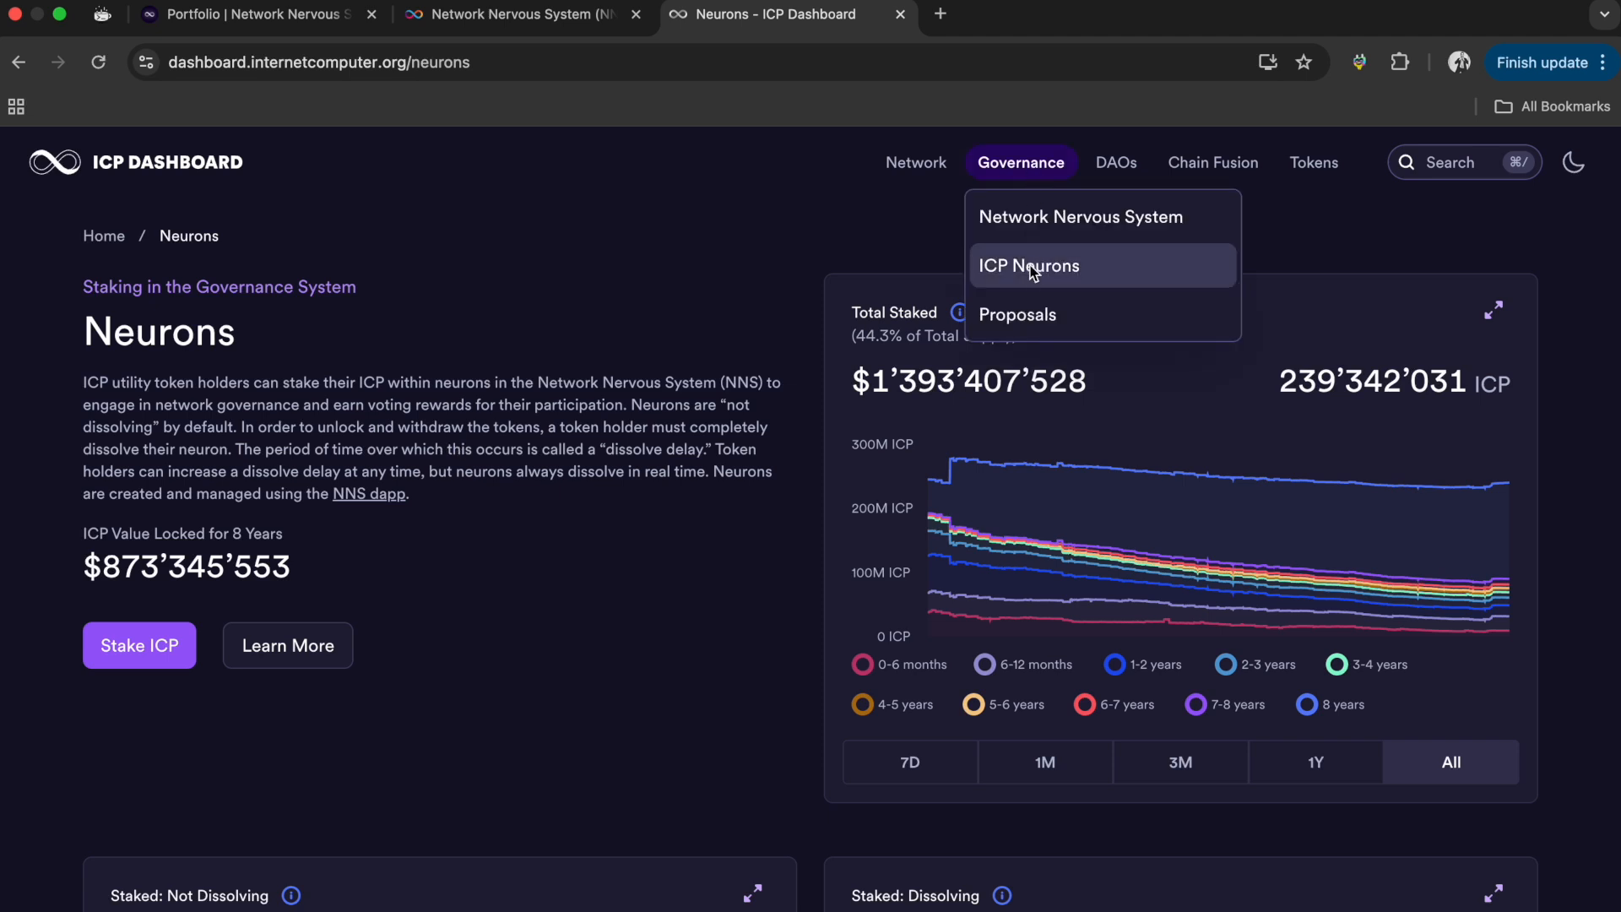
pyautogui.moveTo(1030, 240)
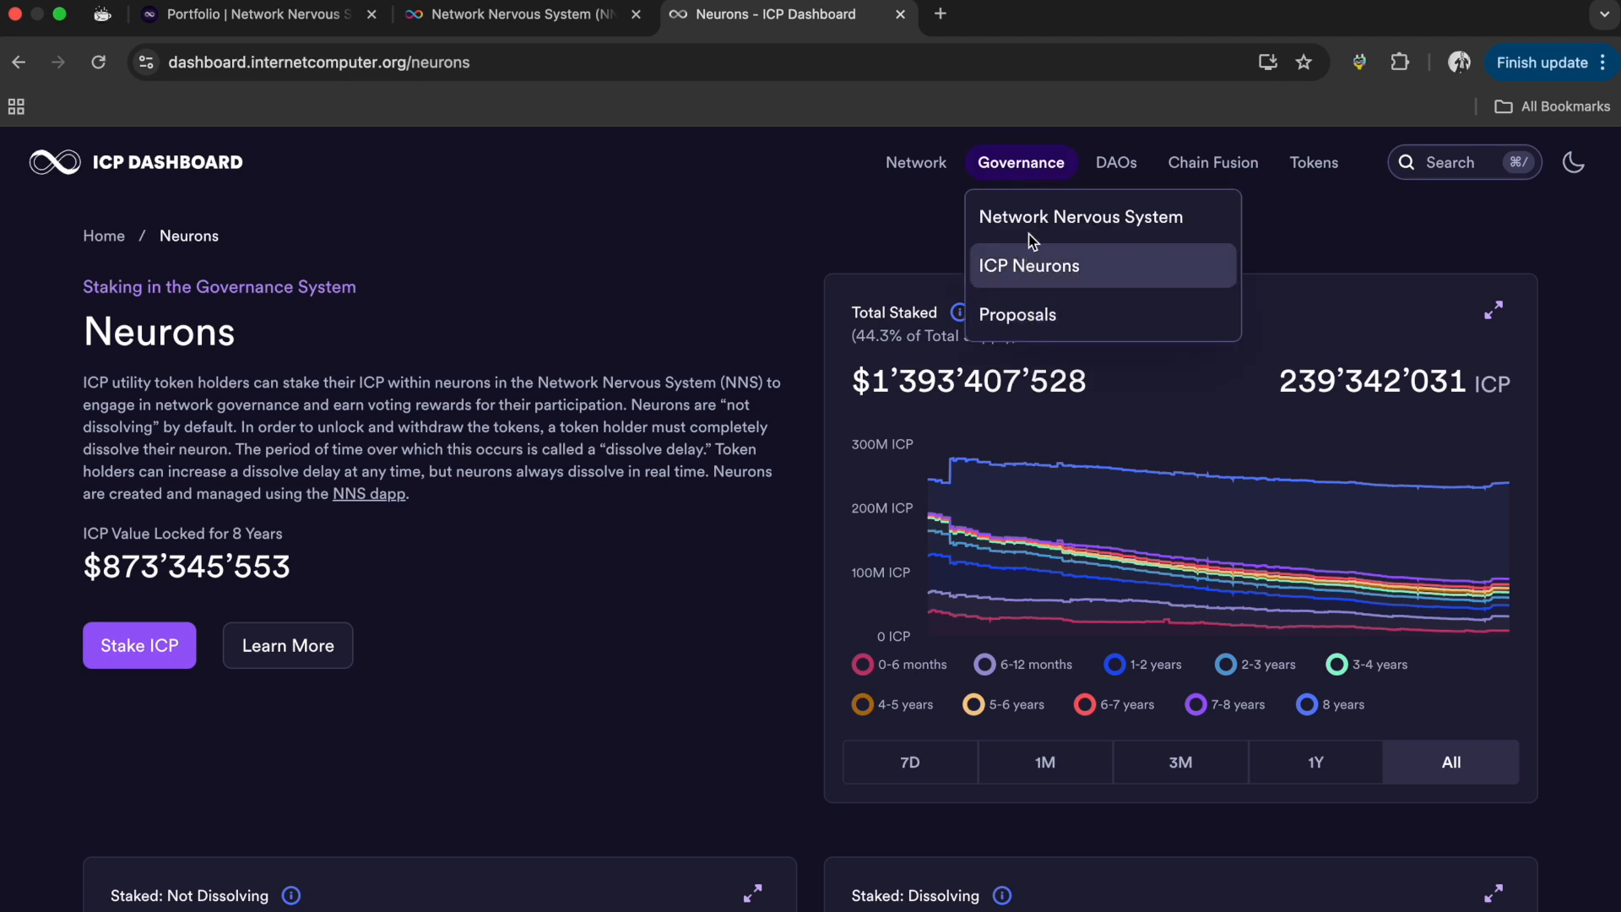
pyautogui.click(1117, 162)
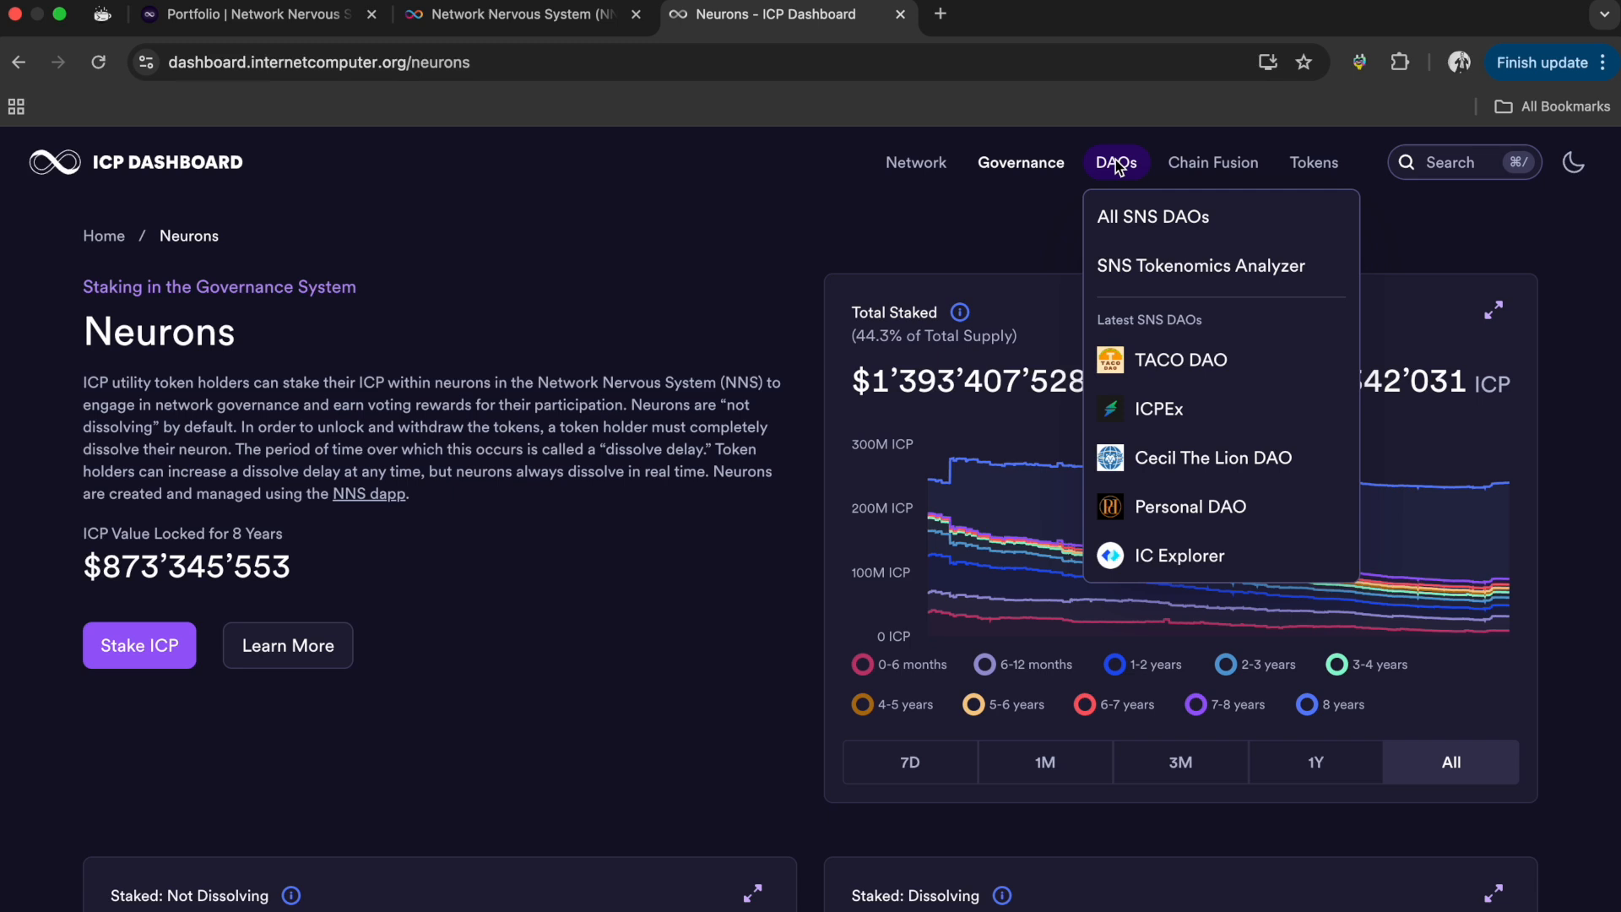
pyautogui.moveTo(1186, 272)
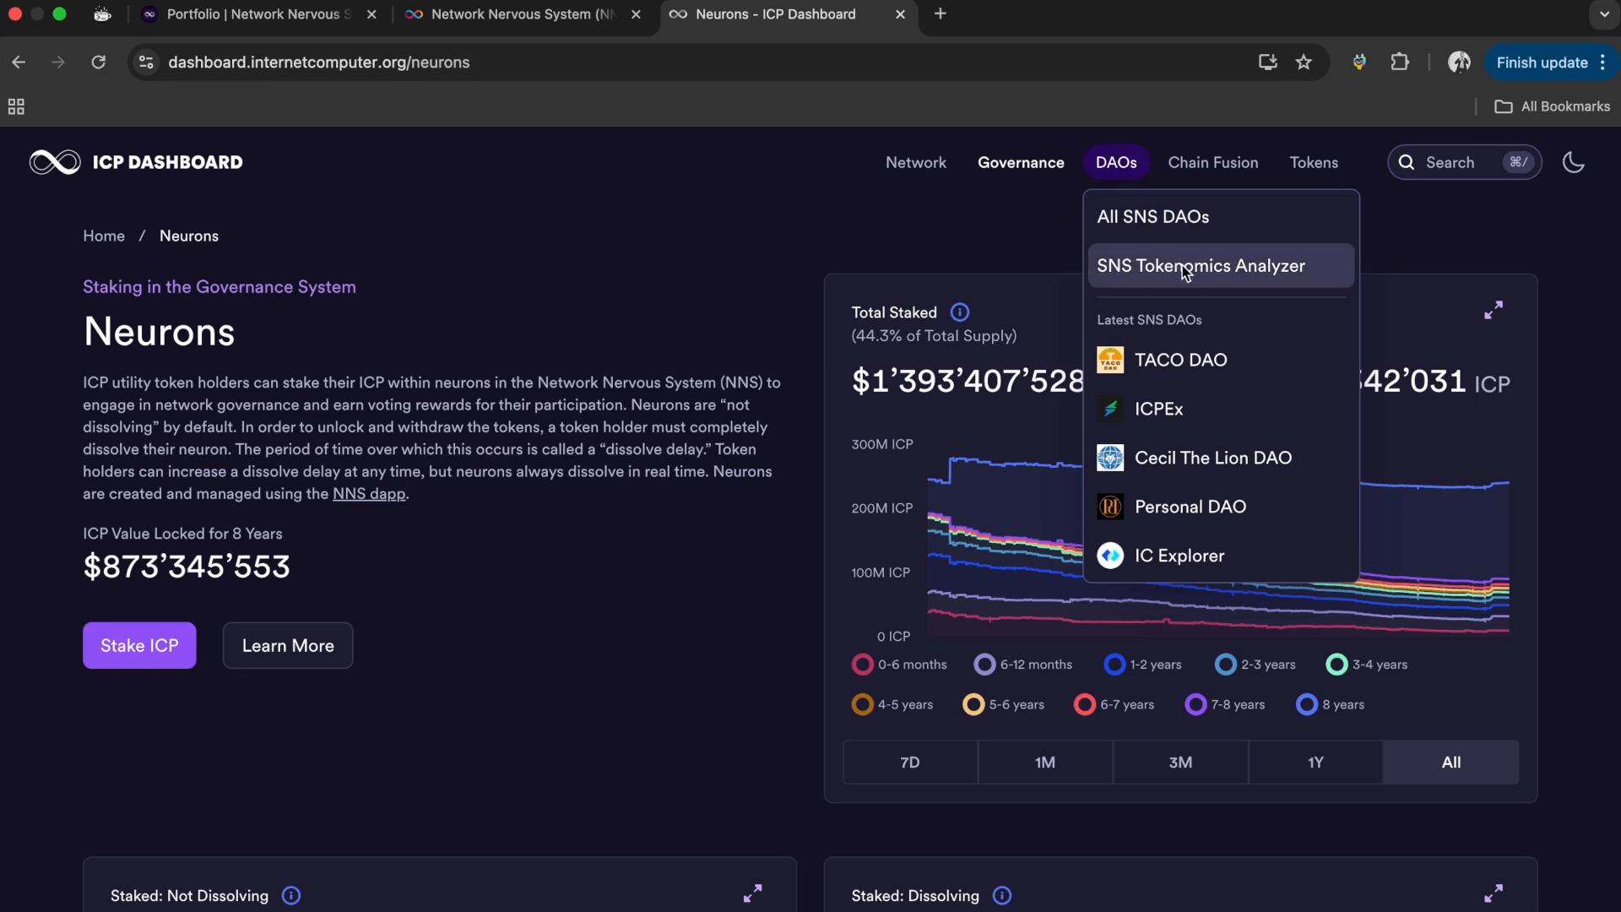
# - Review the SNS Tokenomics Analyzer's Rock Out example, open its data-source chooser and close it again
pyautogui.click(1200, 265)
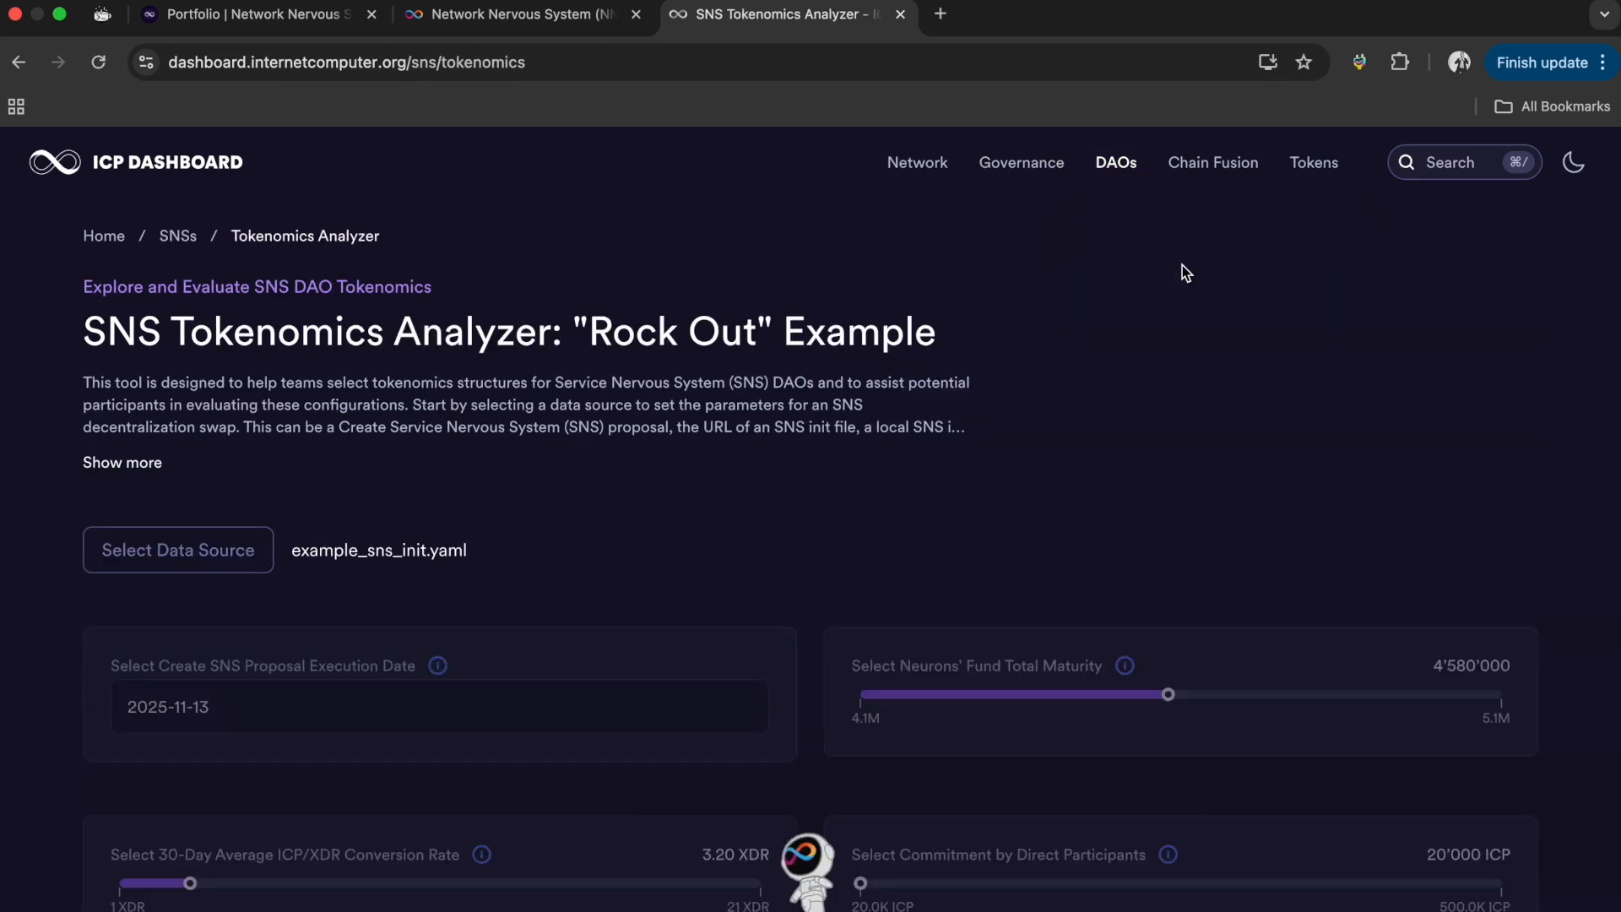
pyautogui.scroll(-3)
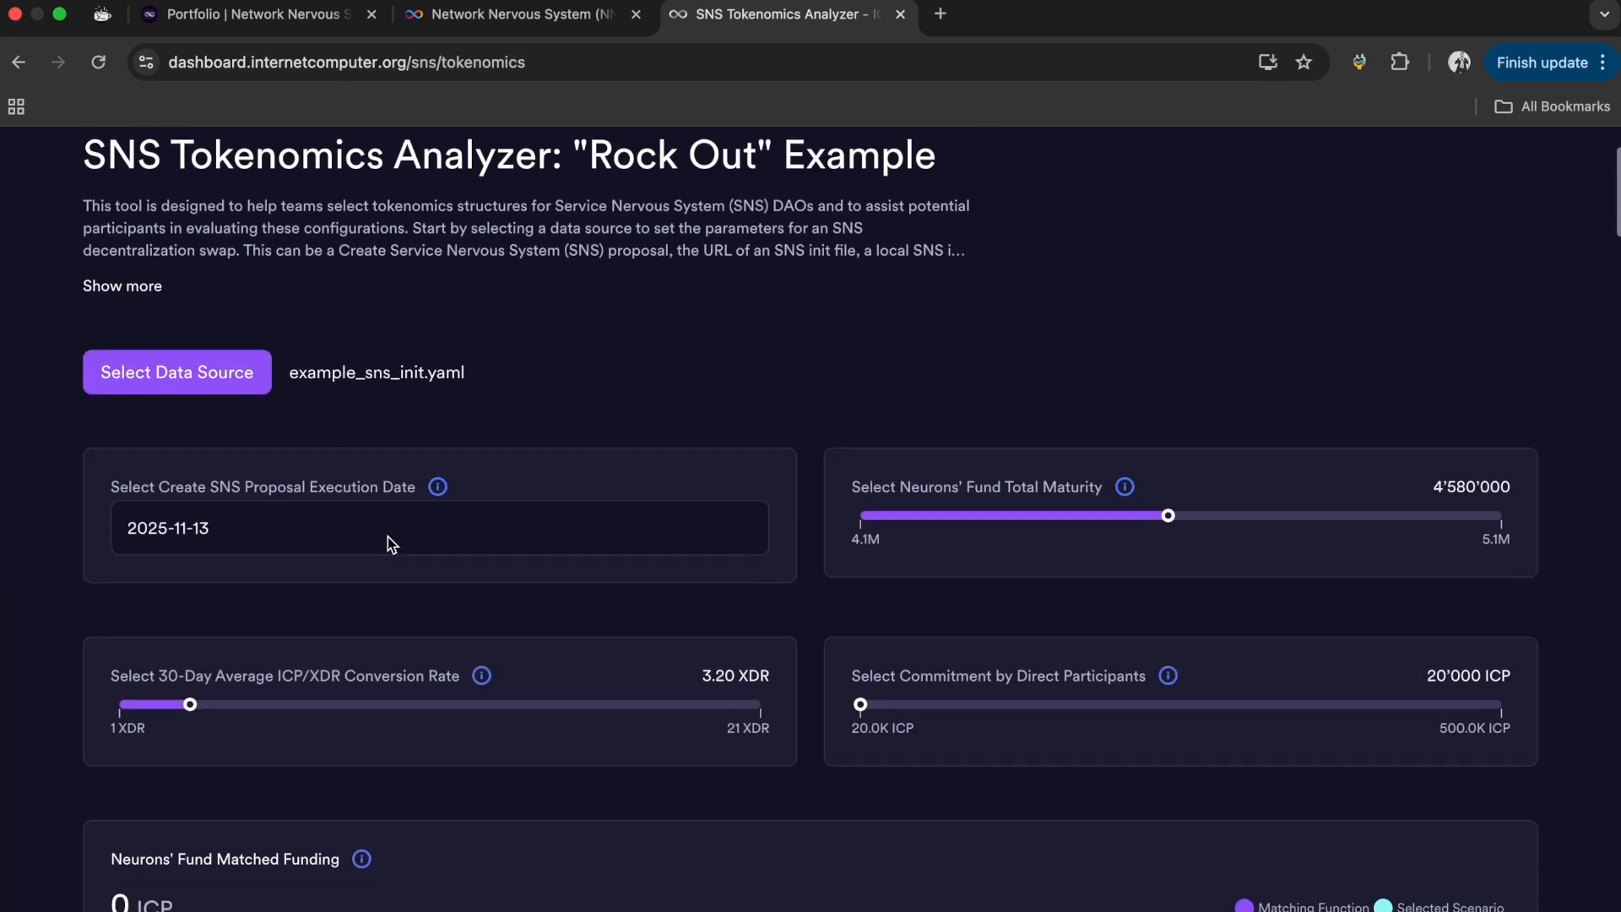
pyautogui.scroll(3)
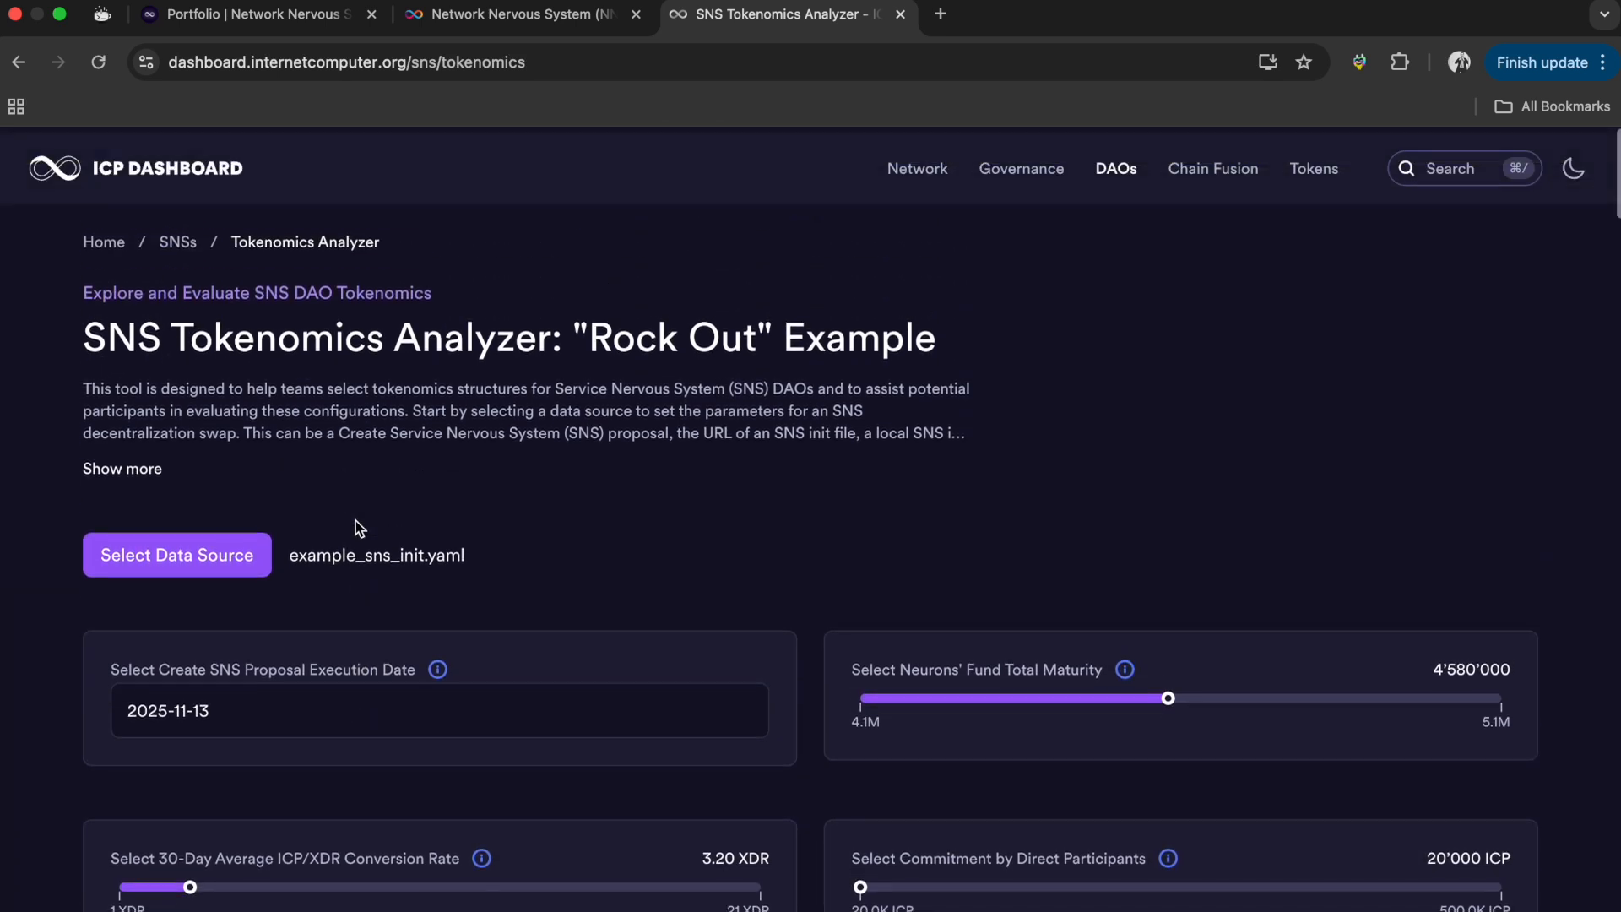
pyautogui.scroll(-3)
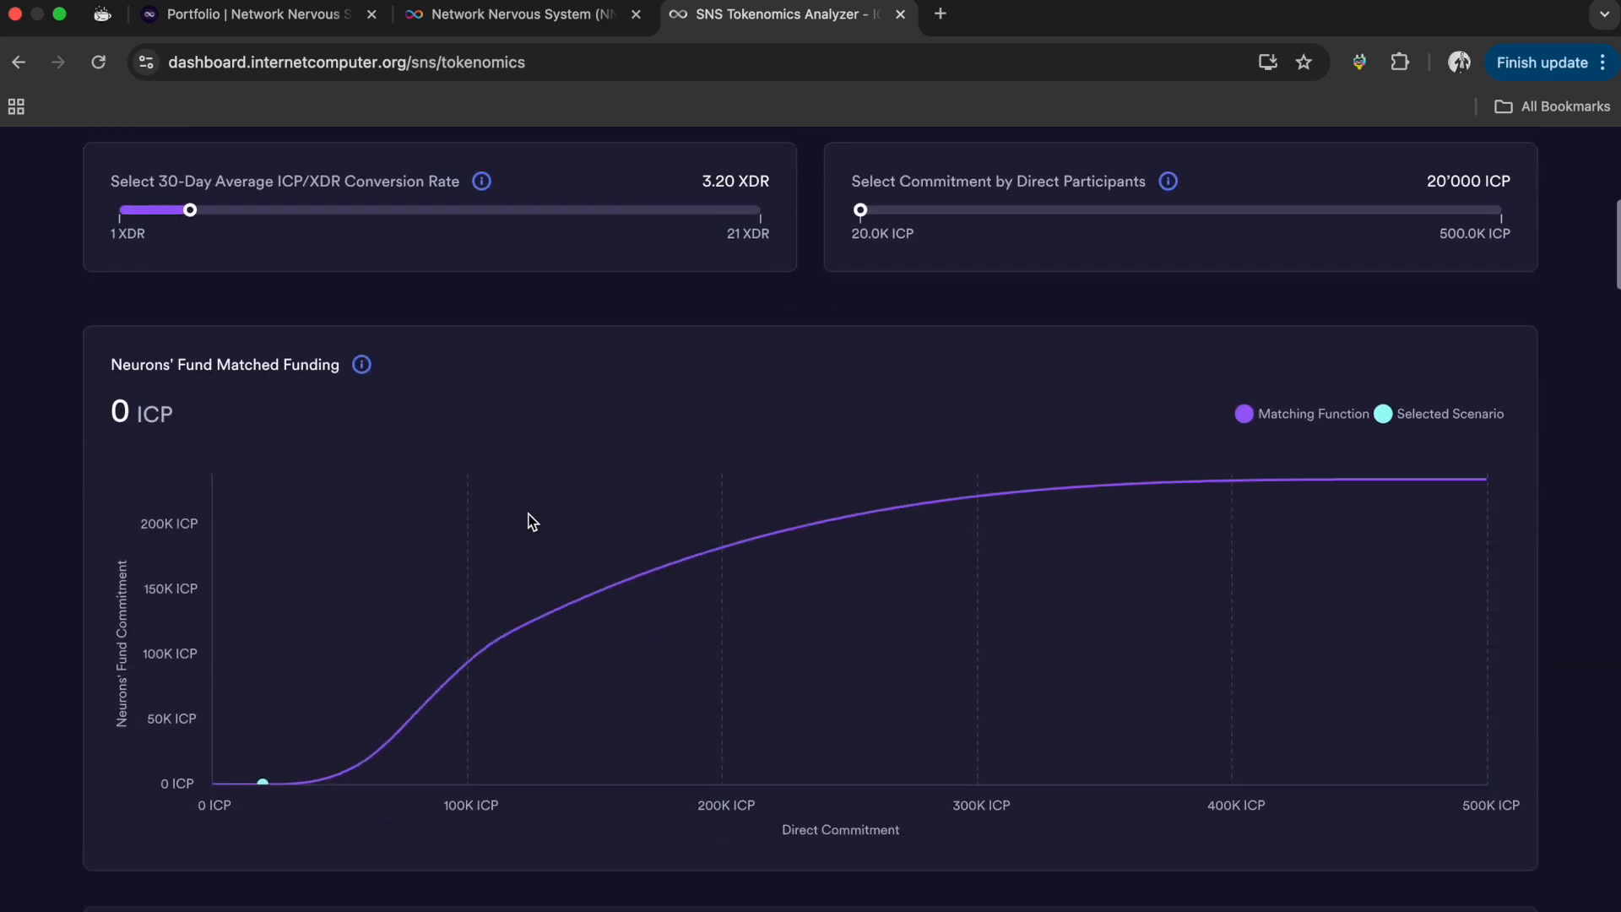
pyautogui.scroll(-3)
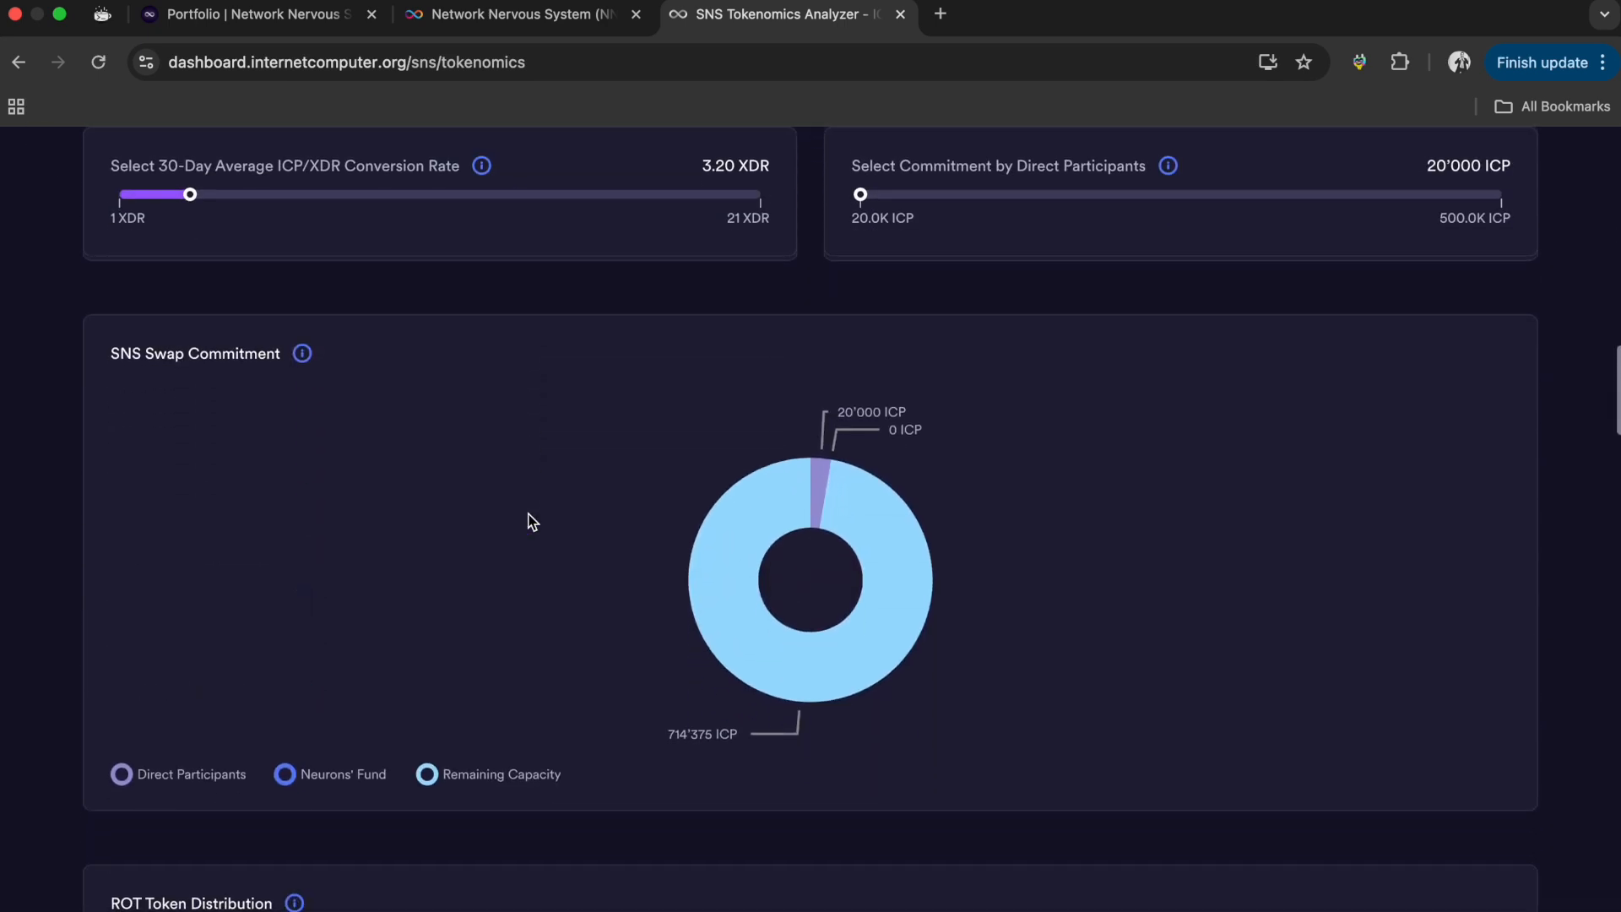
pyautogui.scroll(3)
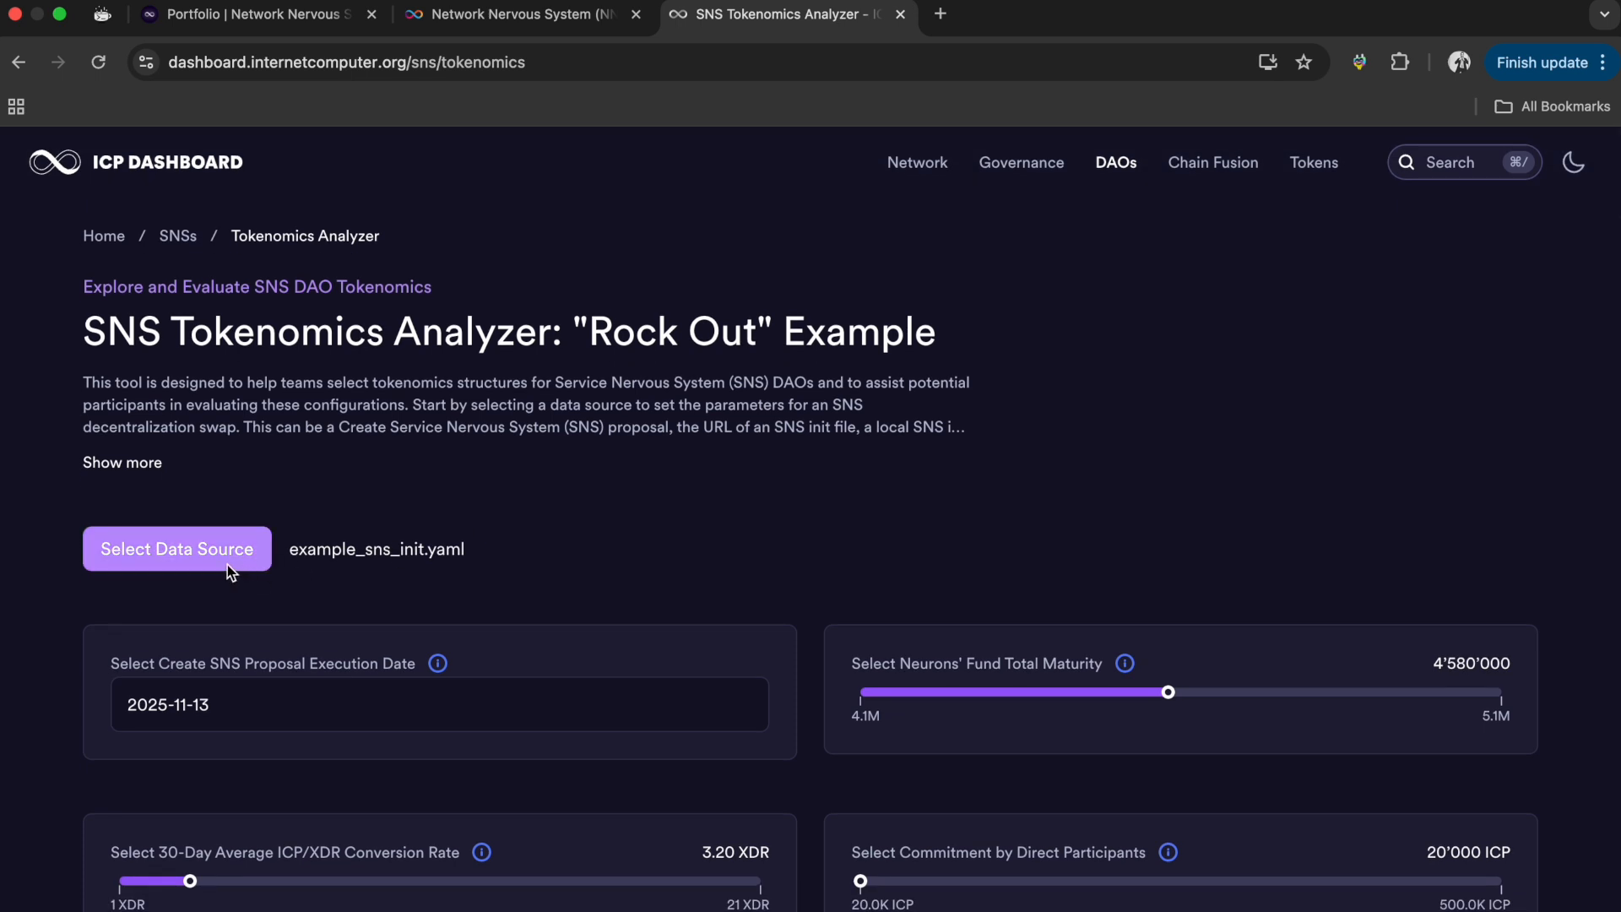
pyautogui.click(175, 549)
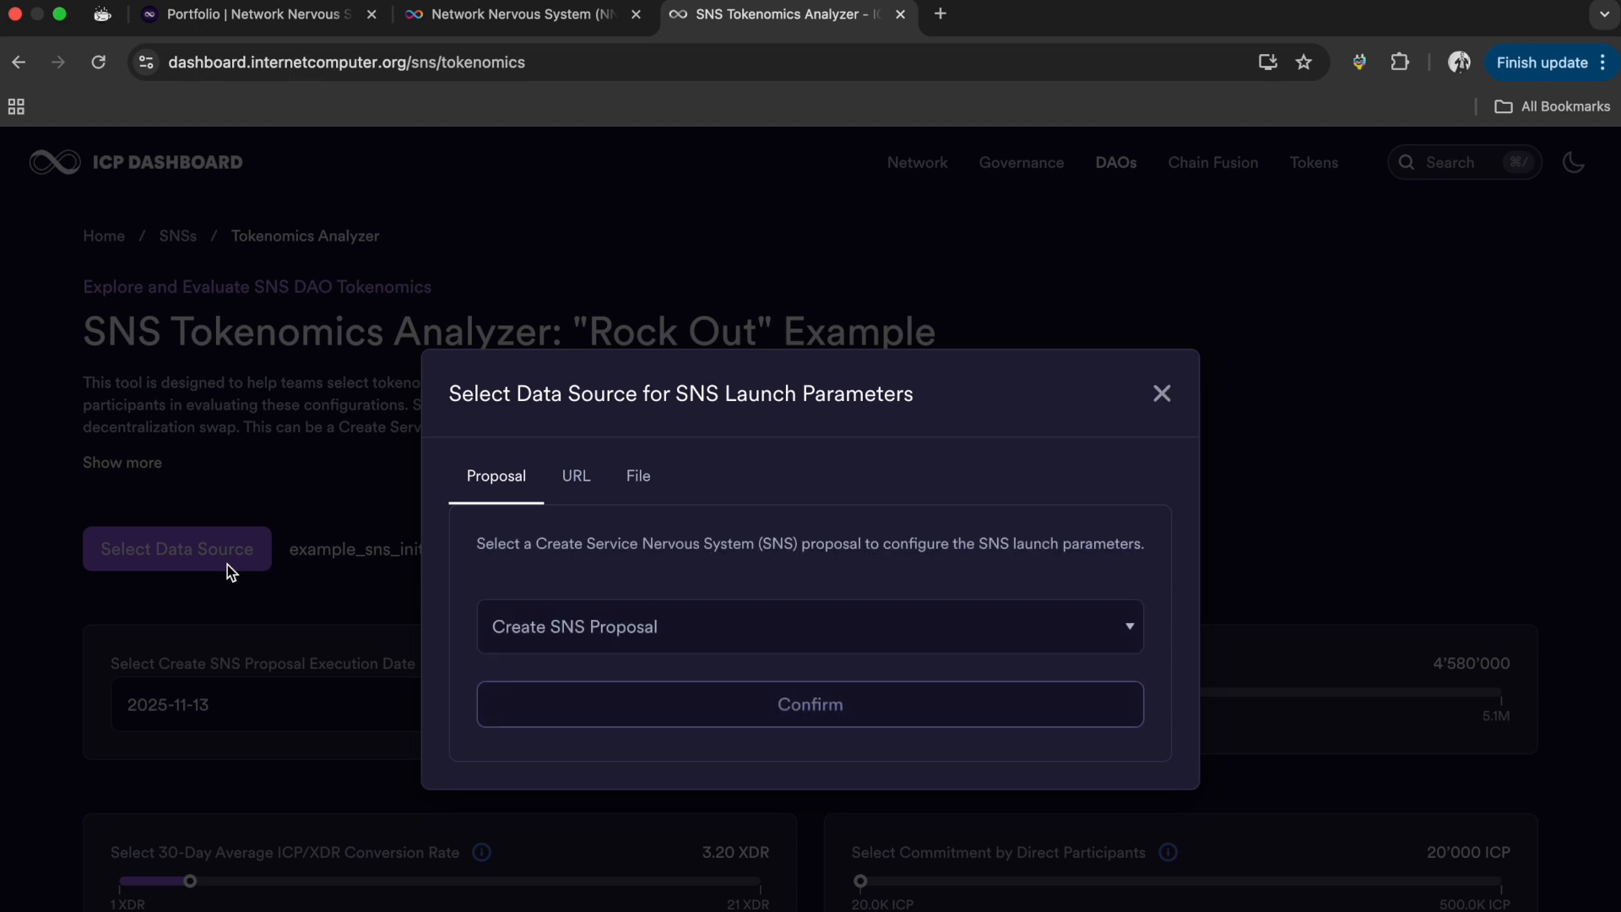
pyautogui.moveTo(1135, 390)
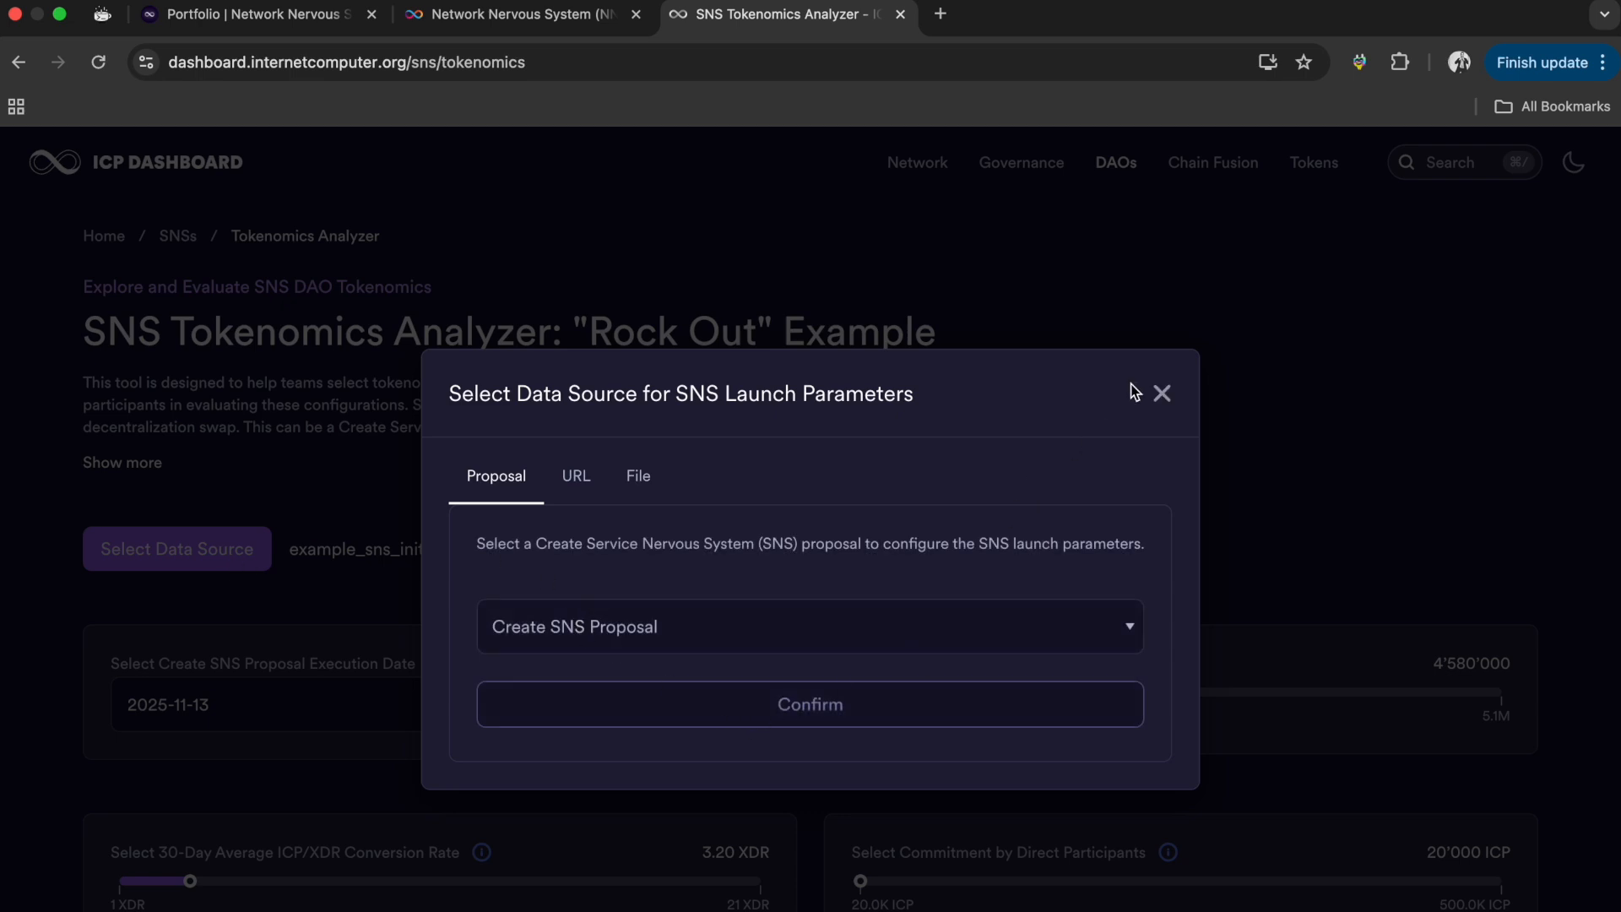
pyautogui.click(1160, 393)
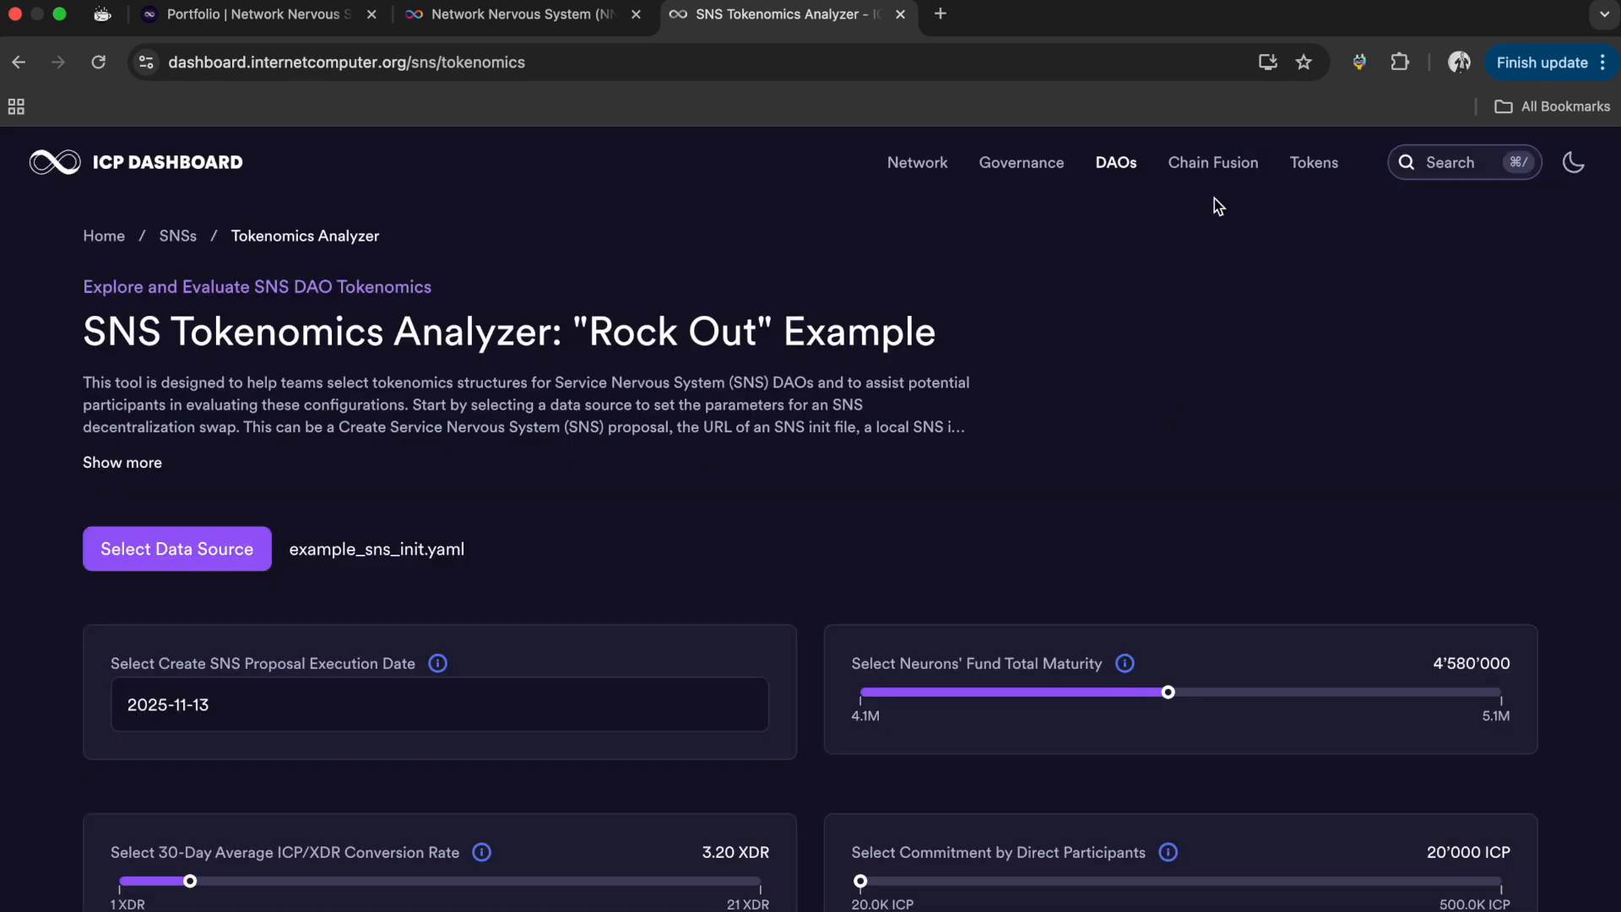
# - From Tokens go to ICP Tokenomics and scroll its voting rewards, node provider rewards, burned and supply charts to the footer
pyautogui.click(1314, 162)
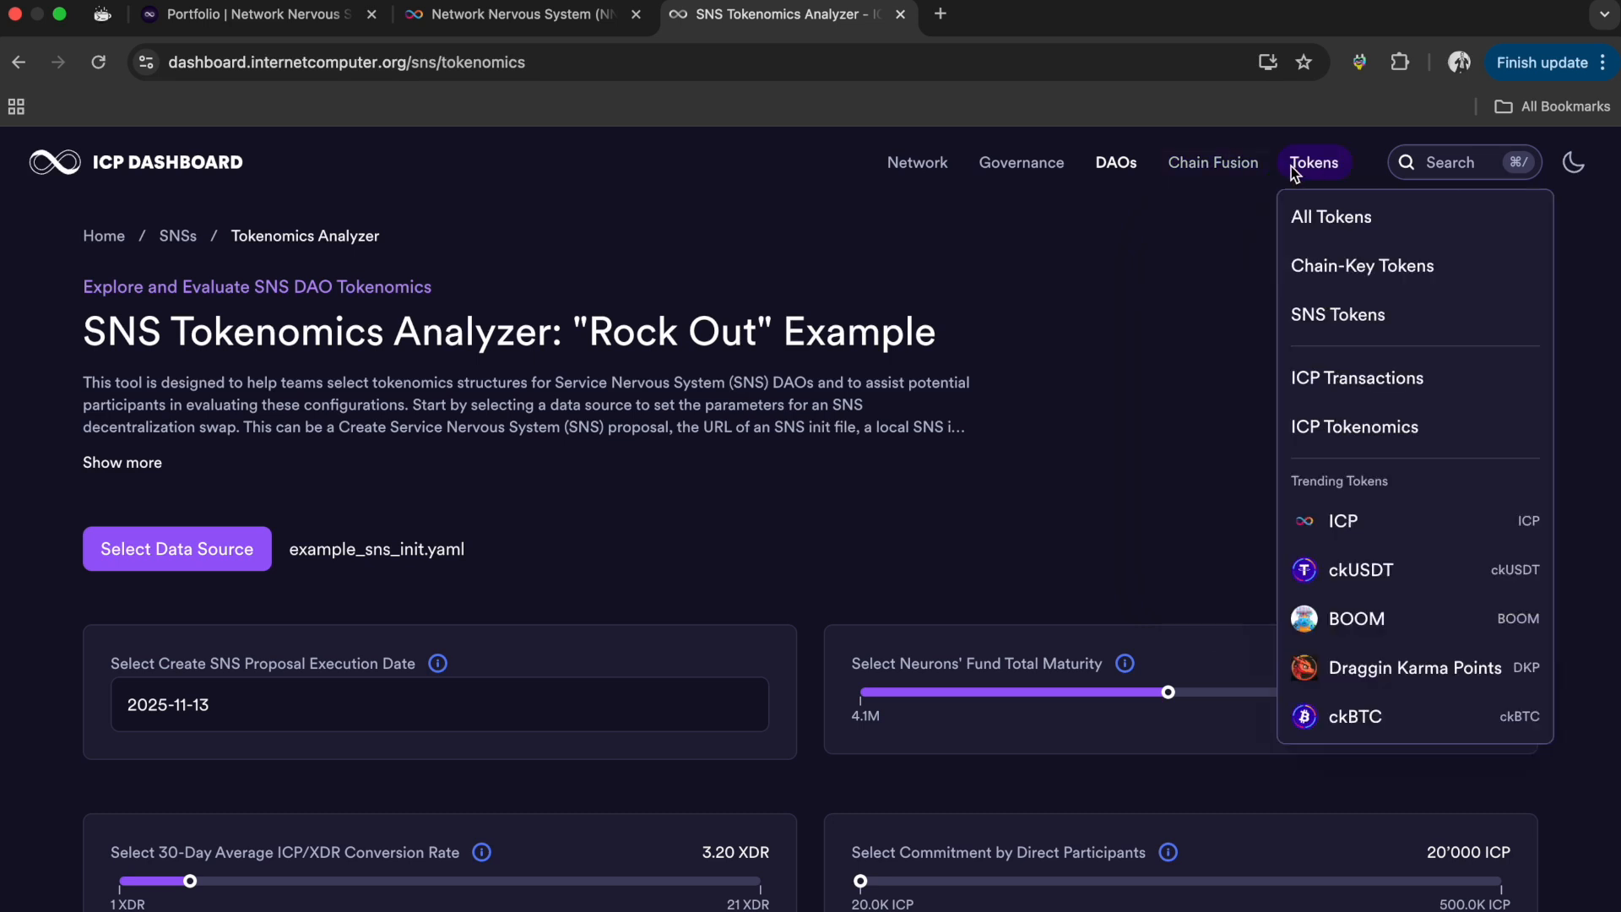
pyautogui.moveTo(1355, 425)
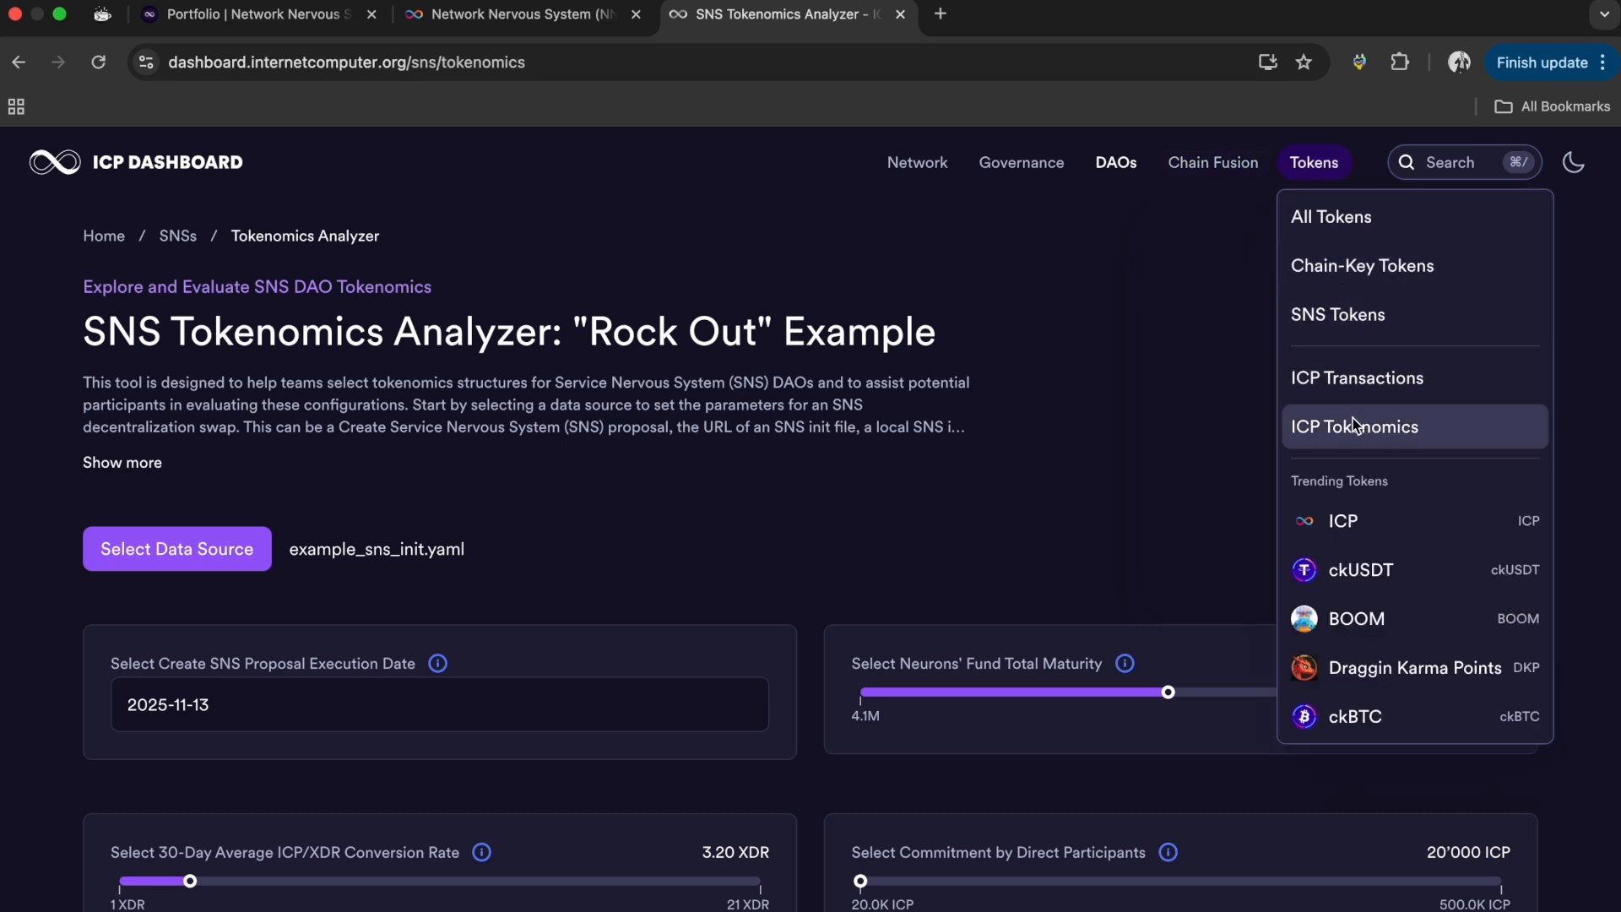
pyautogui.click(1354, 425)
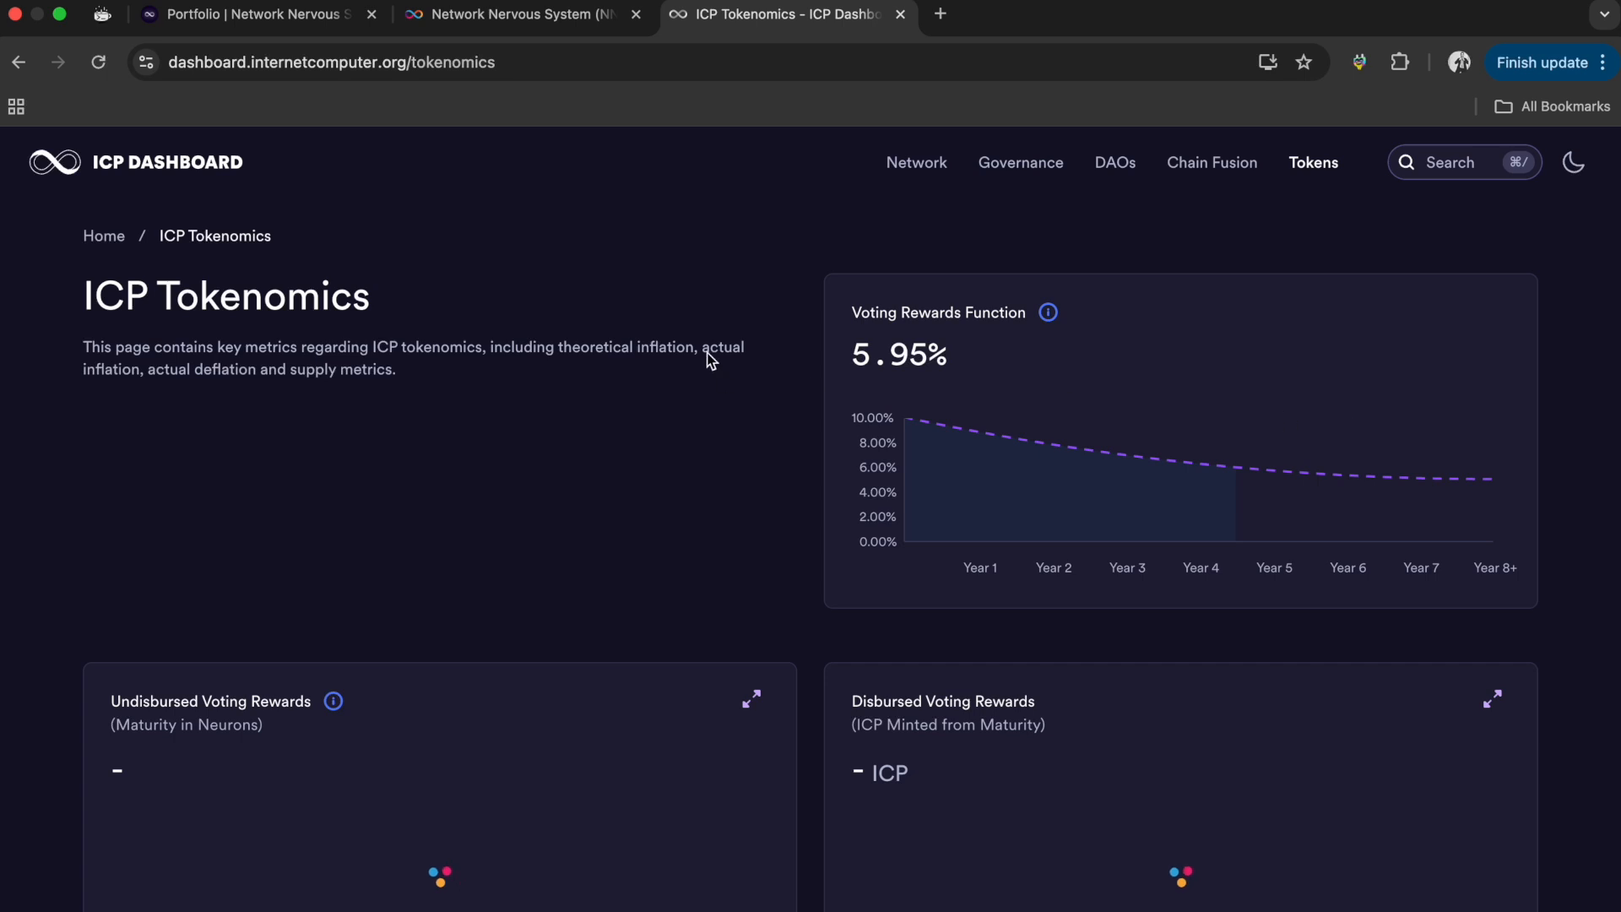
pyautogui.moveTo(1059, 495)
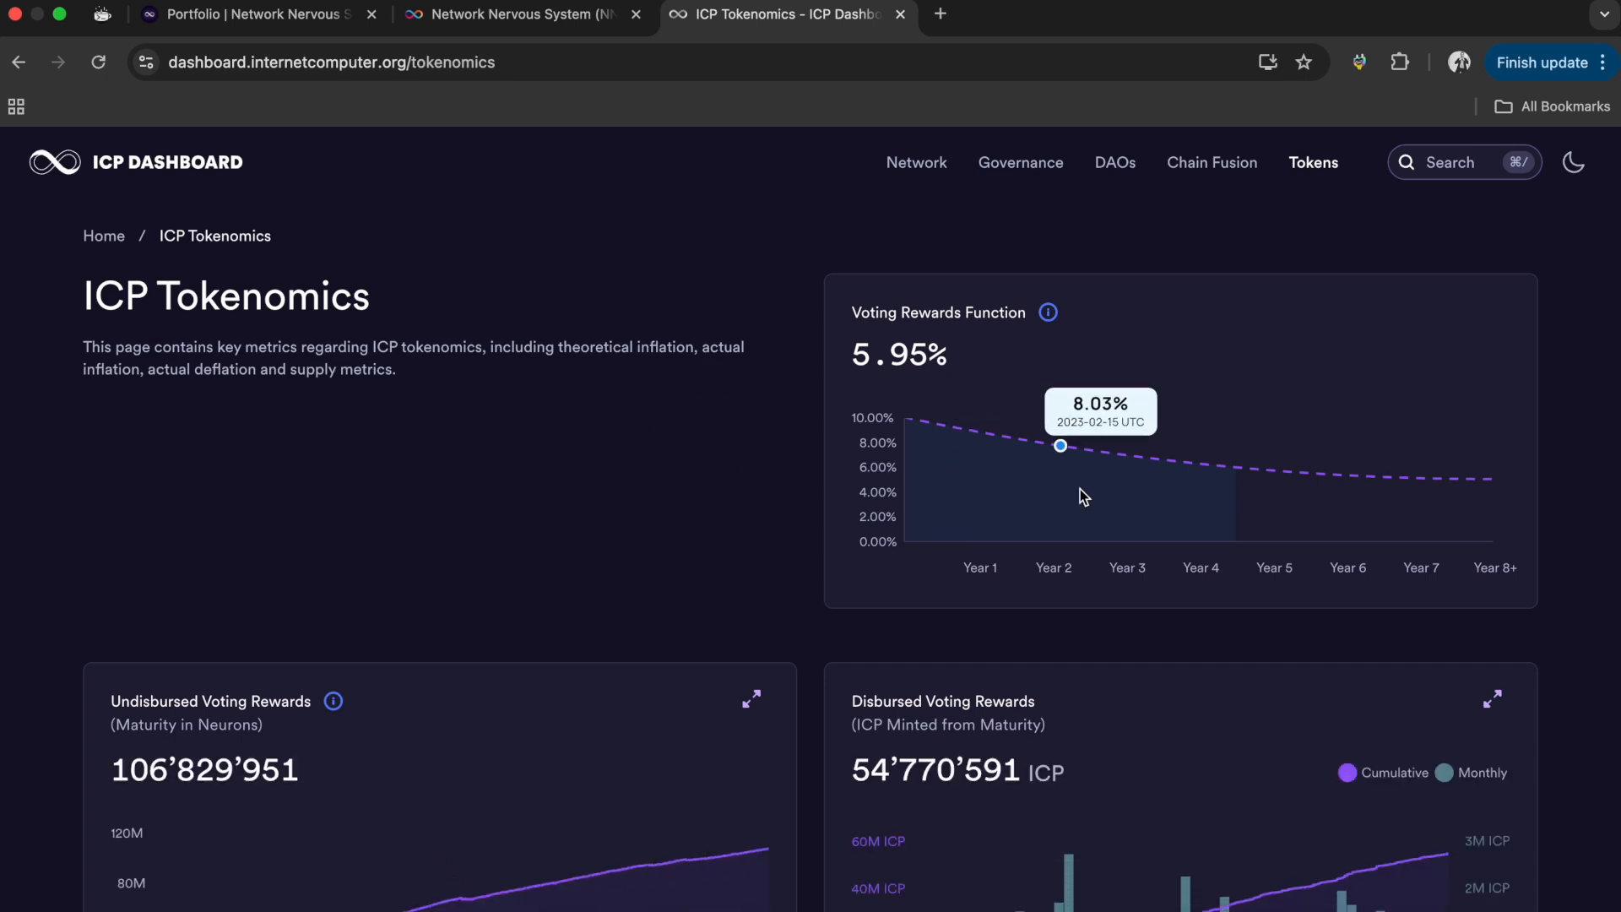
pyautogui.moveTo(1013, 523)
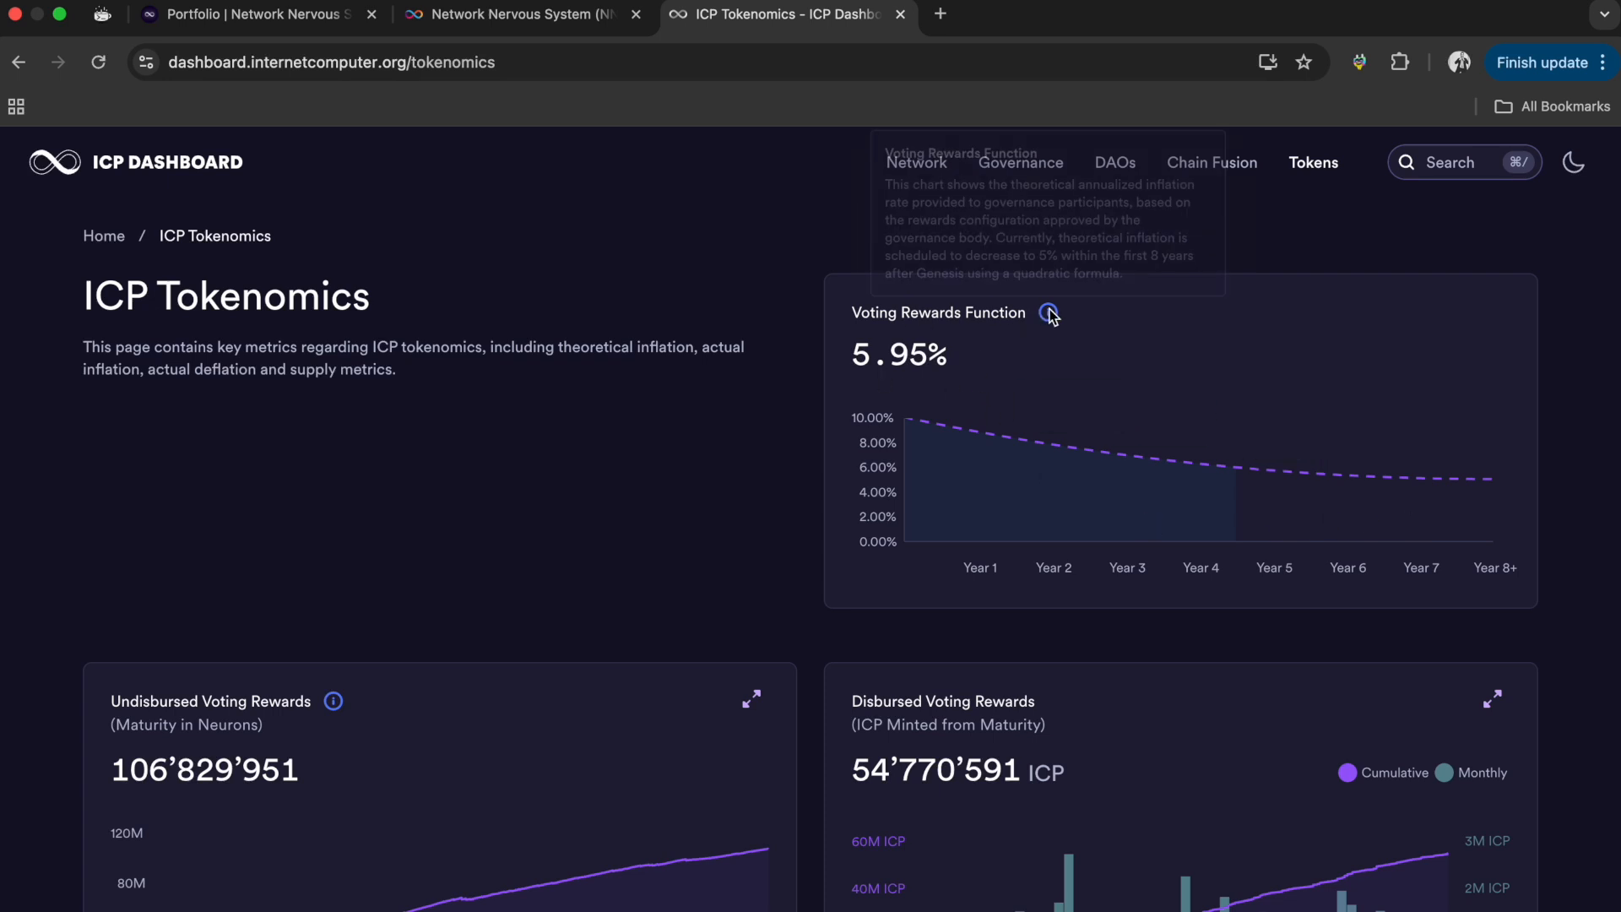
pyautogui.moveTo(1049, 314)
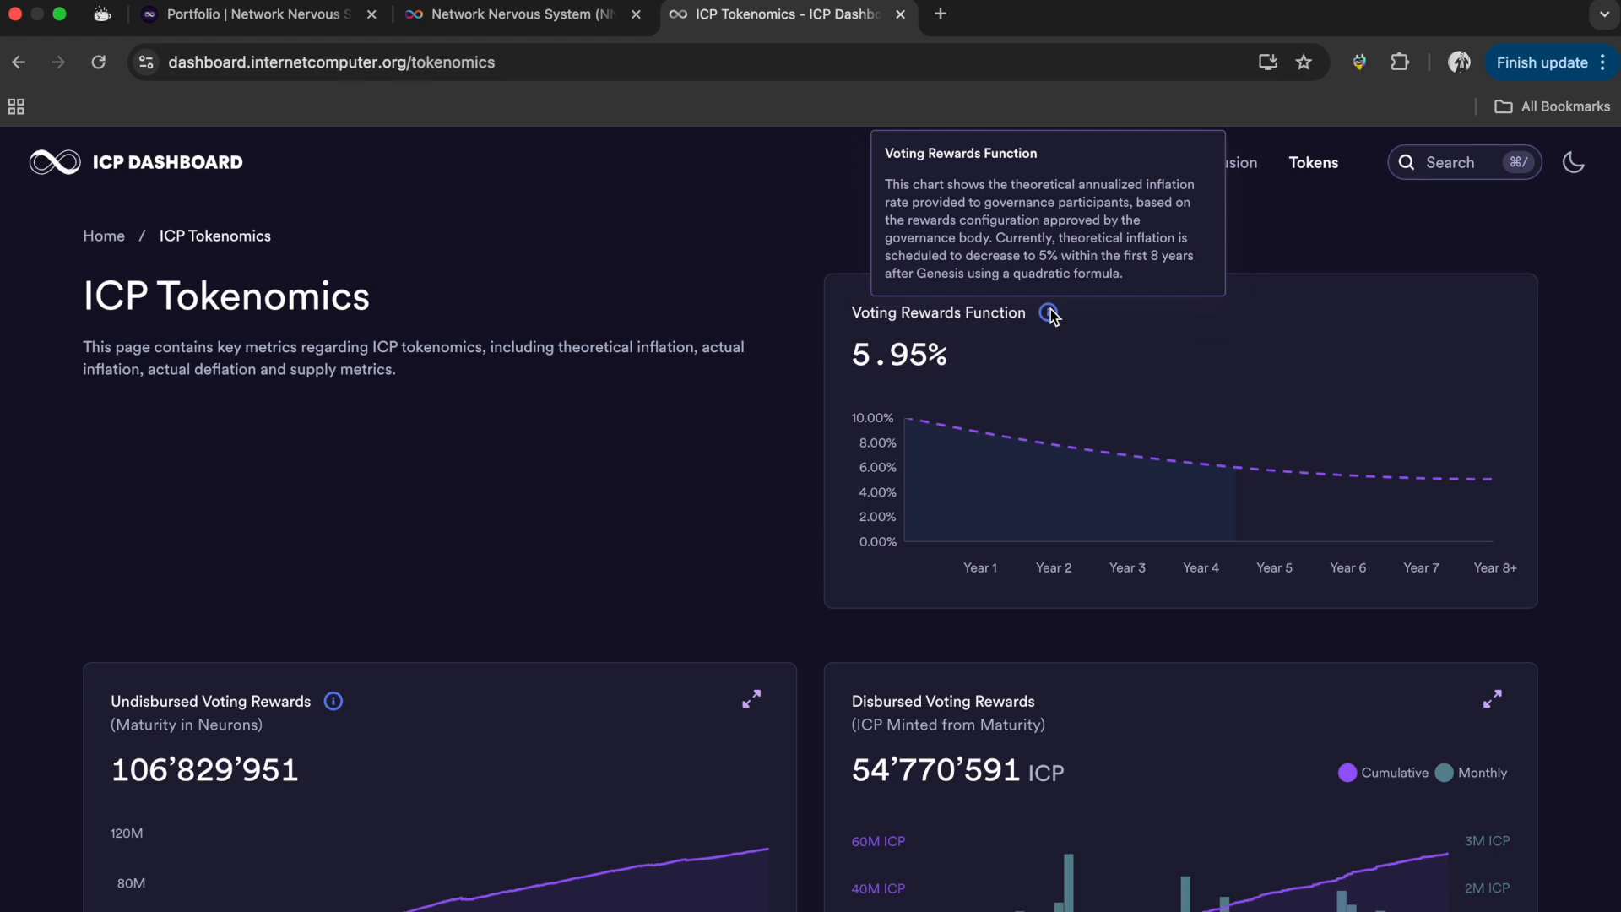
pyautogui.moveTo(1434, 540)
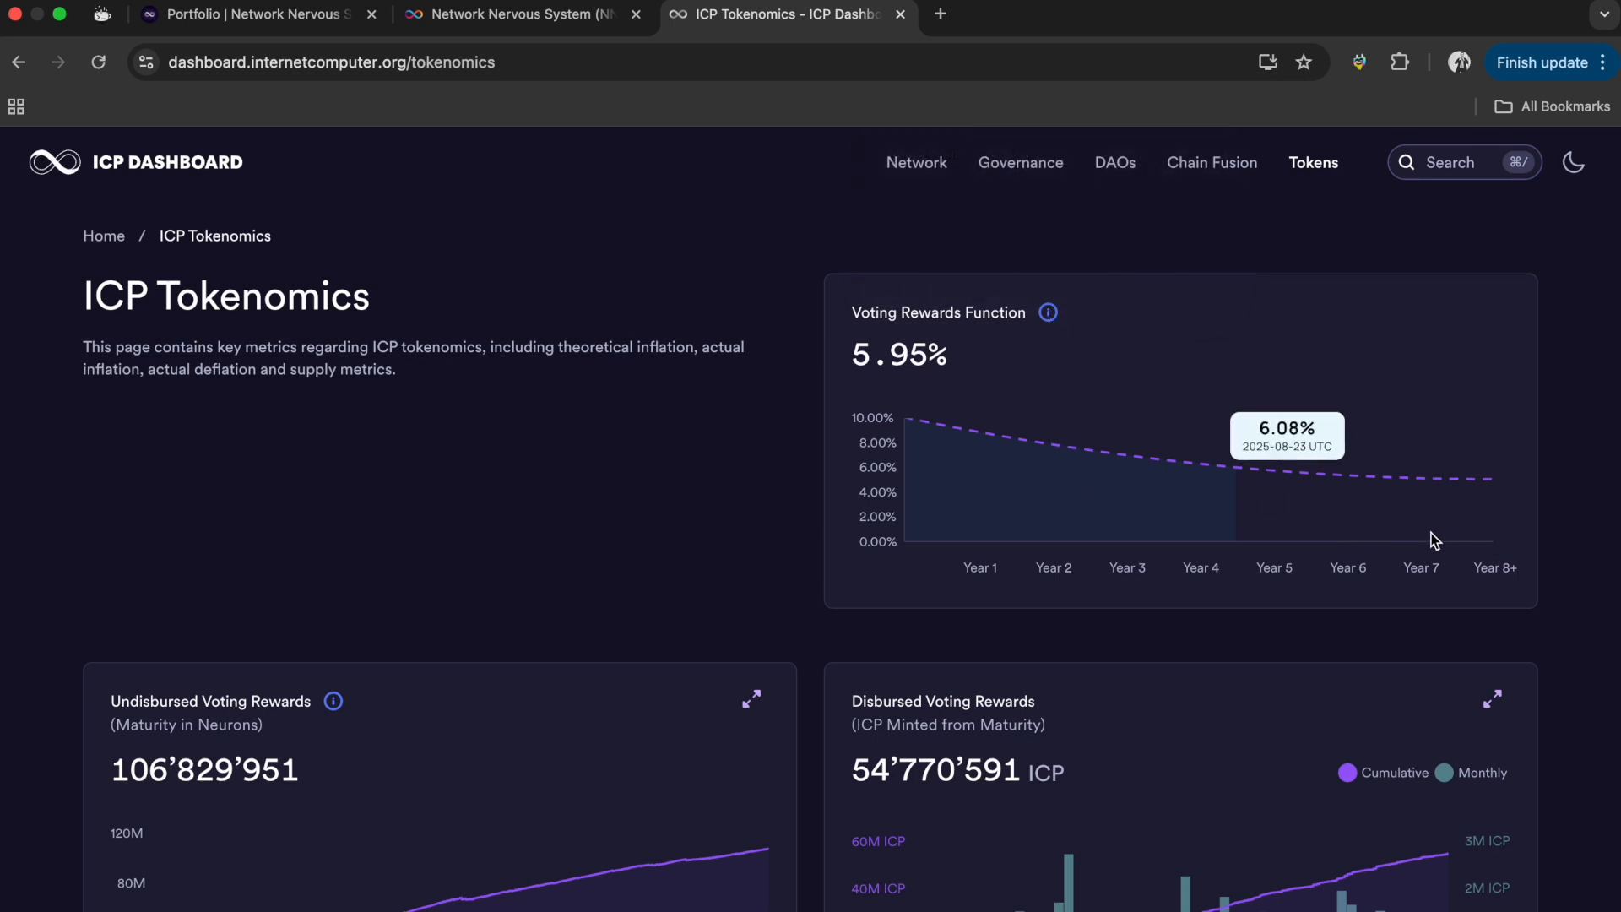
pyautogui.scroll(-3)
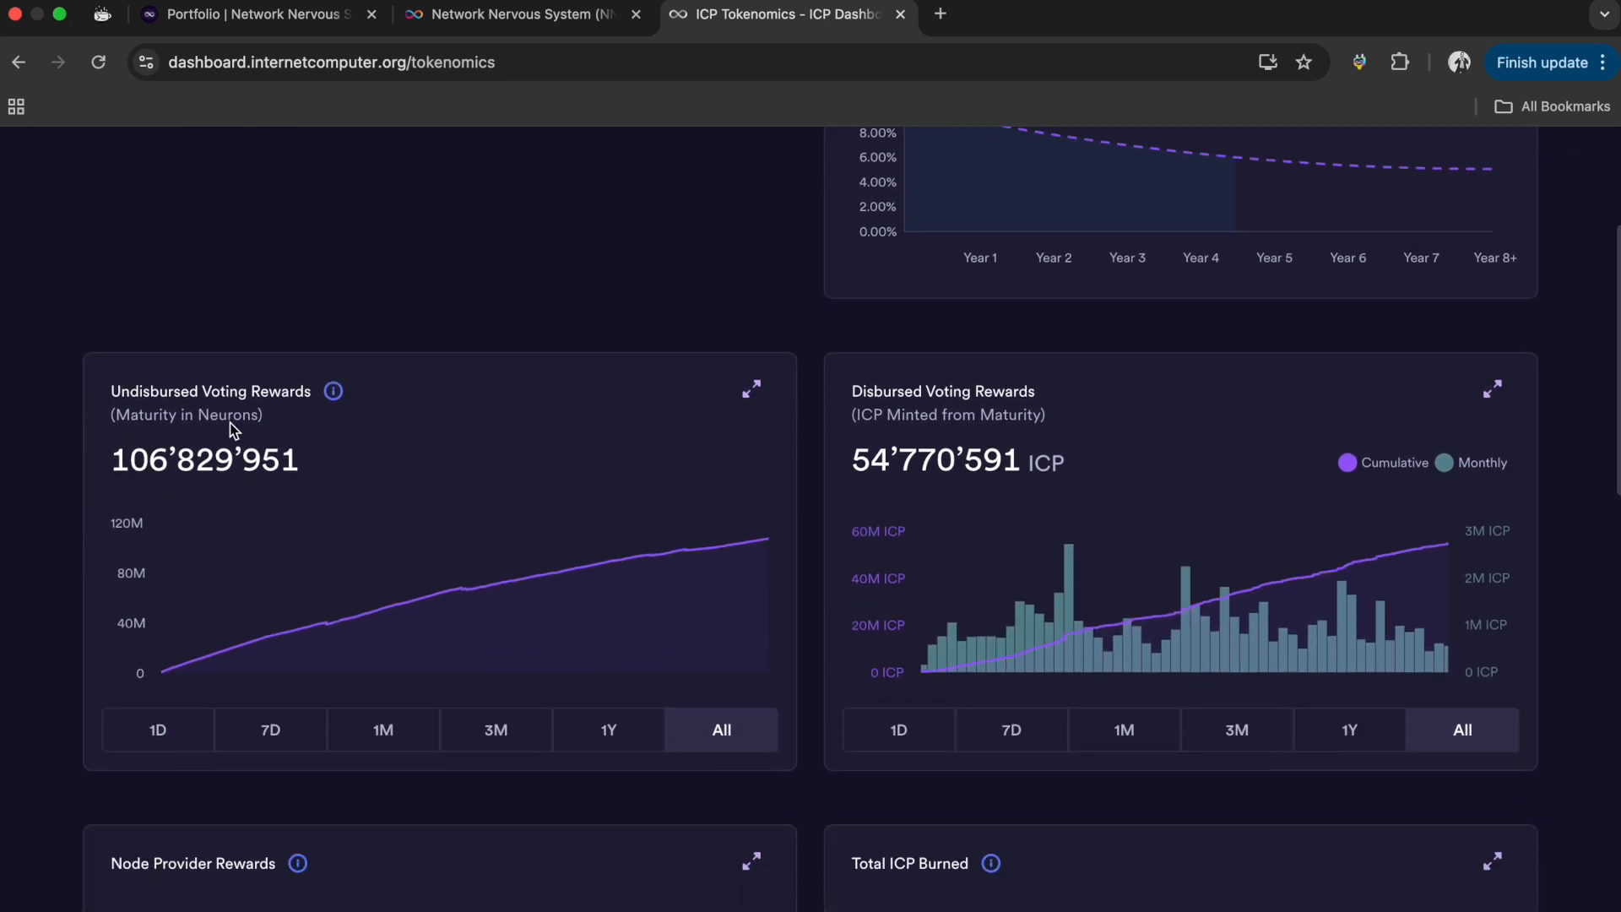
pyautogui.moveTo(690, 546)
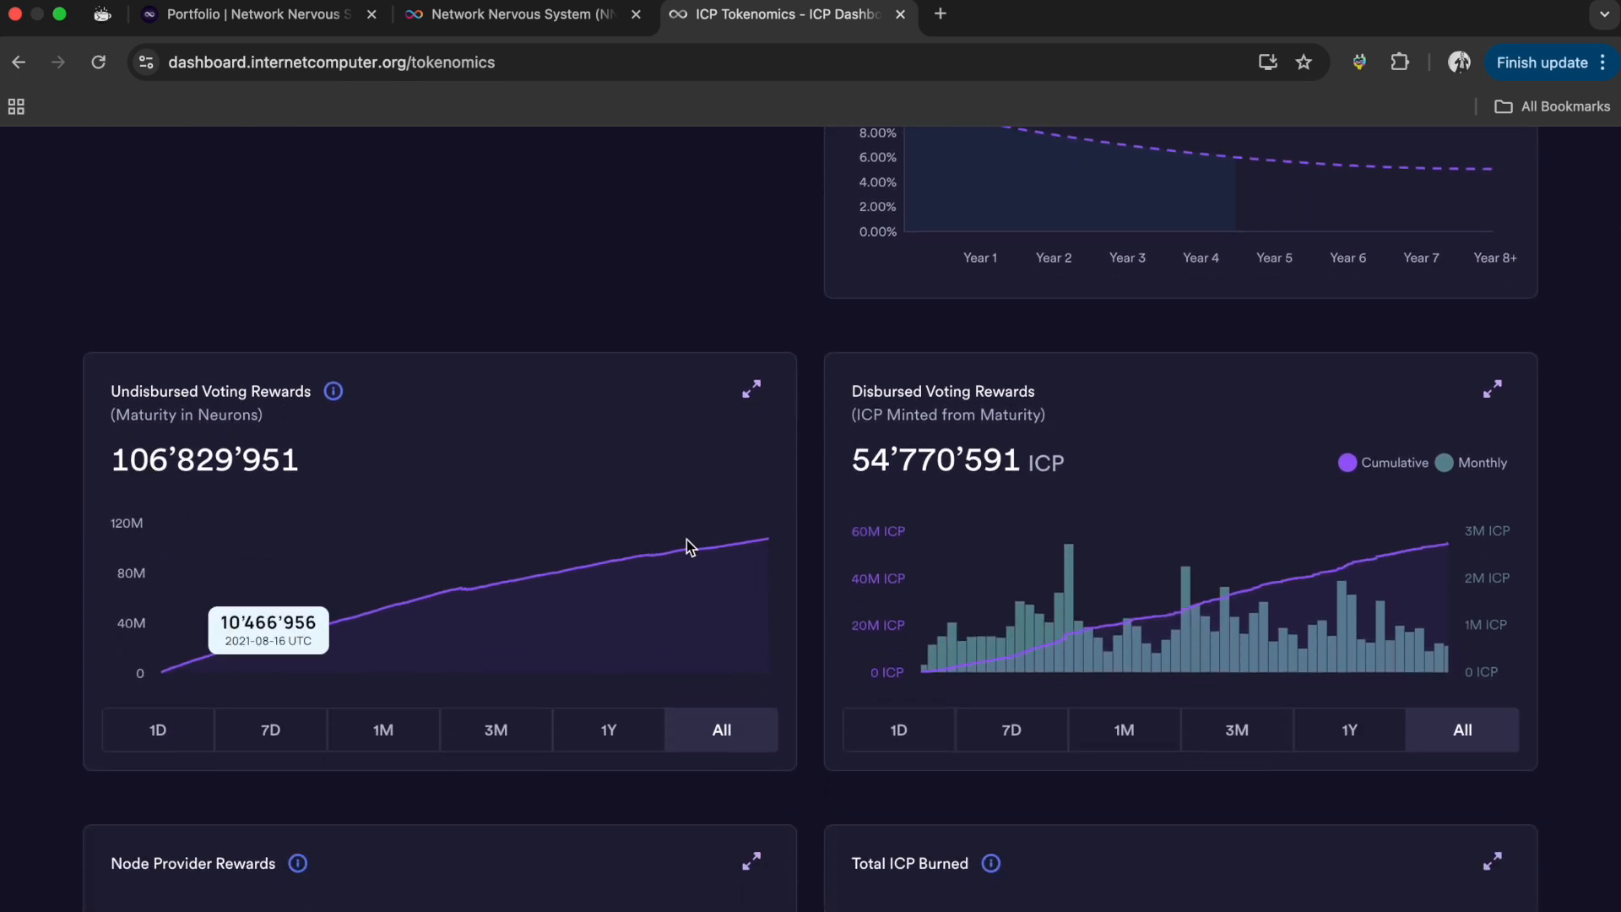
pyautogui.moveTo(979, 422)
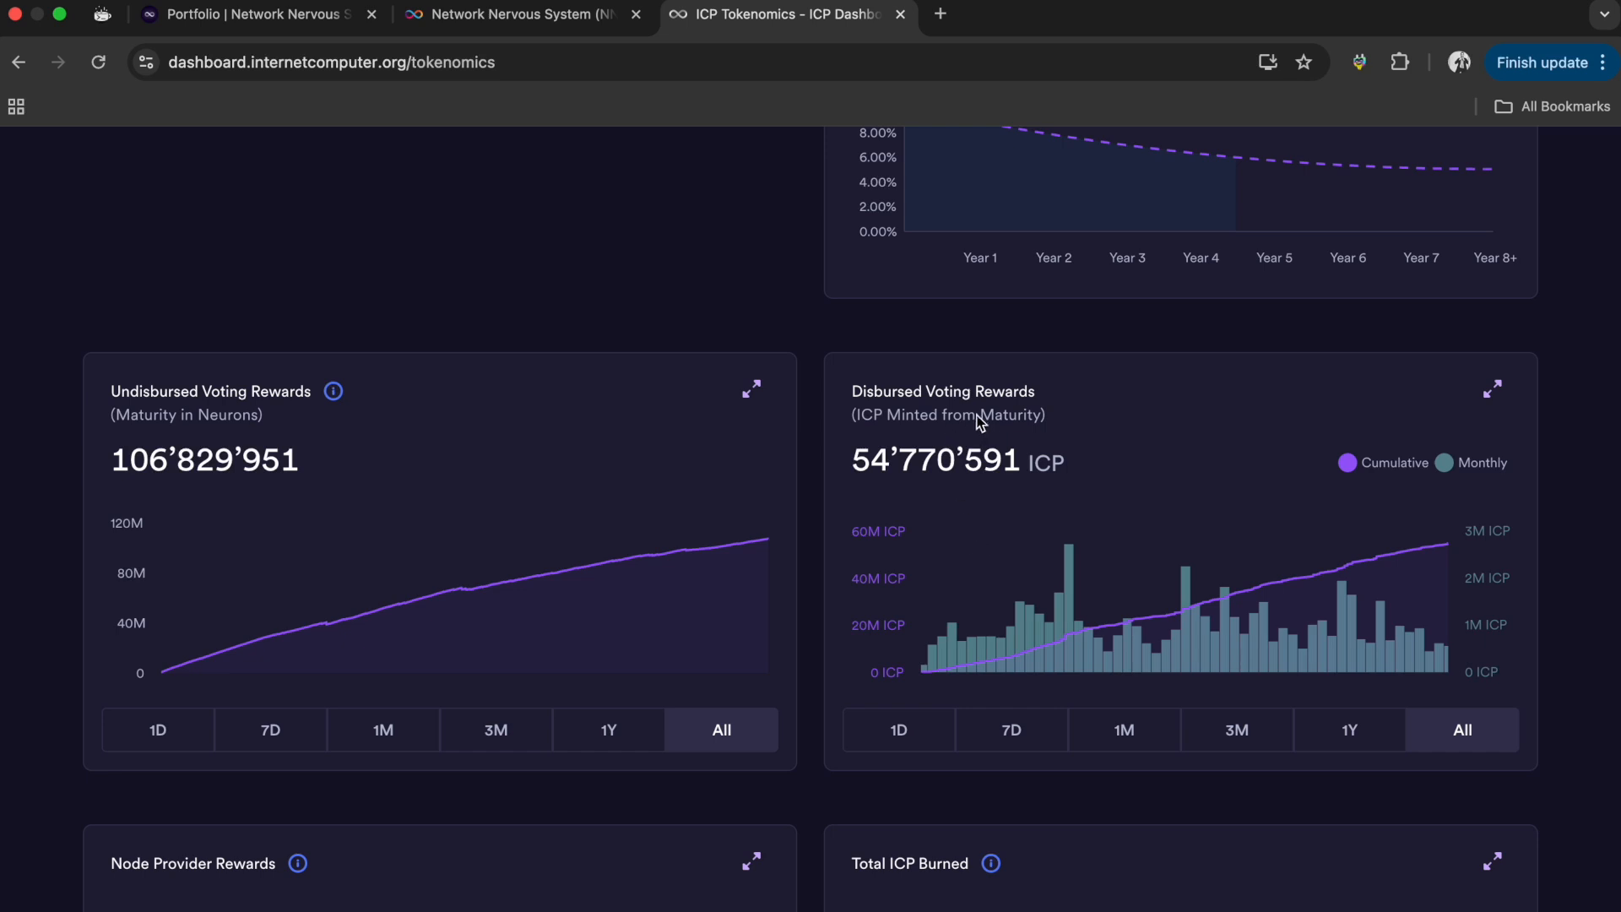
pyautogui.moveTo(988, 468)
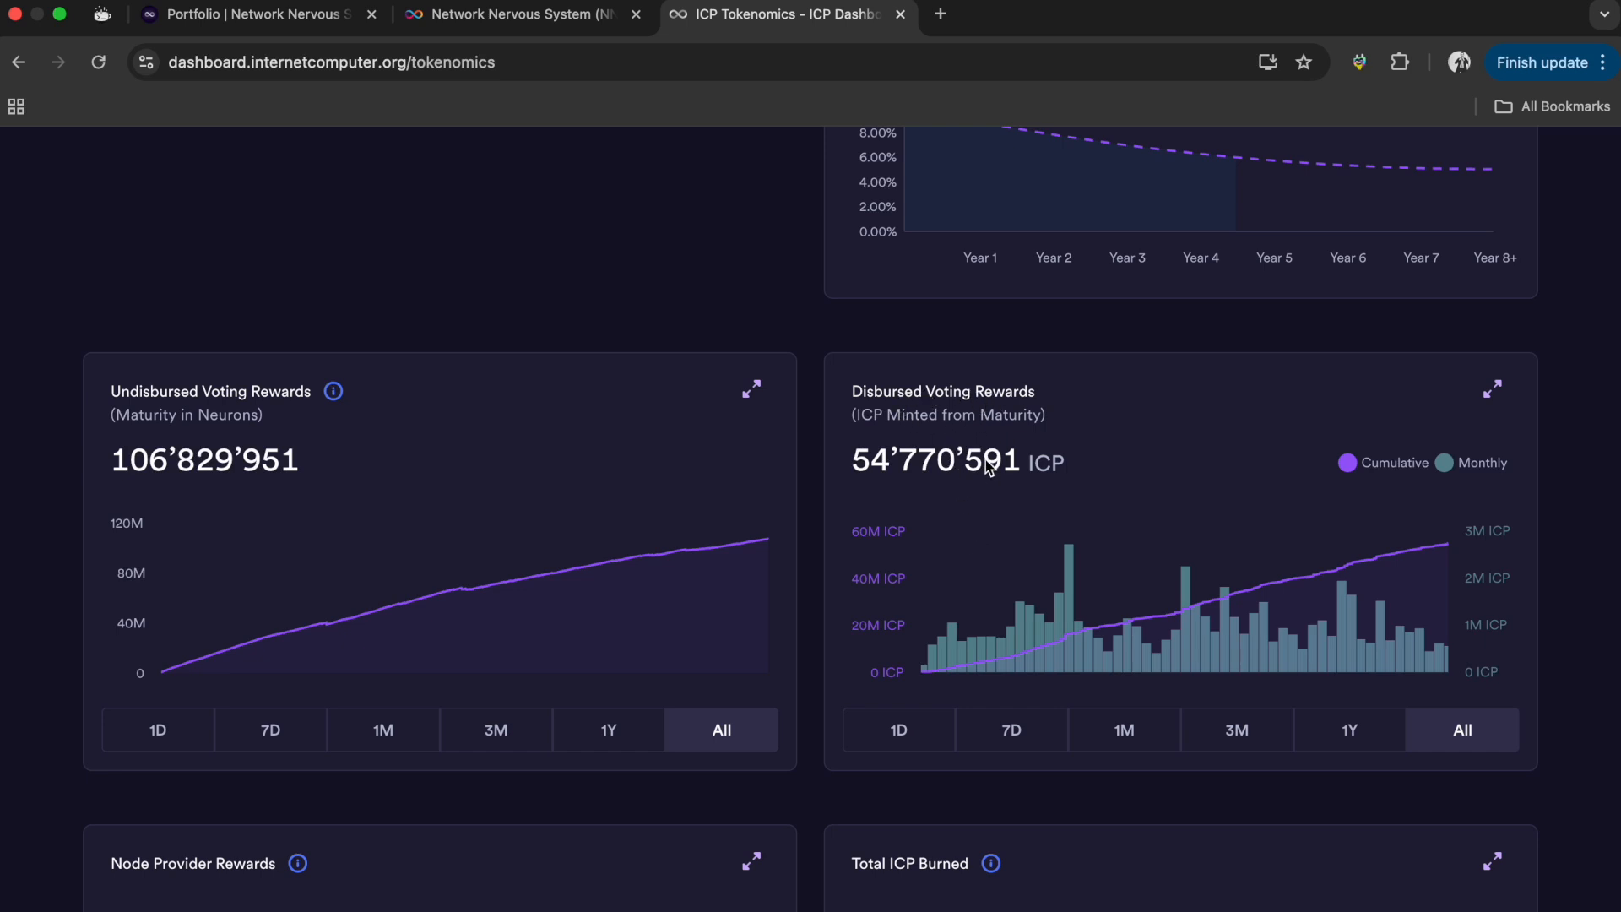
pyautogui.moveTo(1012, 611)
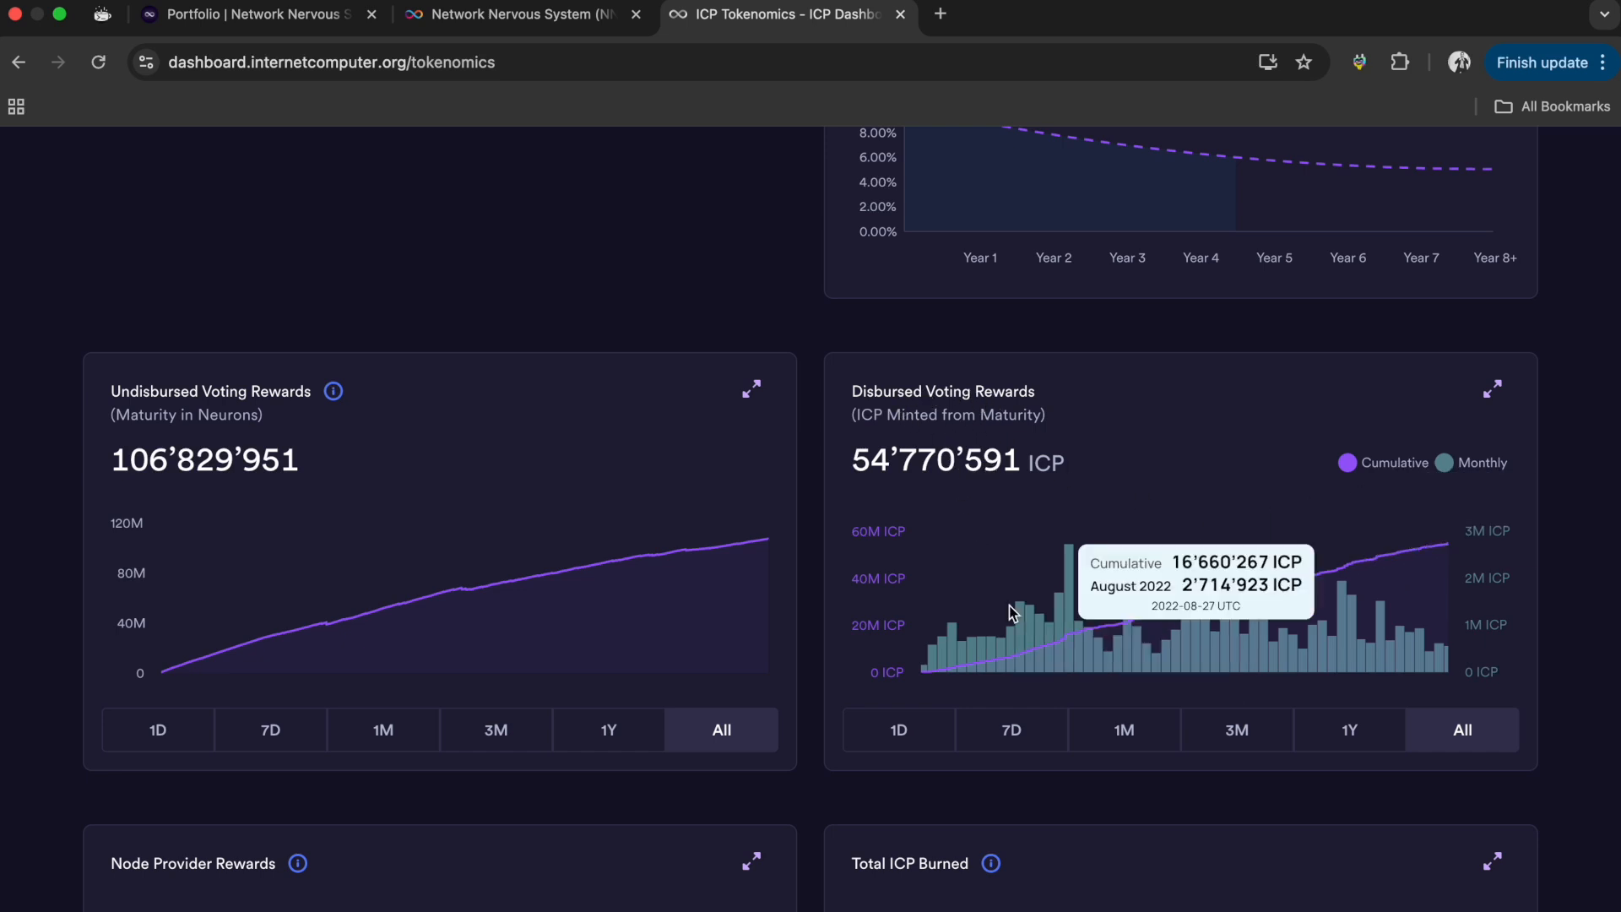
pyautogui.scroll(-3)
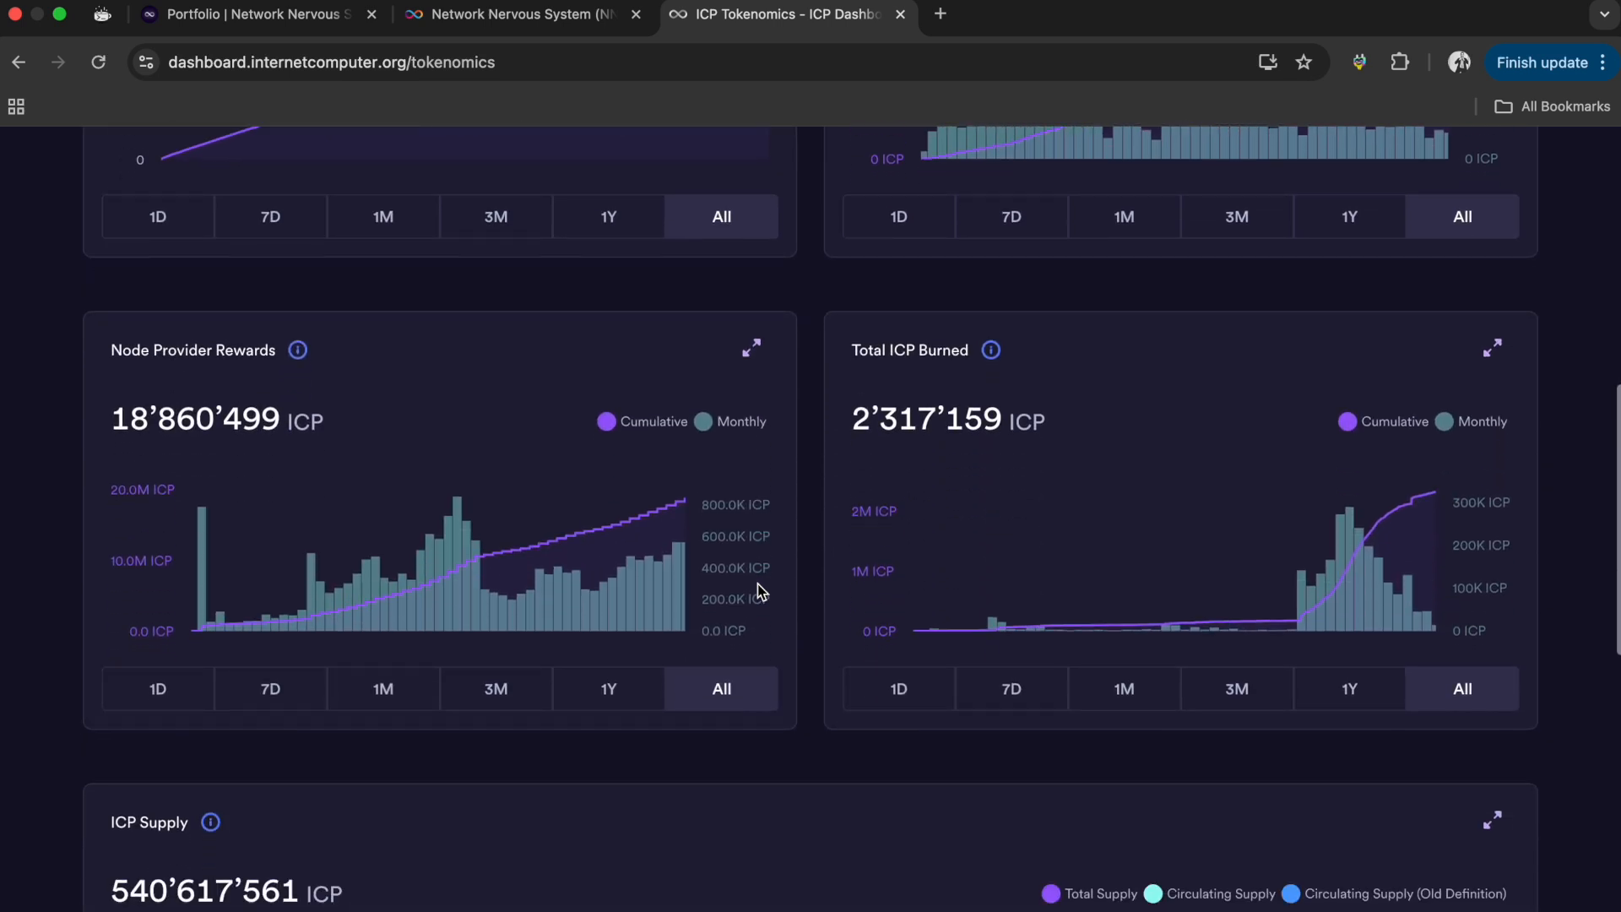
pyautogui.moveTo(867, 434)
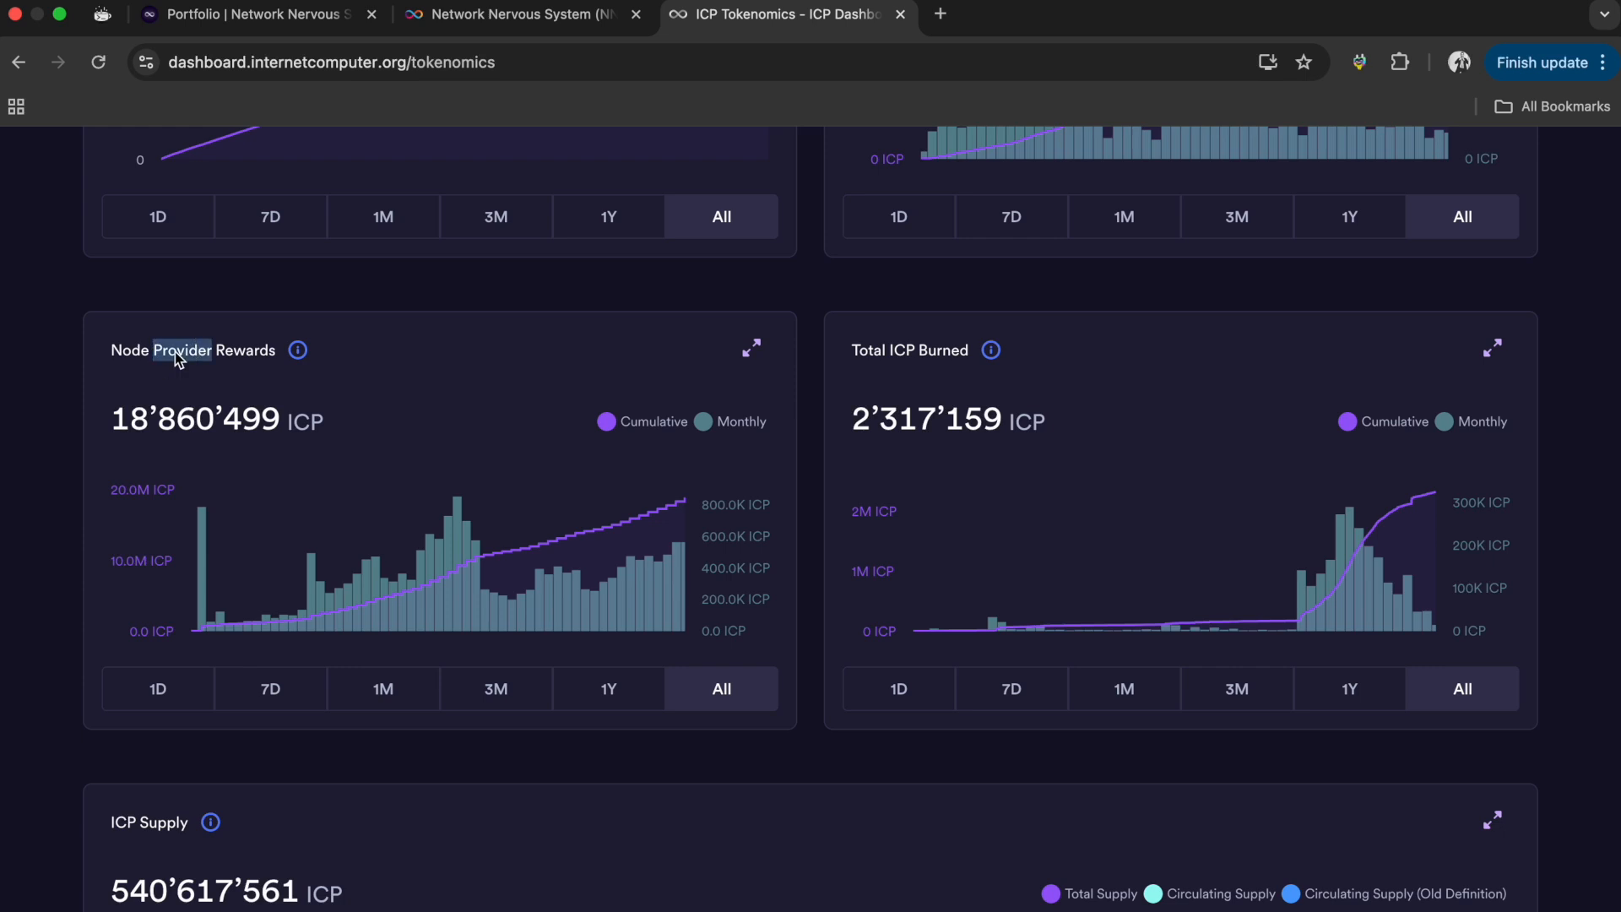
pyautogui.scroll(-3)
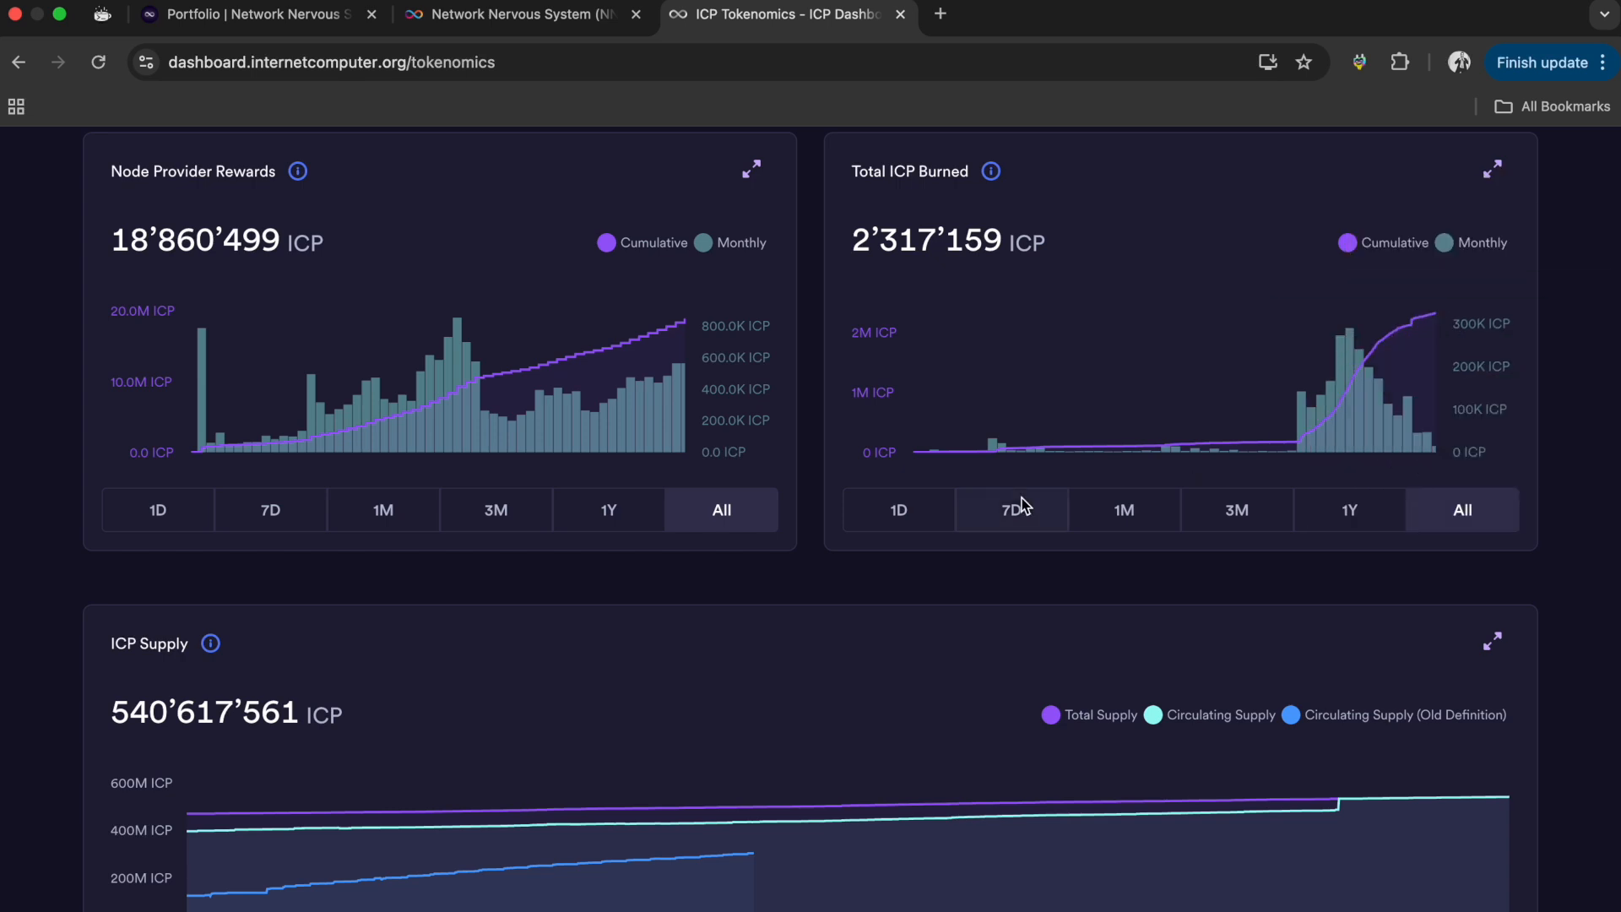
pyautogui.scroll(-3)
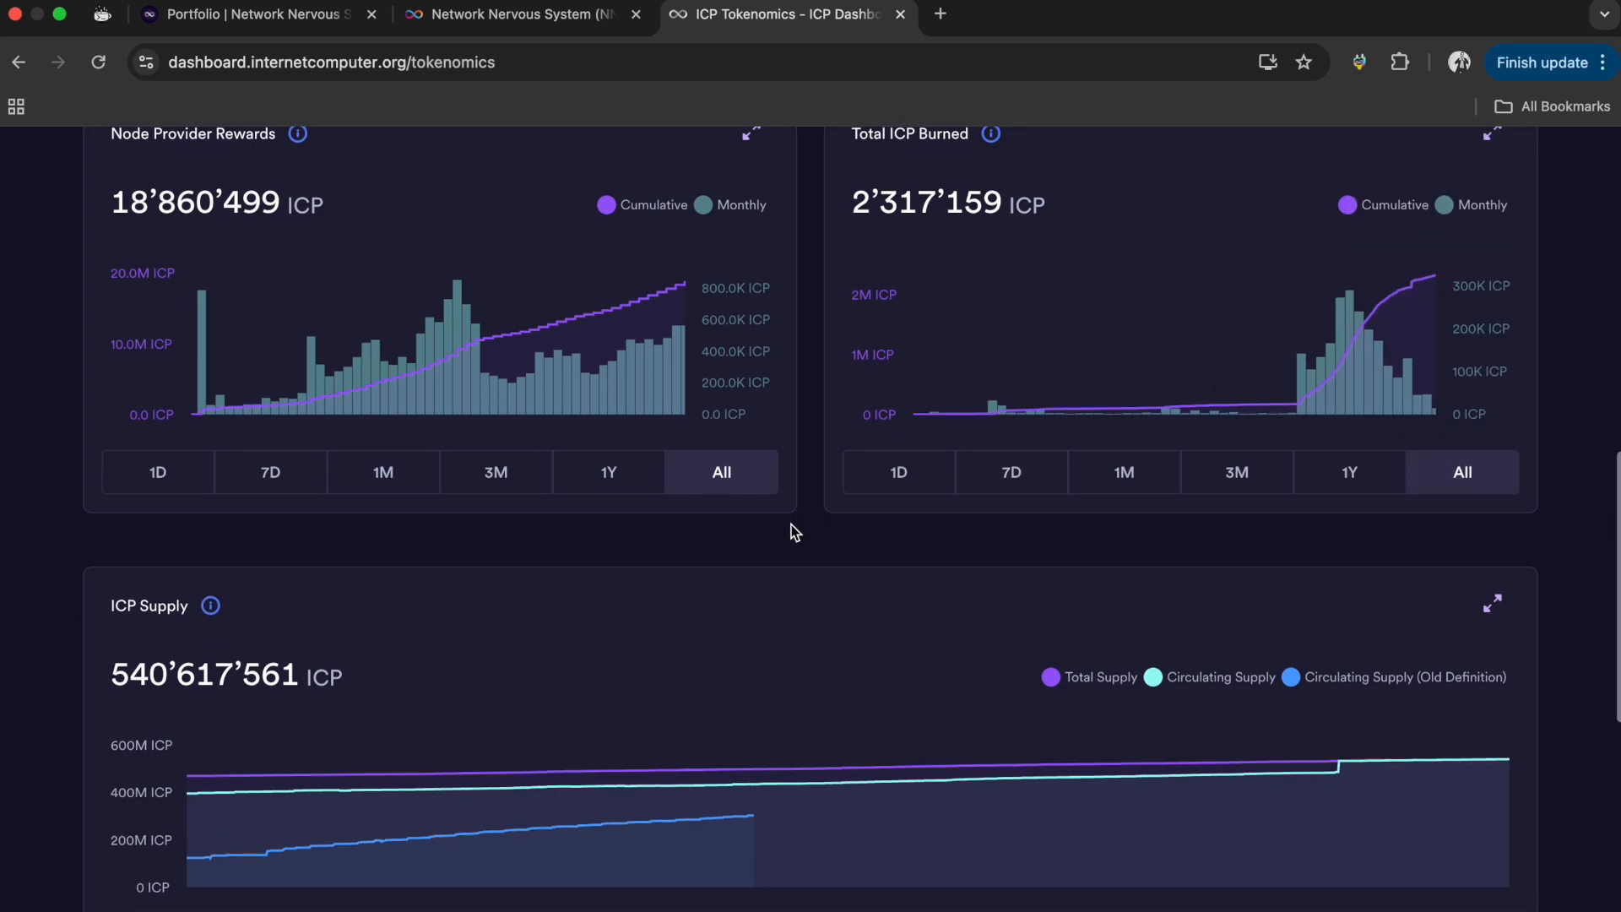
pyautogui.scroll(-3)
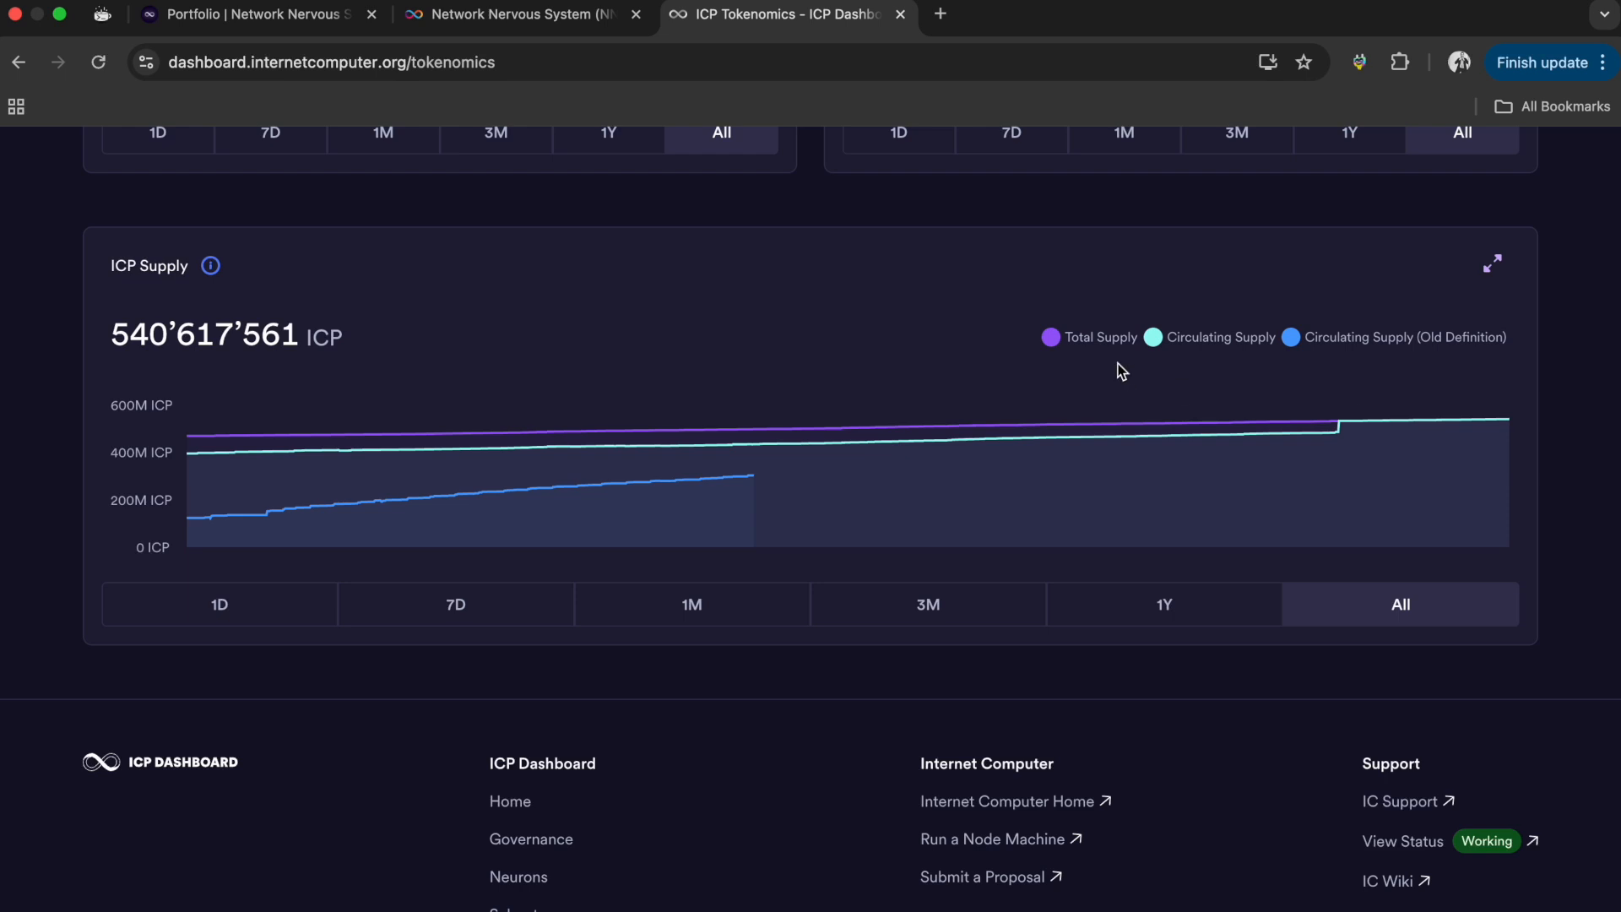
pyautogui.scroll(-3)
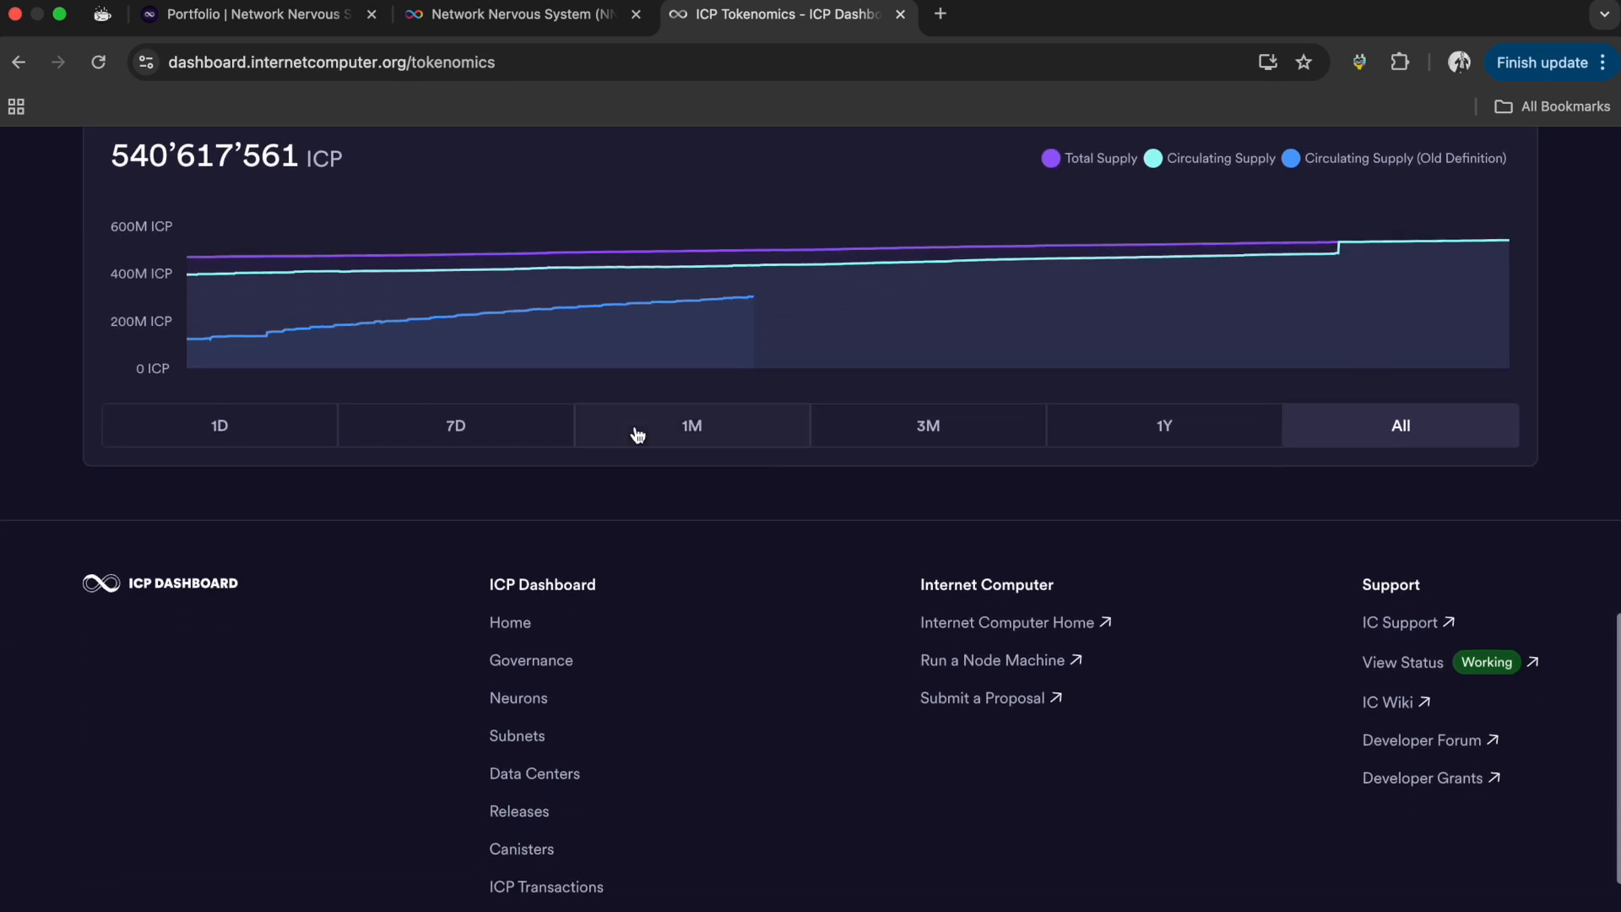
pyautogui.scroll(-3)
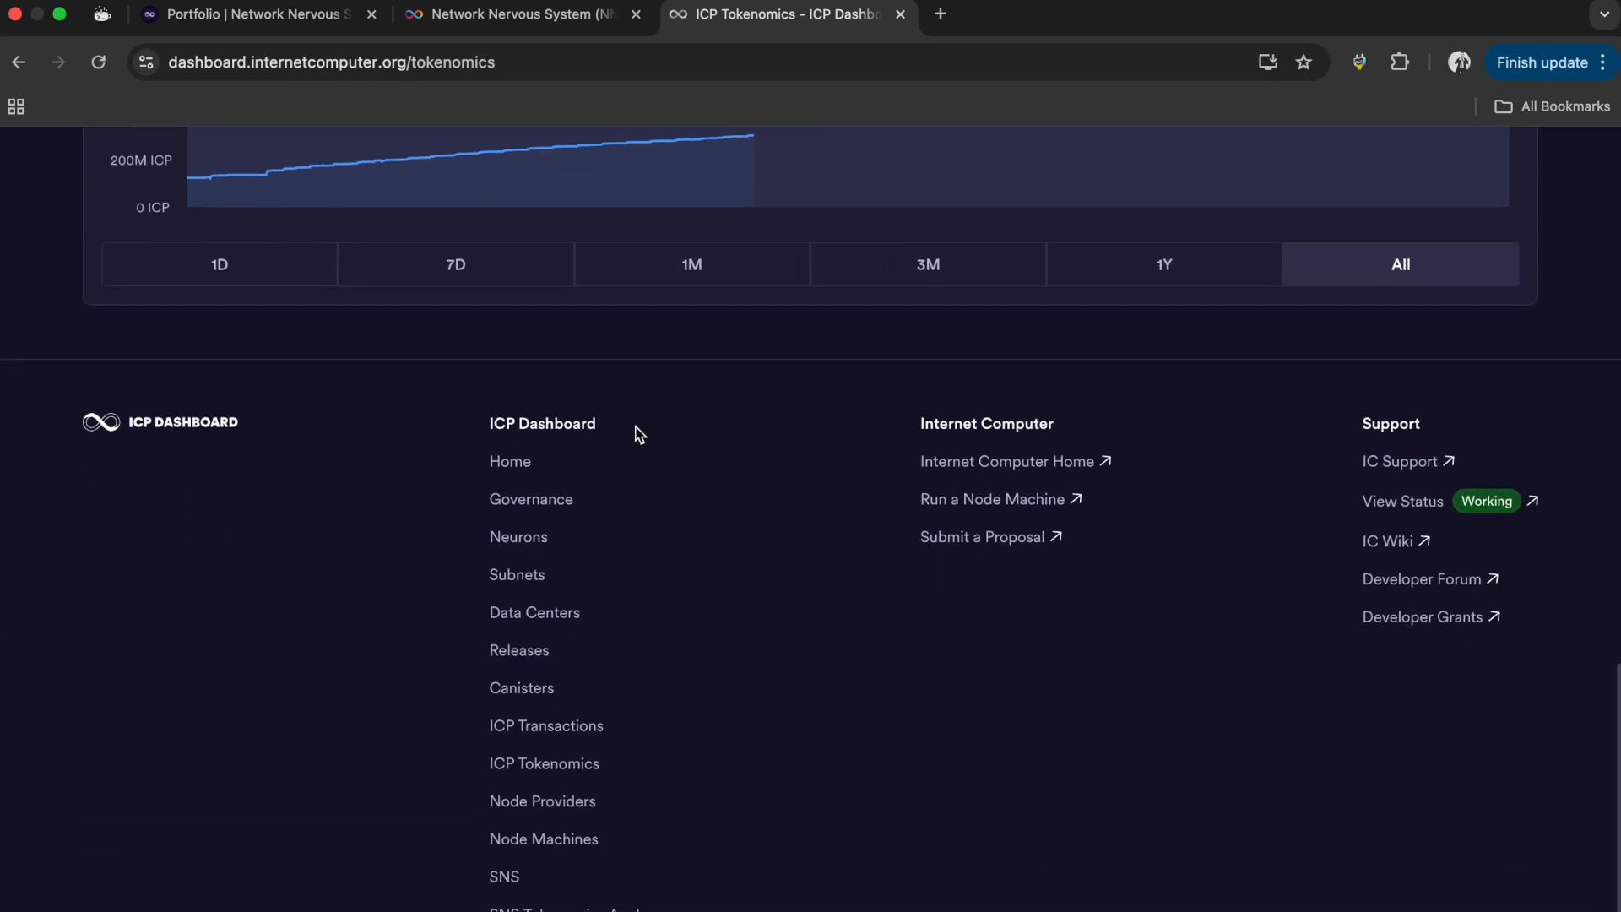
pyautogui.scroll(-3)
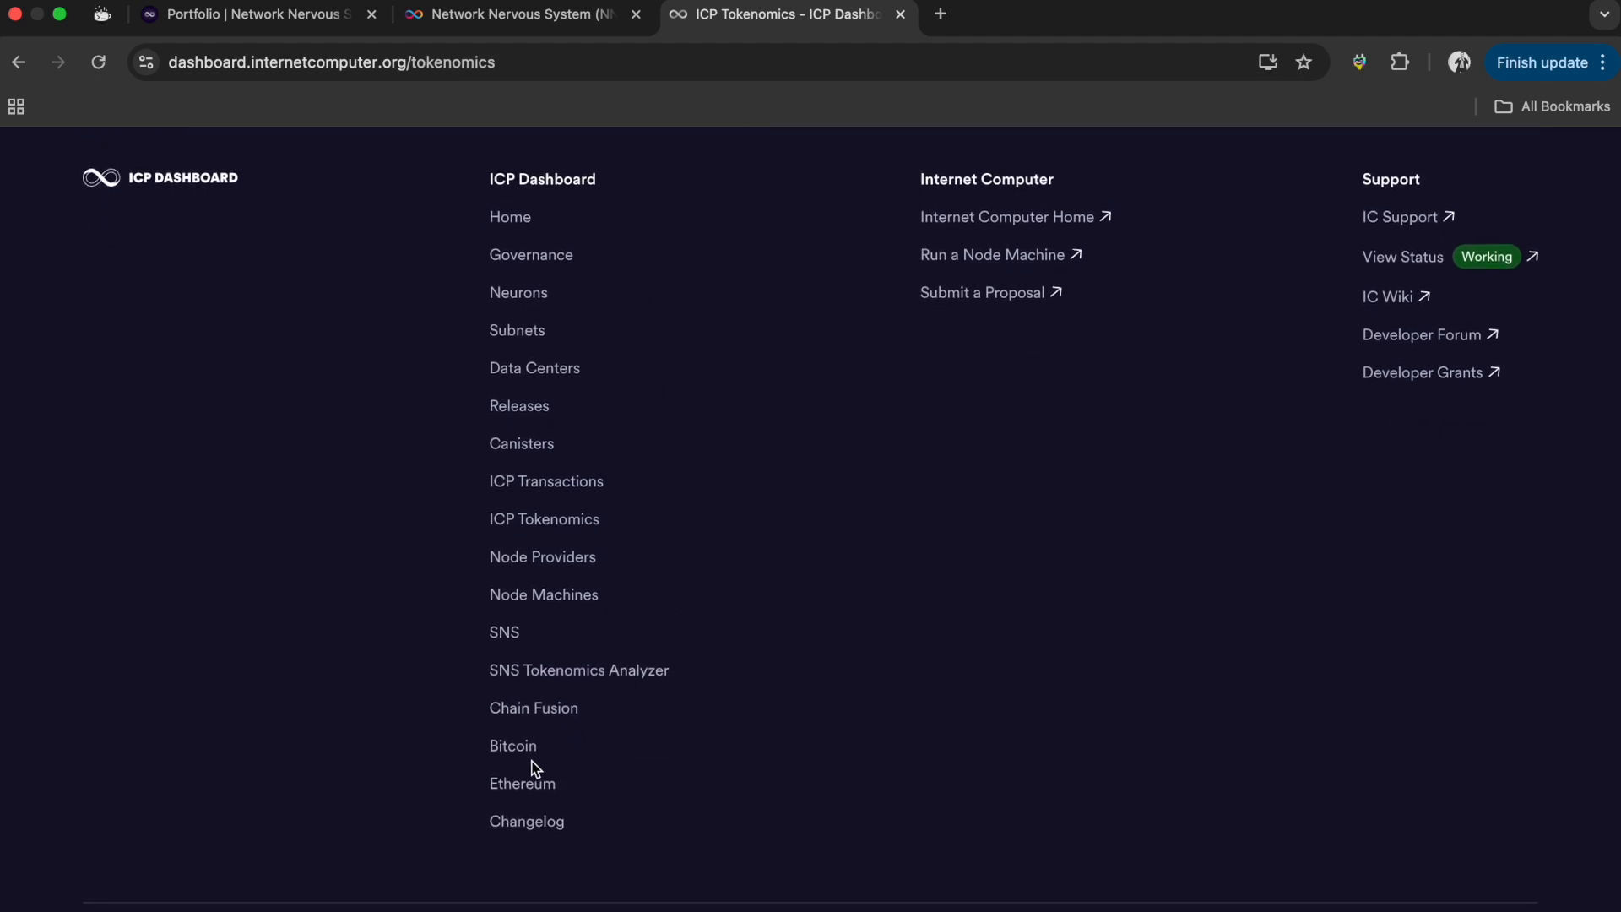
pyautogui.moveTo(547, 277)
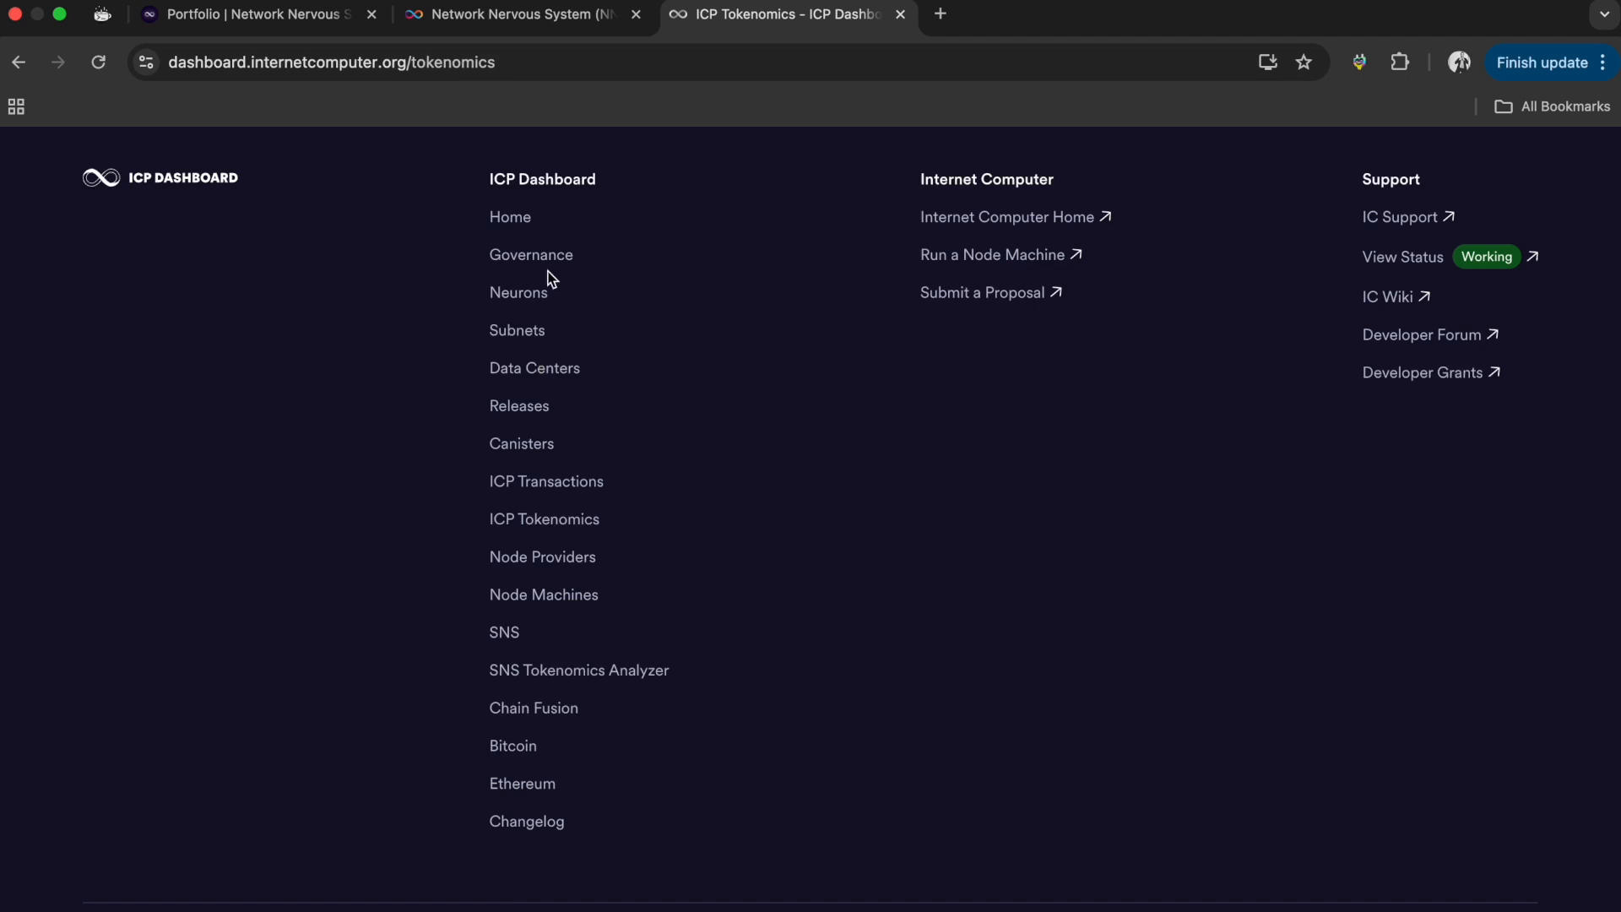
# - Review the Neurons staking page charts and neuron list on ICP Dashboard
pyautogui.click(518, 292)
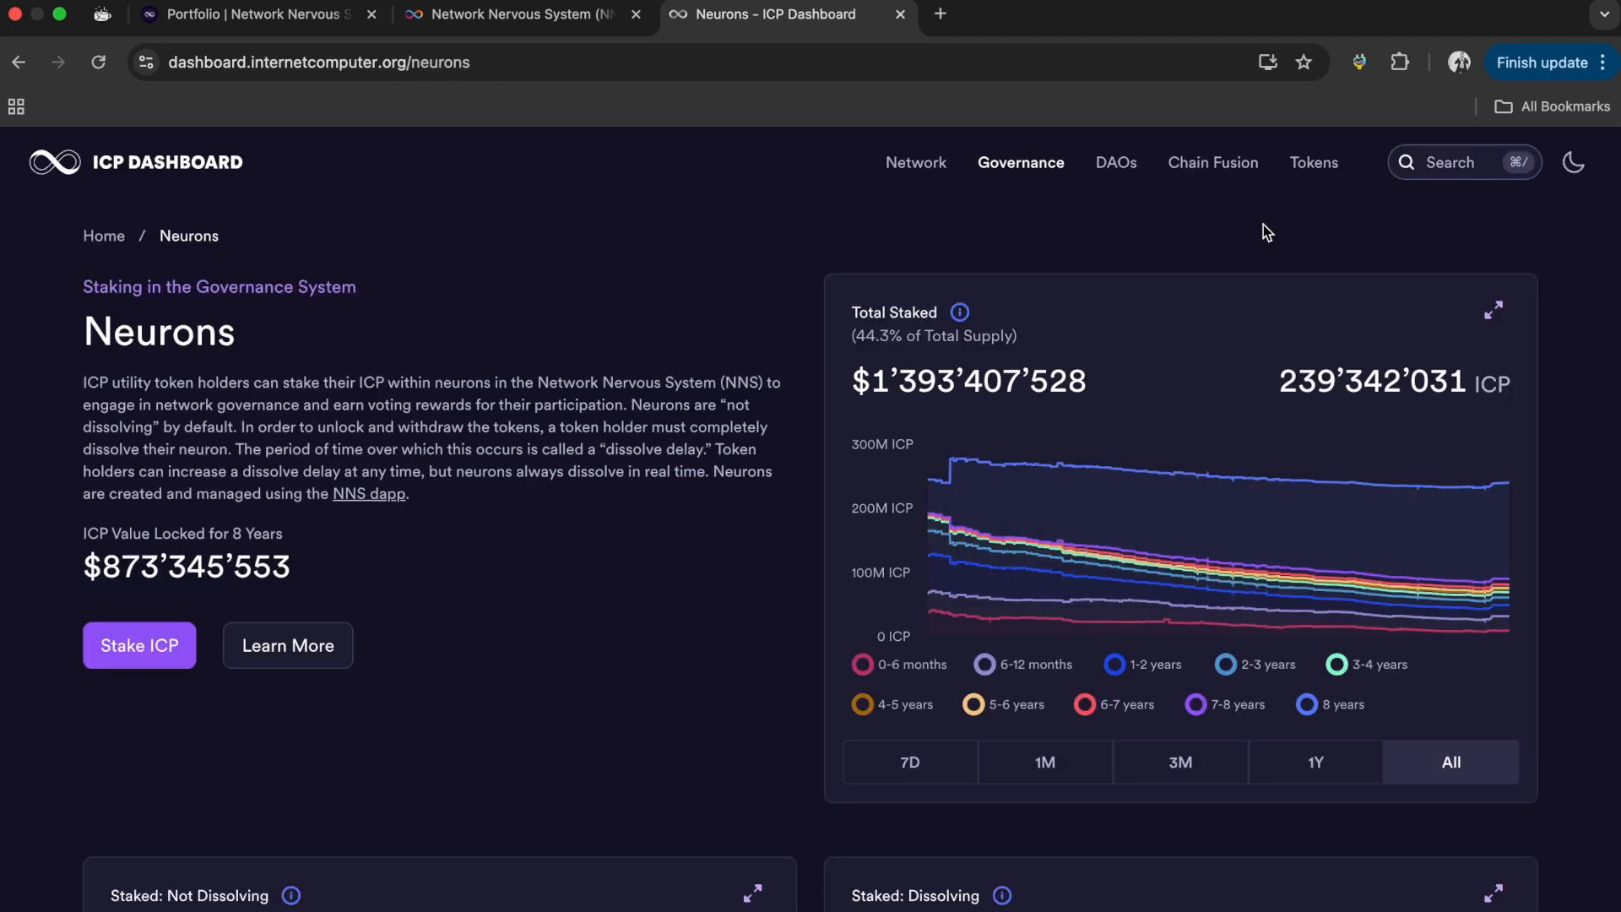
pyautogui.click(1462, 162)
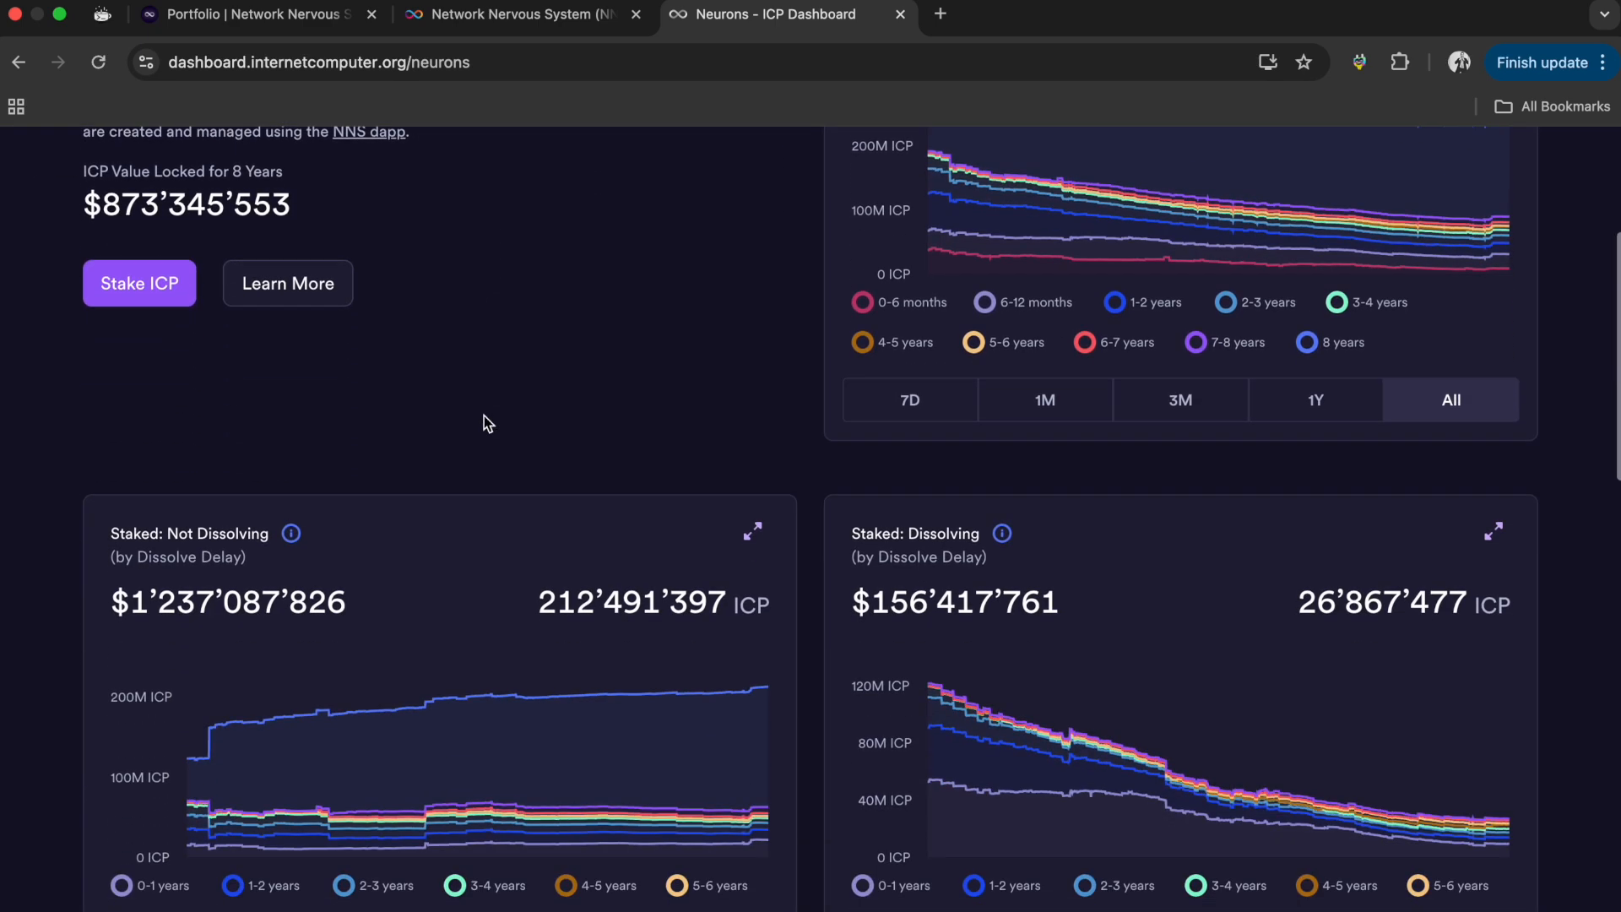
pyautogui.scroll(-3)
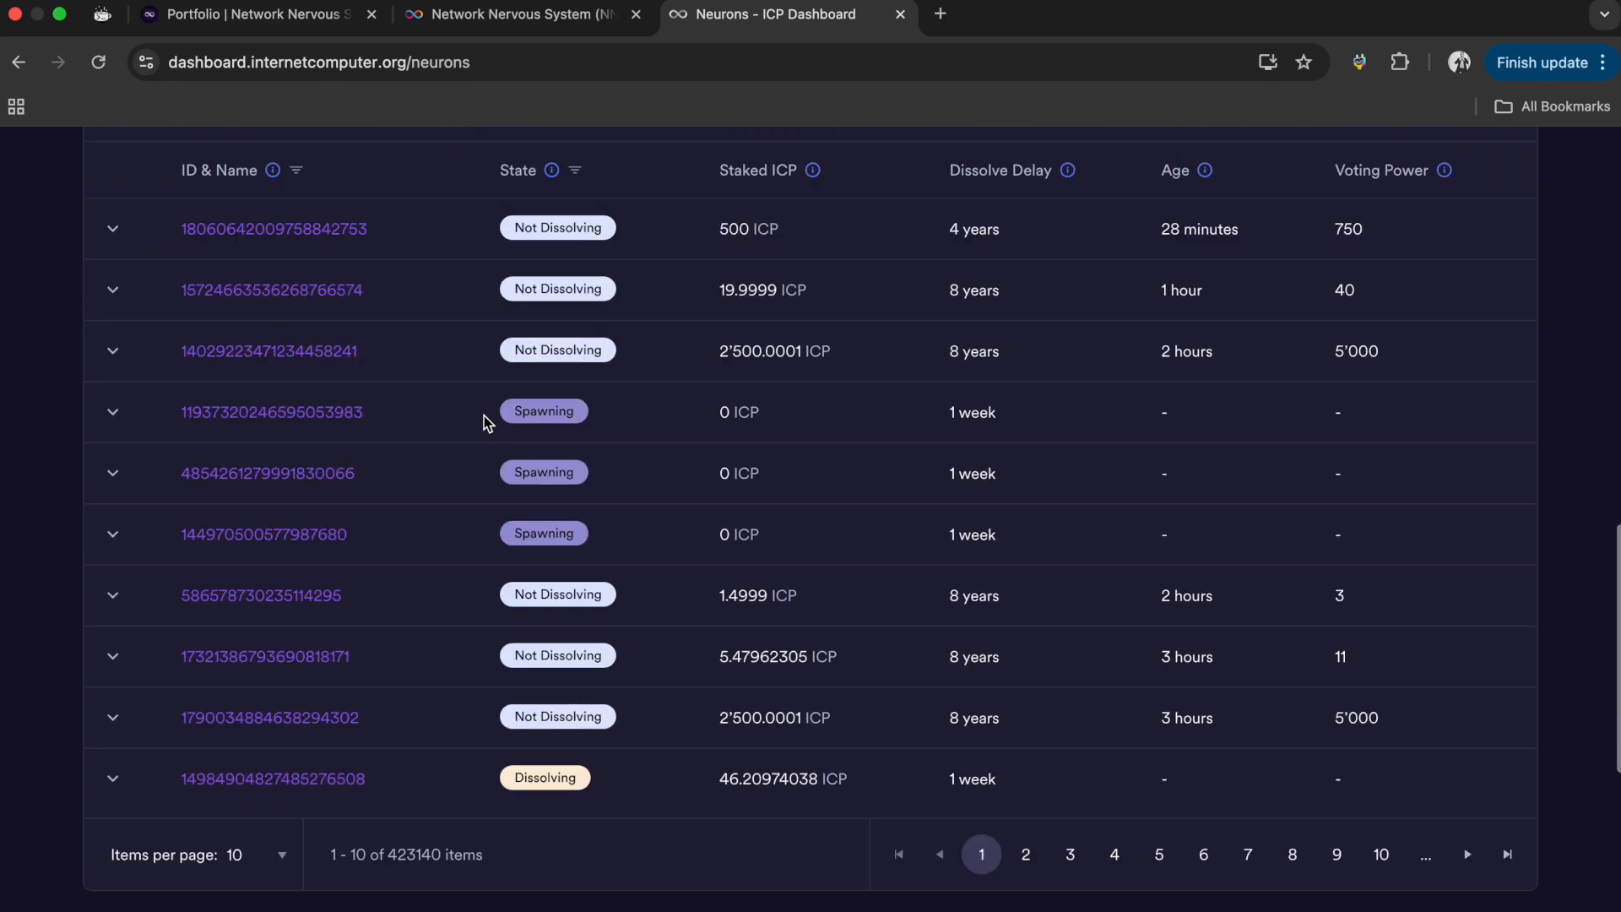
pyautogui.scroll(3)
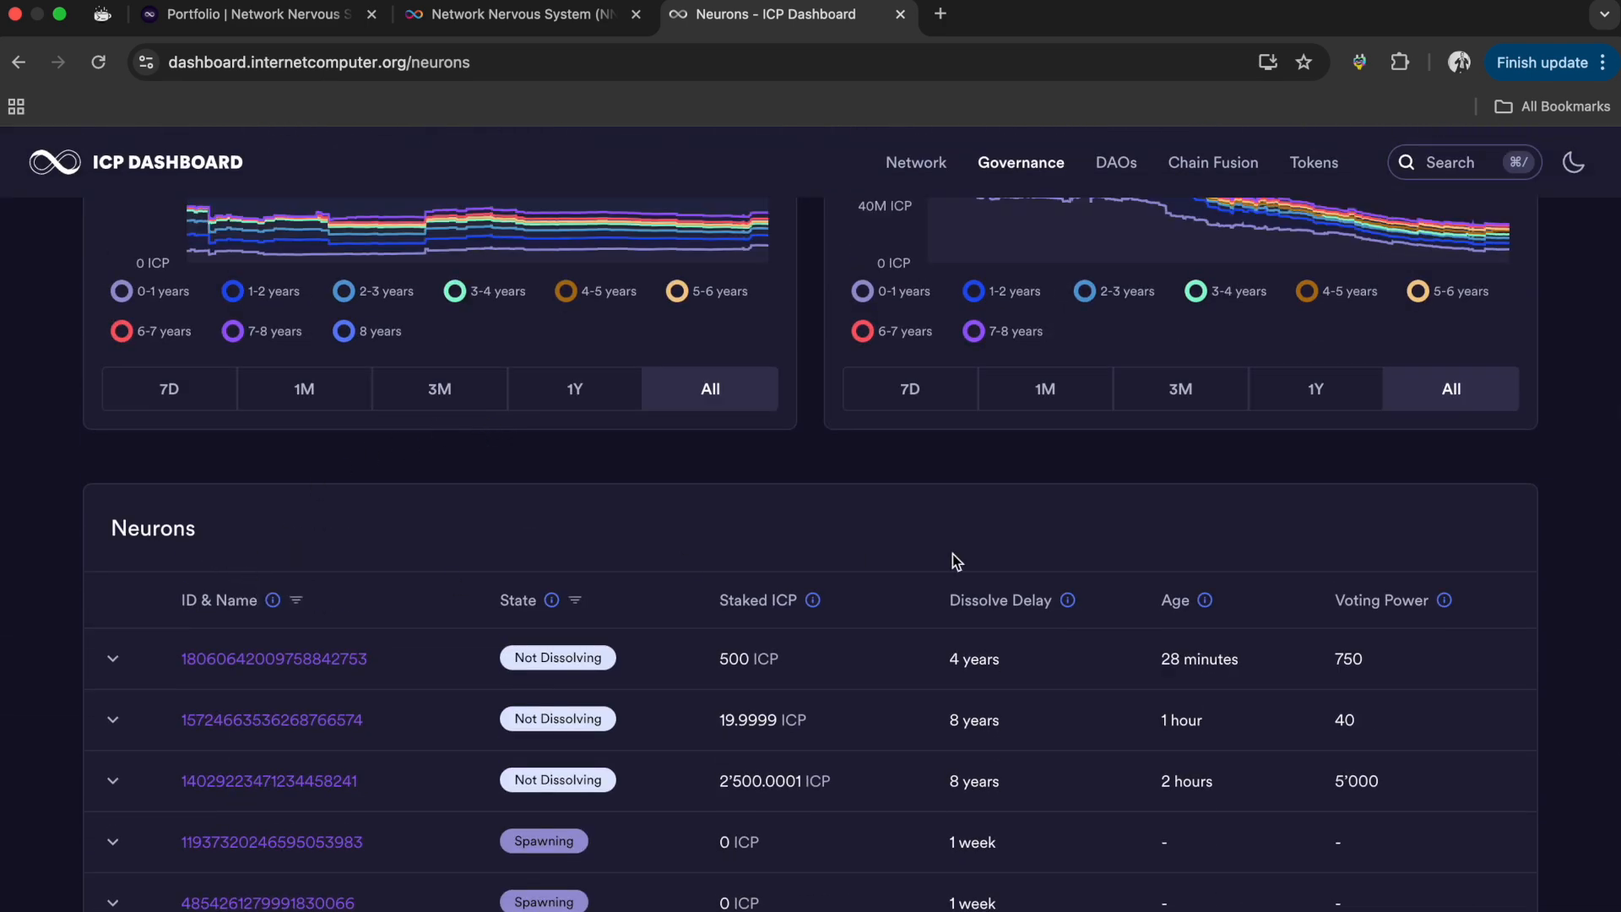
pyautogui.moveTo(308, 601)
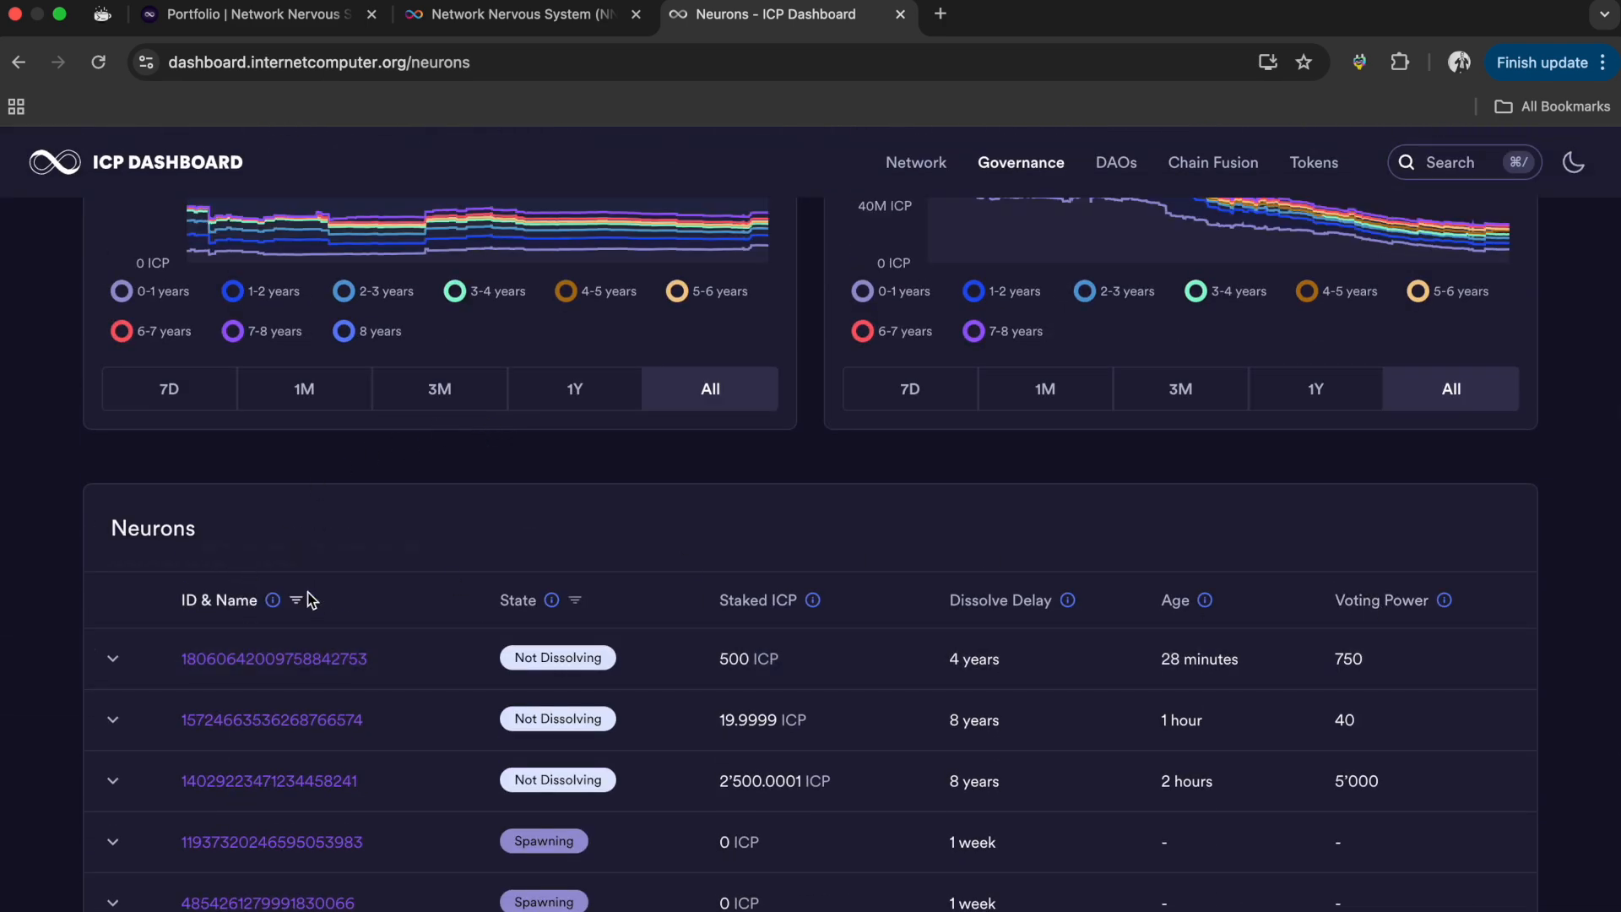
pyautogui.scroll(3)
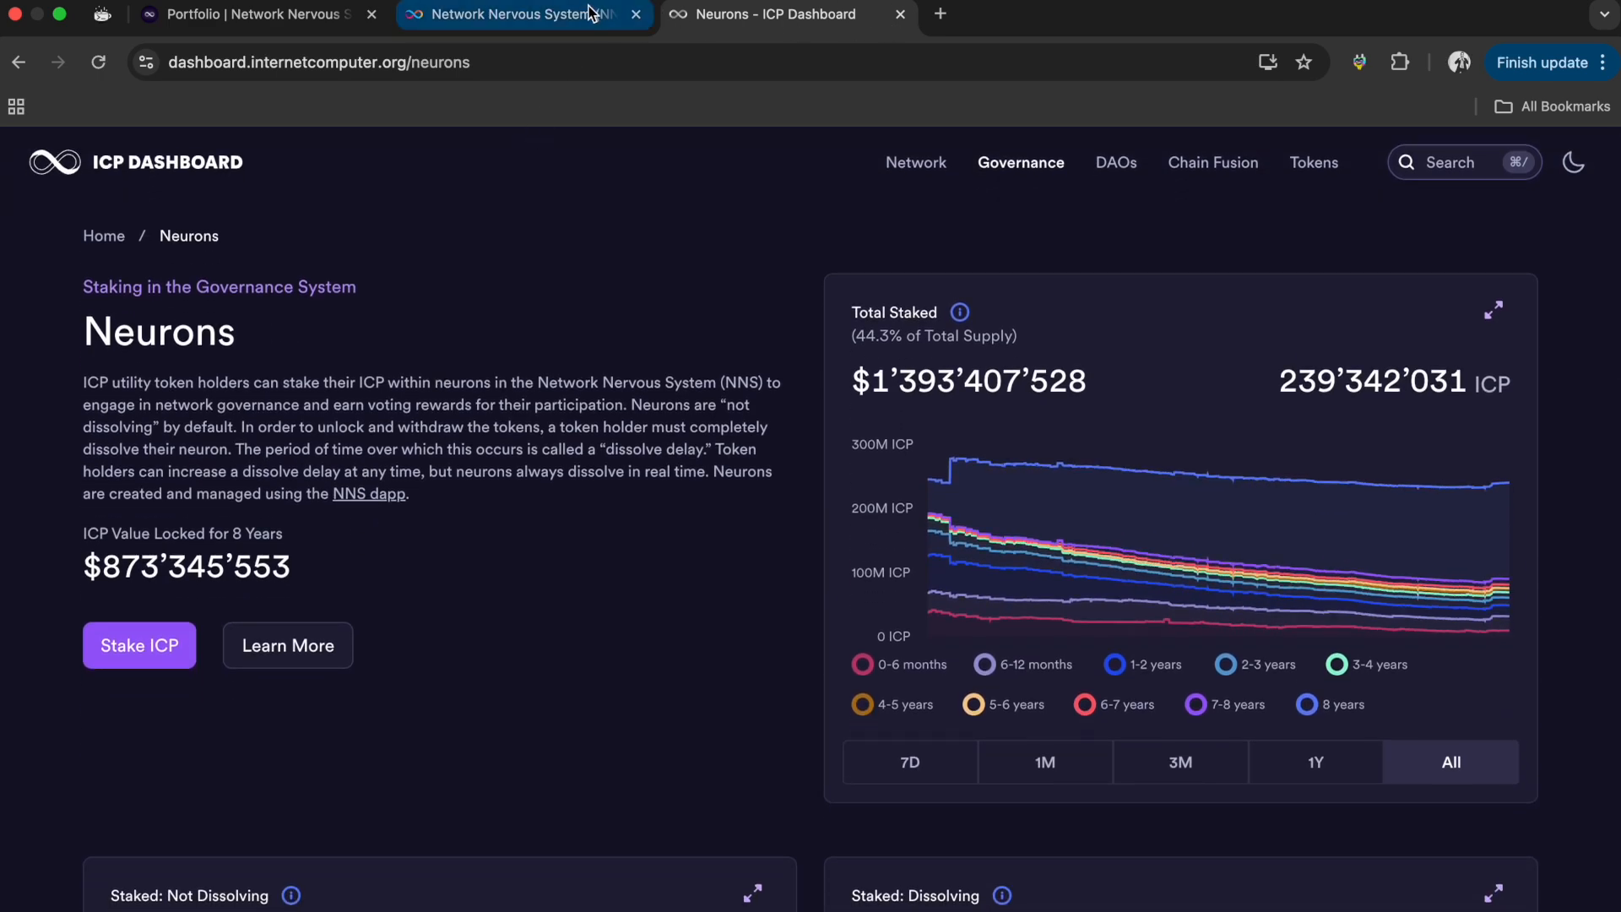
# - Return to the internetcomputer.org homepage from the Network Nervous System tab
pyautogui.click(513, 16)
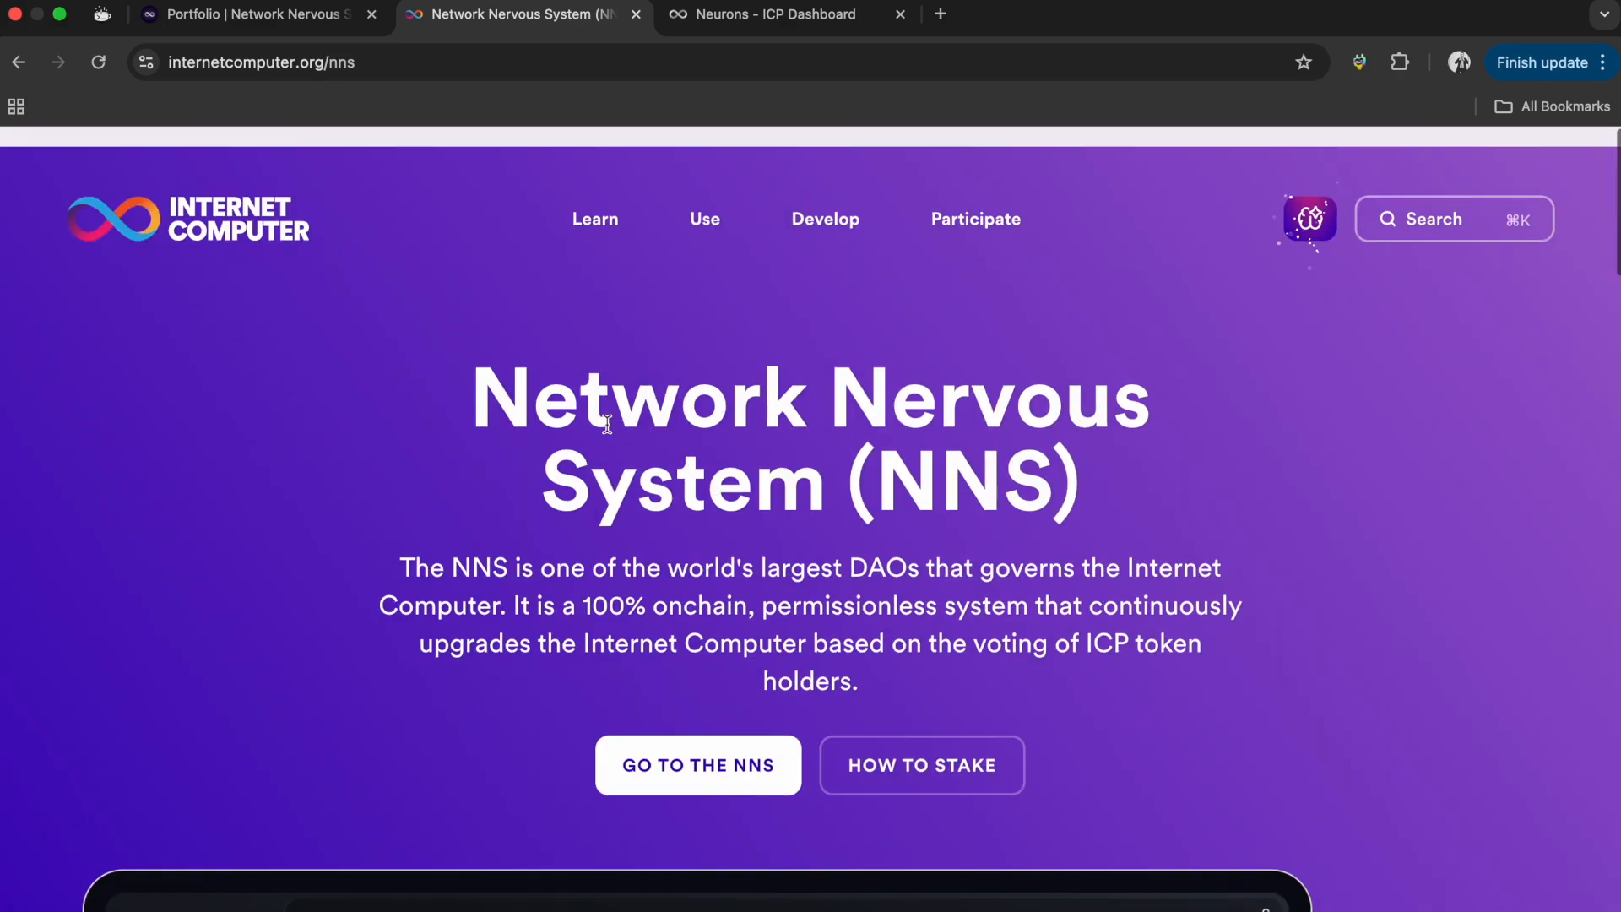
pyautogui.click(190, 218)
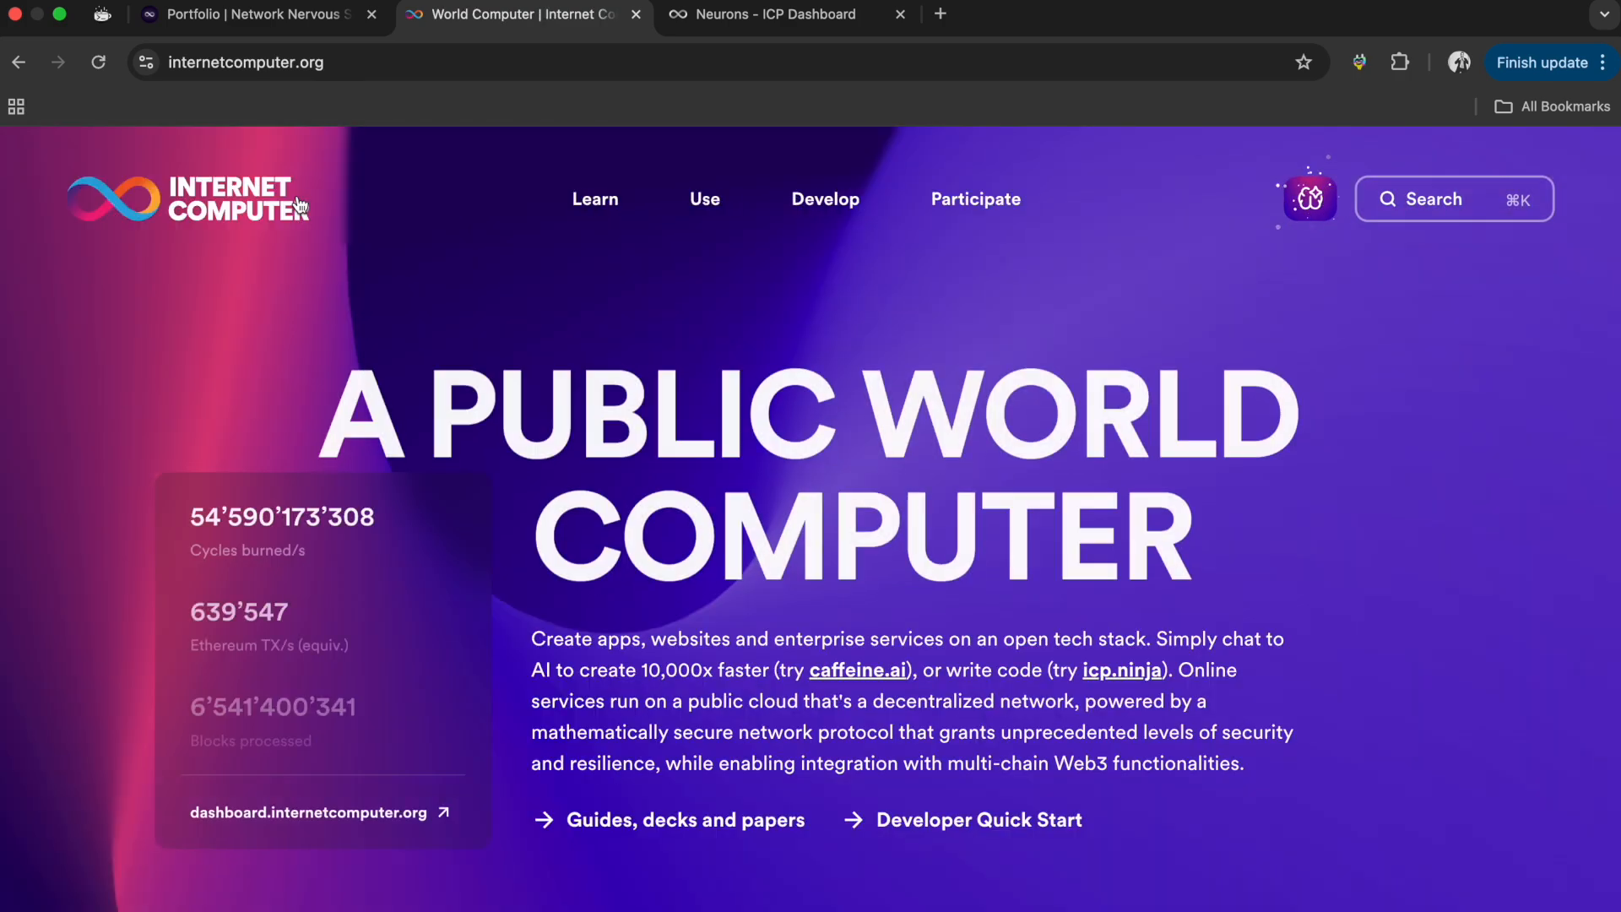